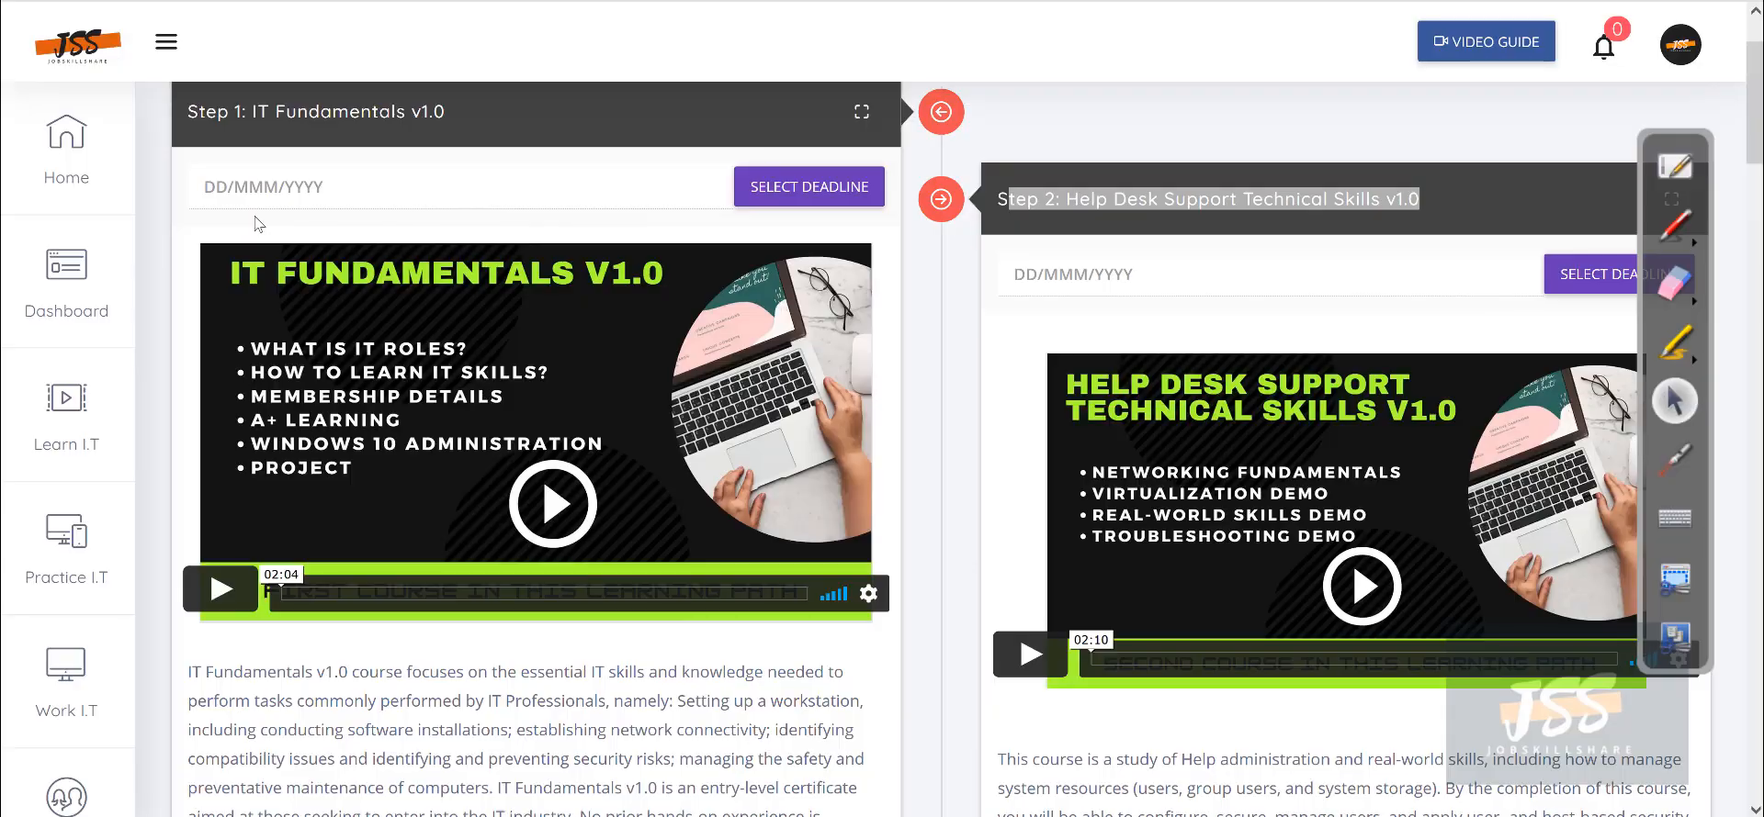
mouse_move(247, 291)
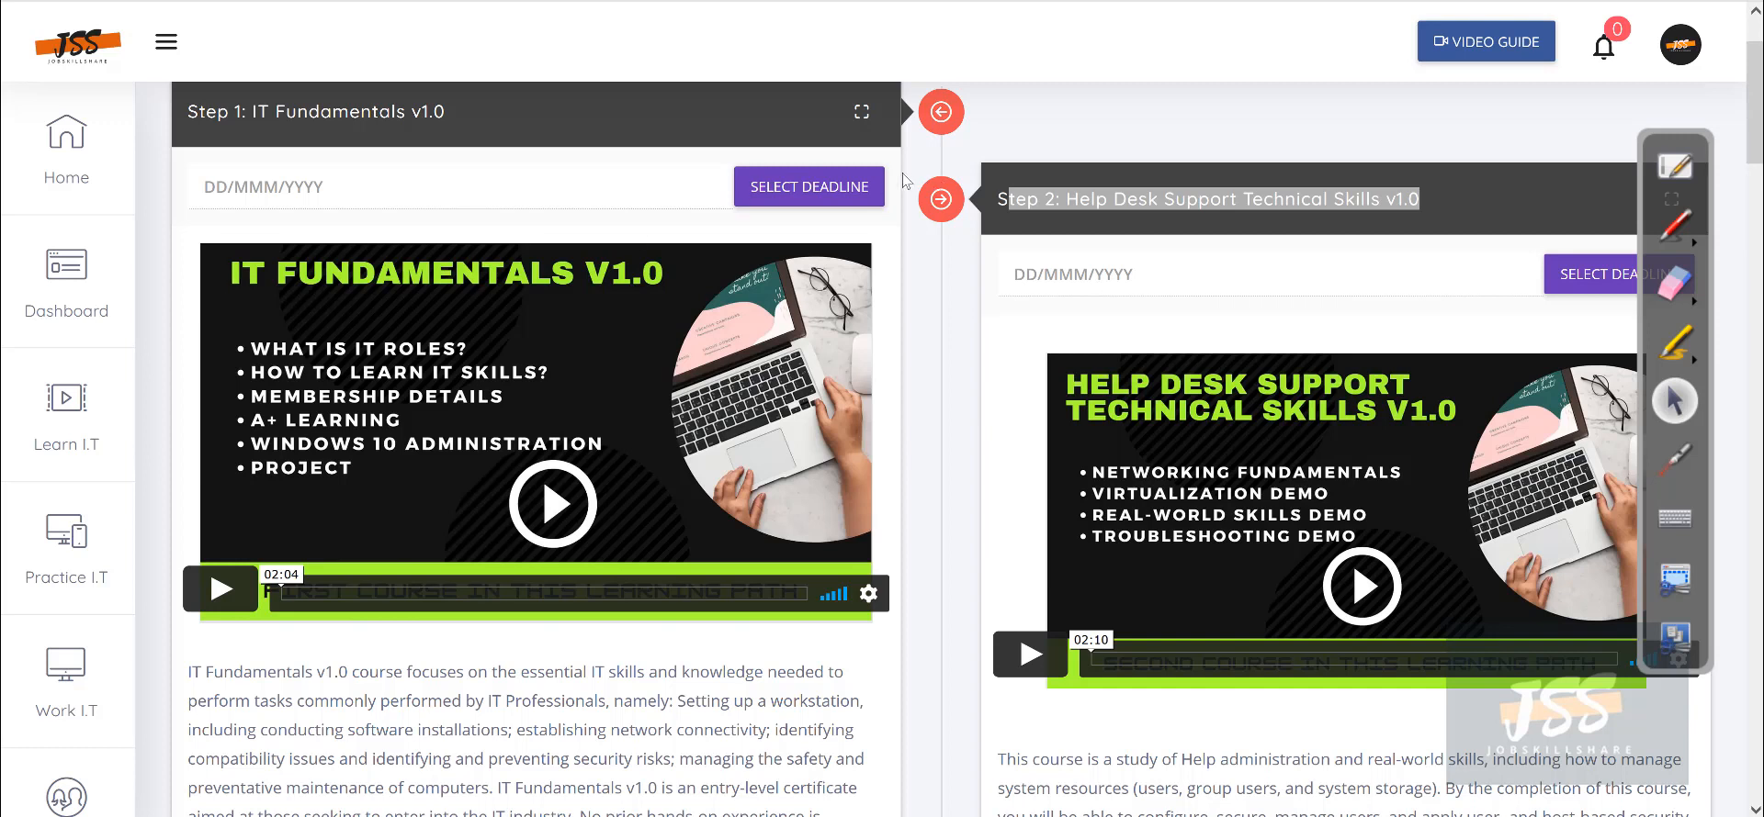
mouse_move(907, 181)
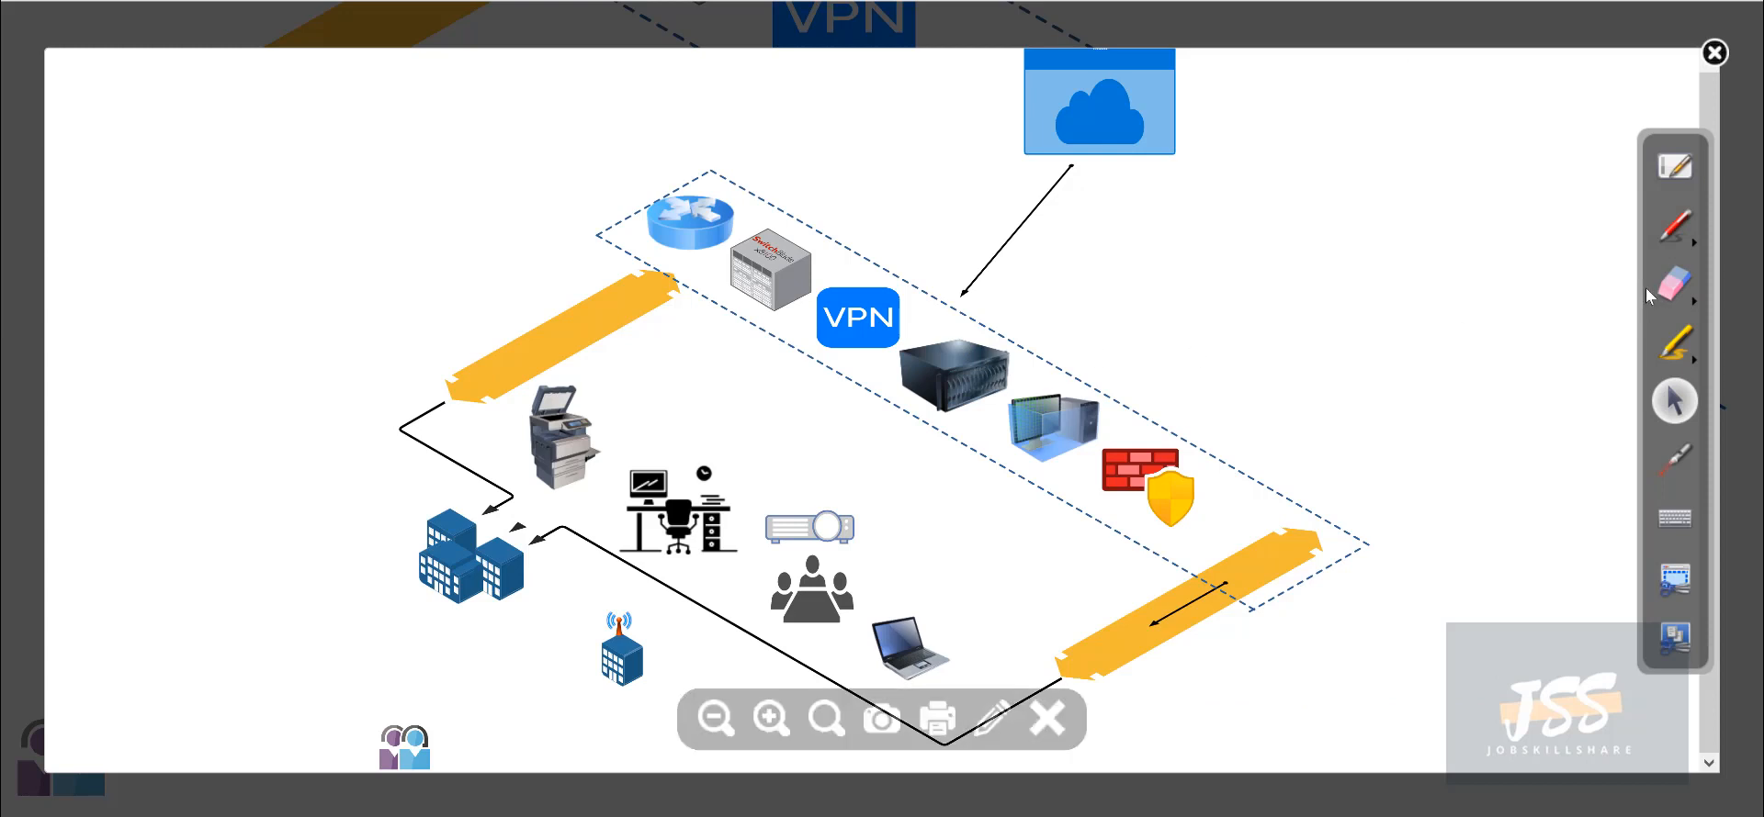
Pick the pen tool and draw a green loop around the office devices.
left_click(1674, 225)
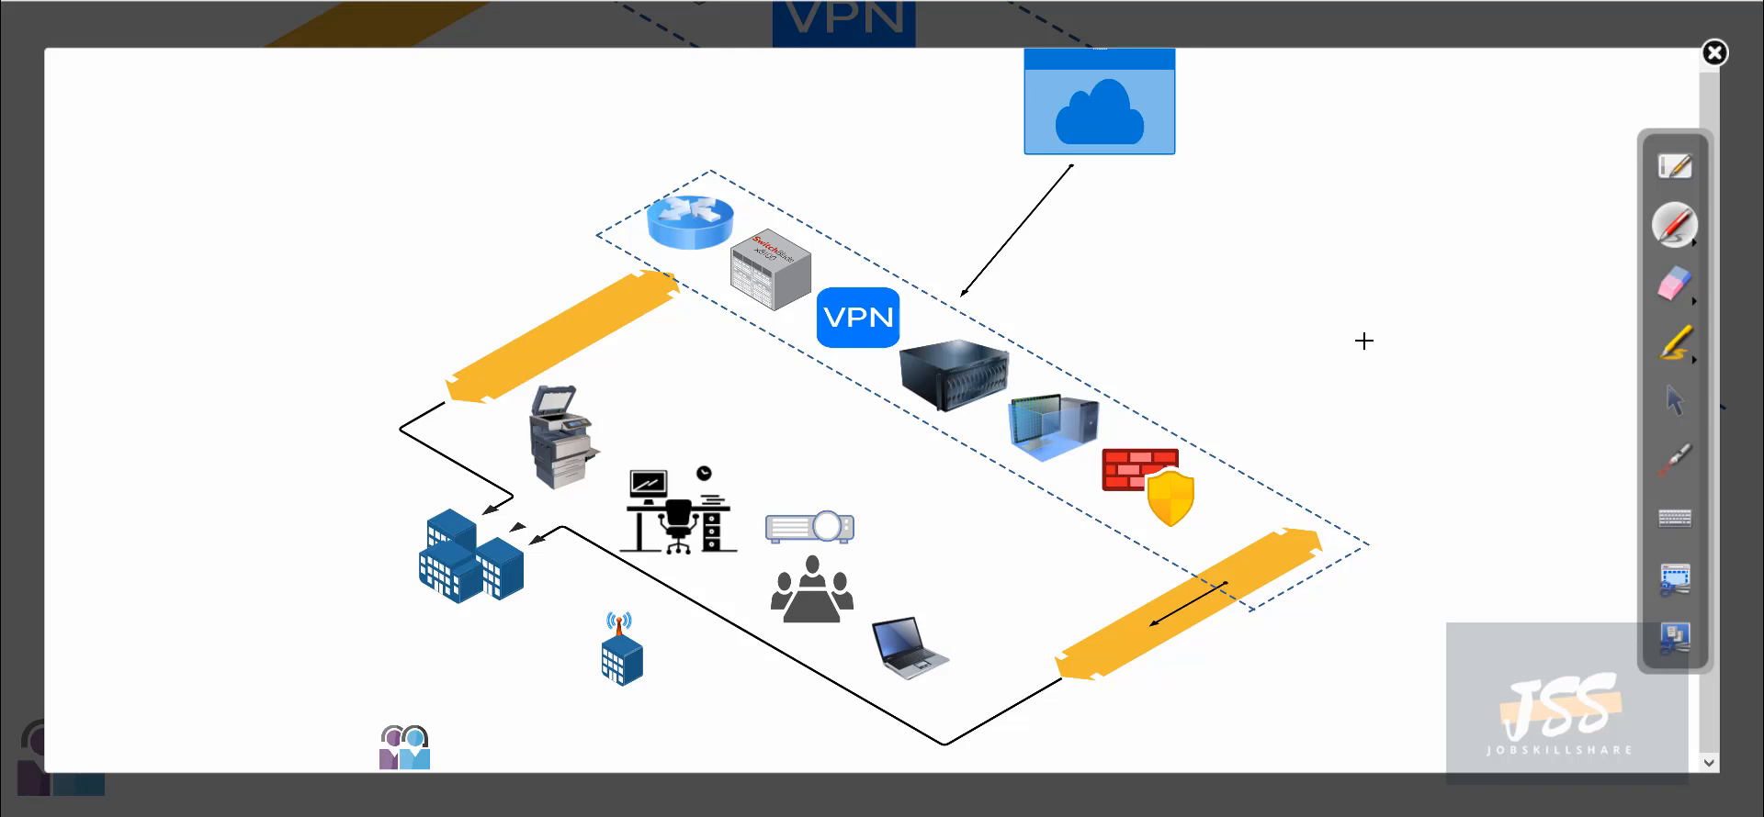
mouse_move(281, 467)
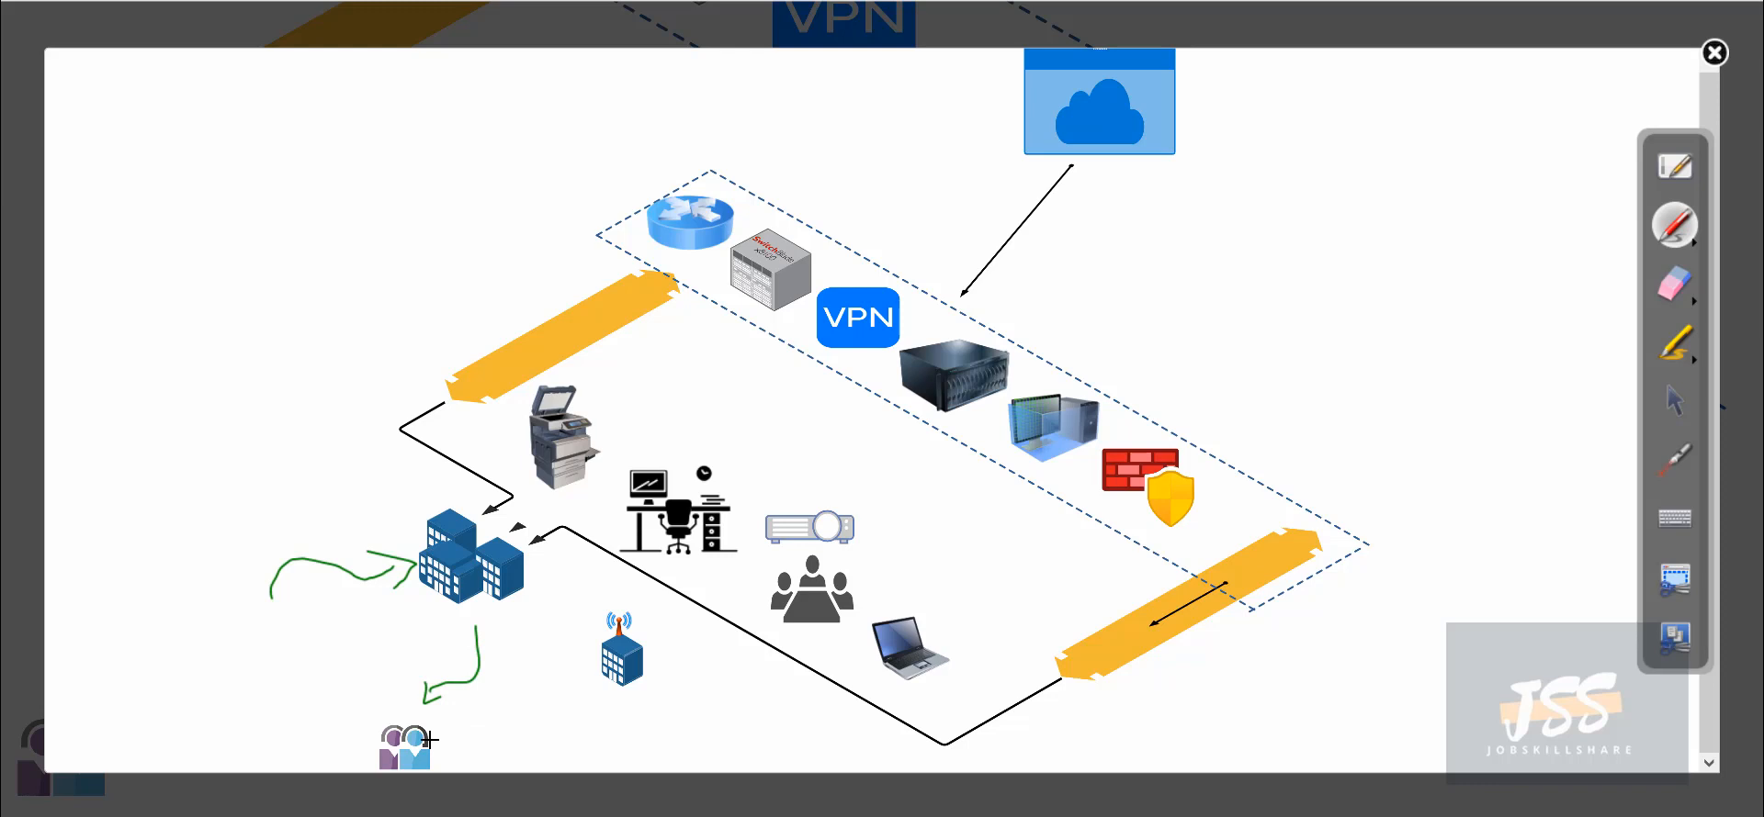
mouse_move(639, 608)
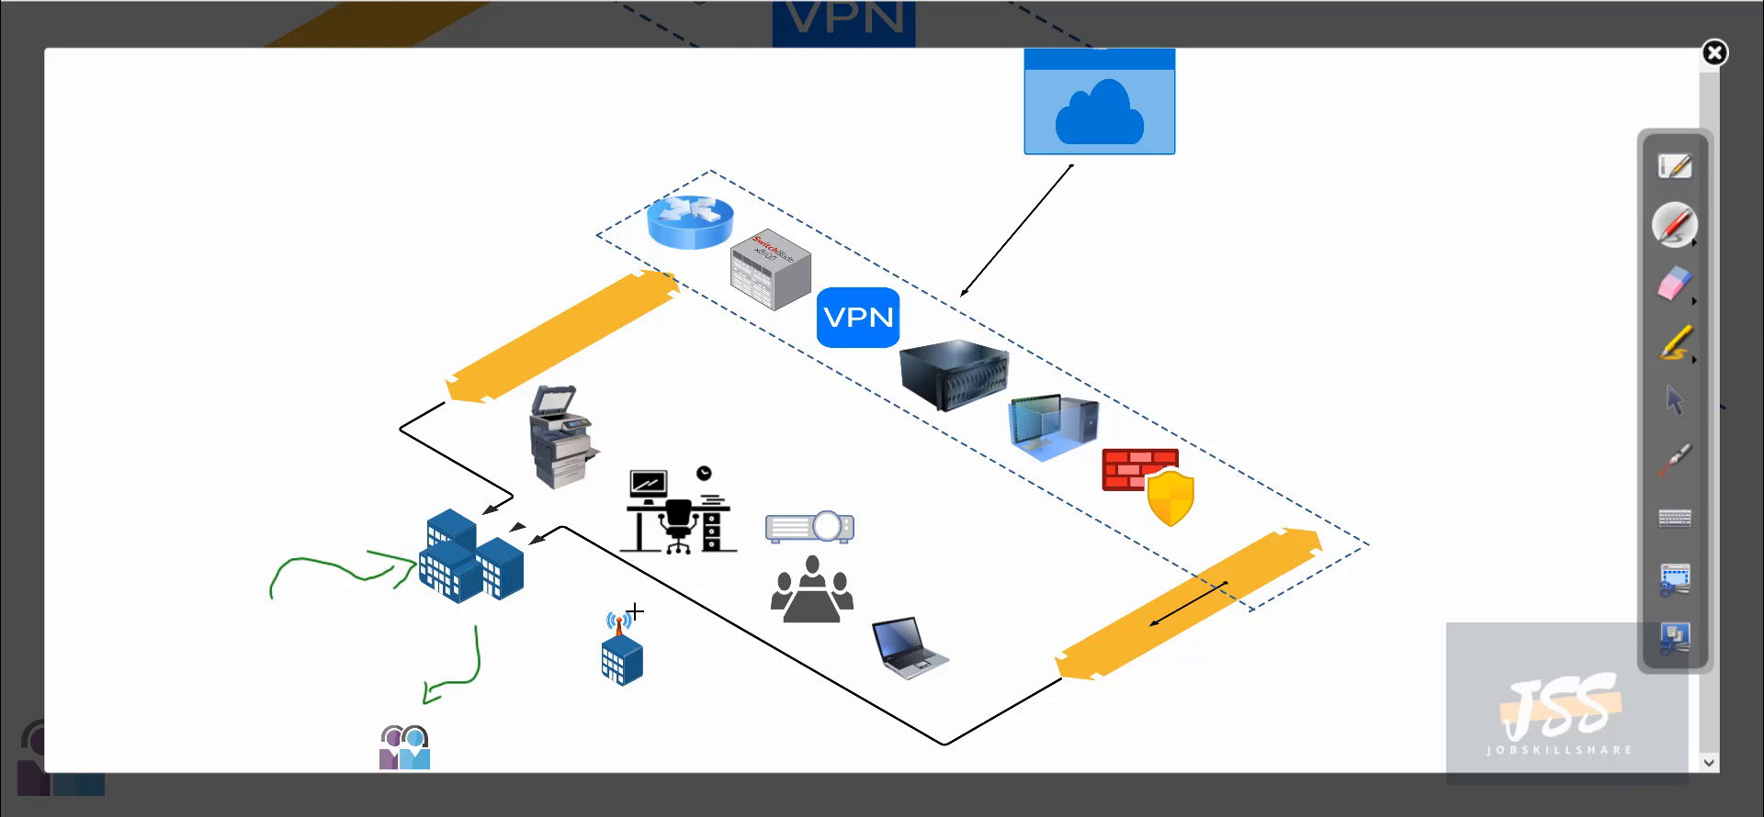
mouse_move(737, 604)
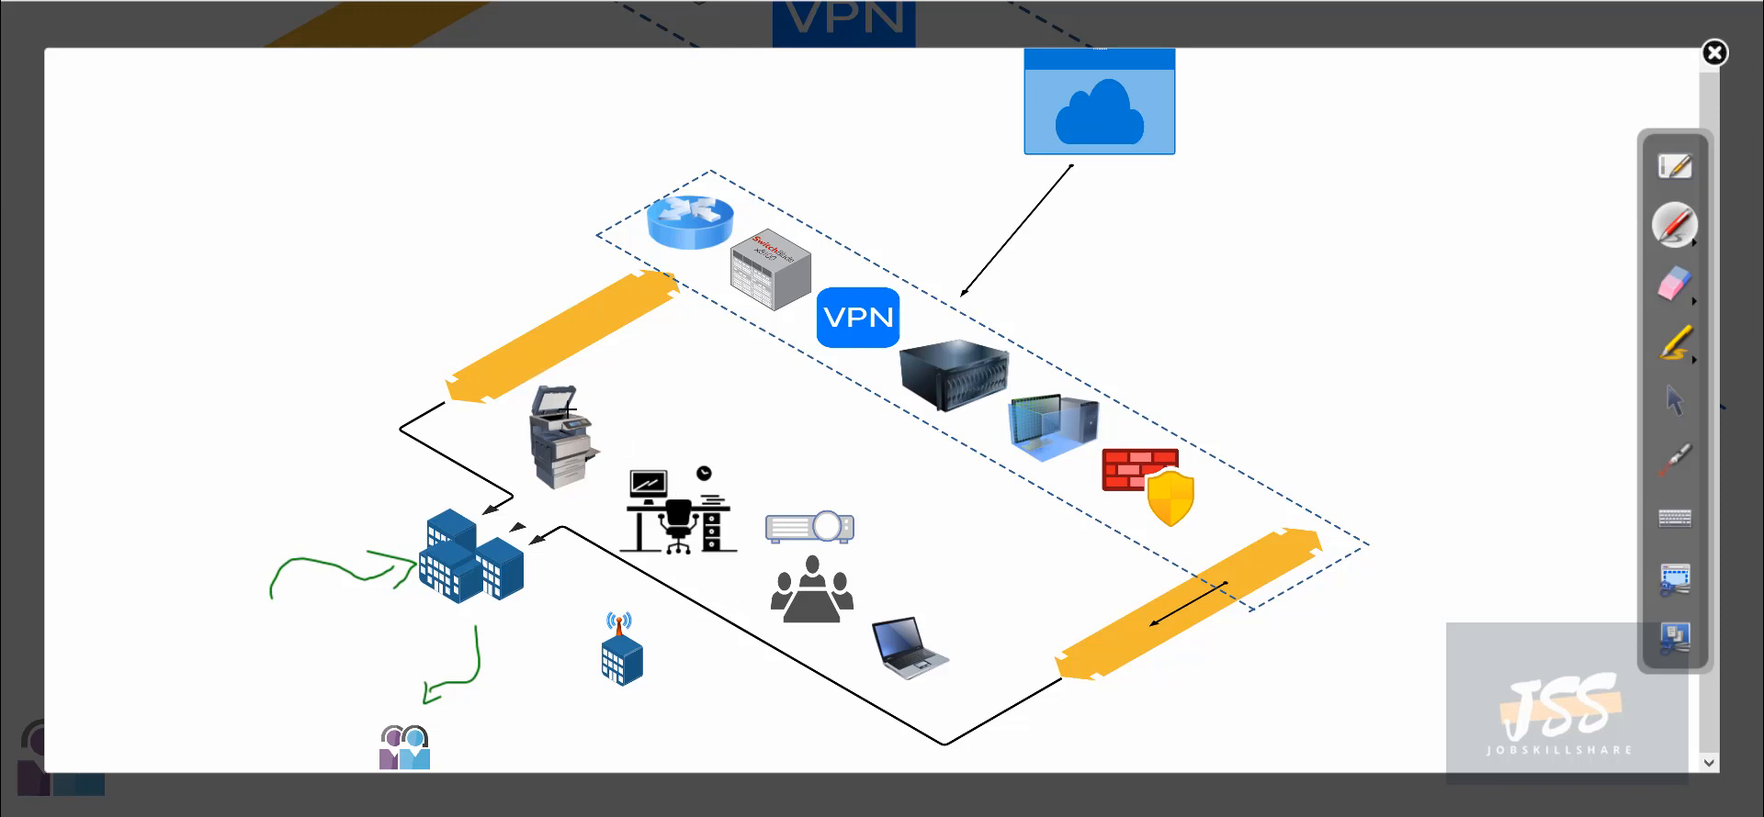
mouse_move(481, 441)
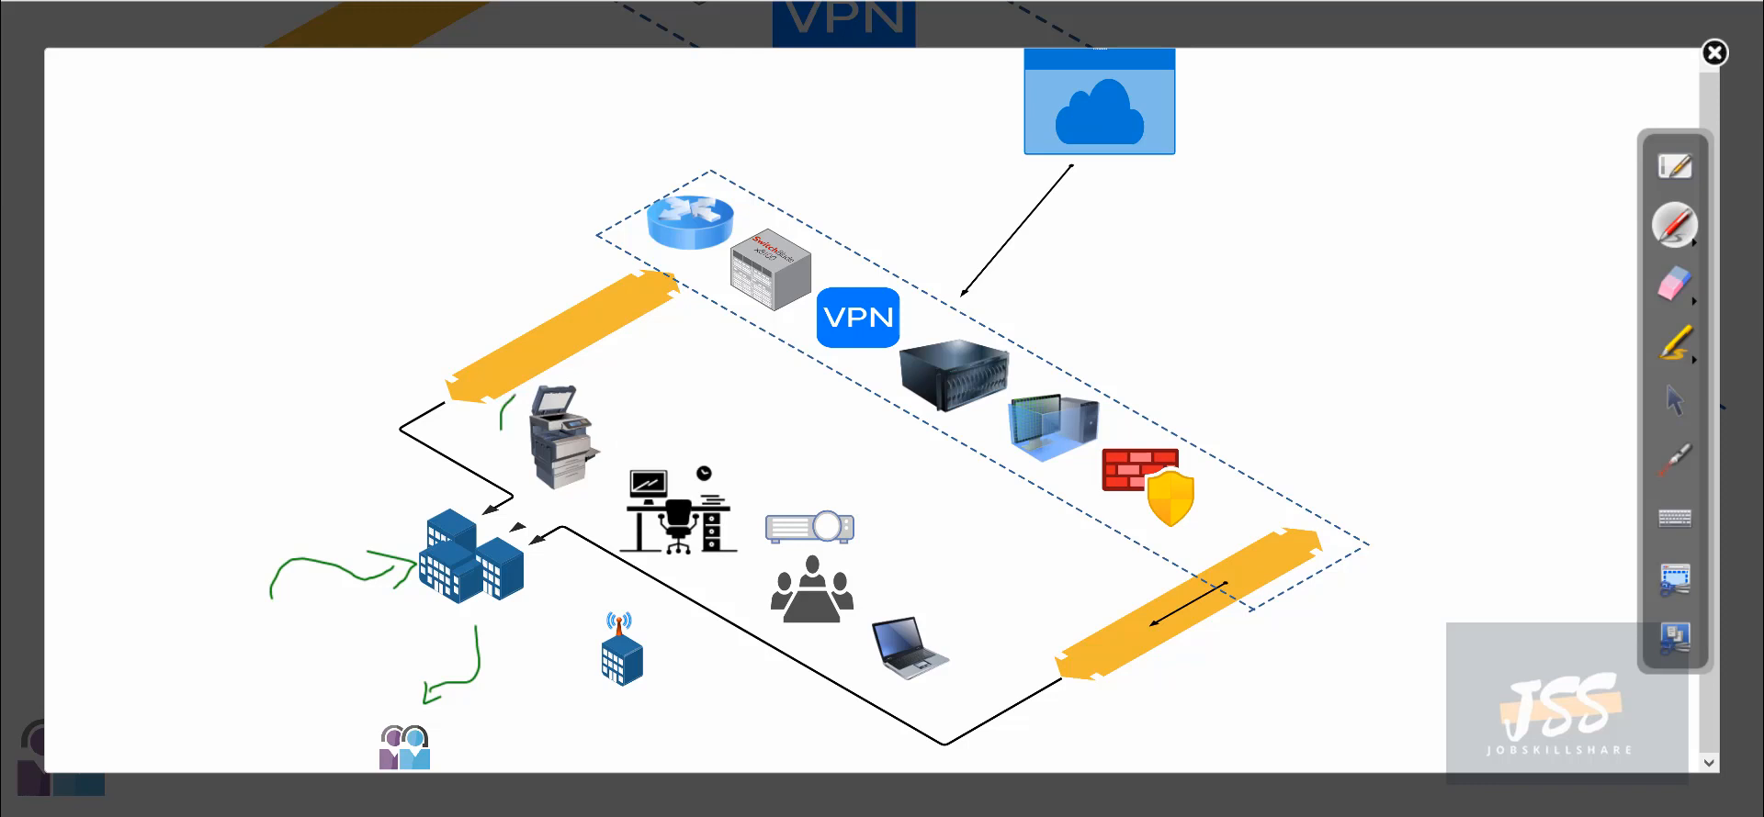
left_click_drag(518, 387, 976, 691)
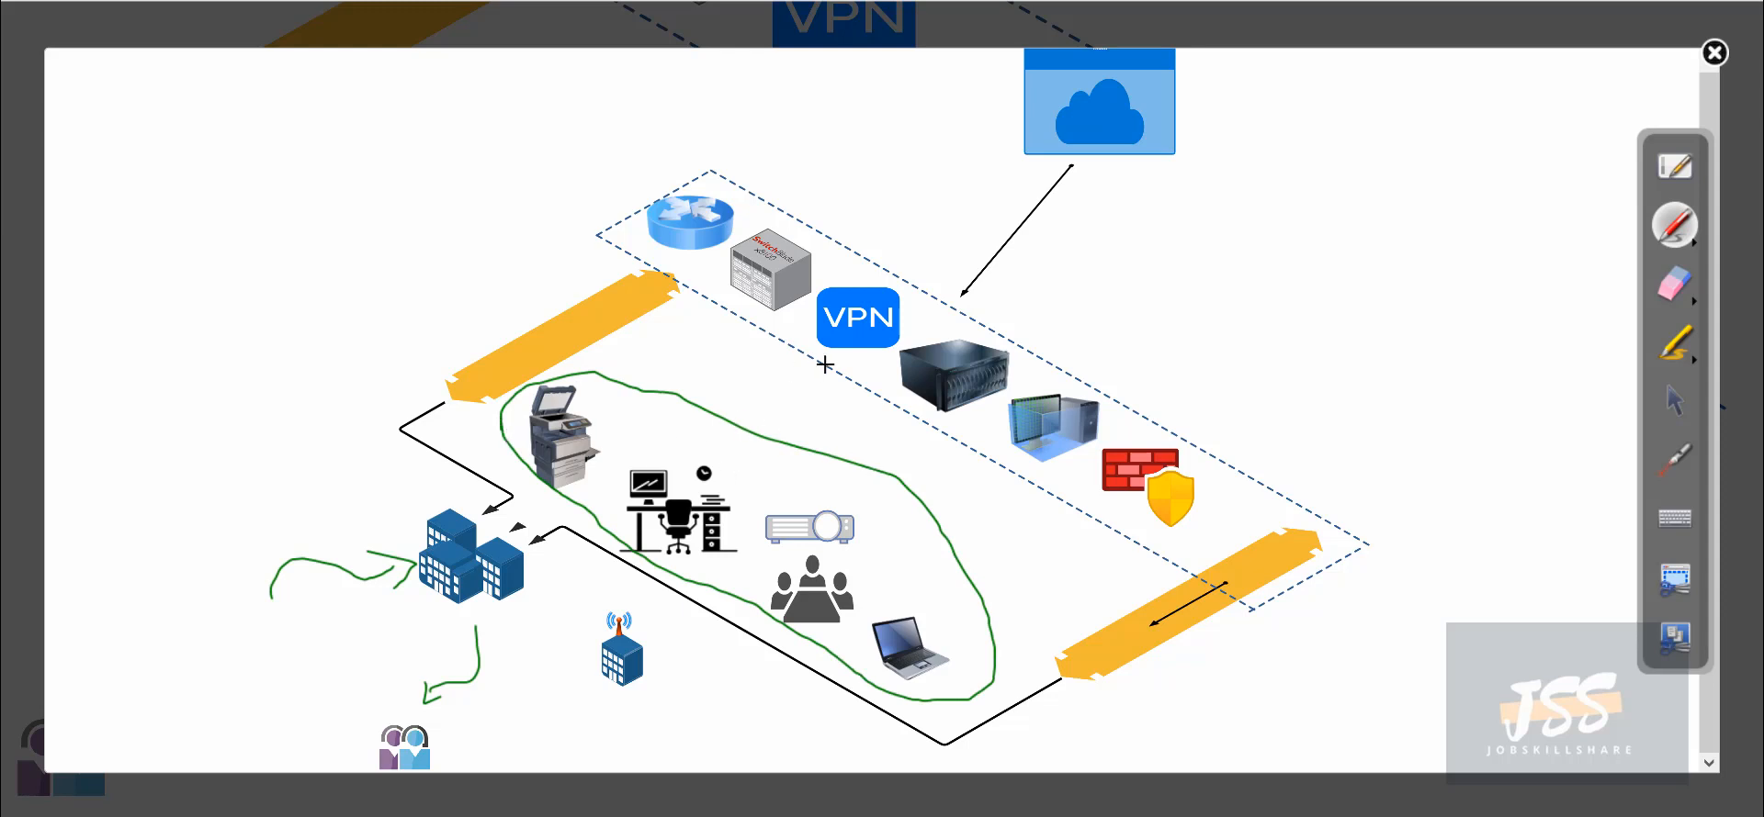
mouse_move(1002, 437)
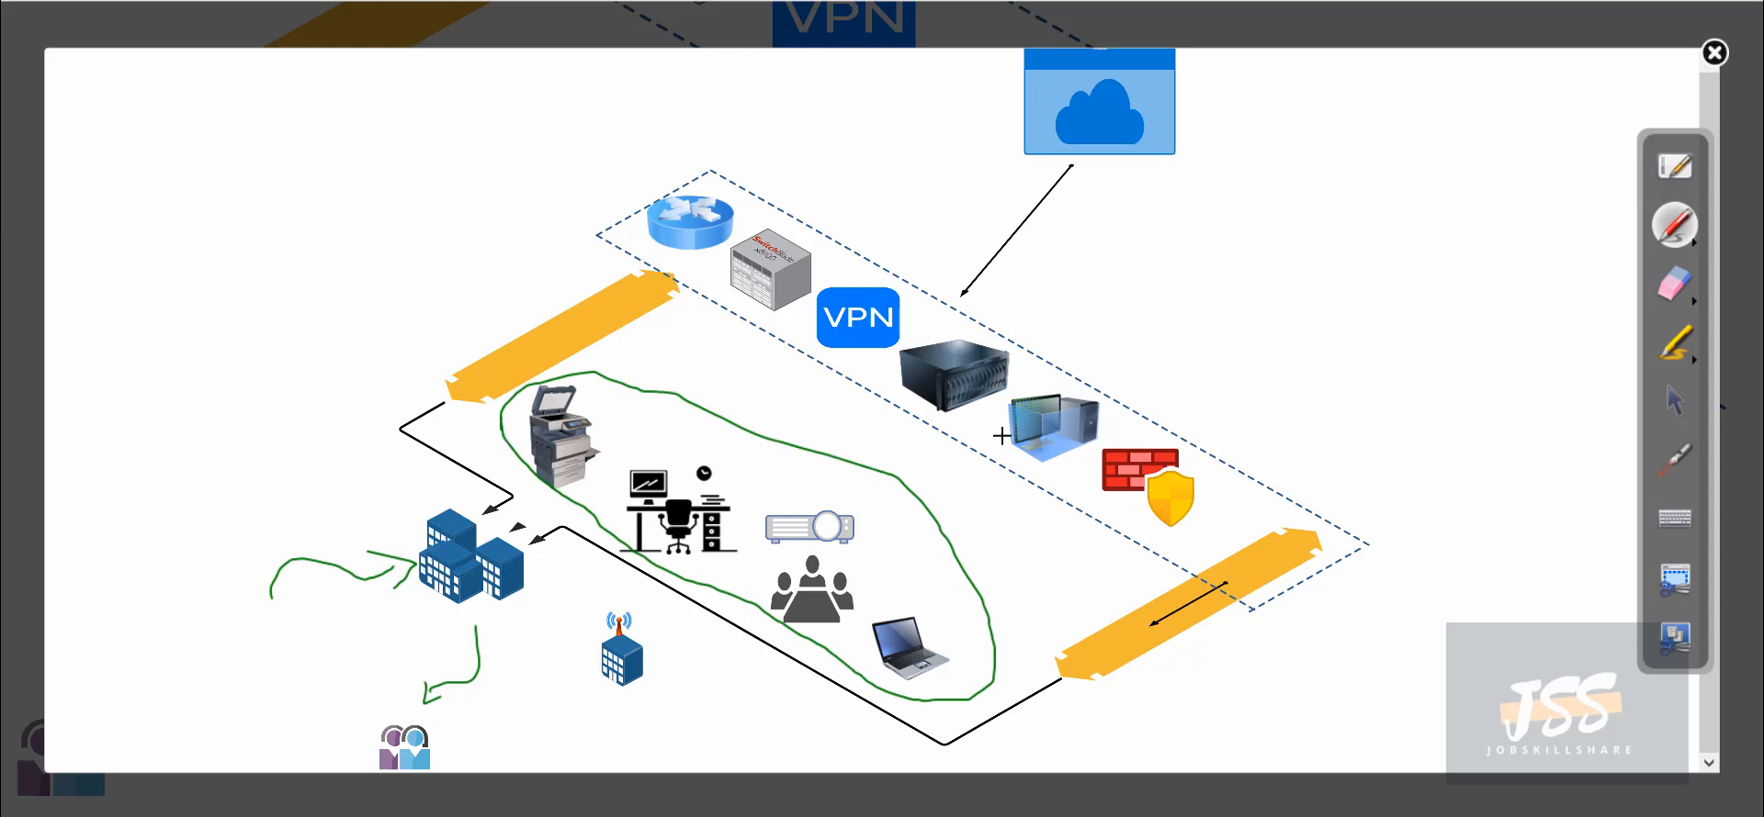
mouse_move(863, 389)
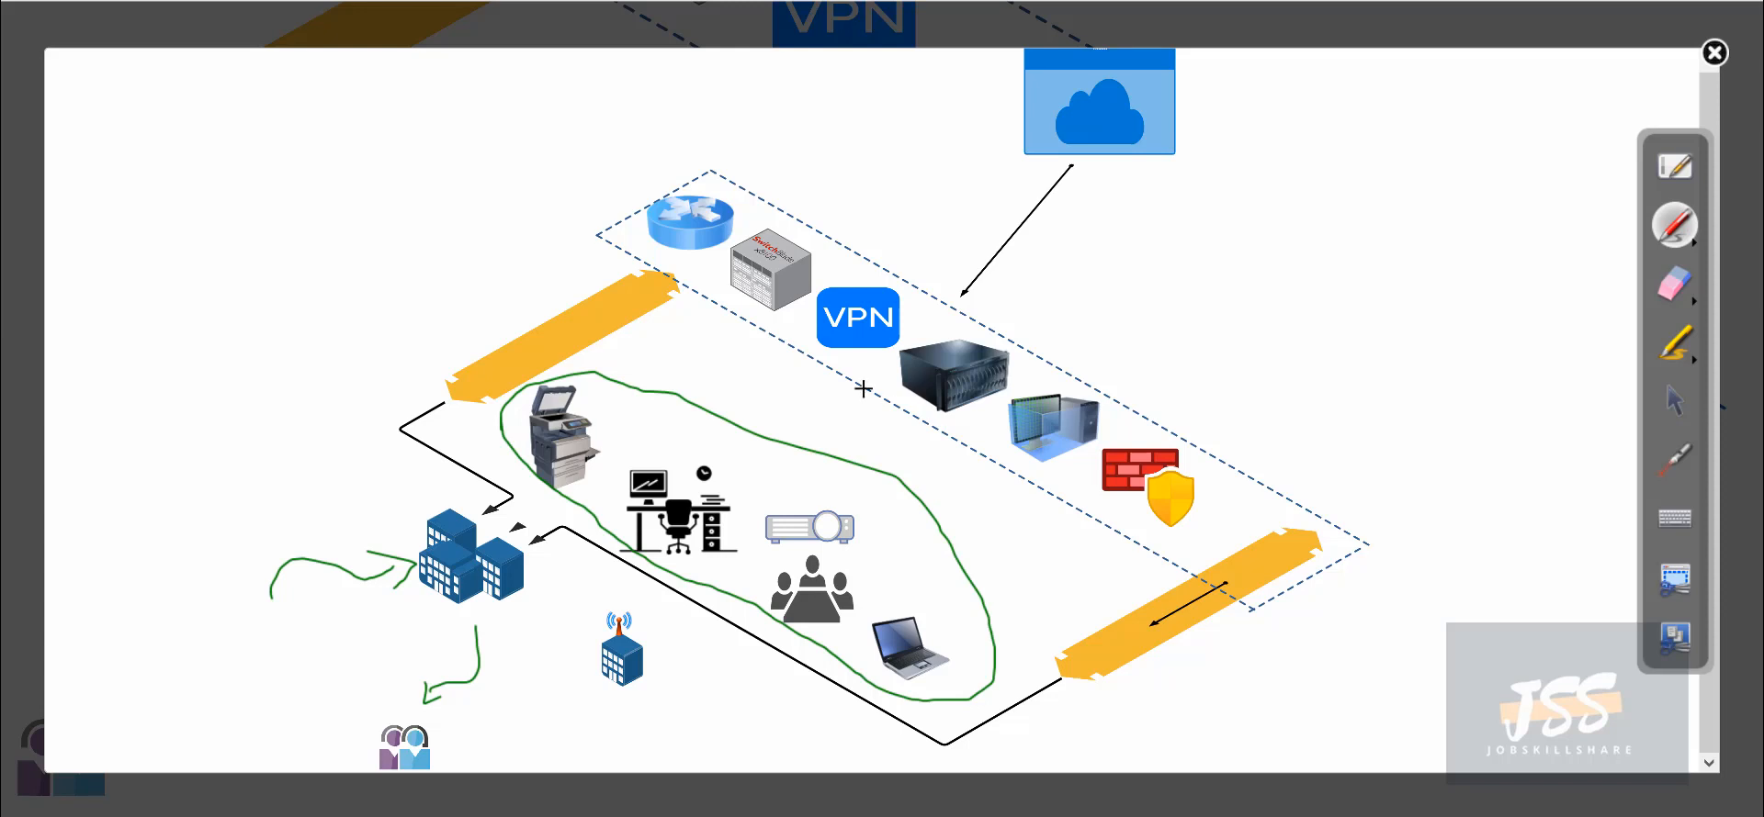
mouse_move(980, 438)
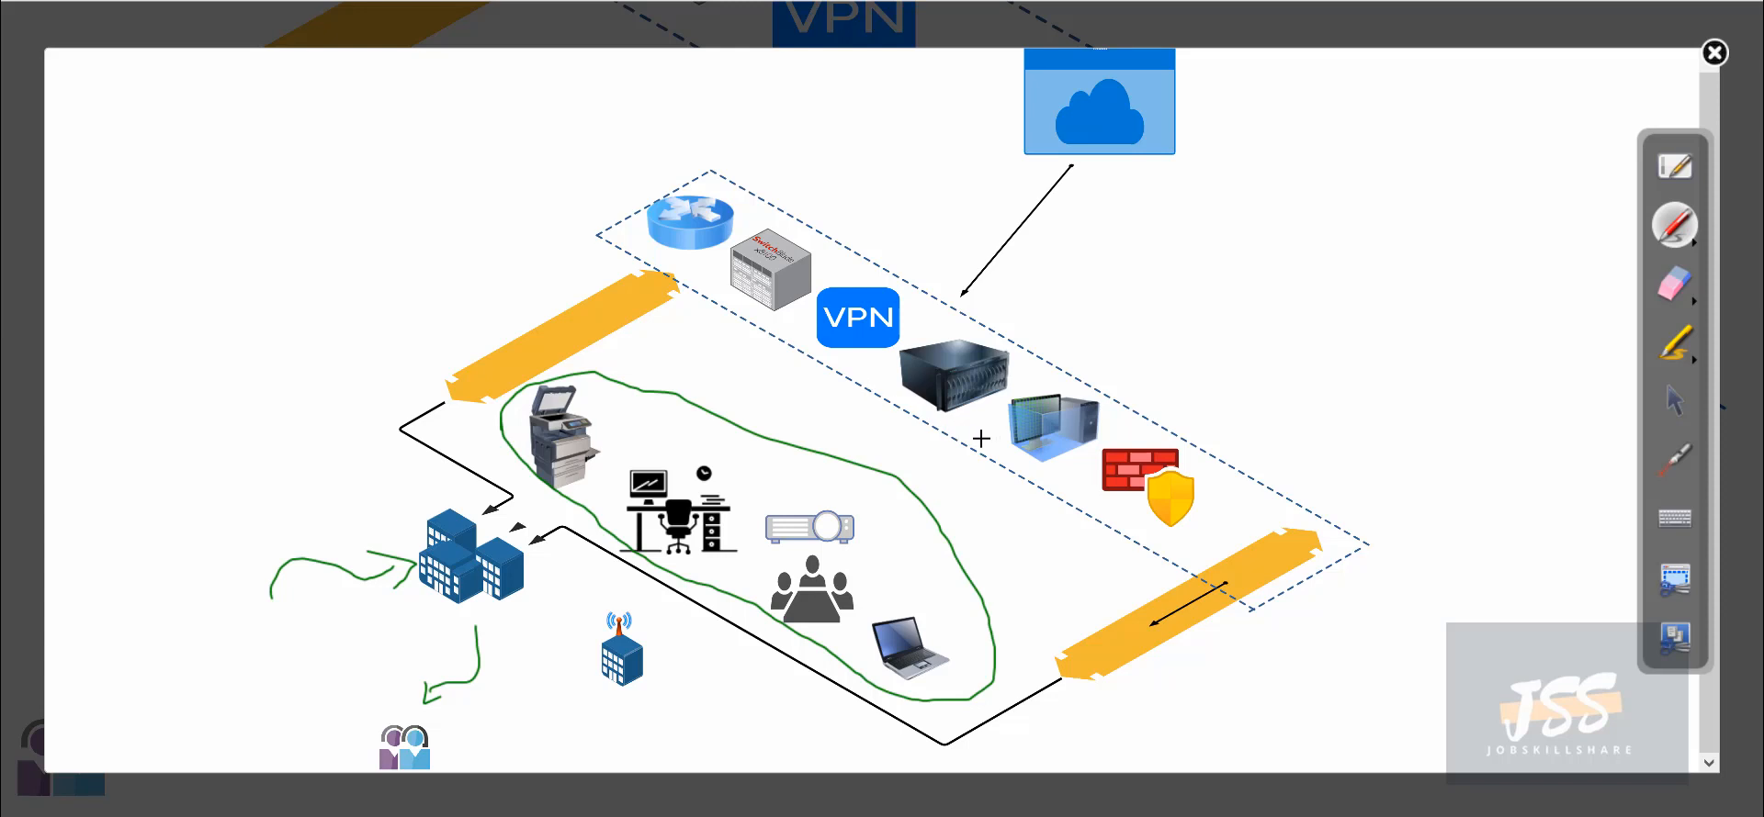
mouse_move(998, 534)
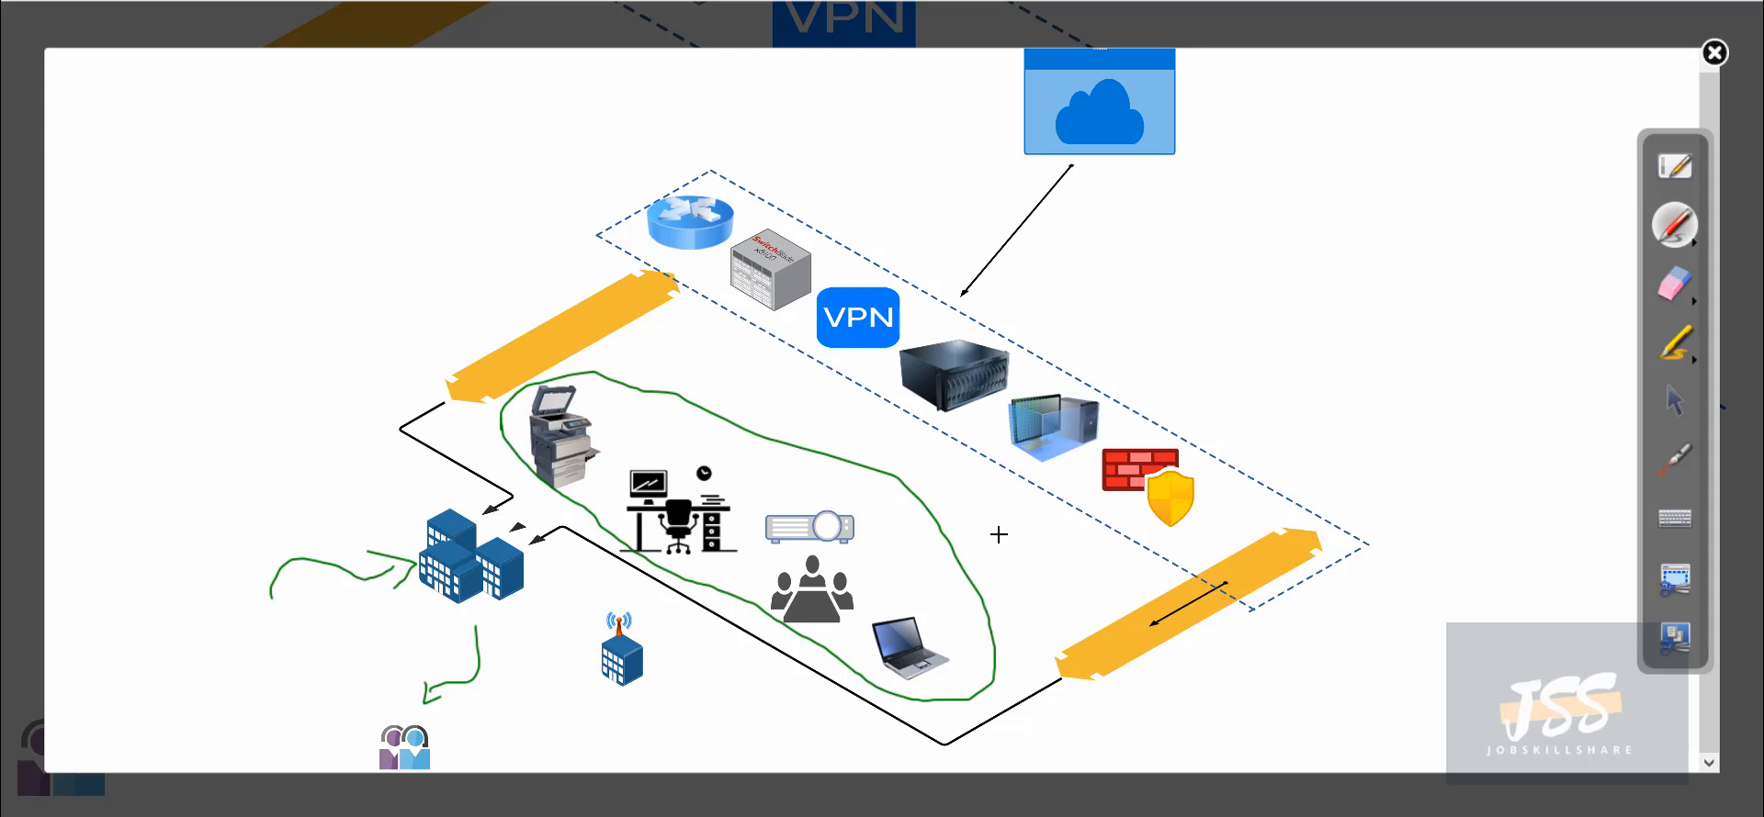
mouse_move(770, 436)
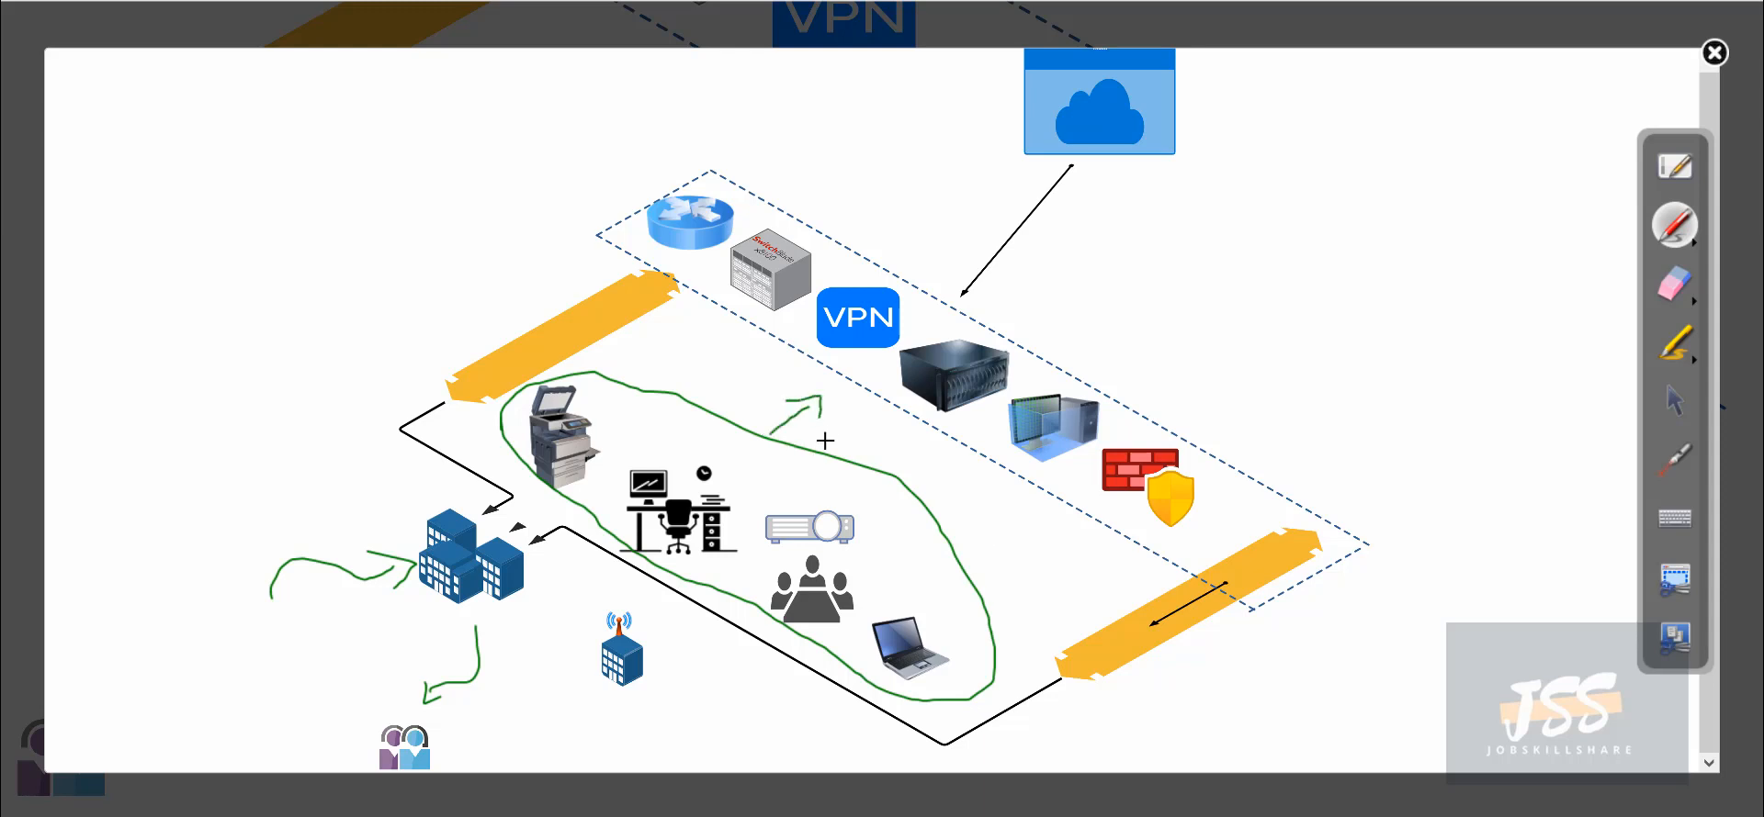
mouse_move(751, 517)
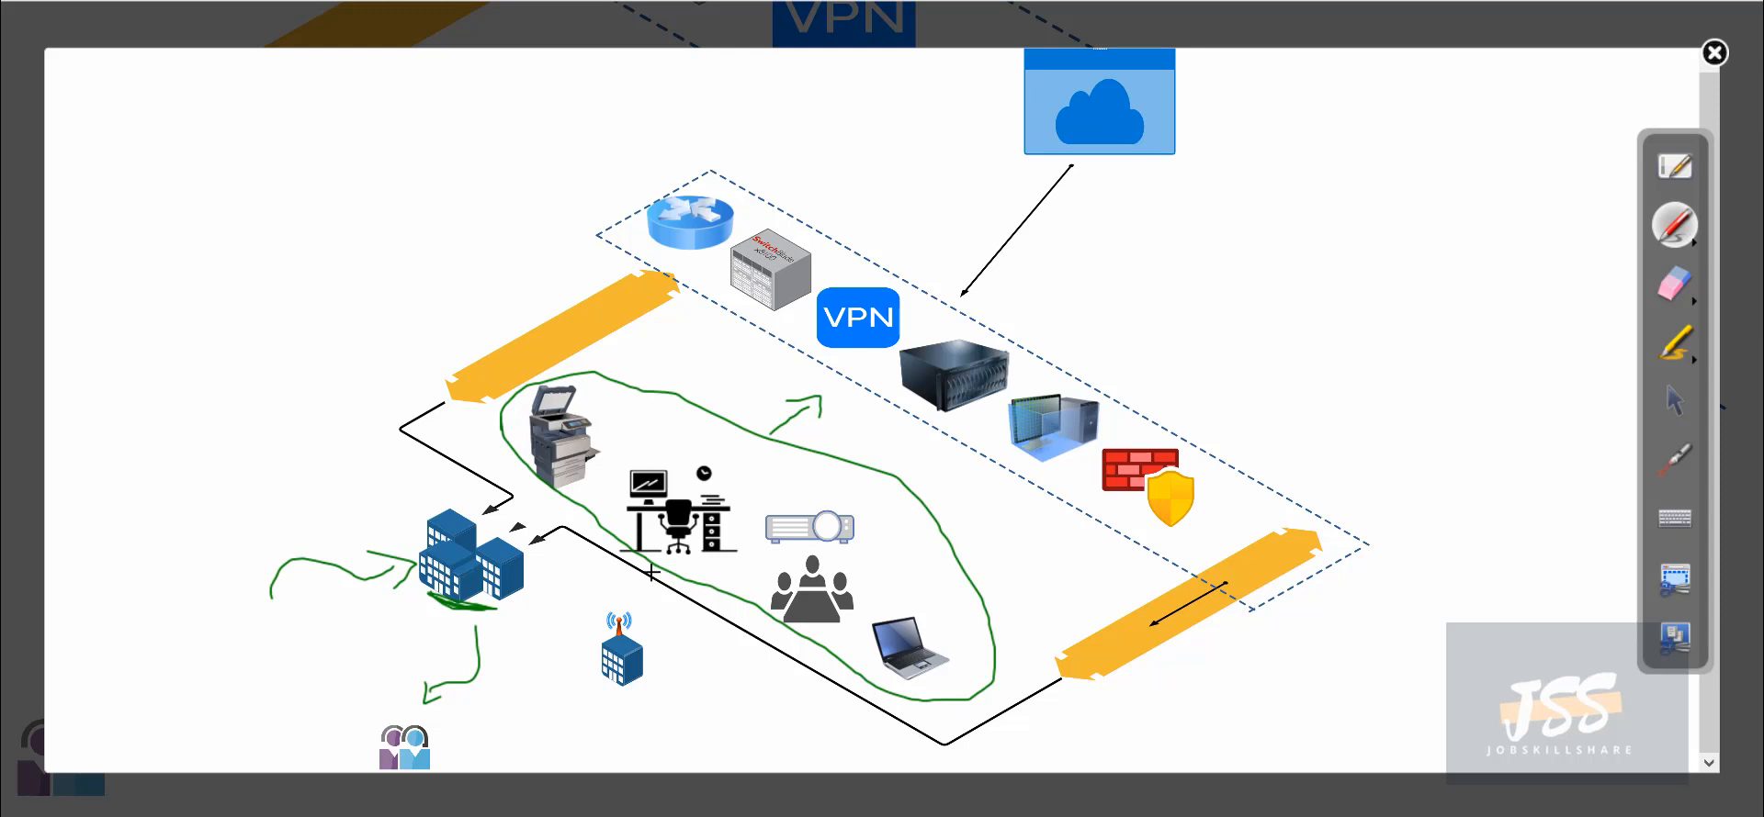
mouse_move(594, 523)
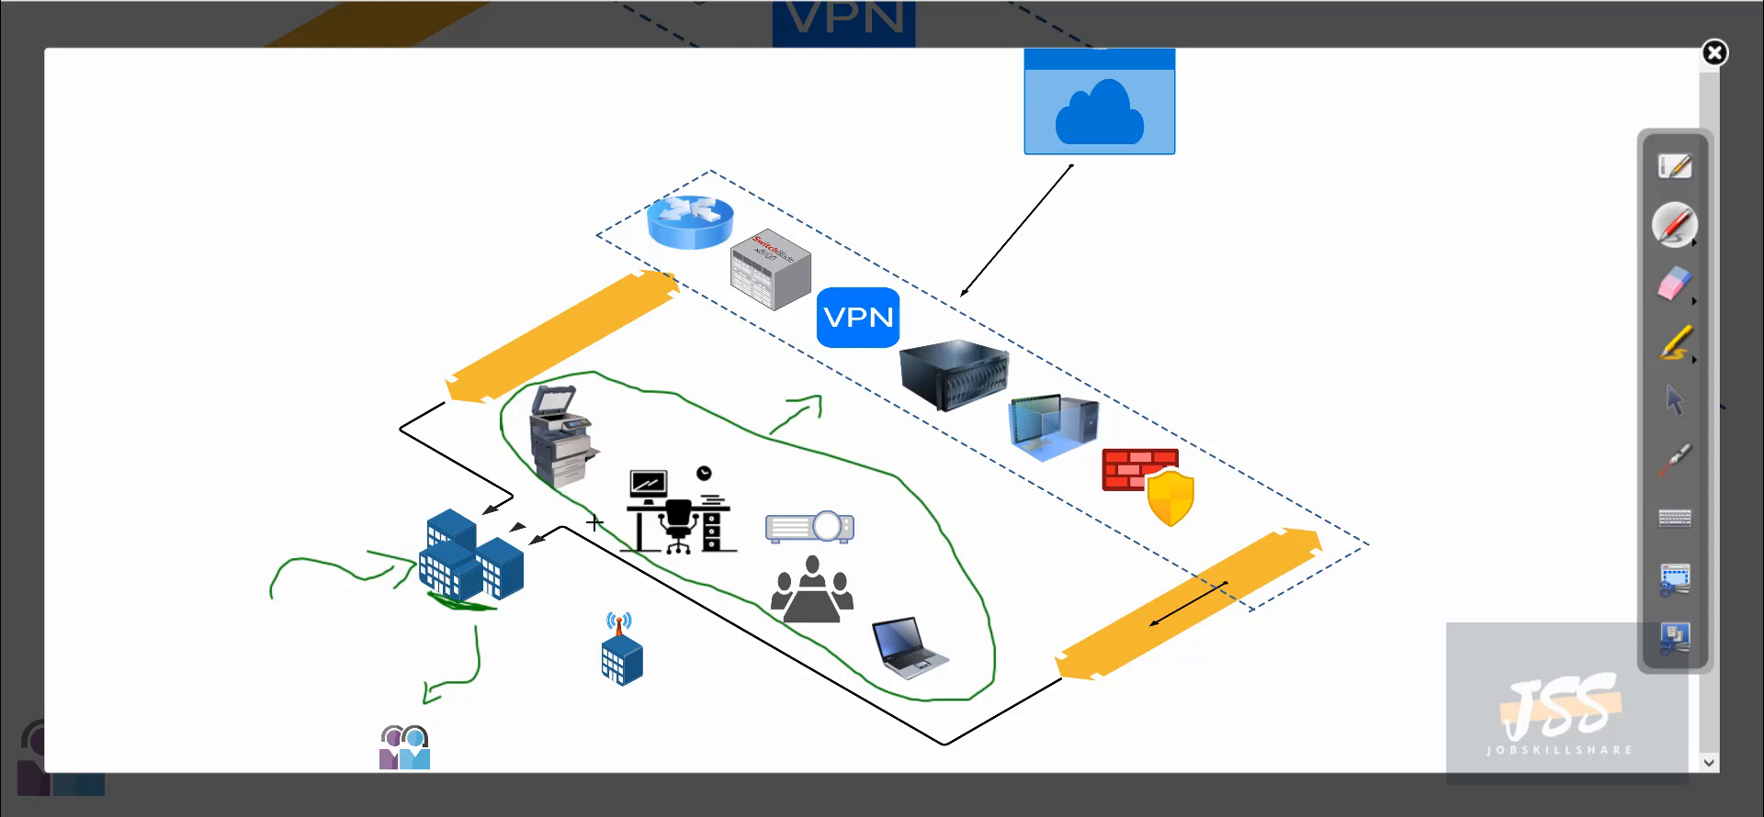
mouse_move(461, 685)
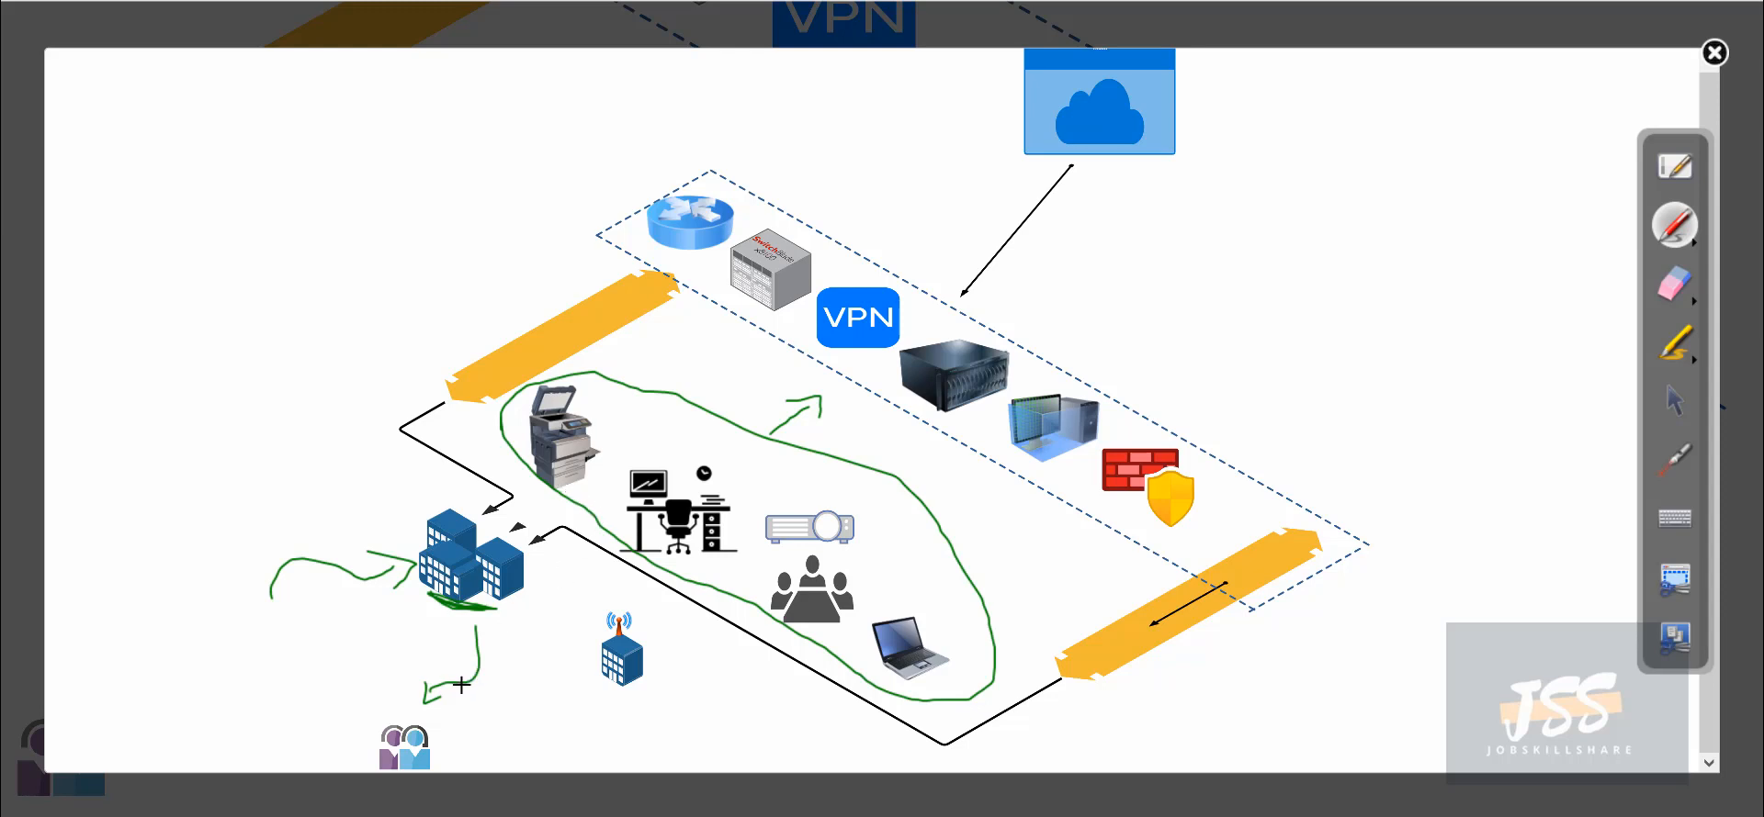
mouse_move(495, 692)
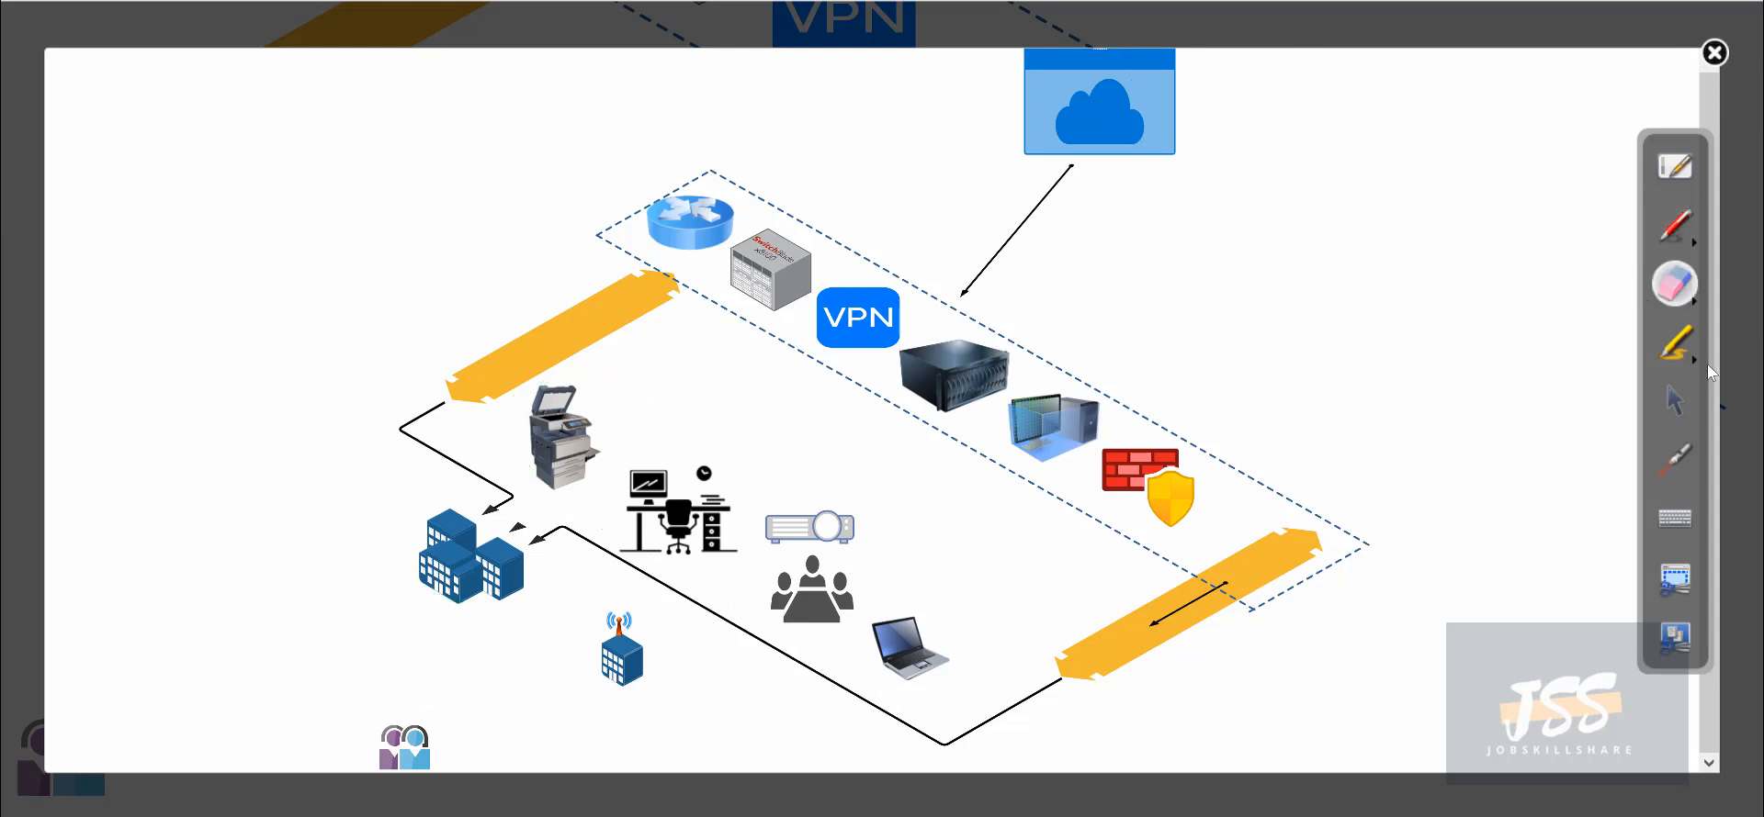
Leave the eraser and return to the pen tool for drawing the arrow.
left_click(1675, 399)
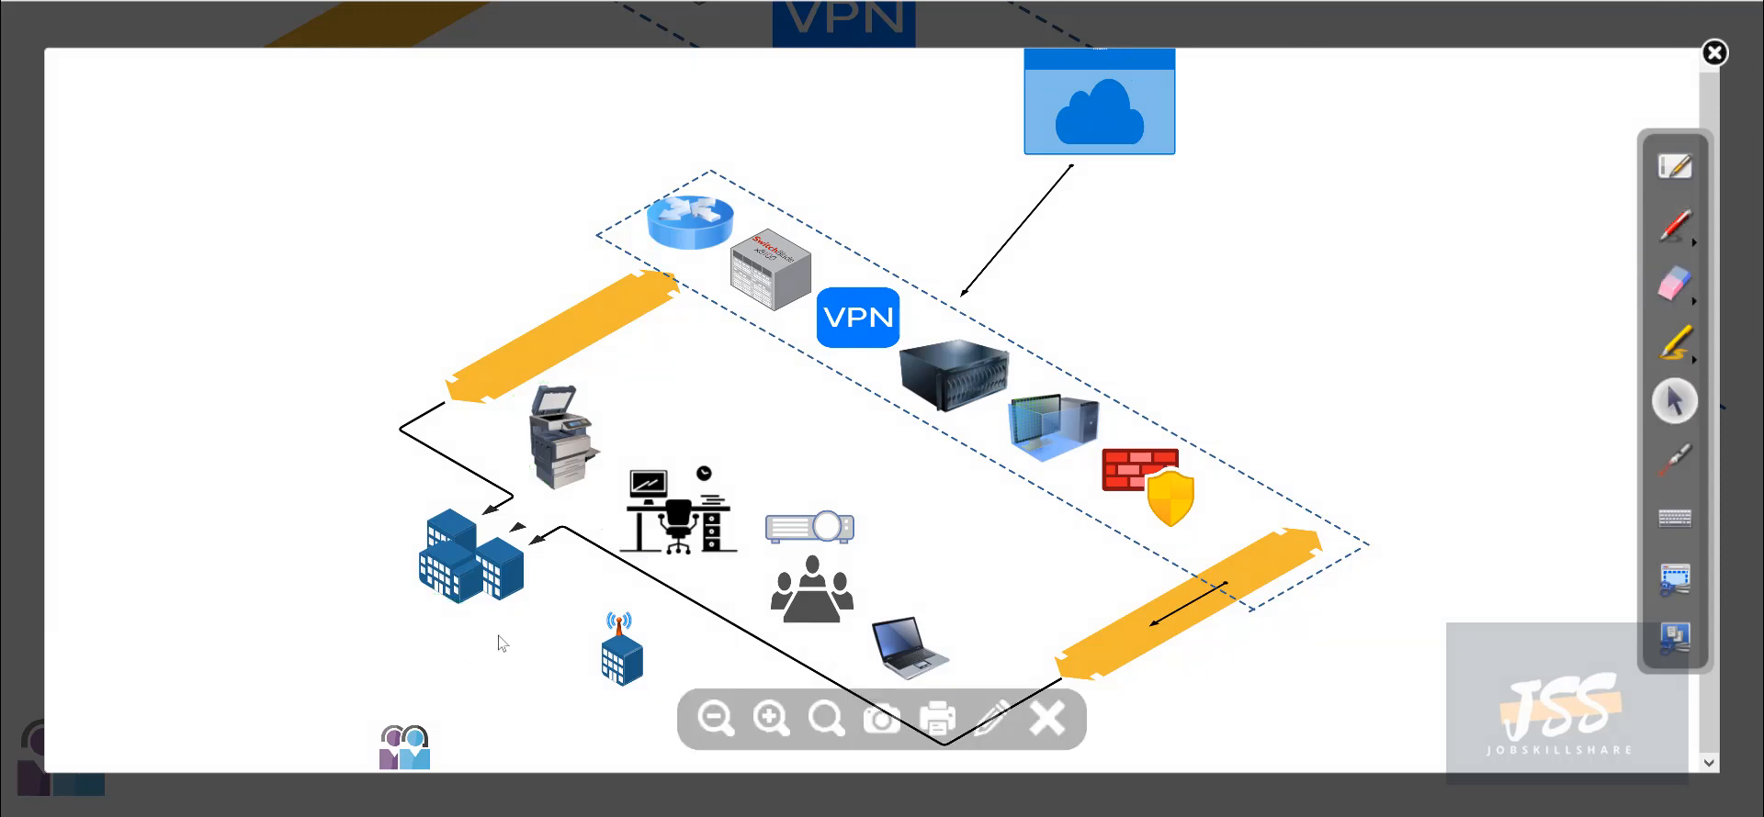
left_click(1675, 225)
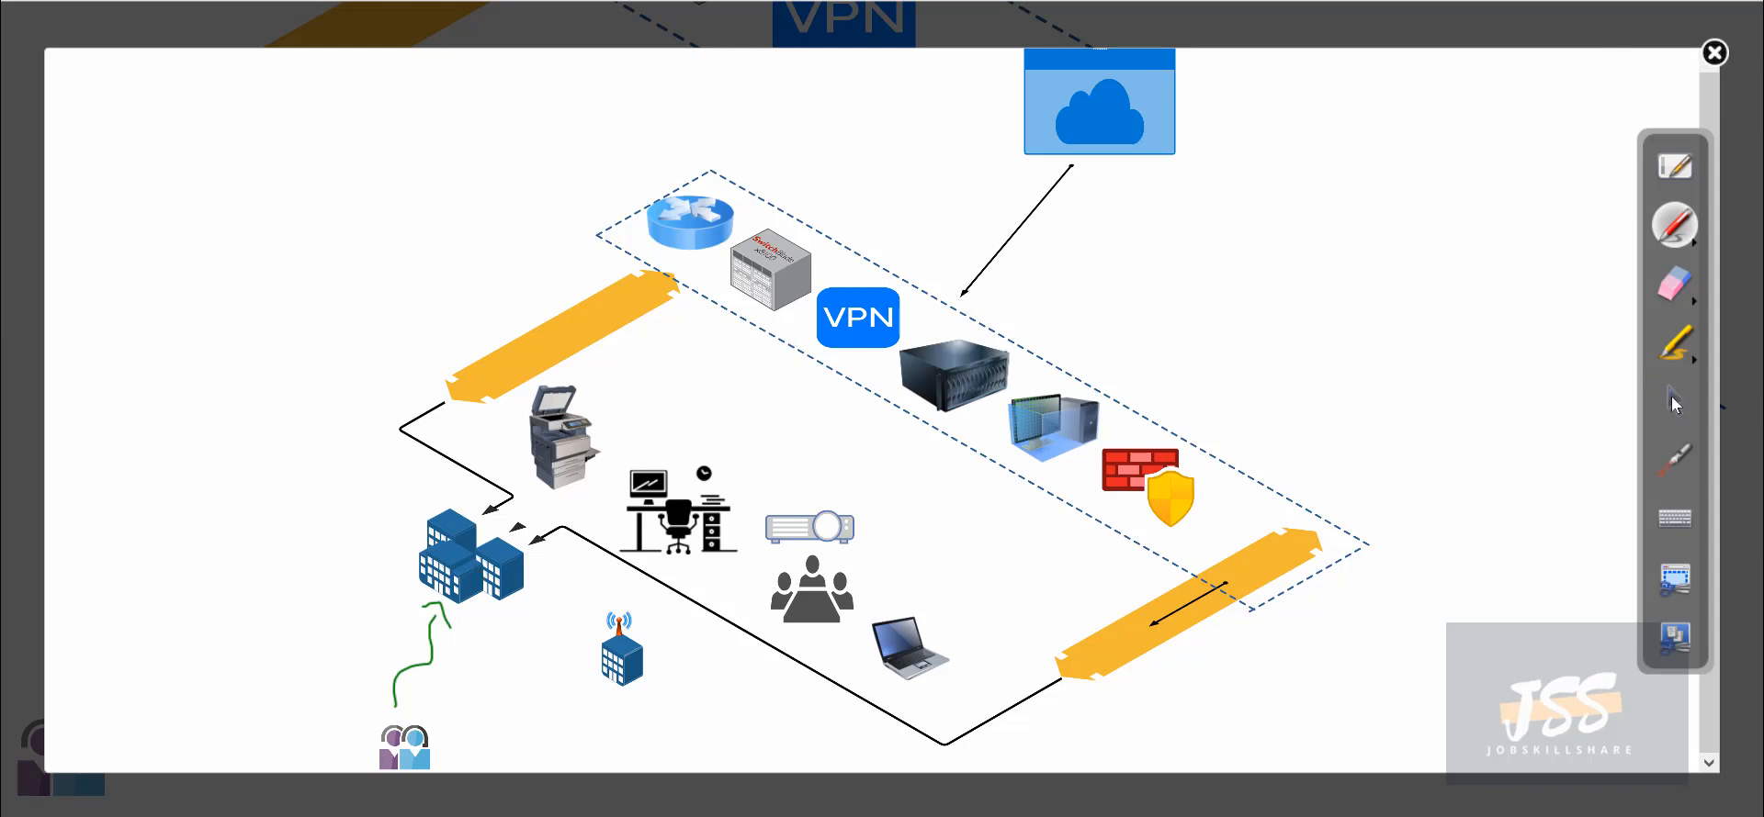
Close the network diagram lightbox and scroll down the course sidebar.
left_click(1713, 54)
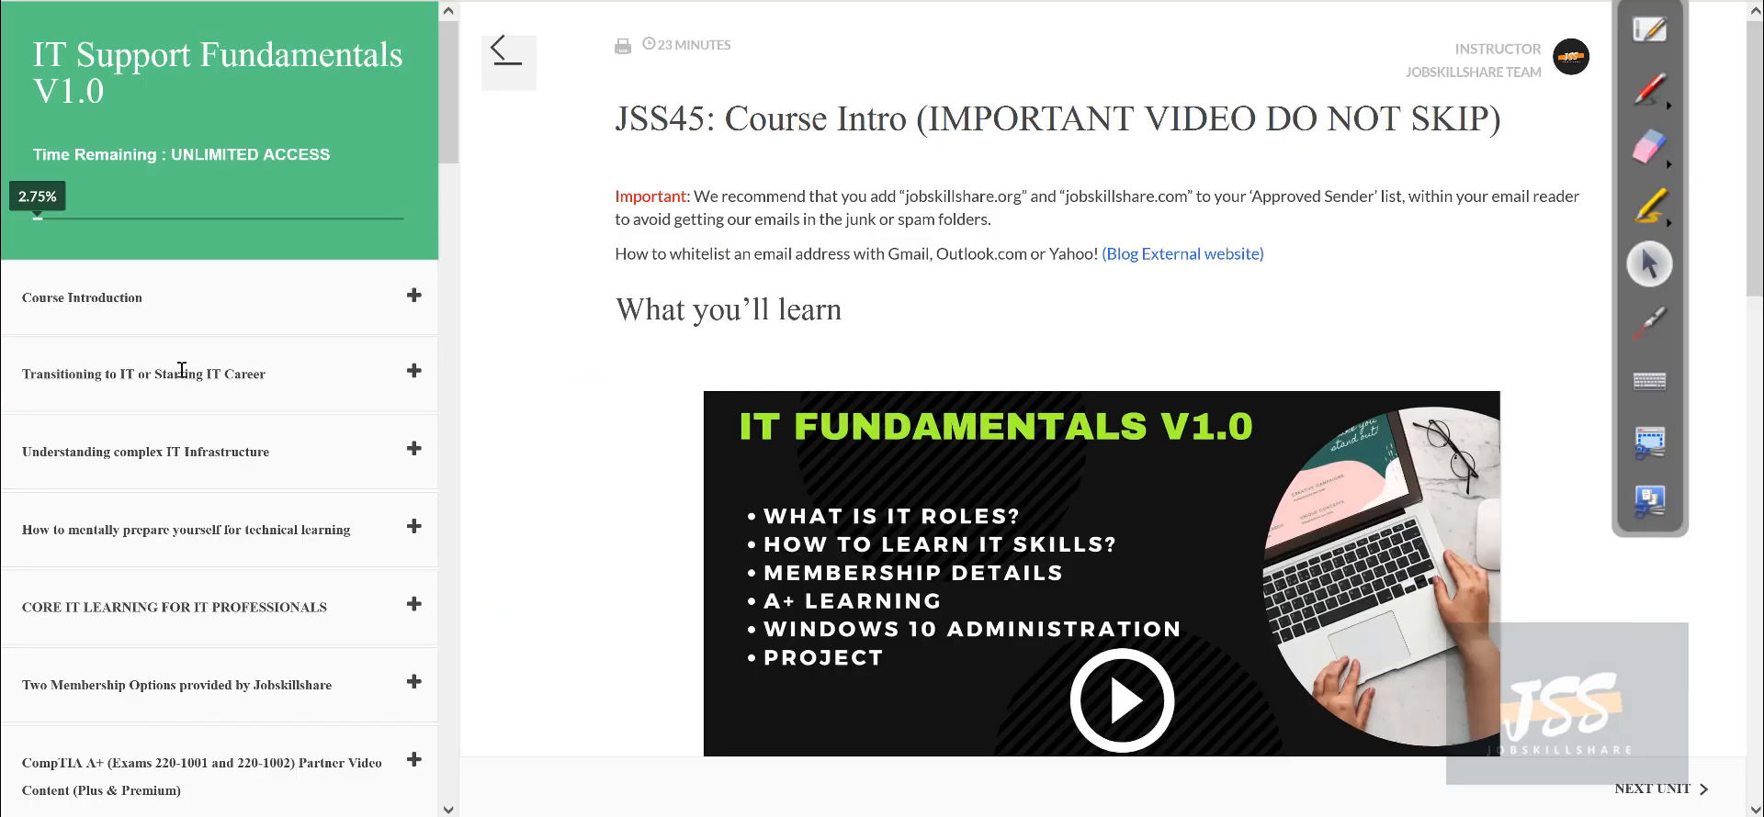
mouse_move(70, 410)
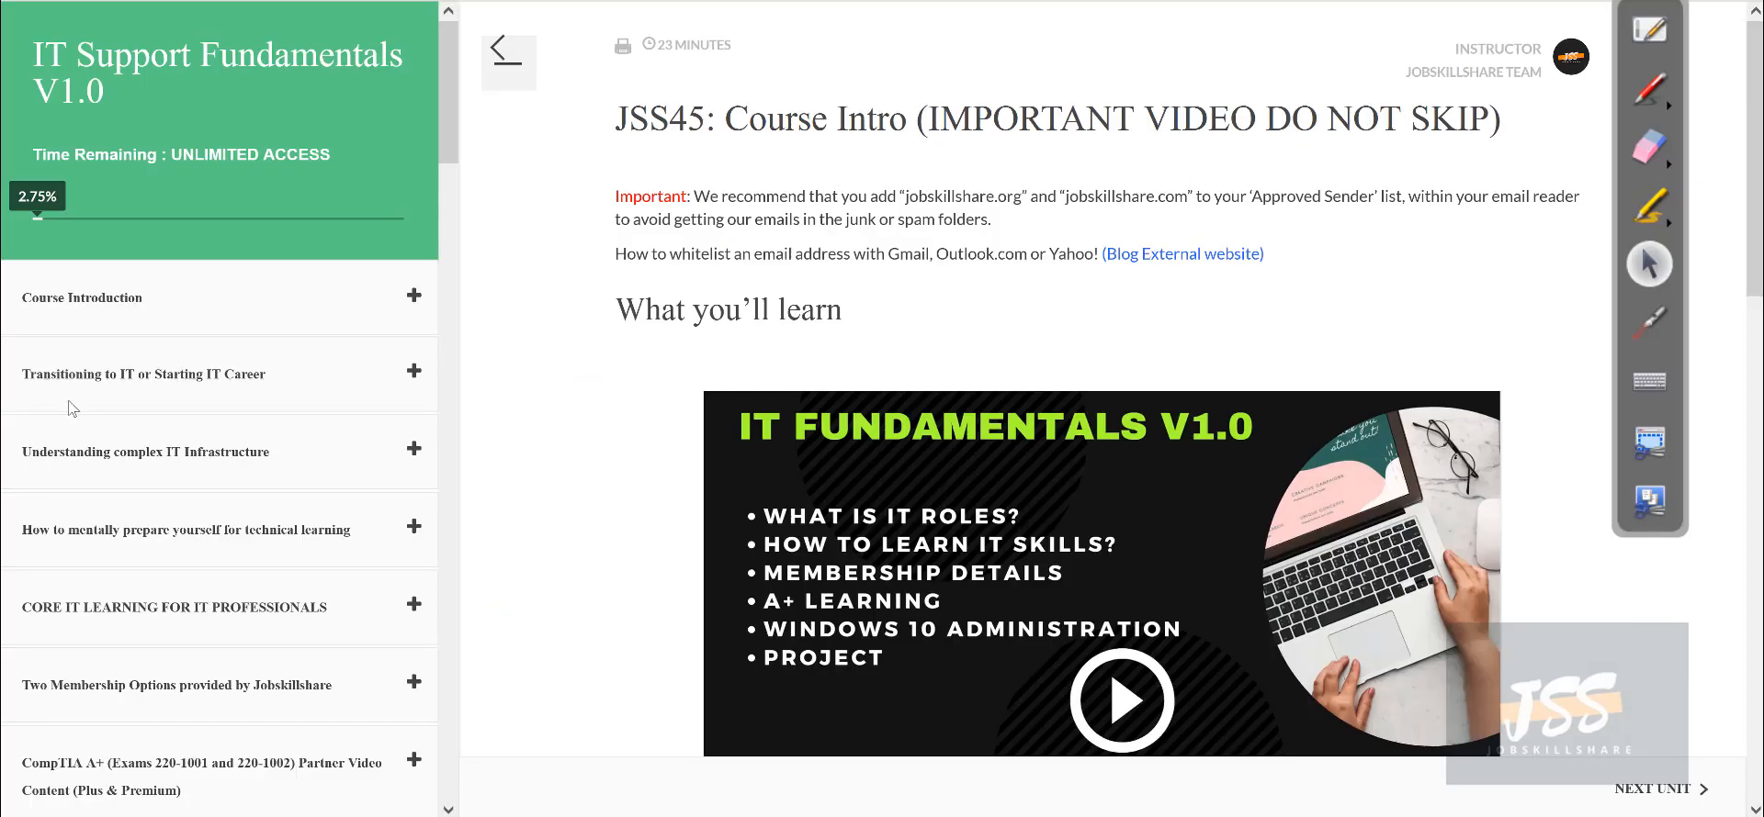
mouse_move(101, 376)
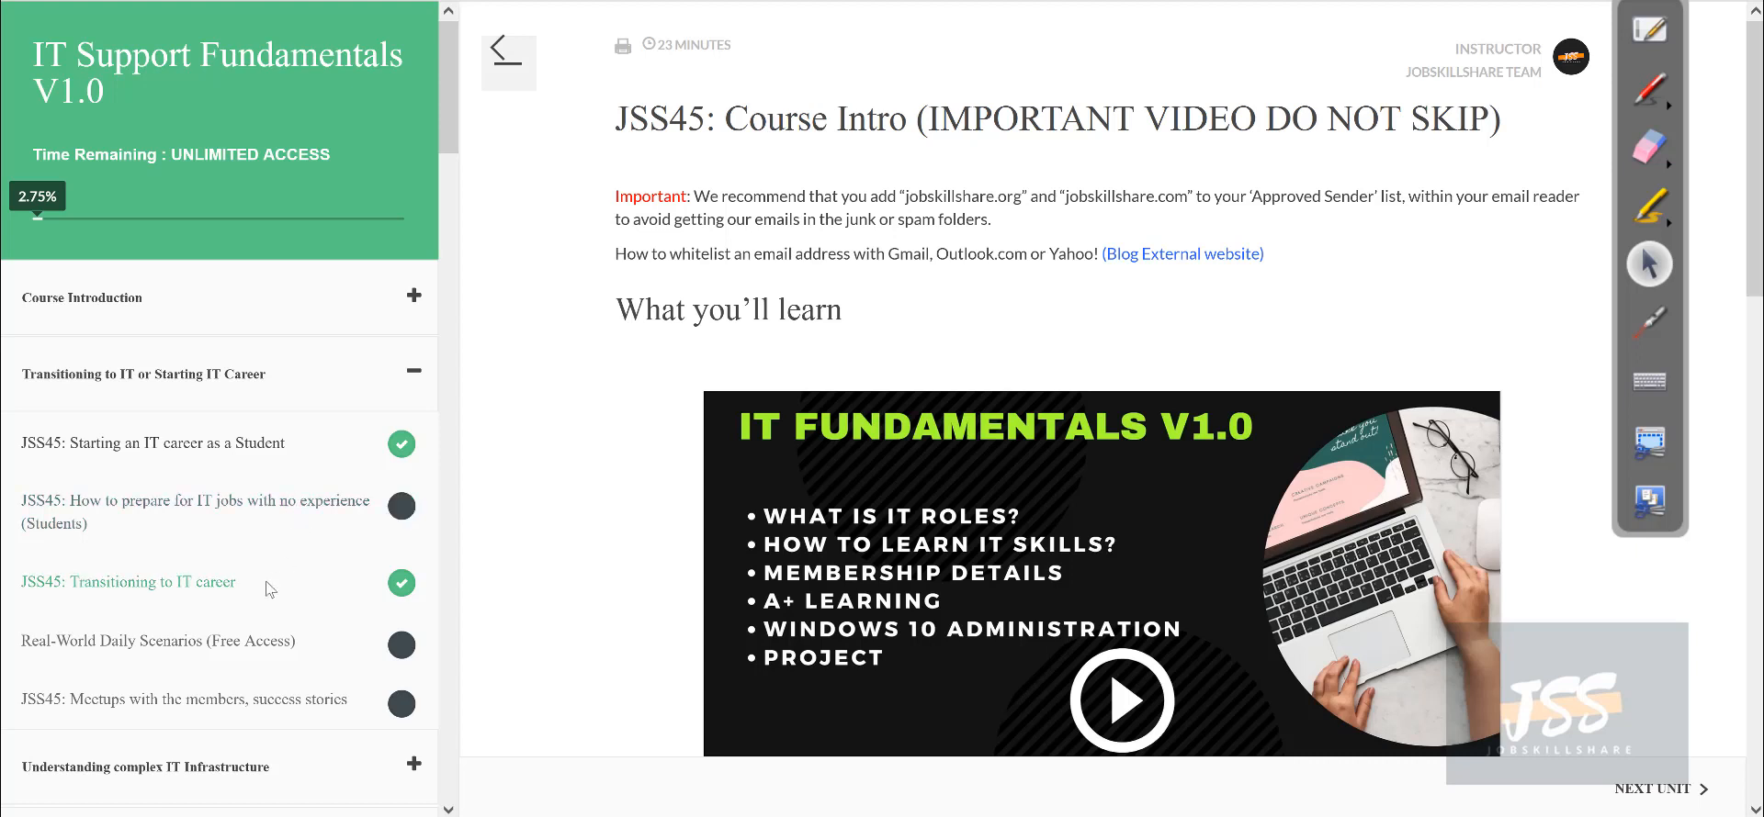
scroll("down", 3)
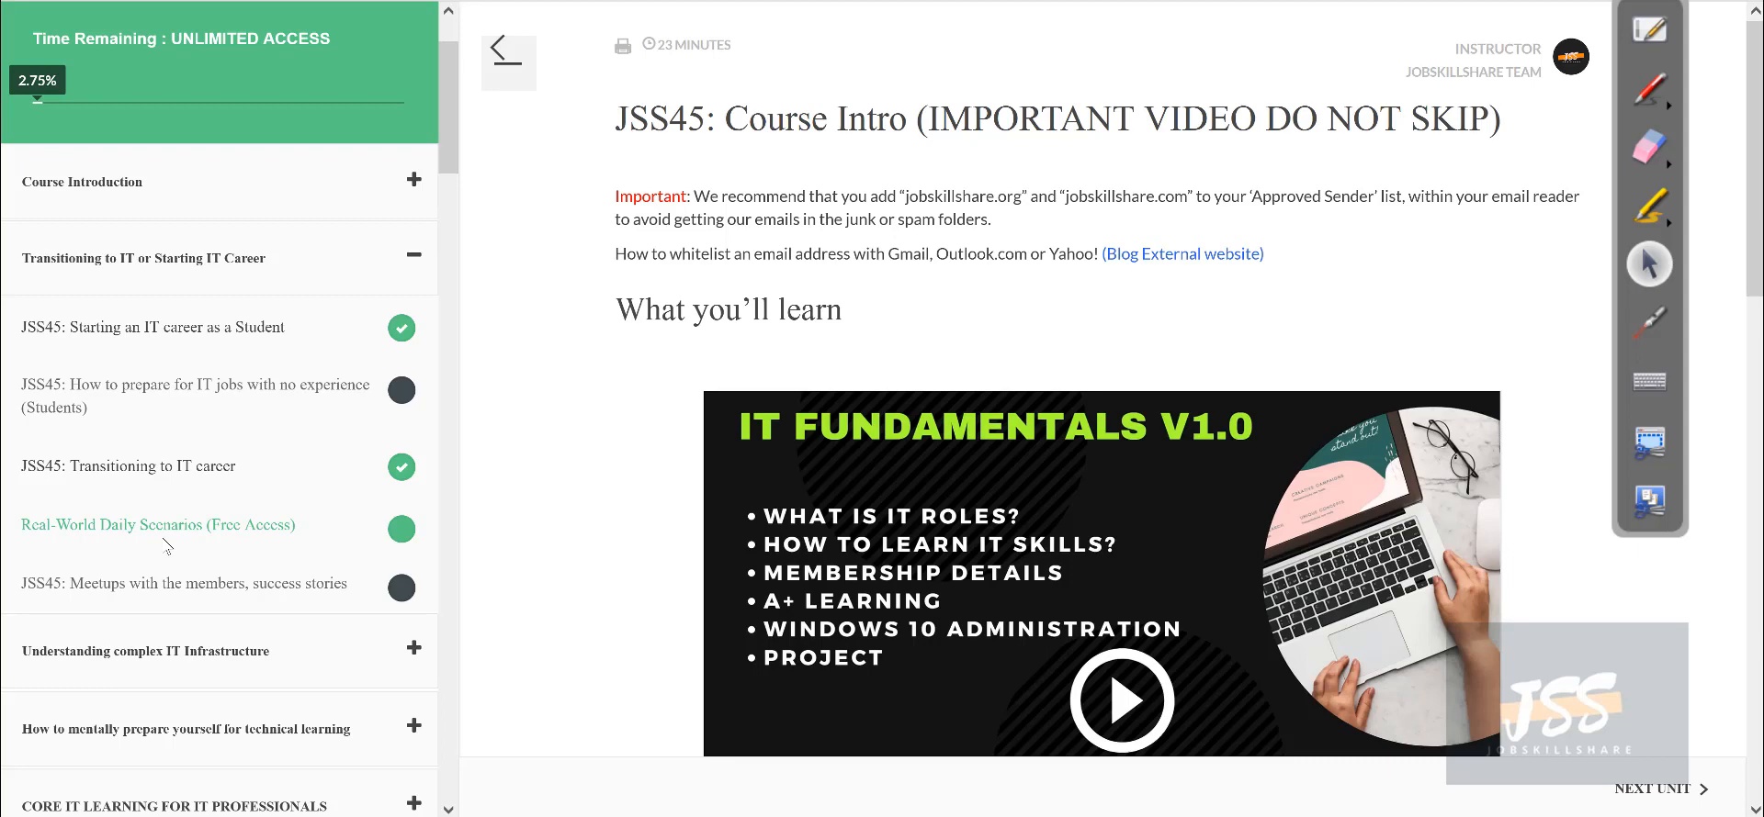
Open 'Real-World Daily Scenarios (Free Access)' and scroll to its helpdesk problems video.
left_click(159, 526)
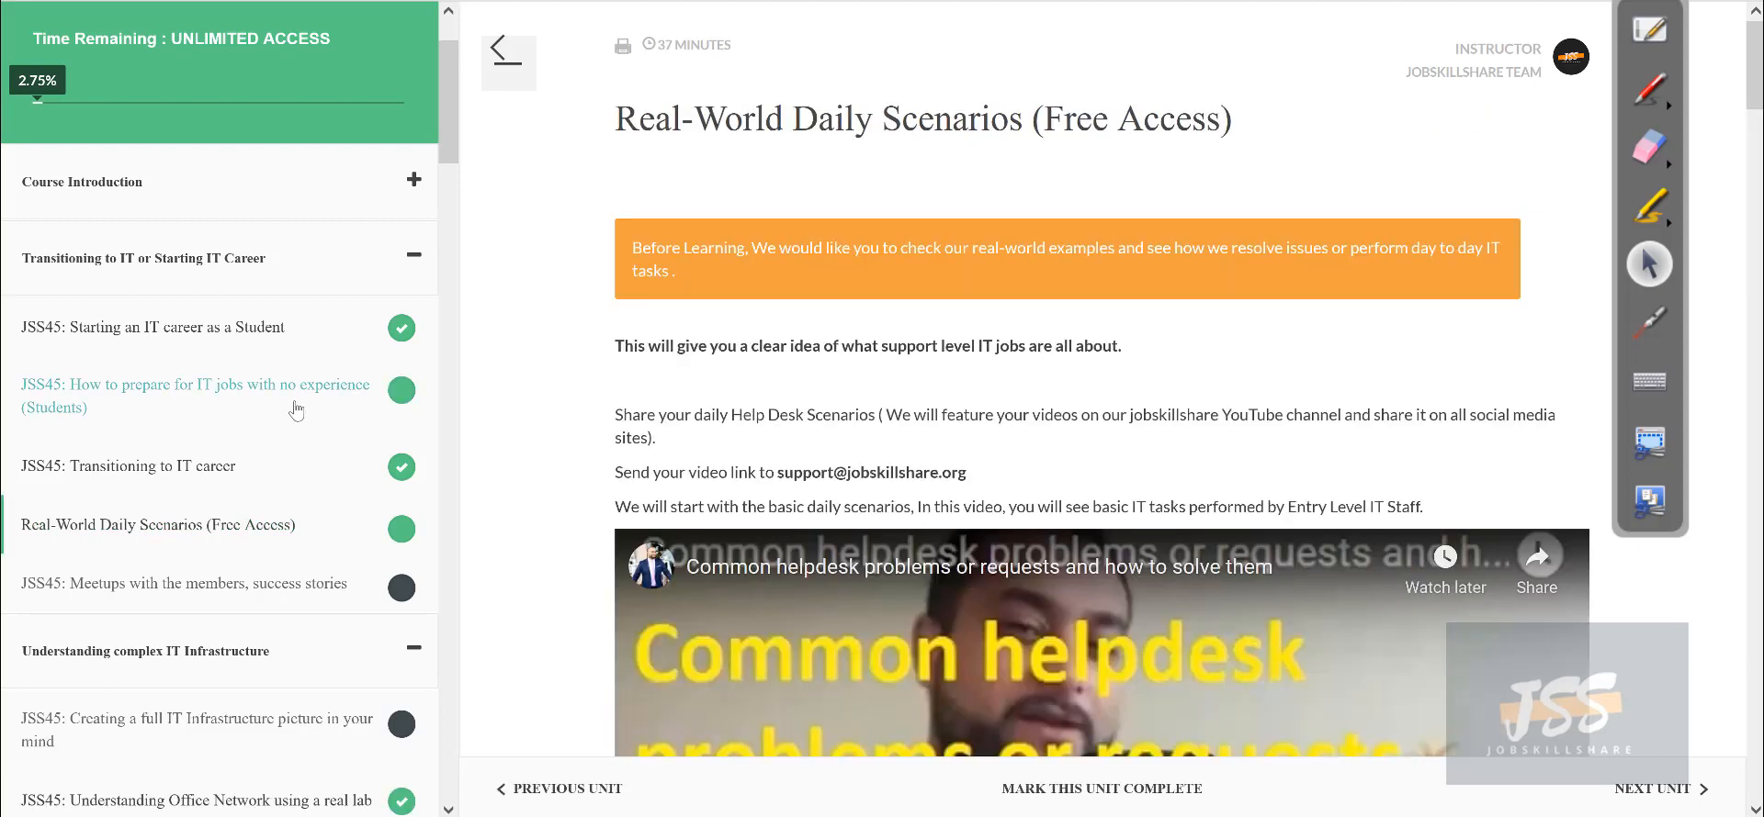
mouse_move(184, 414)
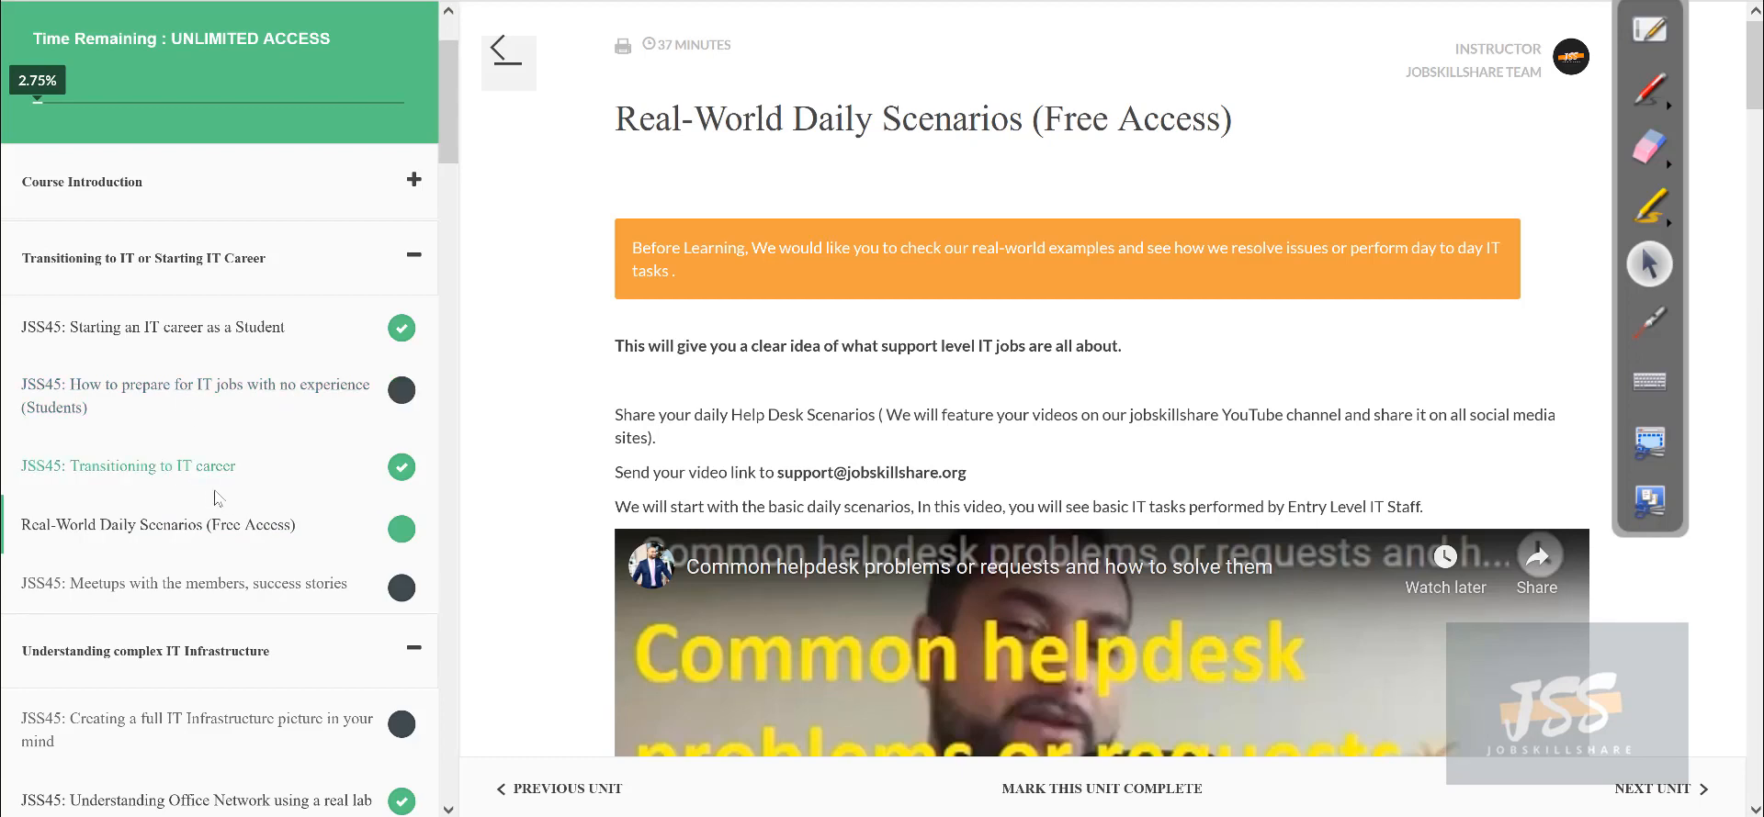
scroll("down", 3)
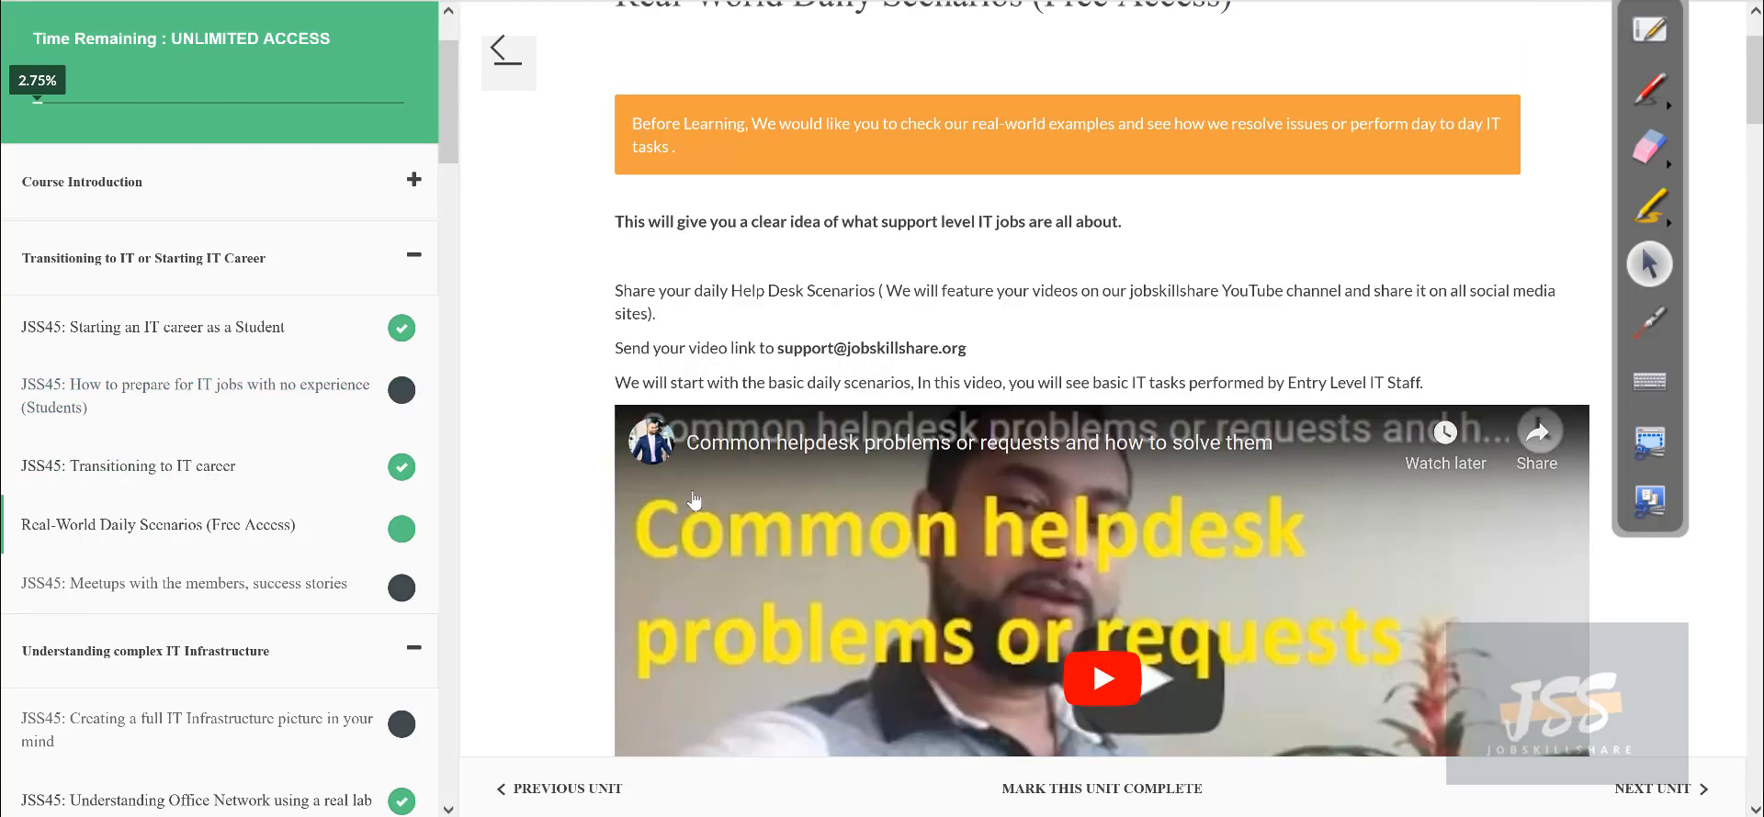
scroll("up", 3)
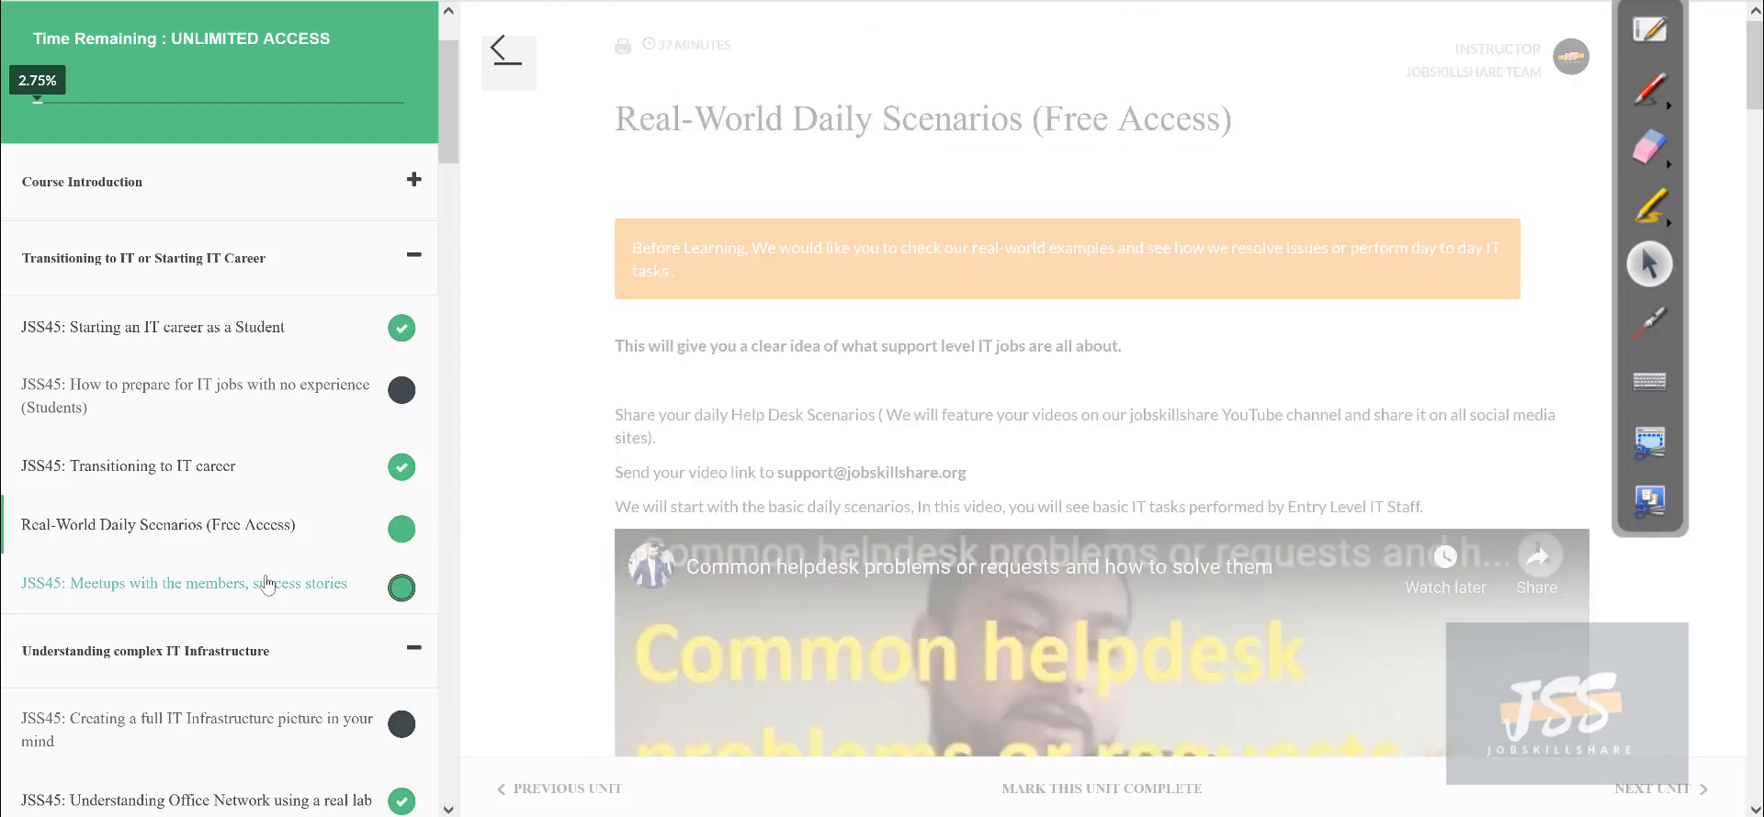
left_click(183, 583)
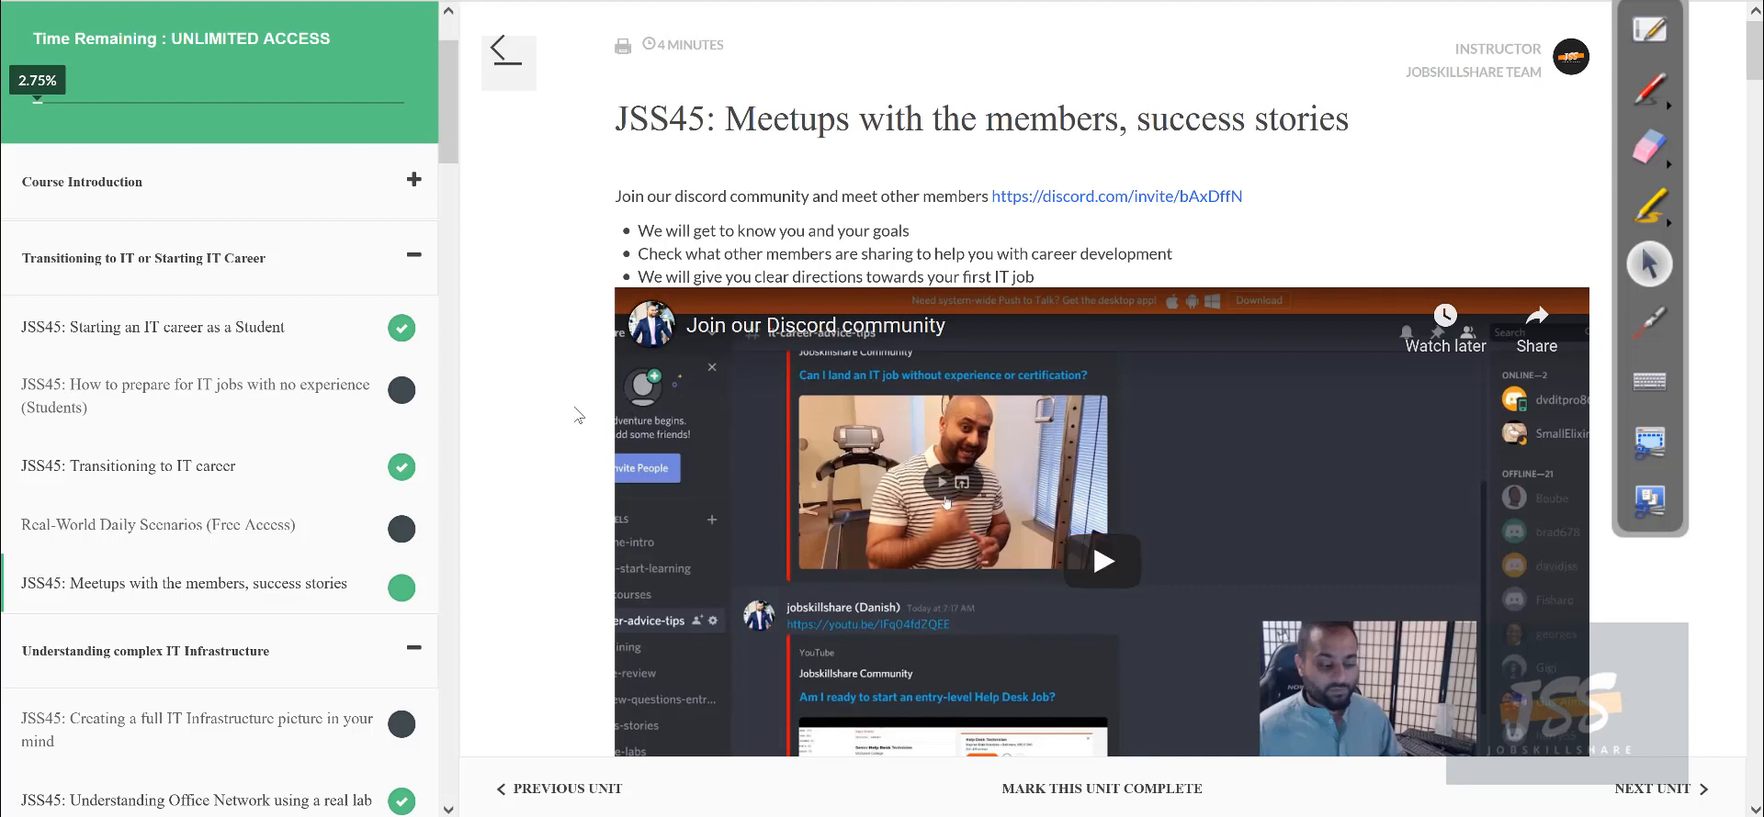
mouse_move(1046, 257)
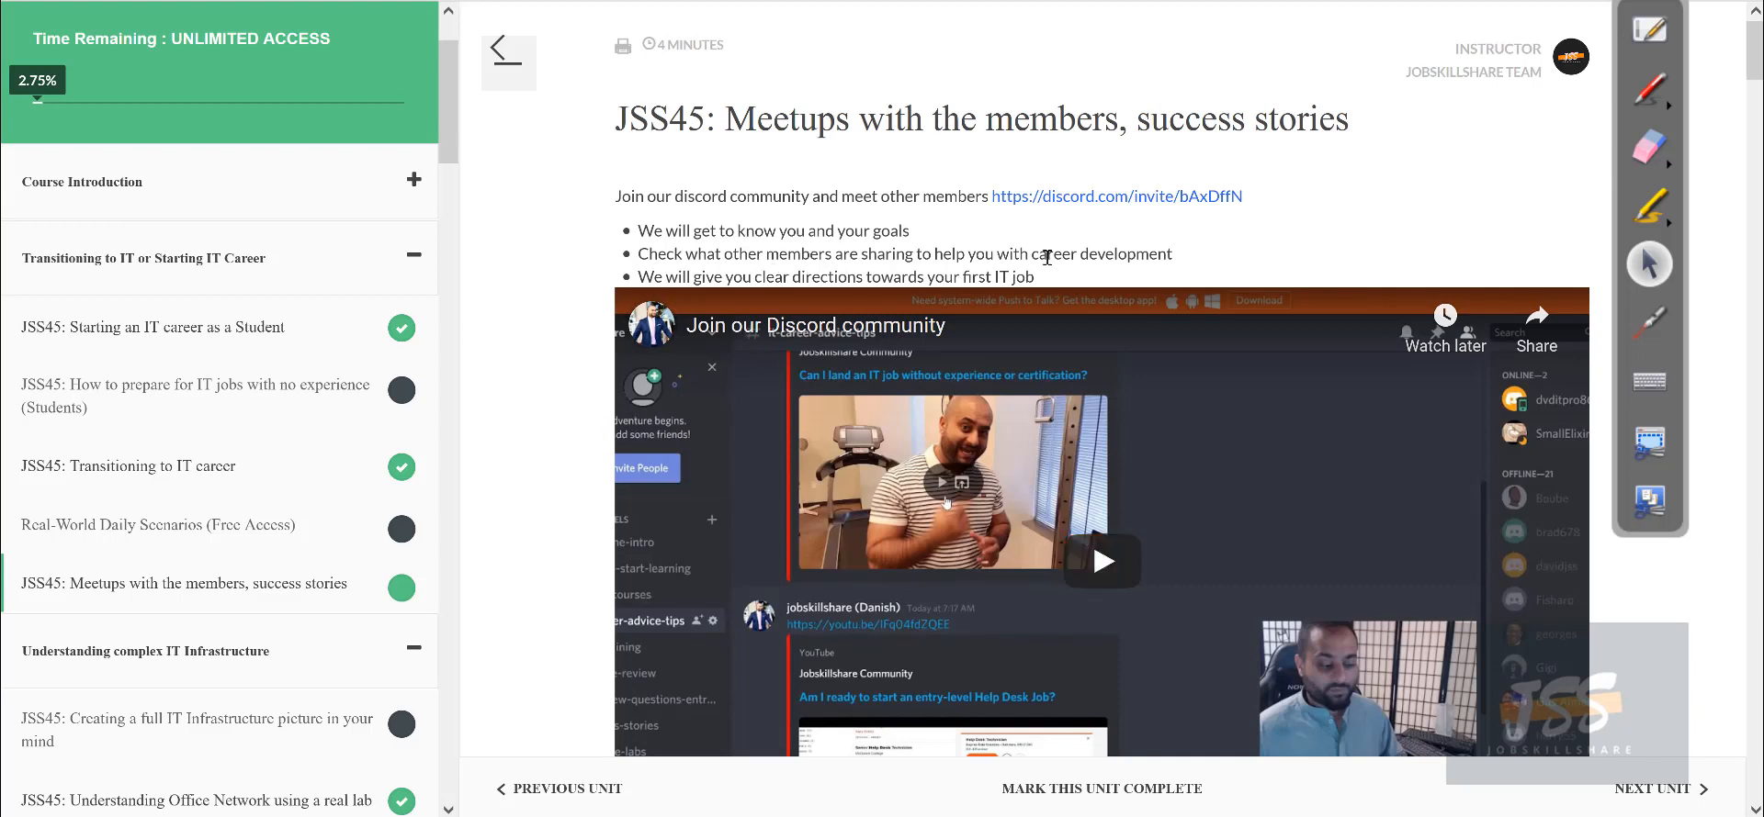
mouse_move(1049, 273)
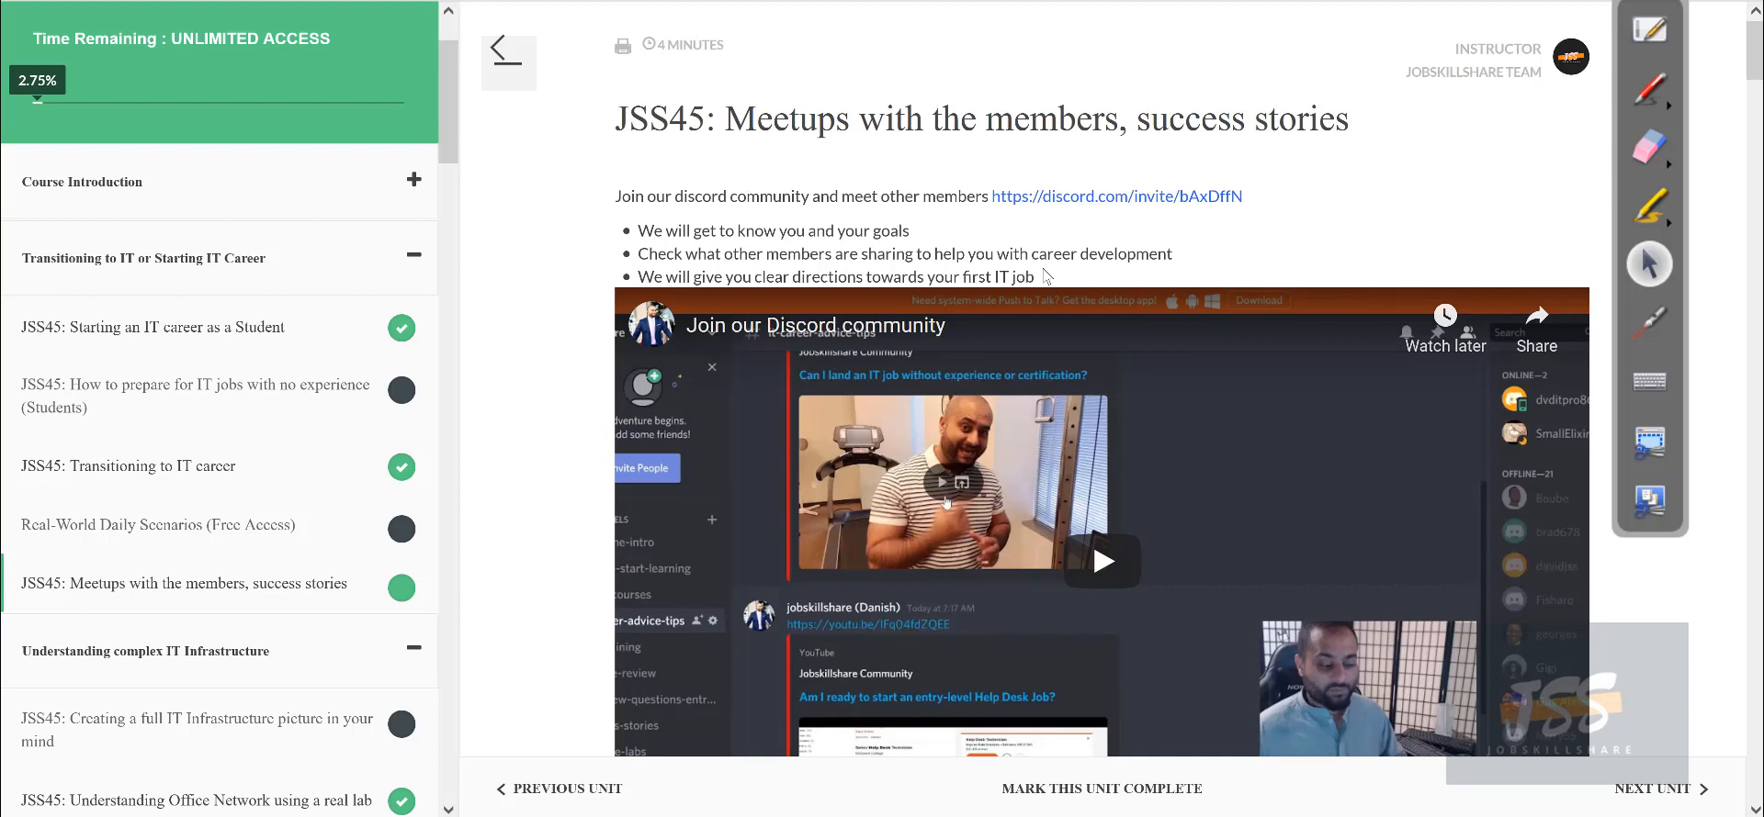
mouse_move(1043, 275)
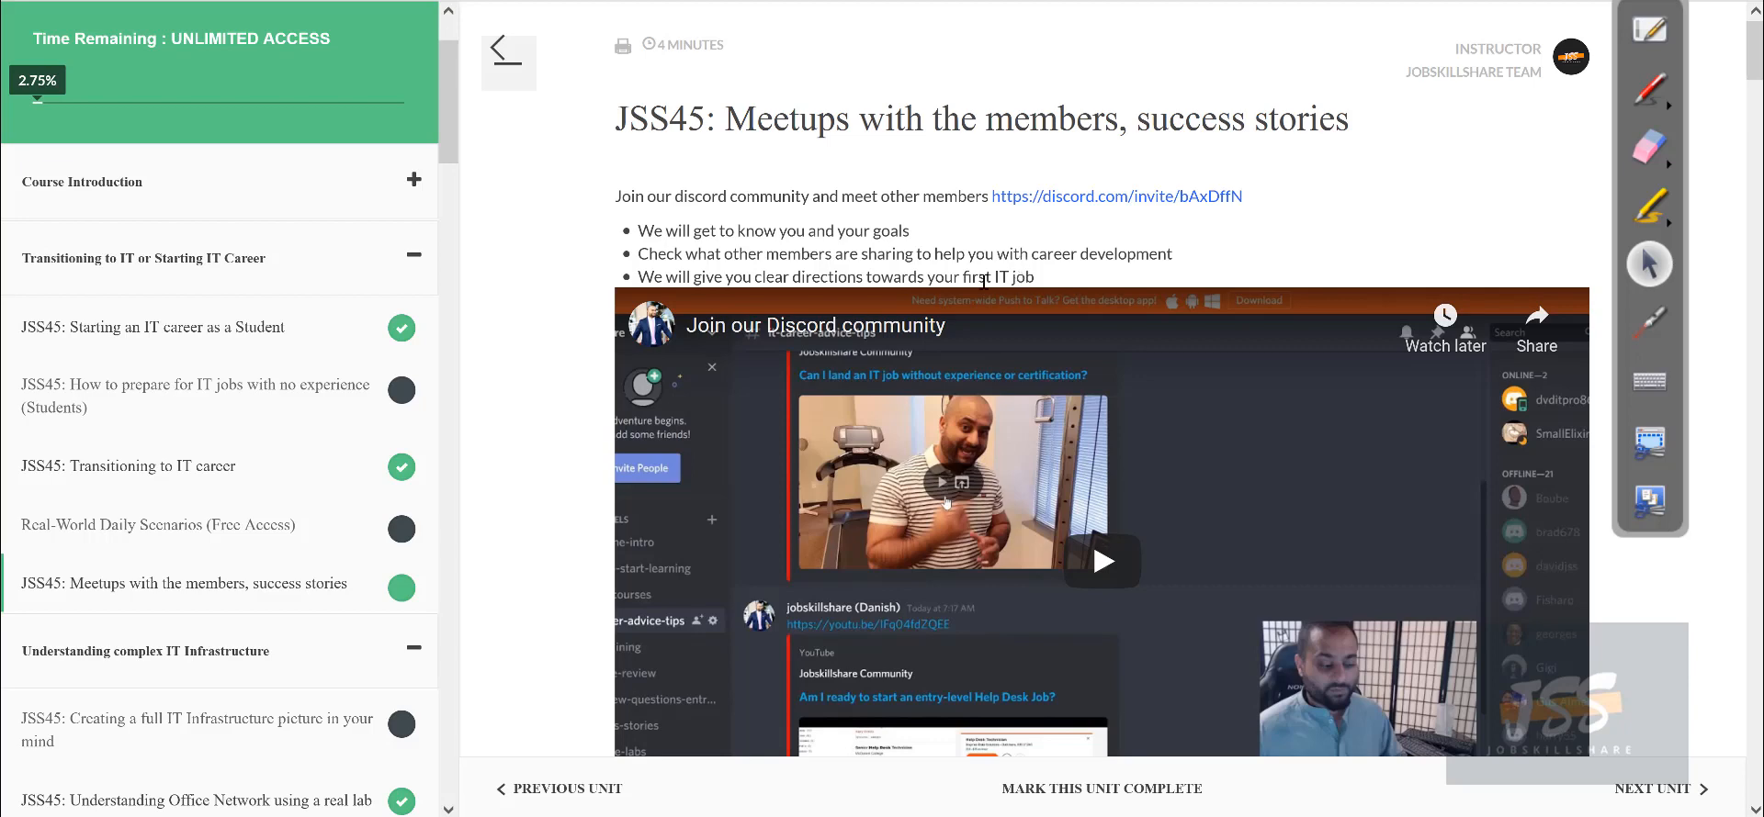
scroll("down", 3)
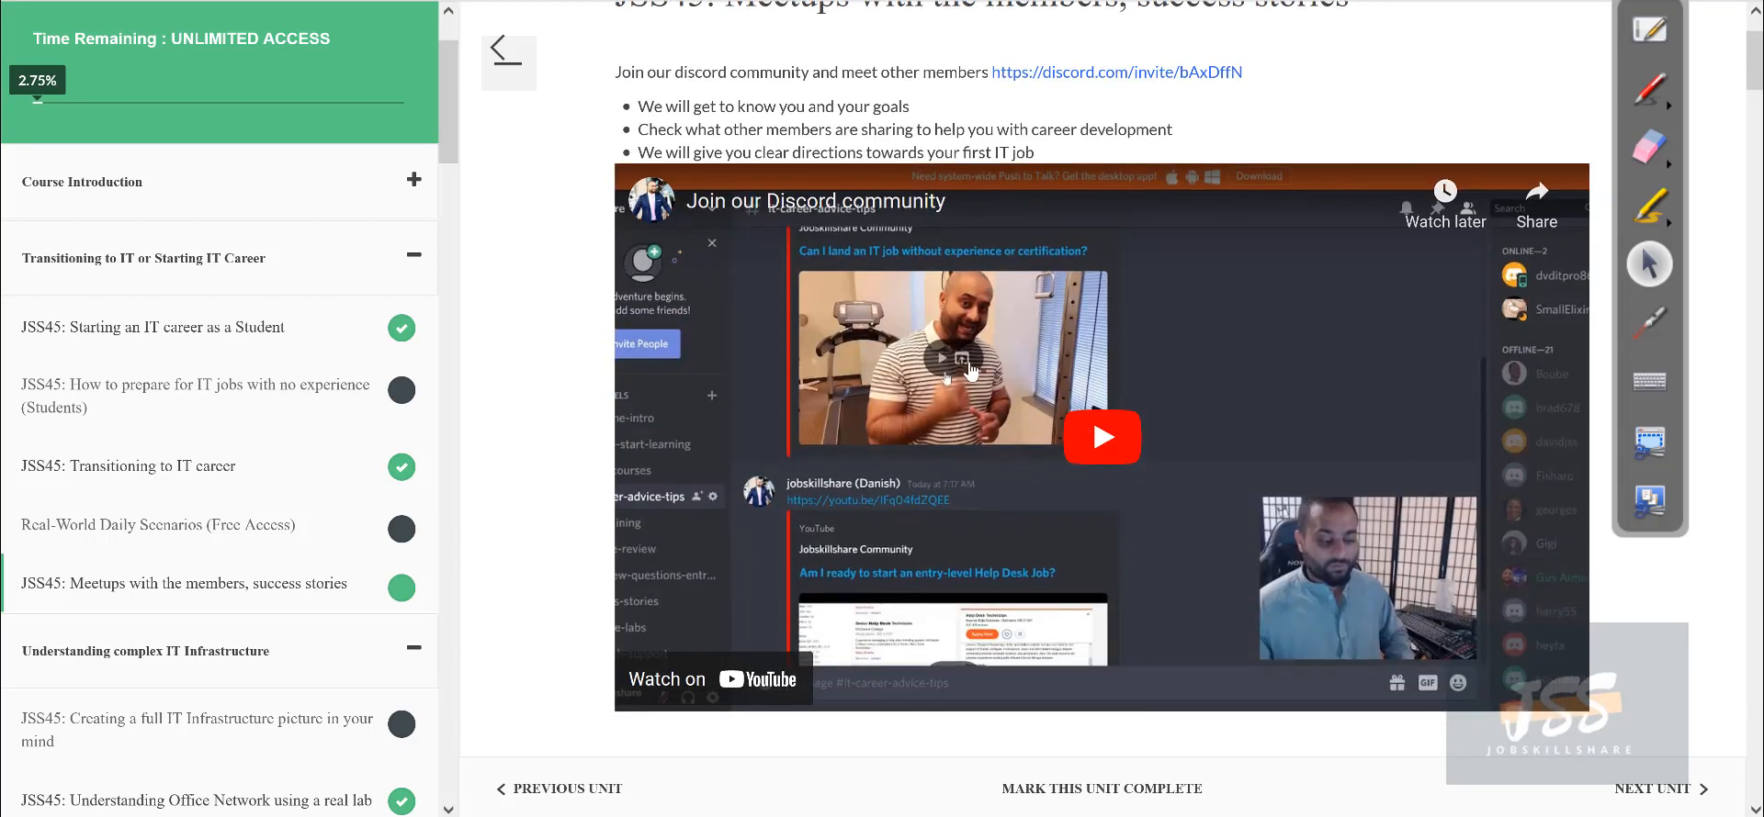
mouse_move(624, 391)
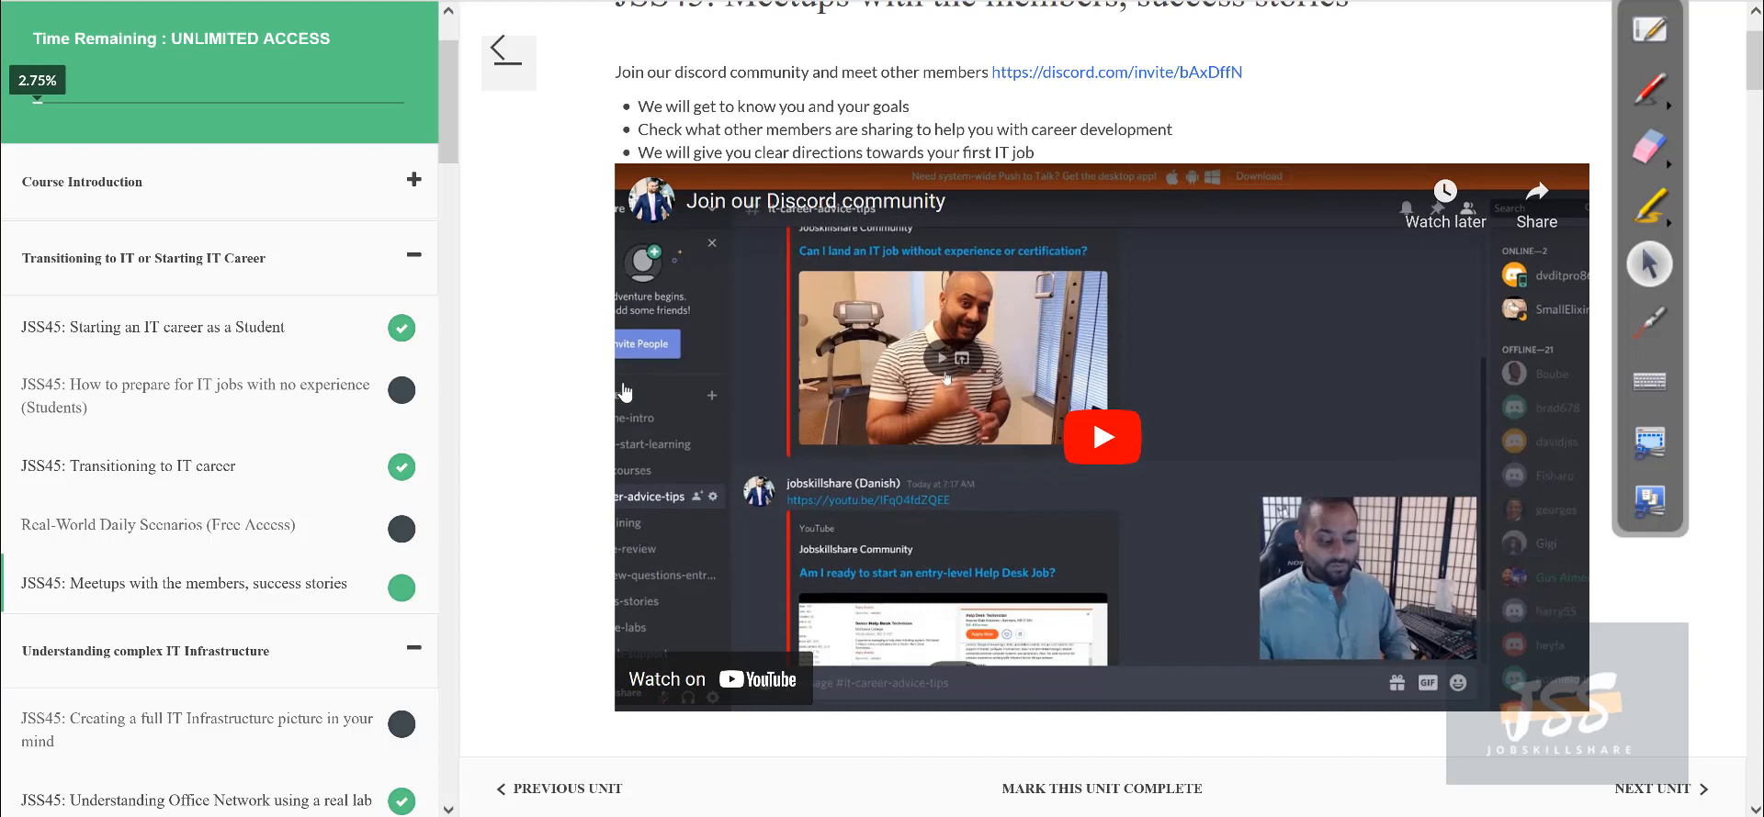
left_click(210, 389)
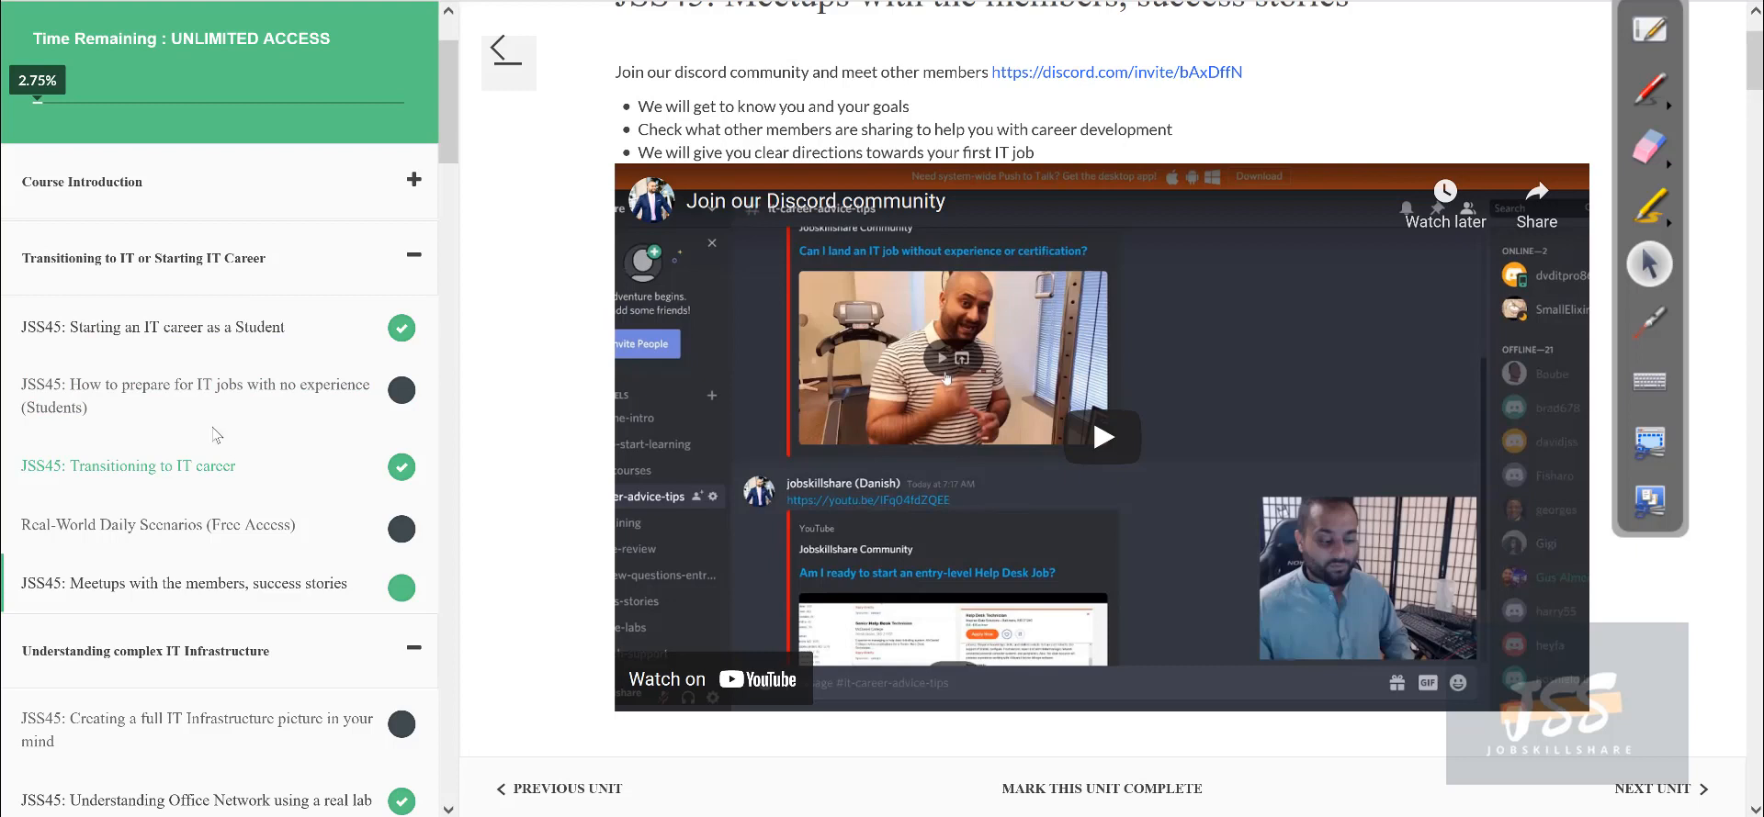
mouse_move(237, 591)
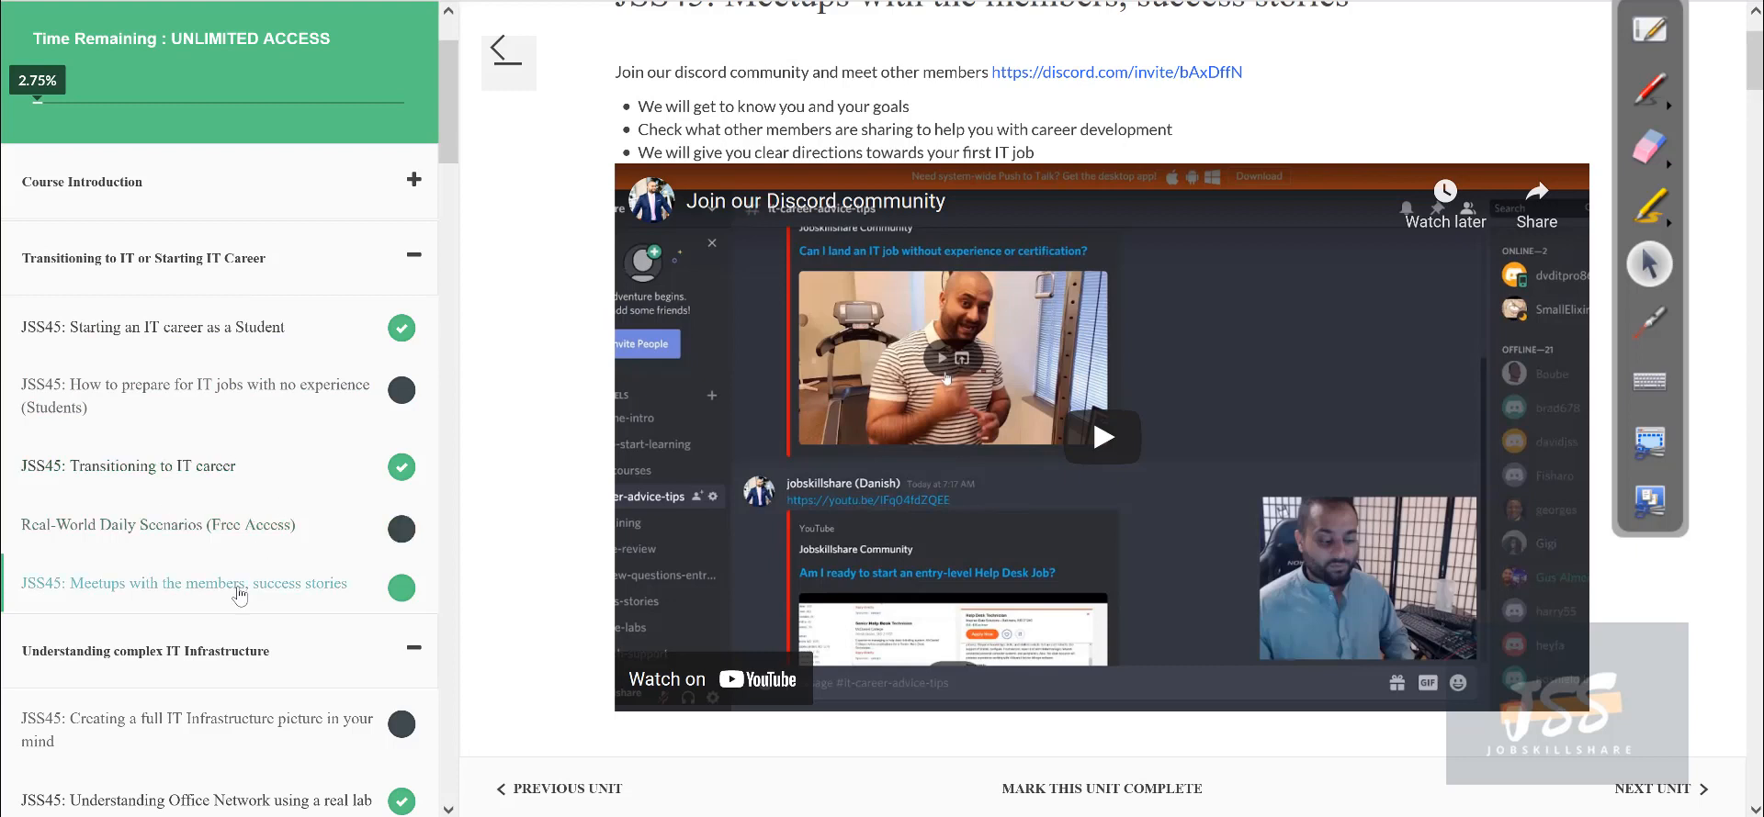
mouse_move(200, 592)
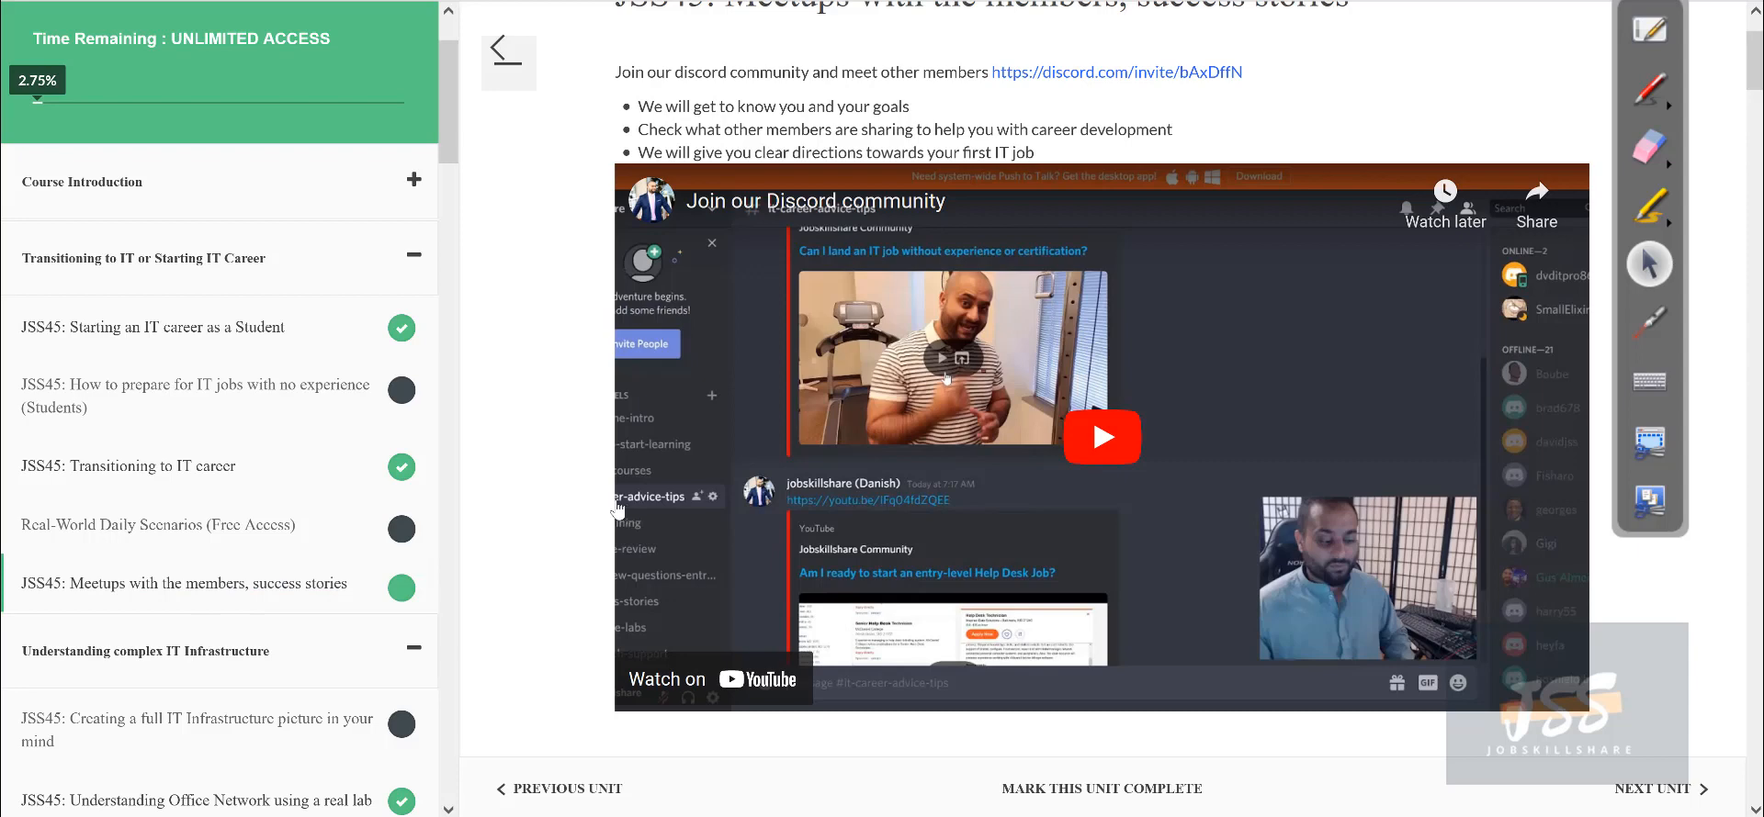
mouse_move(535, 516)
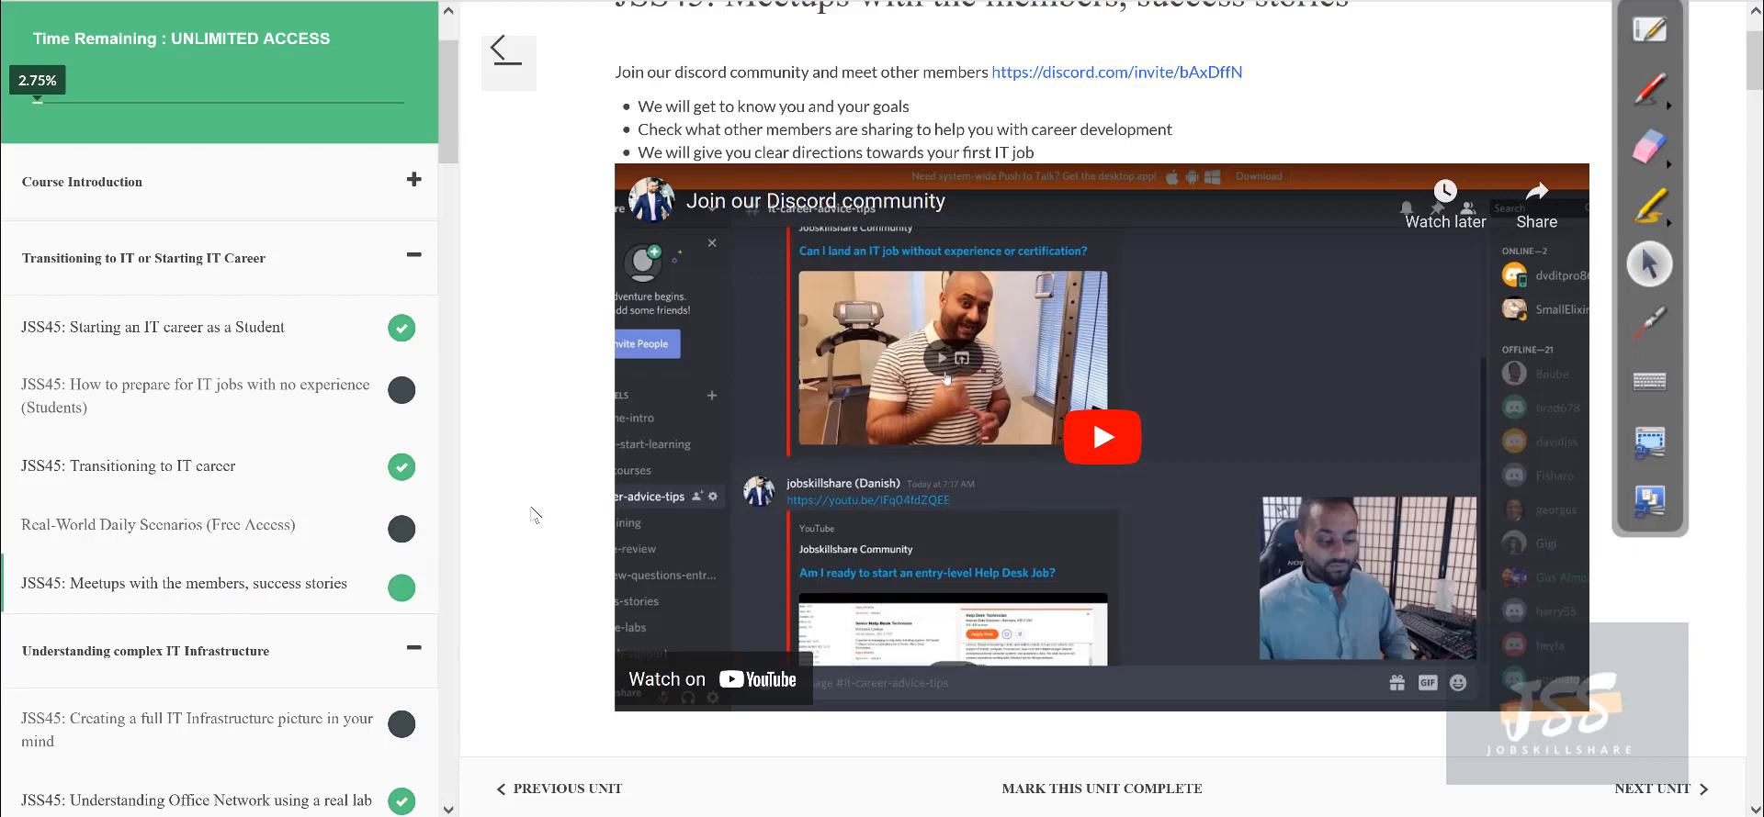
scroll("down", 3)
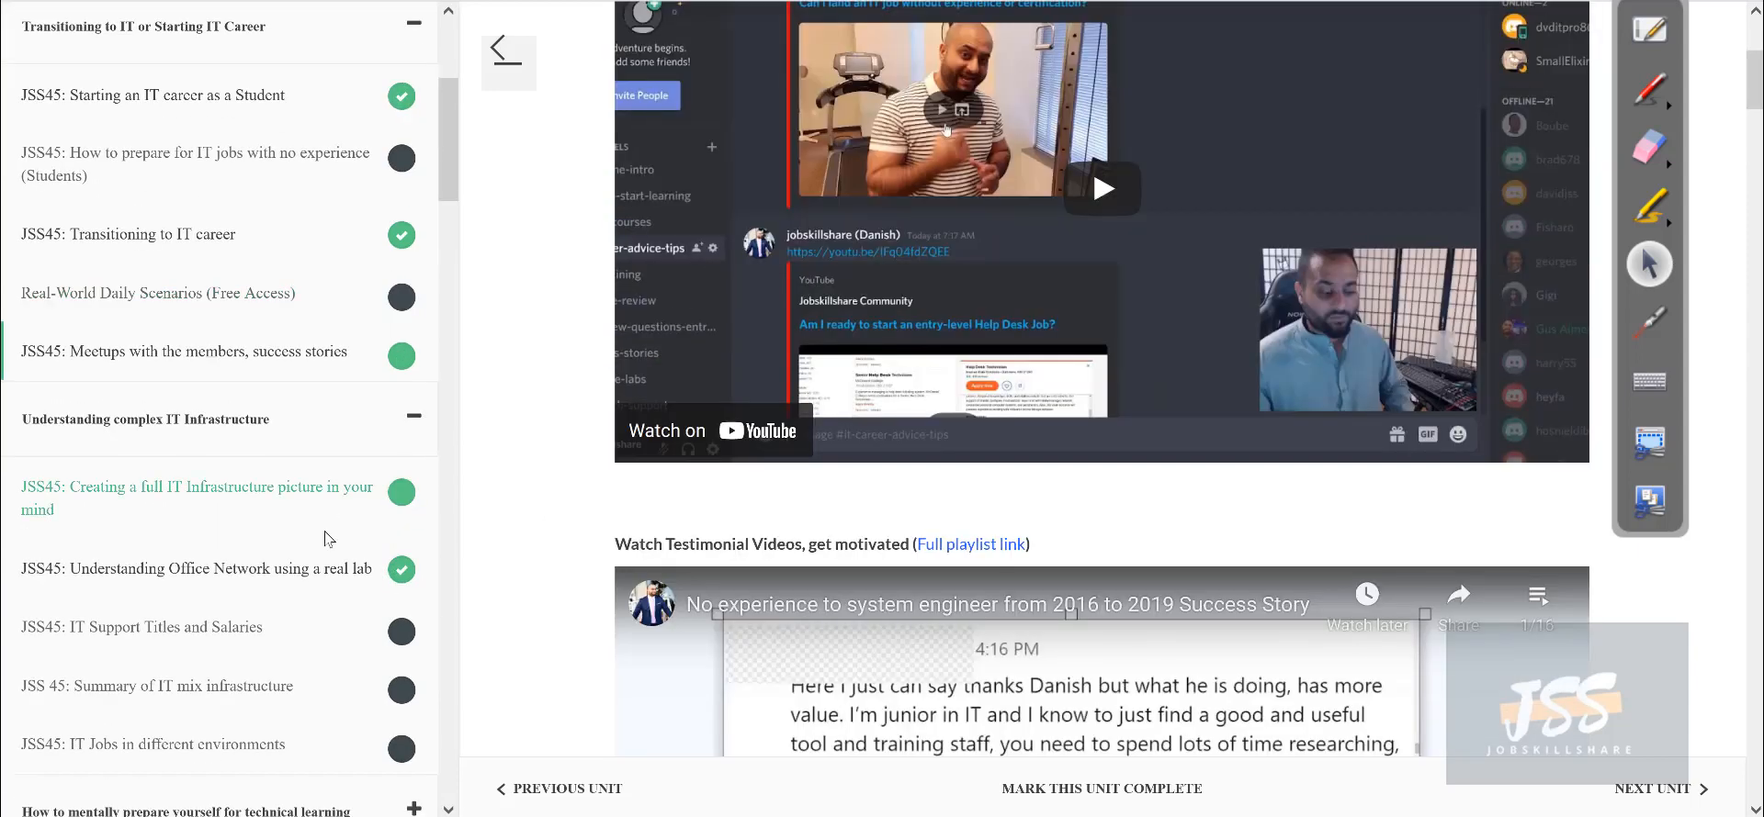
scroll("down", 3)
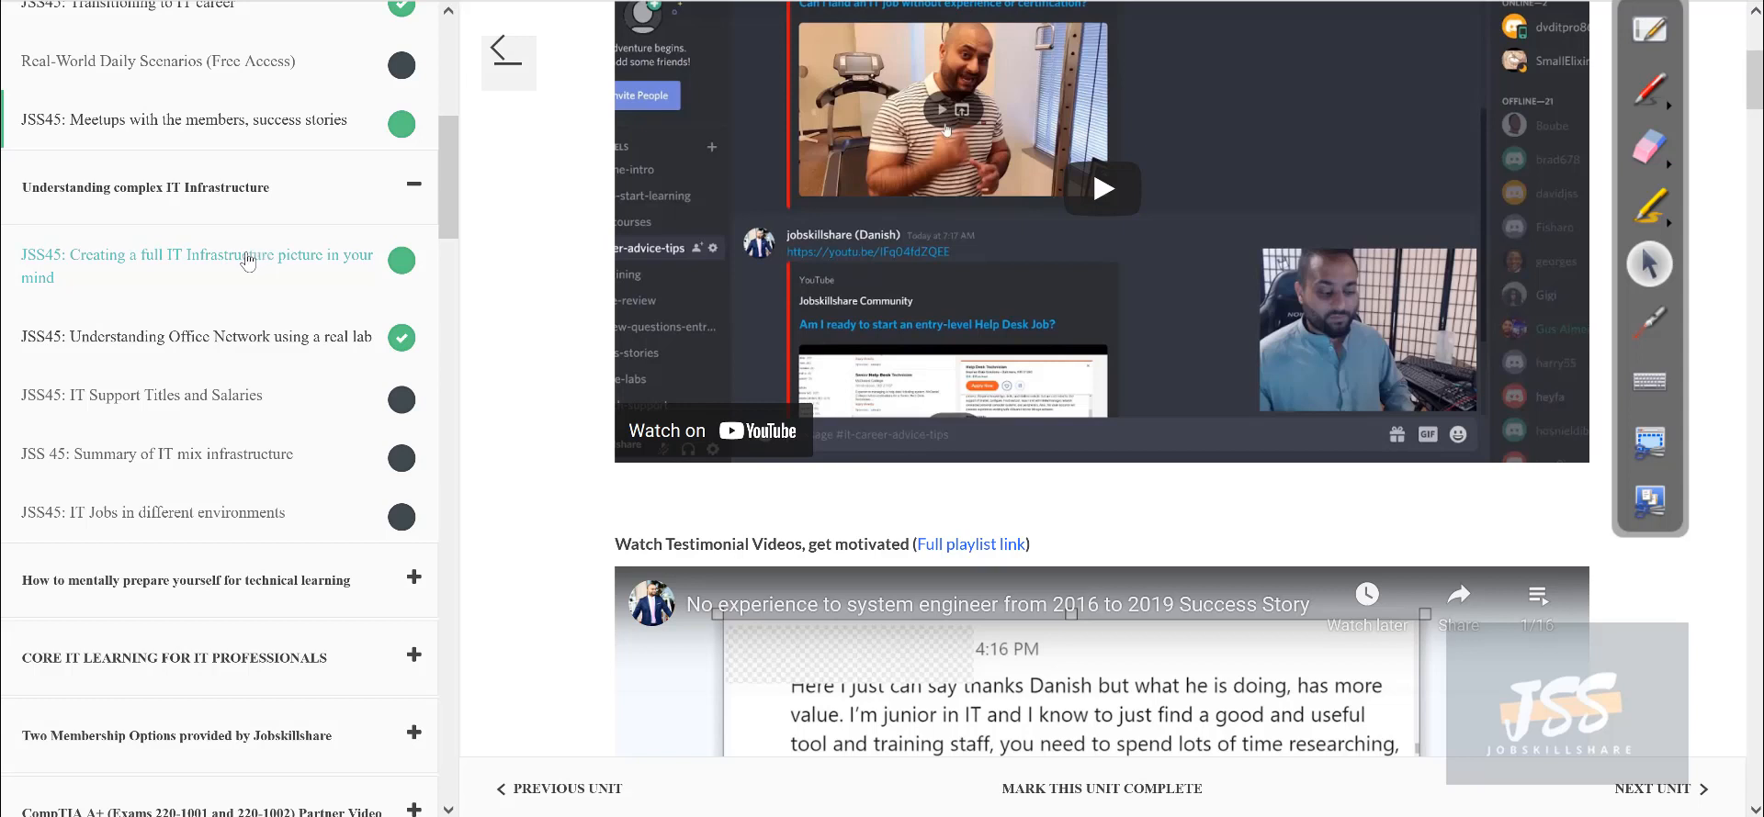
mouse_move(212, 286)
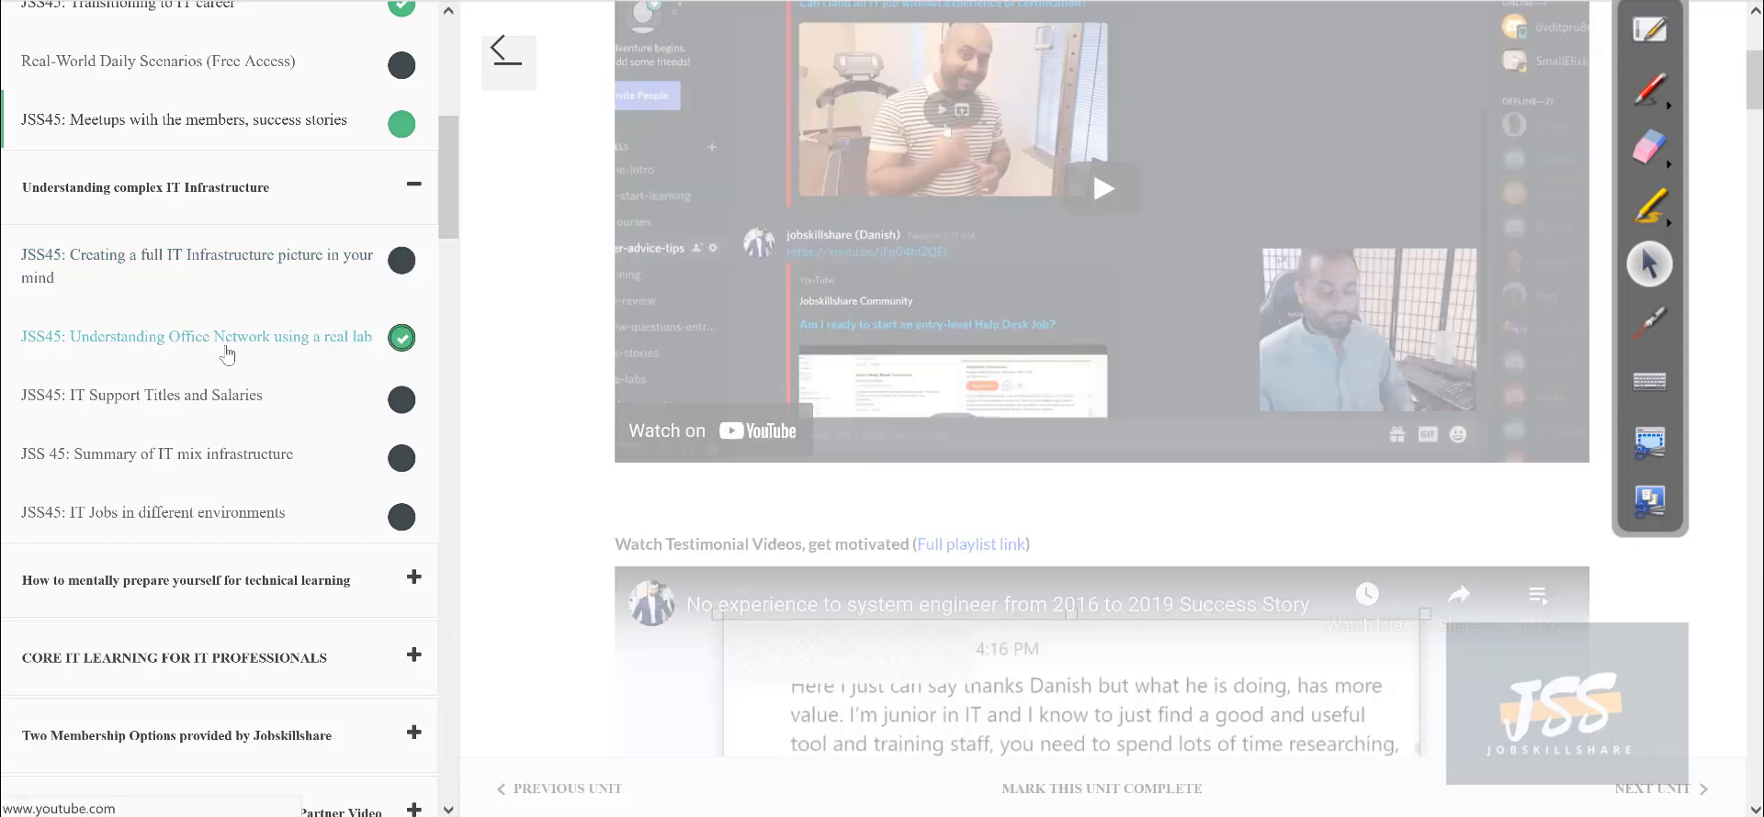
Open 'JSS45: Understanding Office Network using a real lab' from the sidebar.
left_click(196, 336)
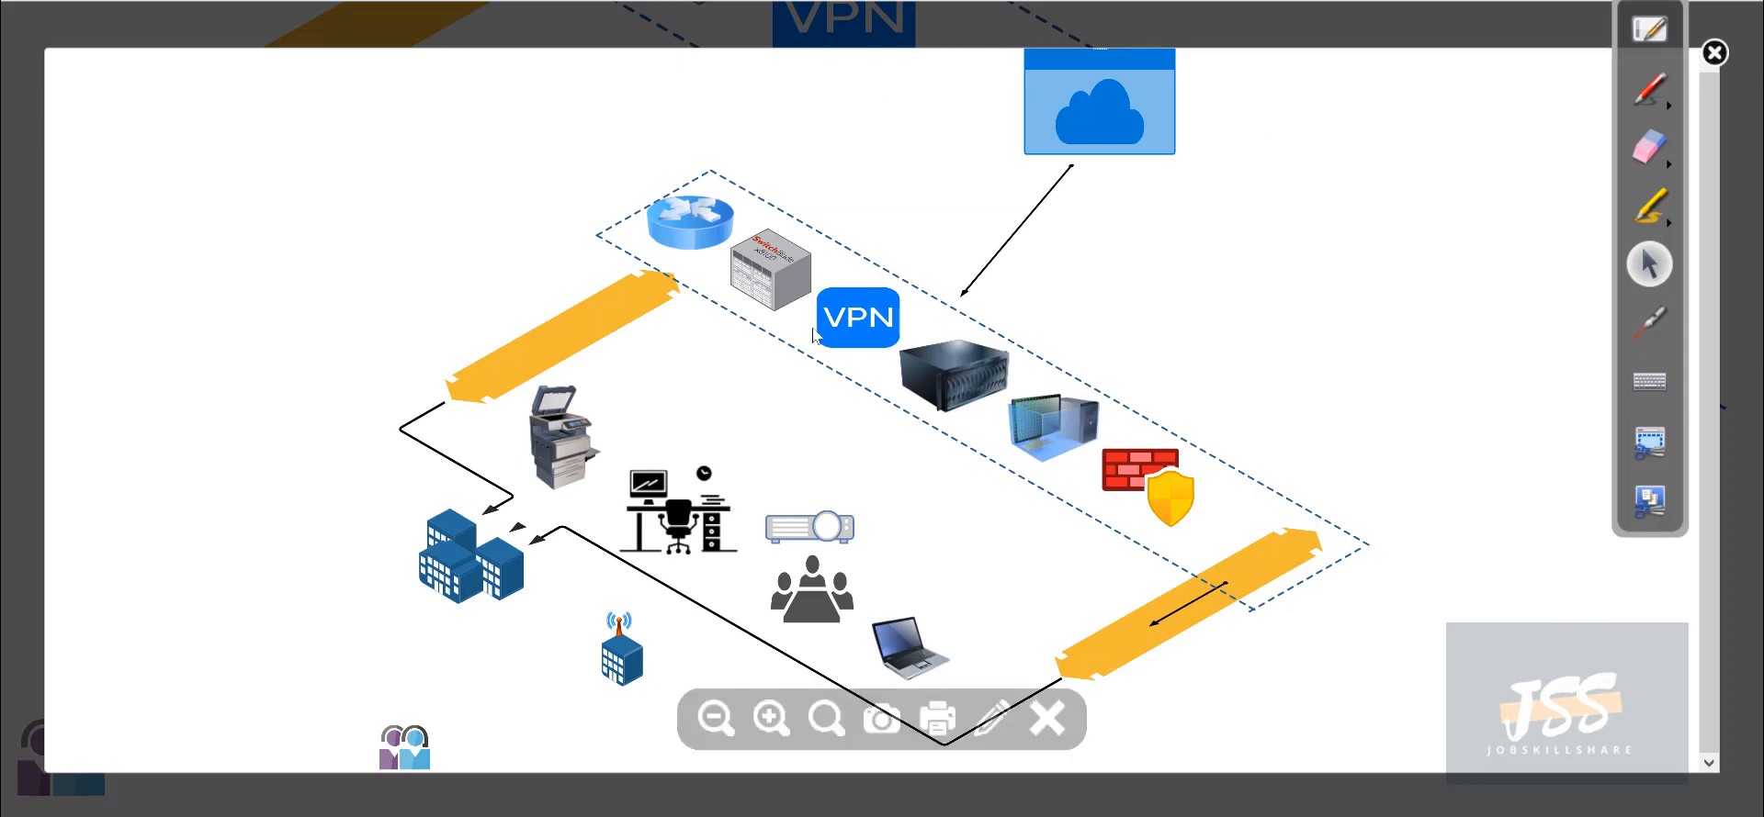
mouse_move(681, 352)
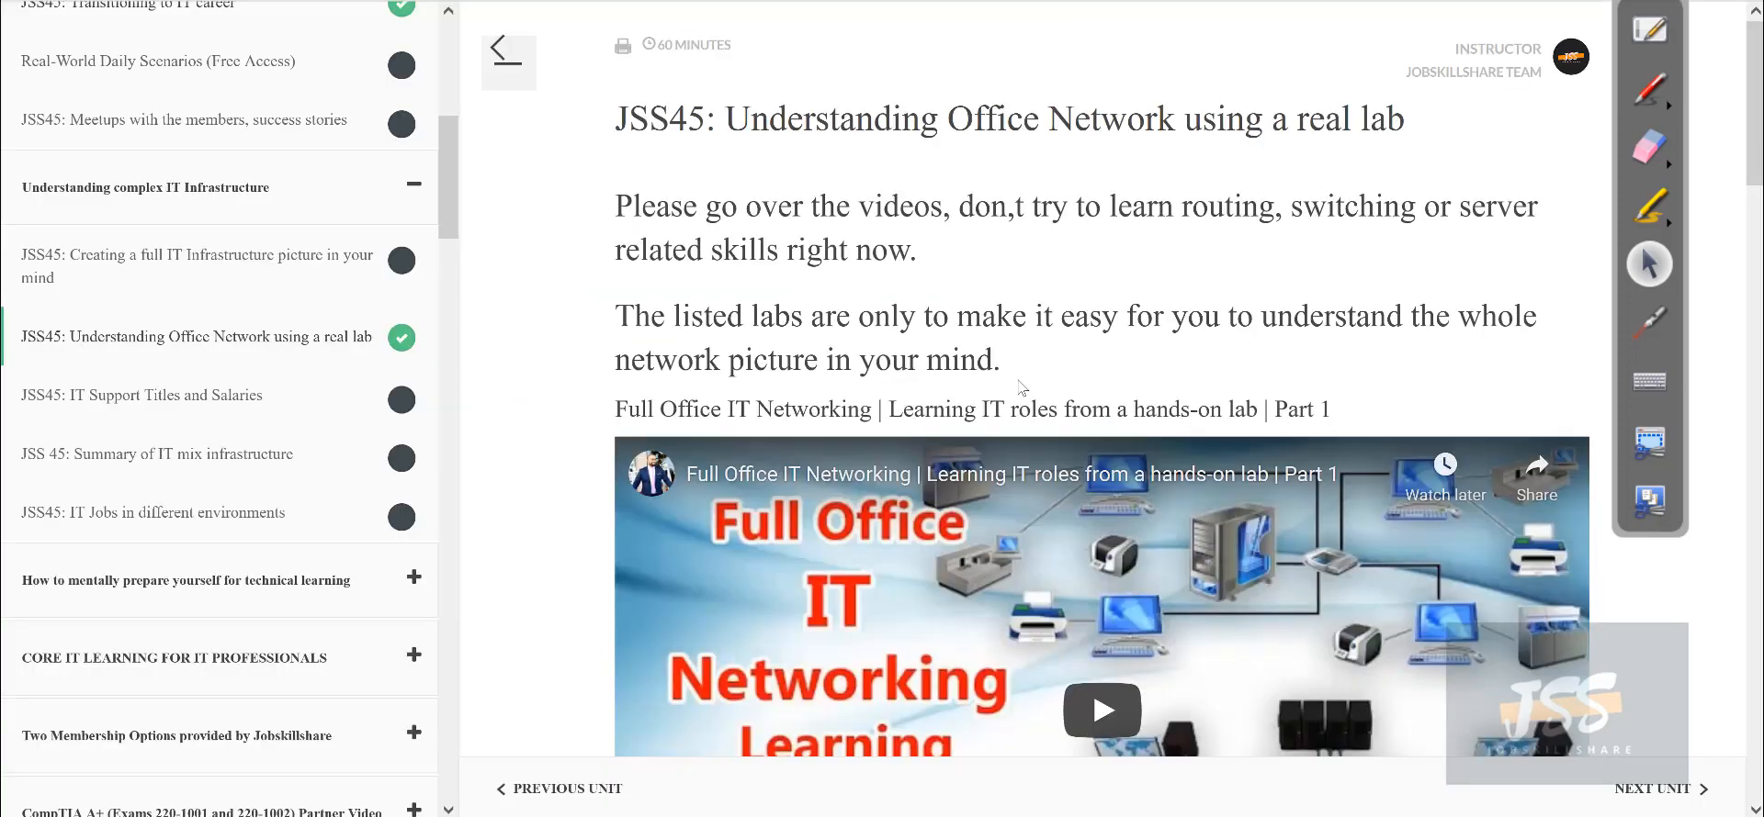
scroll("down", 3)
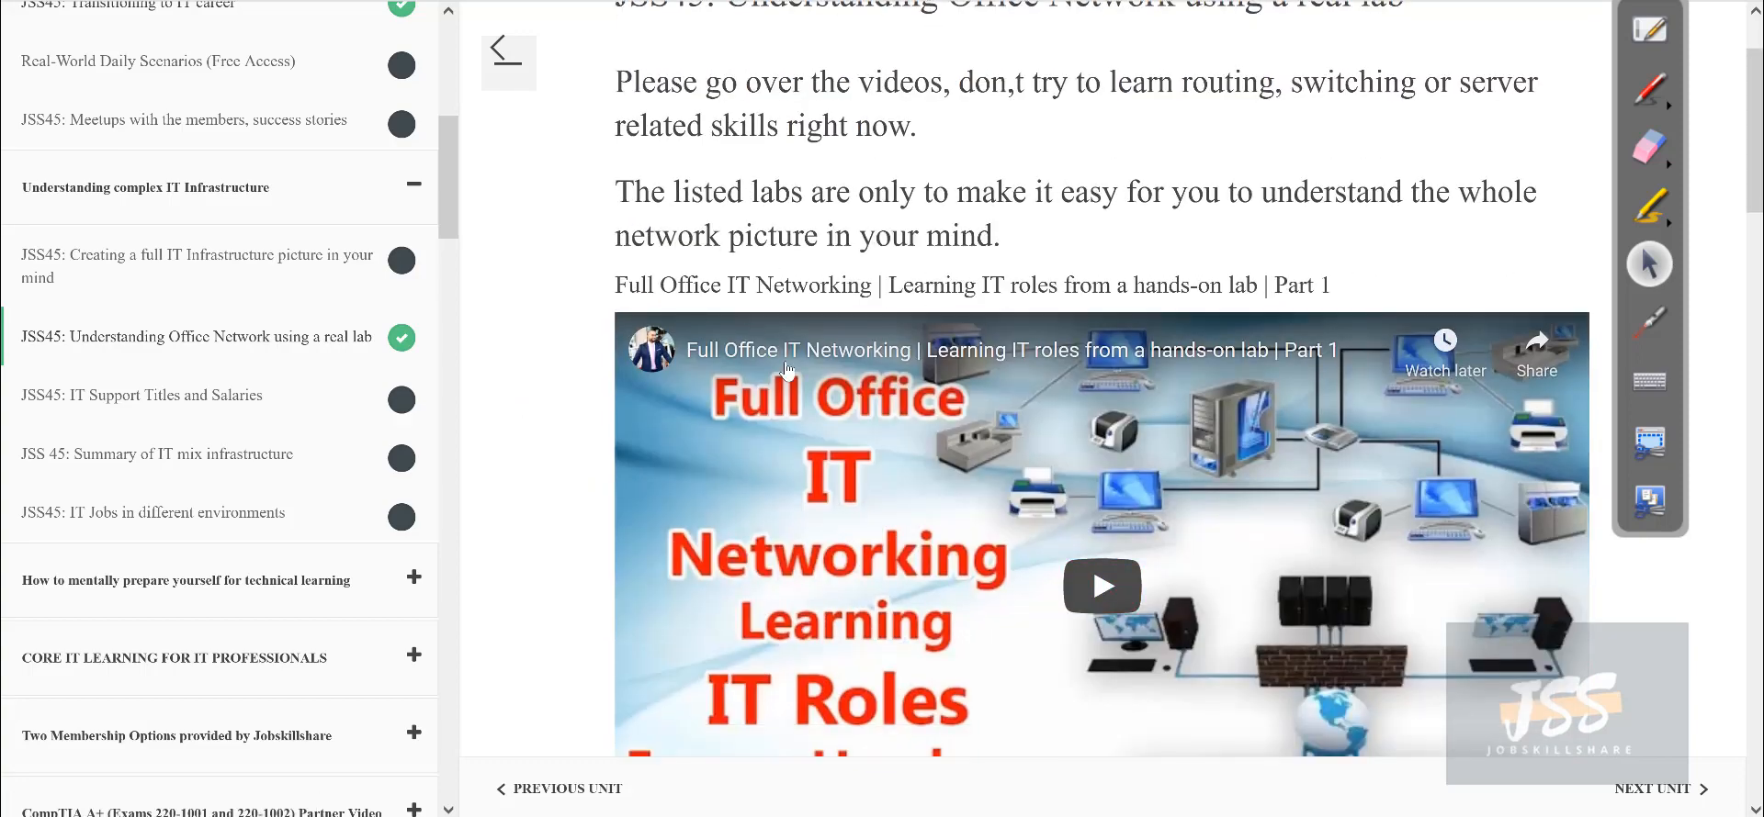
scroll("down", 3)
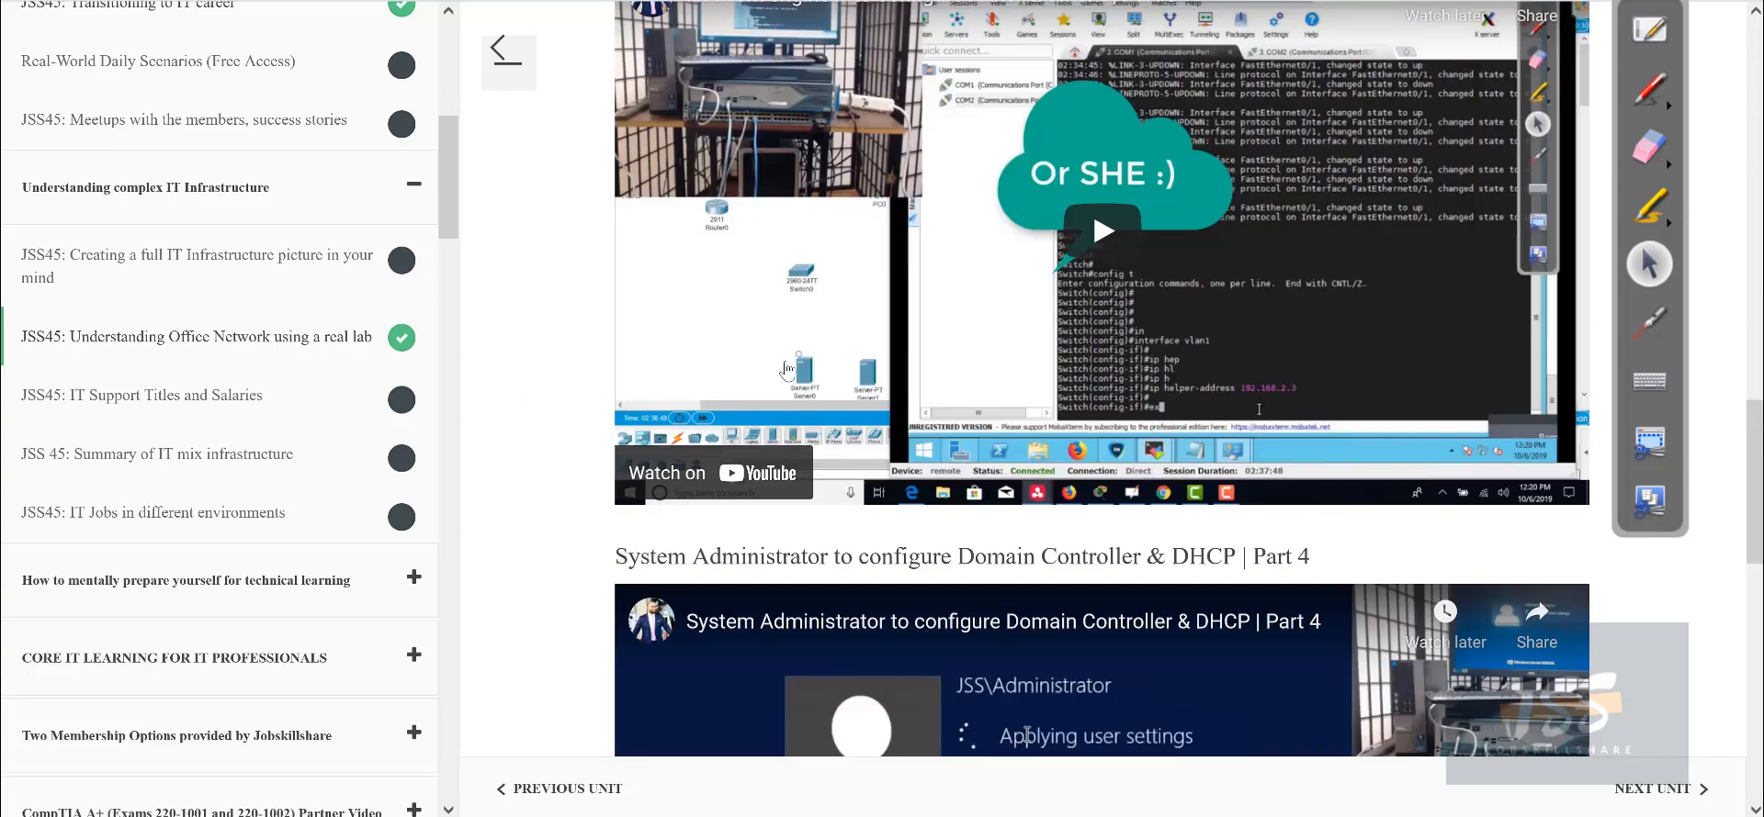
scroll("up", 3)
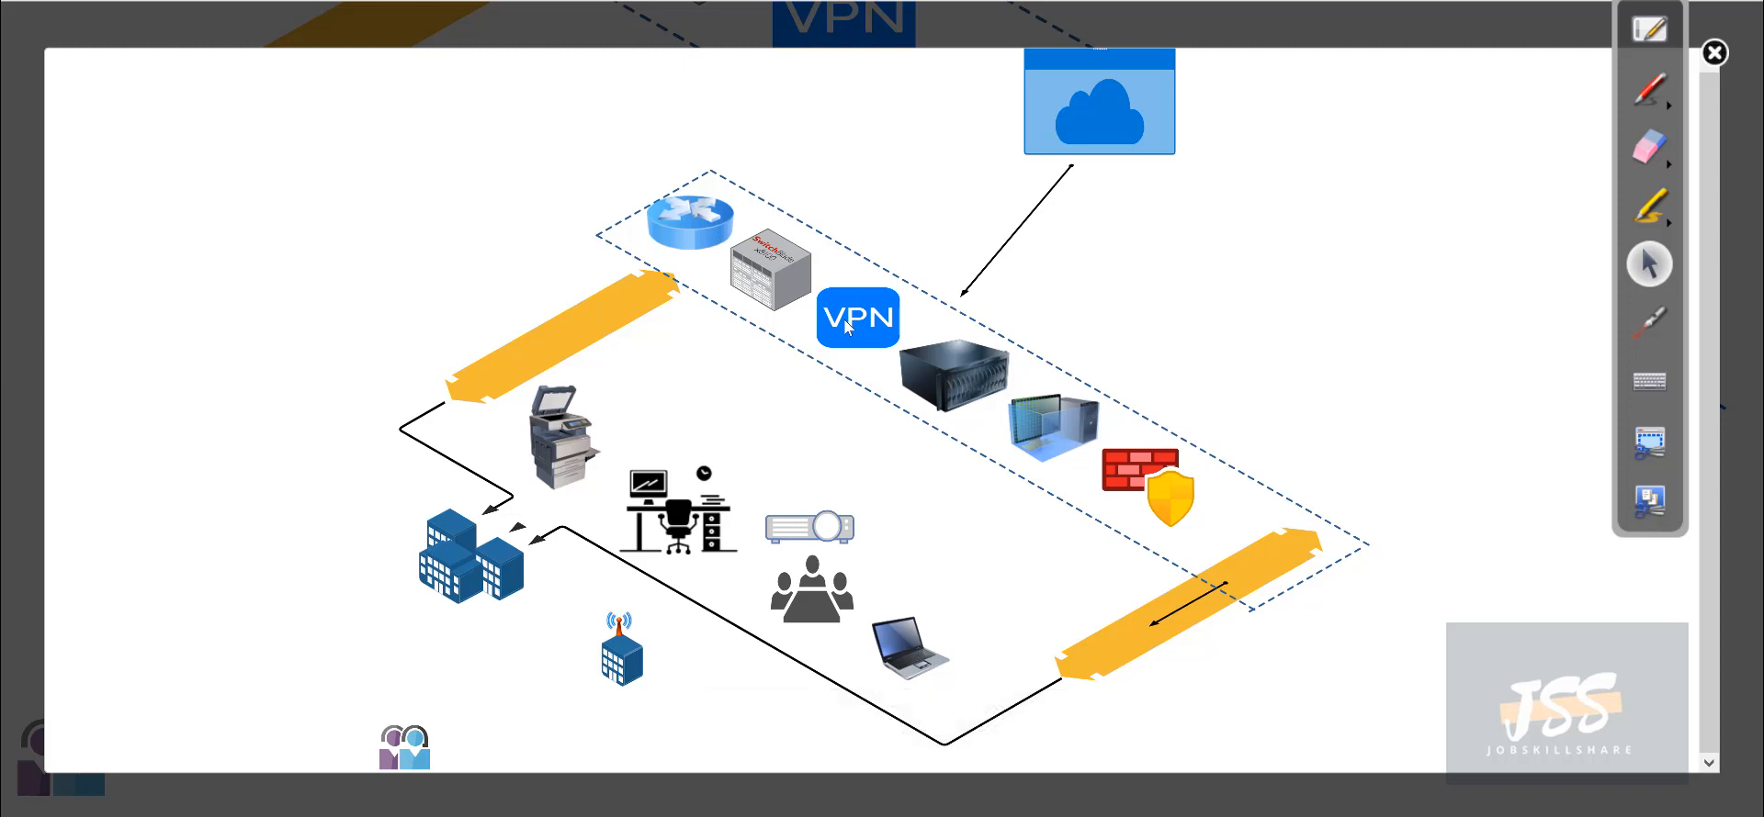
mouse_move(977, 373)
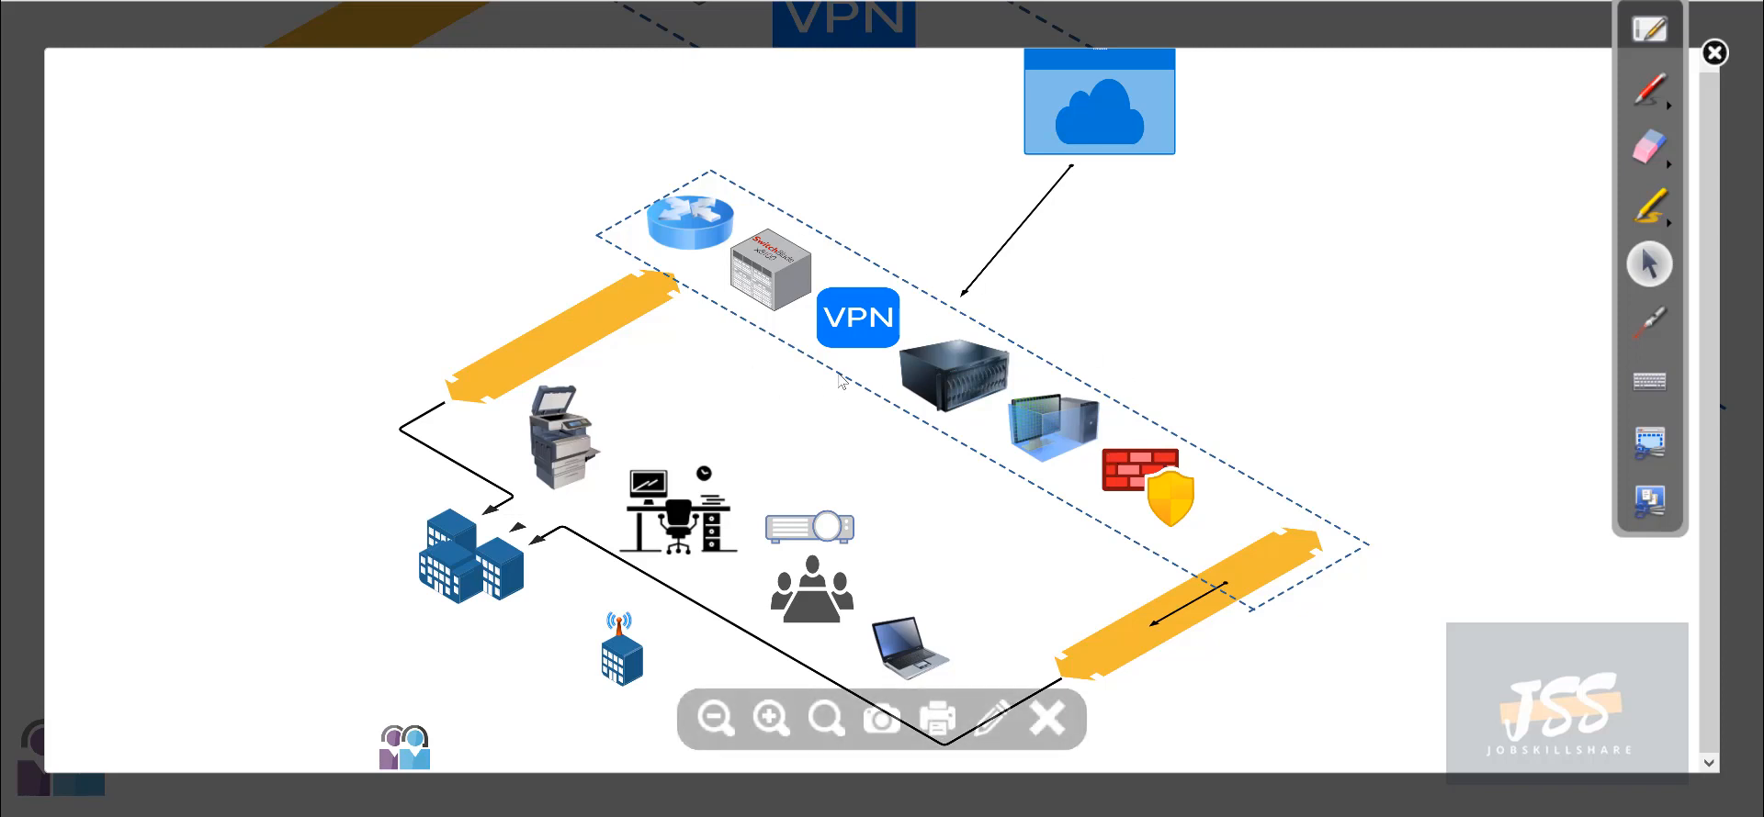
mouse_move(969, 427)
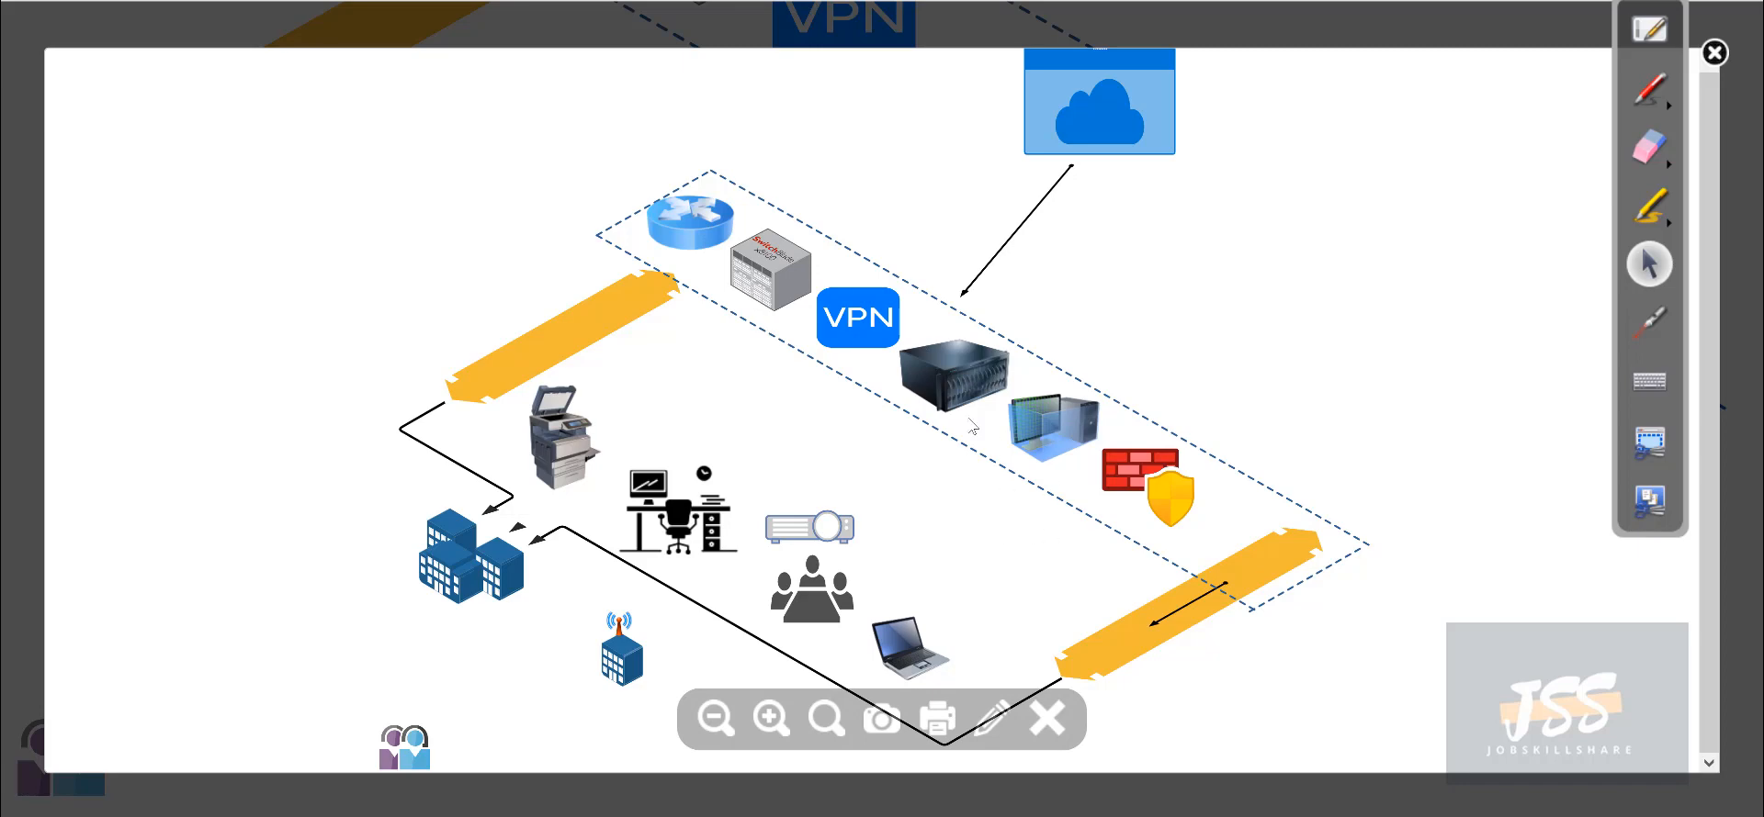
left_click(1045, 718)
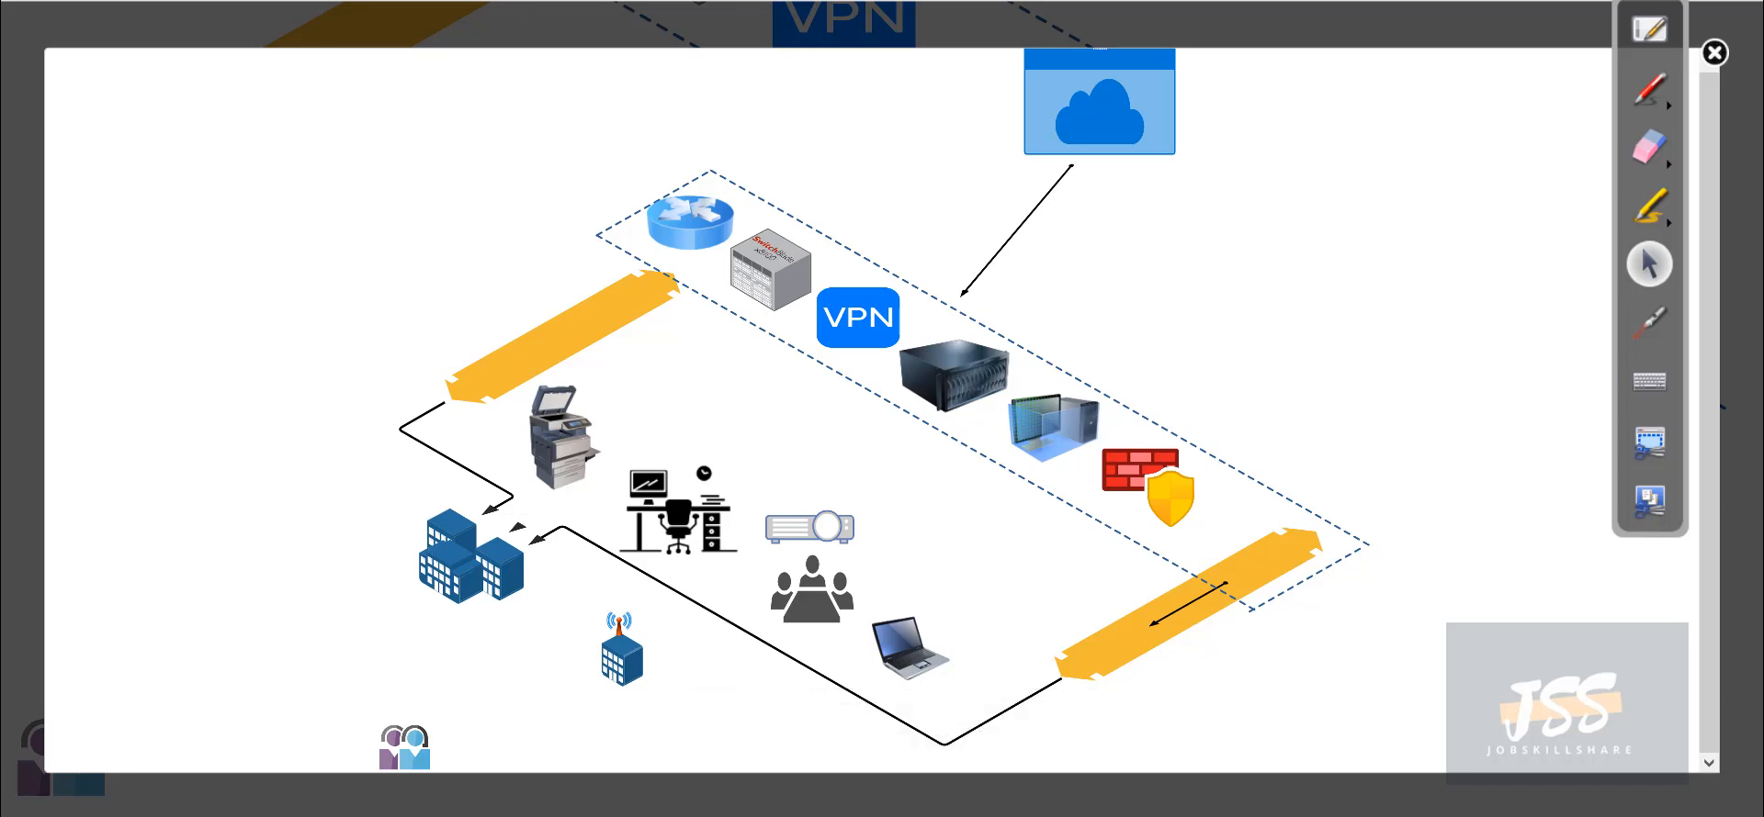
left_click(1713, 53)
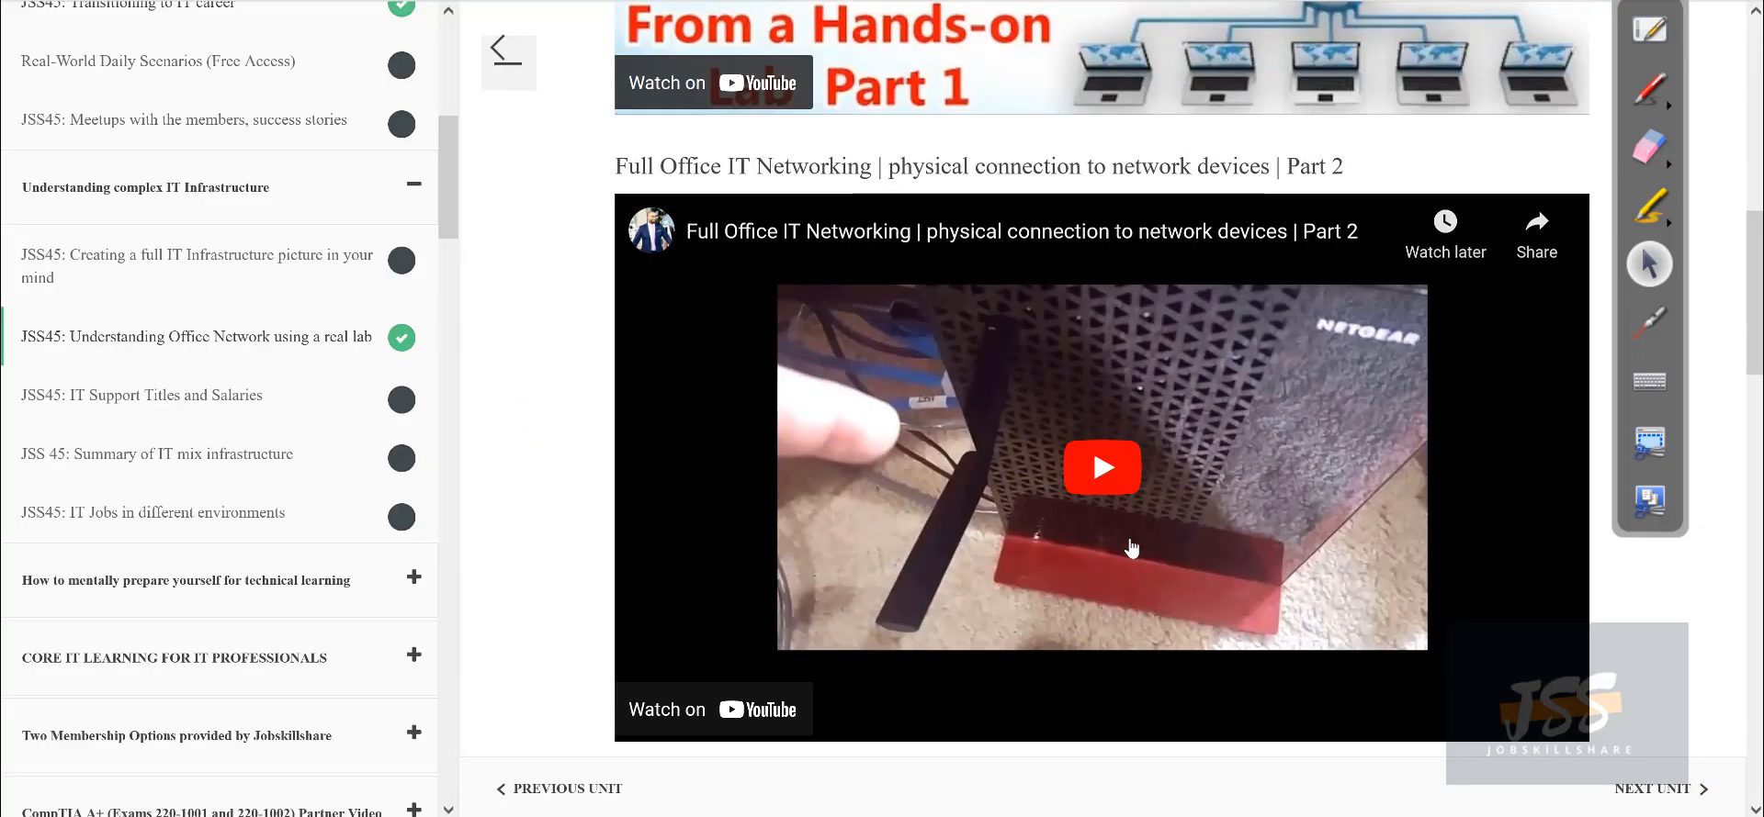
Scroll the lab page and enlarge the office network diagram.
scroll("down", 3)
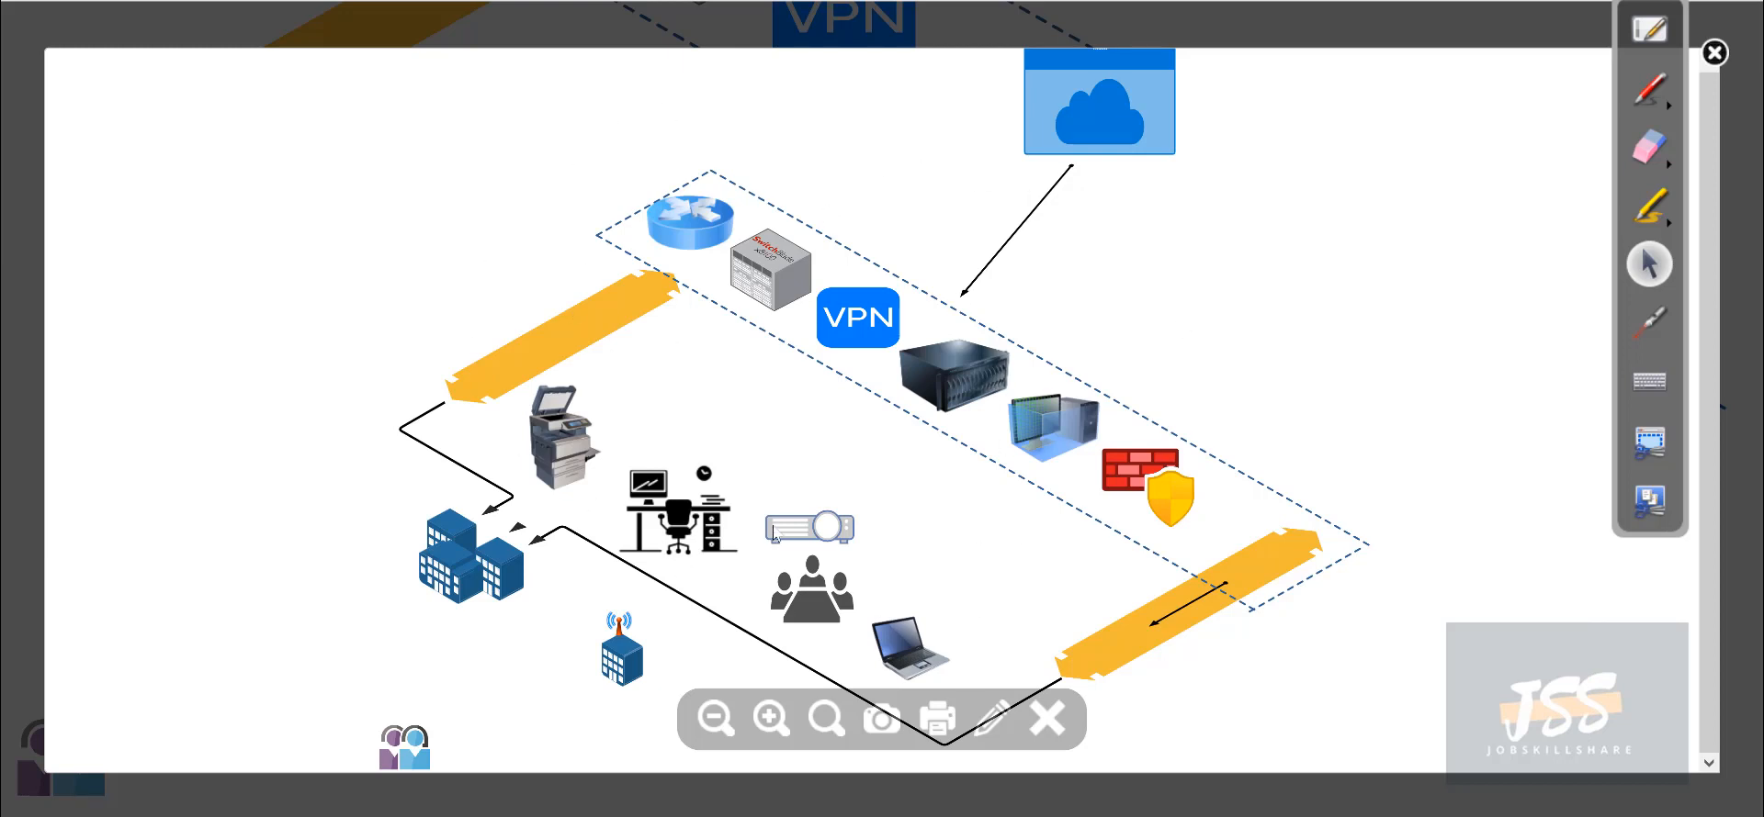
mouse_move(999, 391)
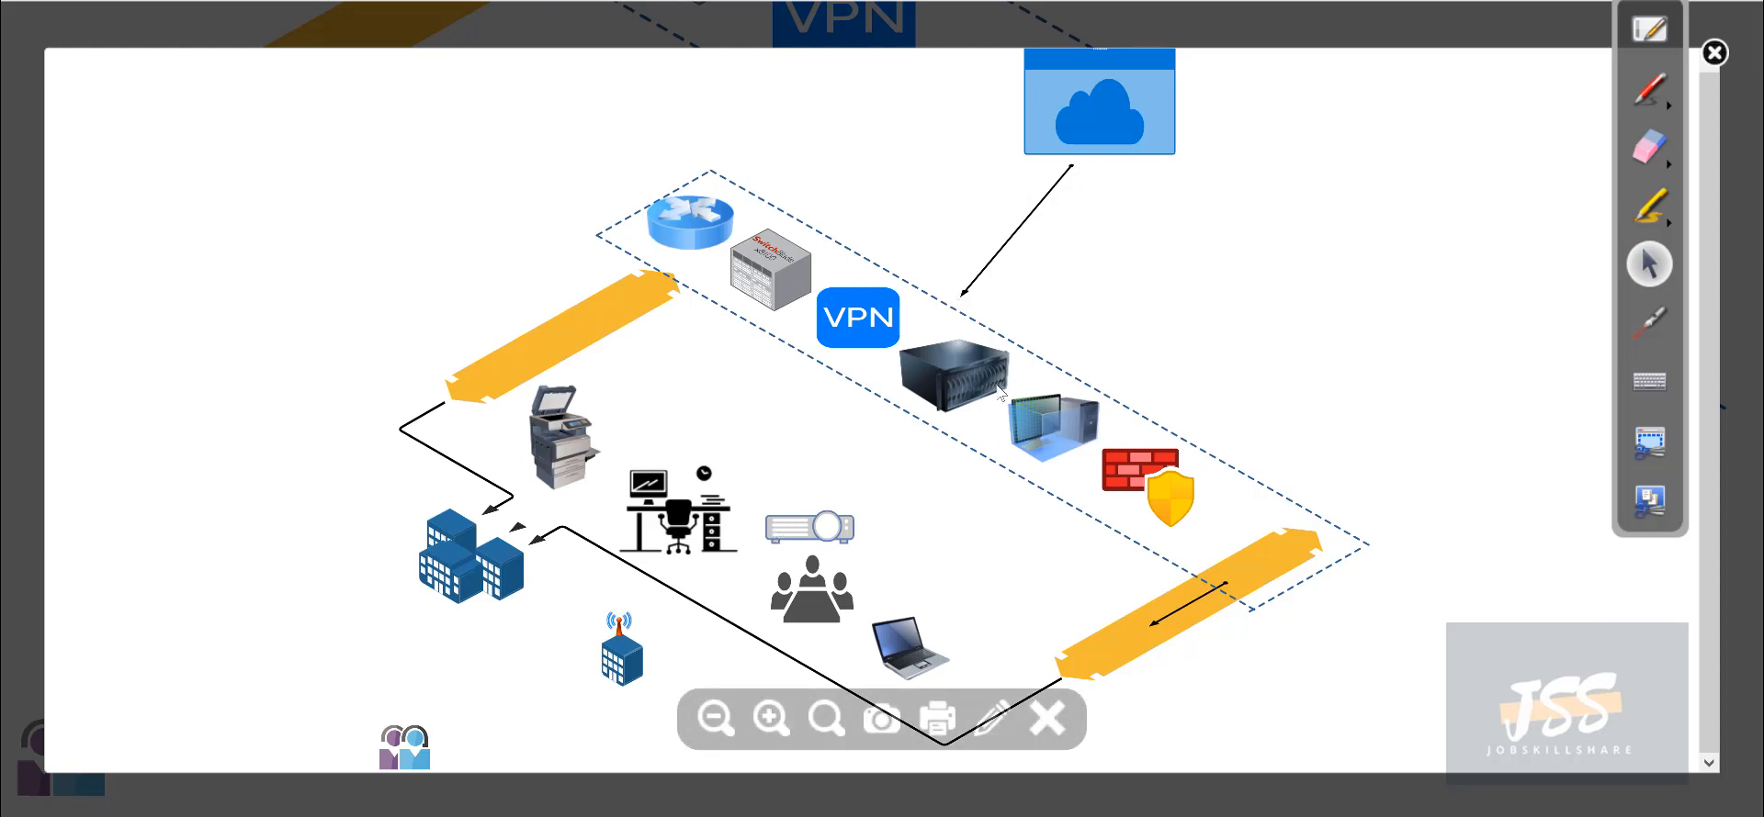
mouse_move(1535, 416)
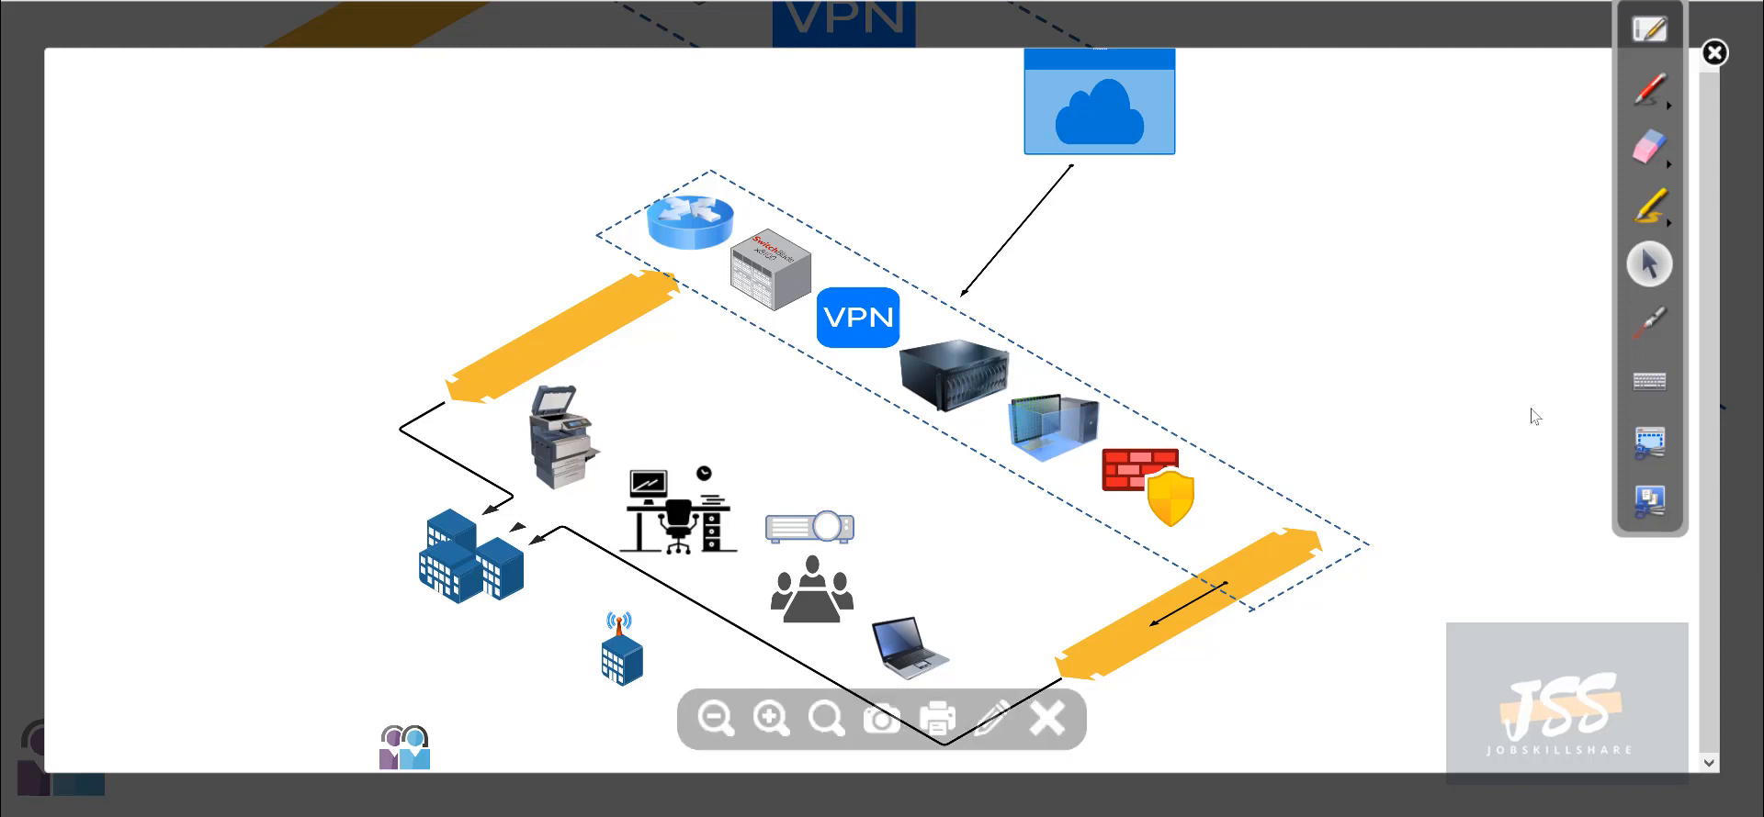
left_click(1649, 205)
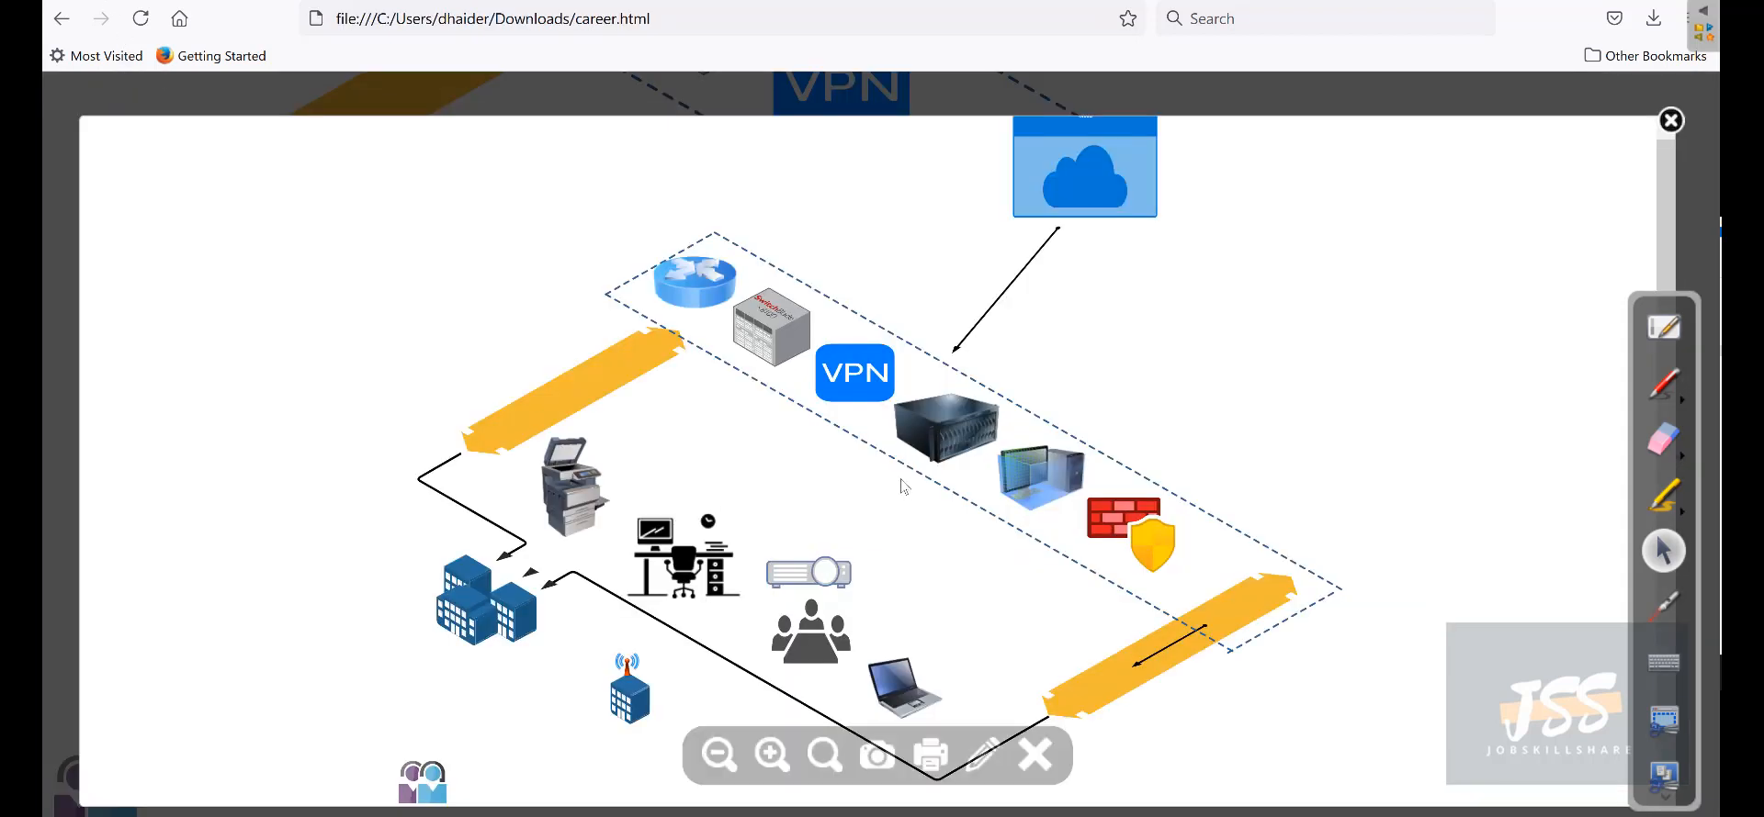
Draw around the office devices, erase the outline, then close the diagram.
left_click(1662, 382)
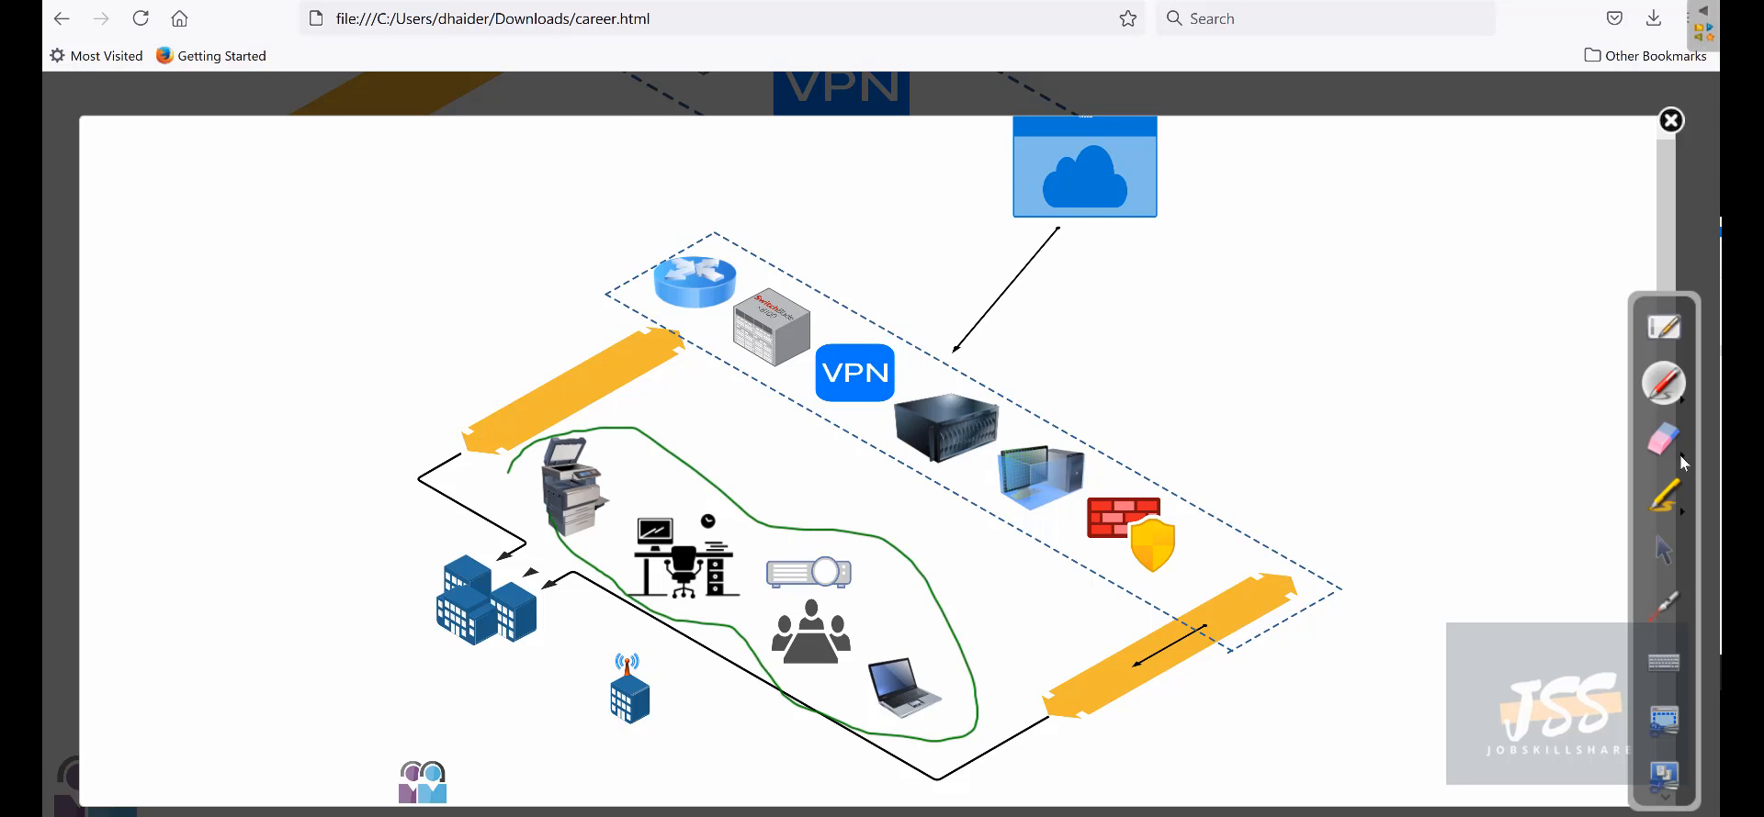
left_click(1662, 439)
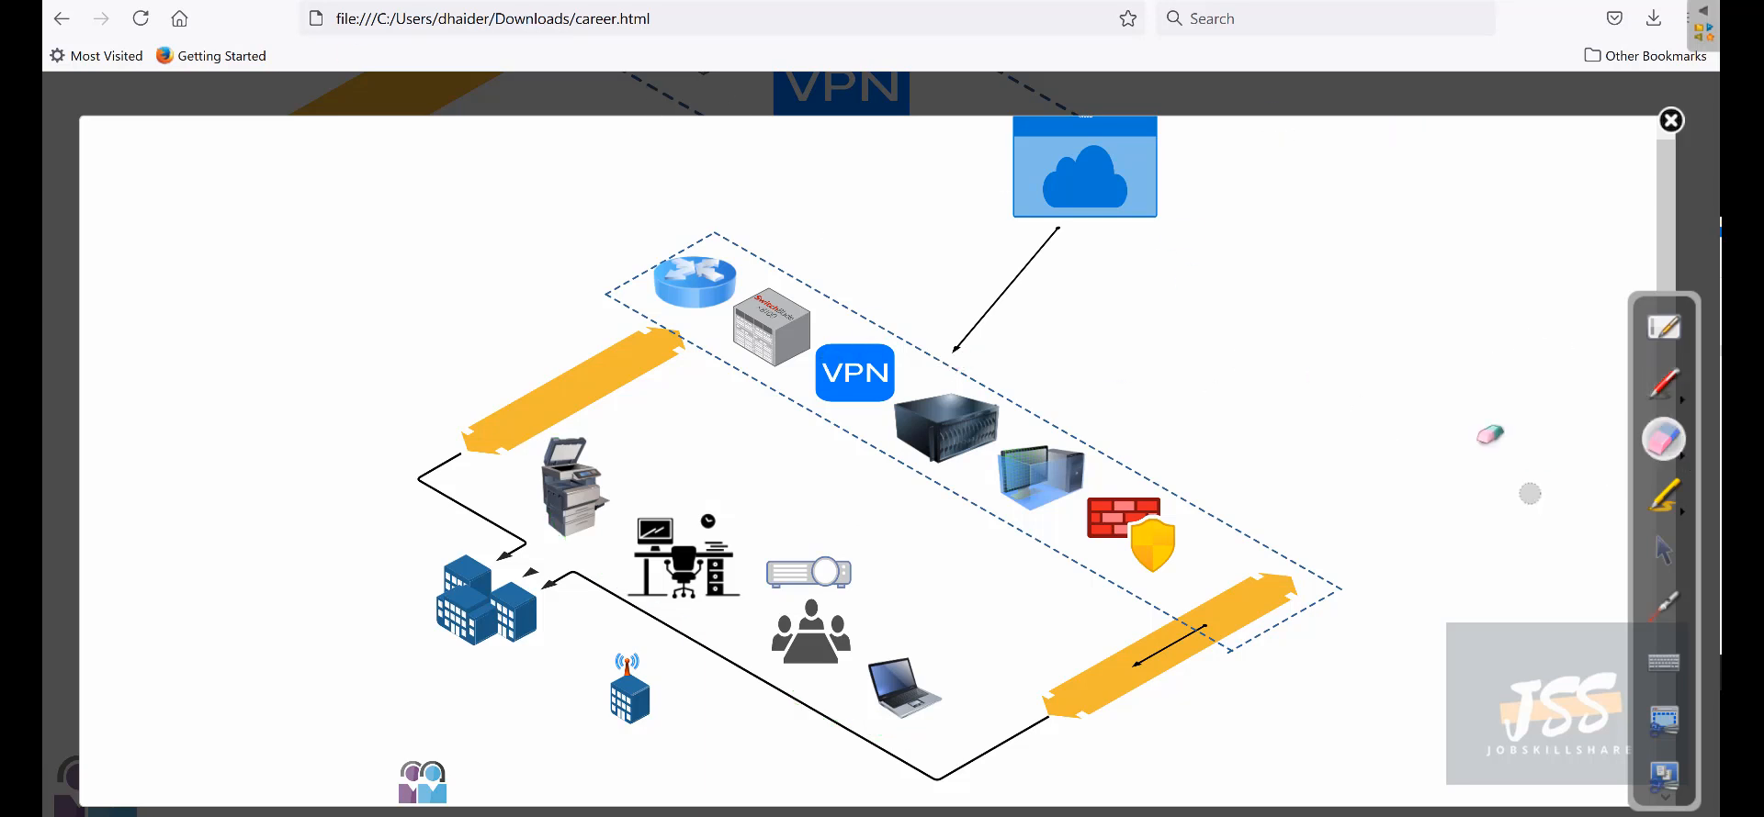
left_click(1664, 550)
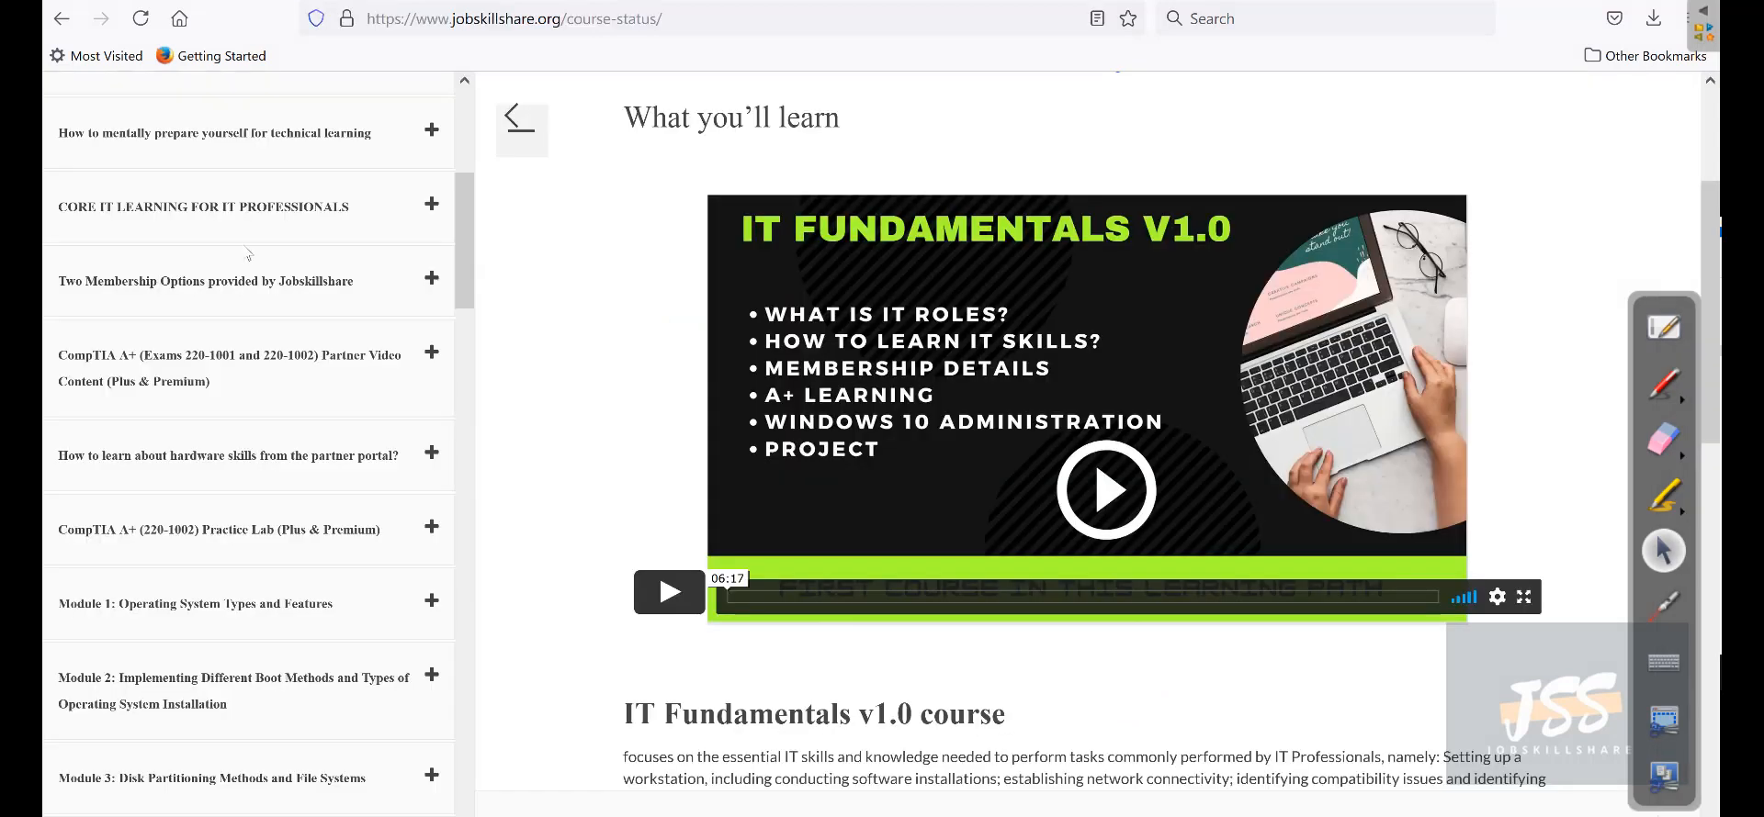
Show the JSS57 networking lessons, including Network Topologies, in the course outline.
left_click(431, 130)
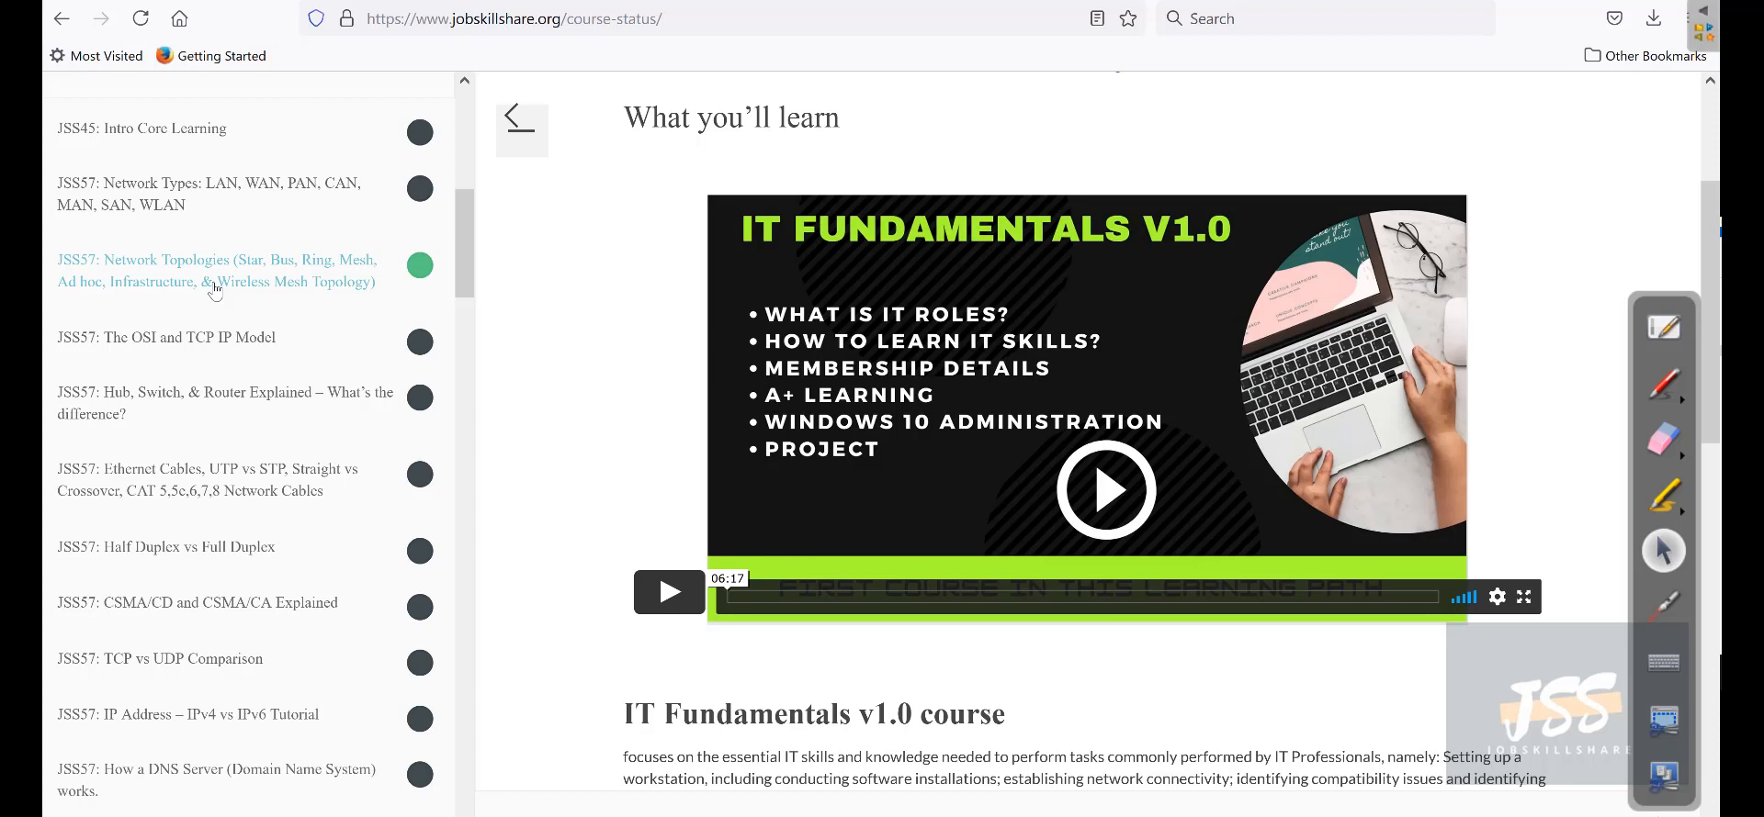
mouse_move(146, 282)
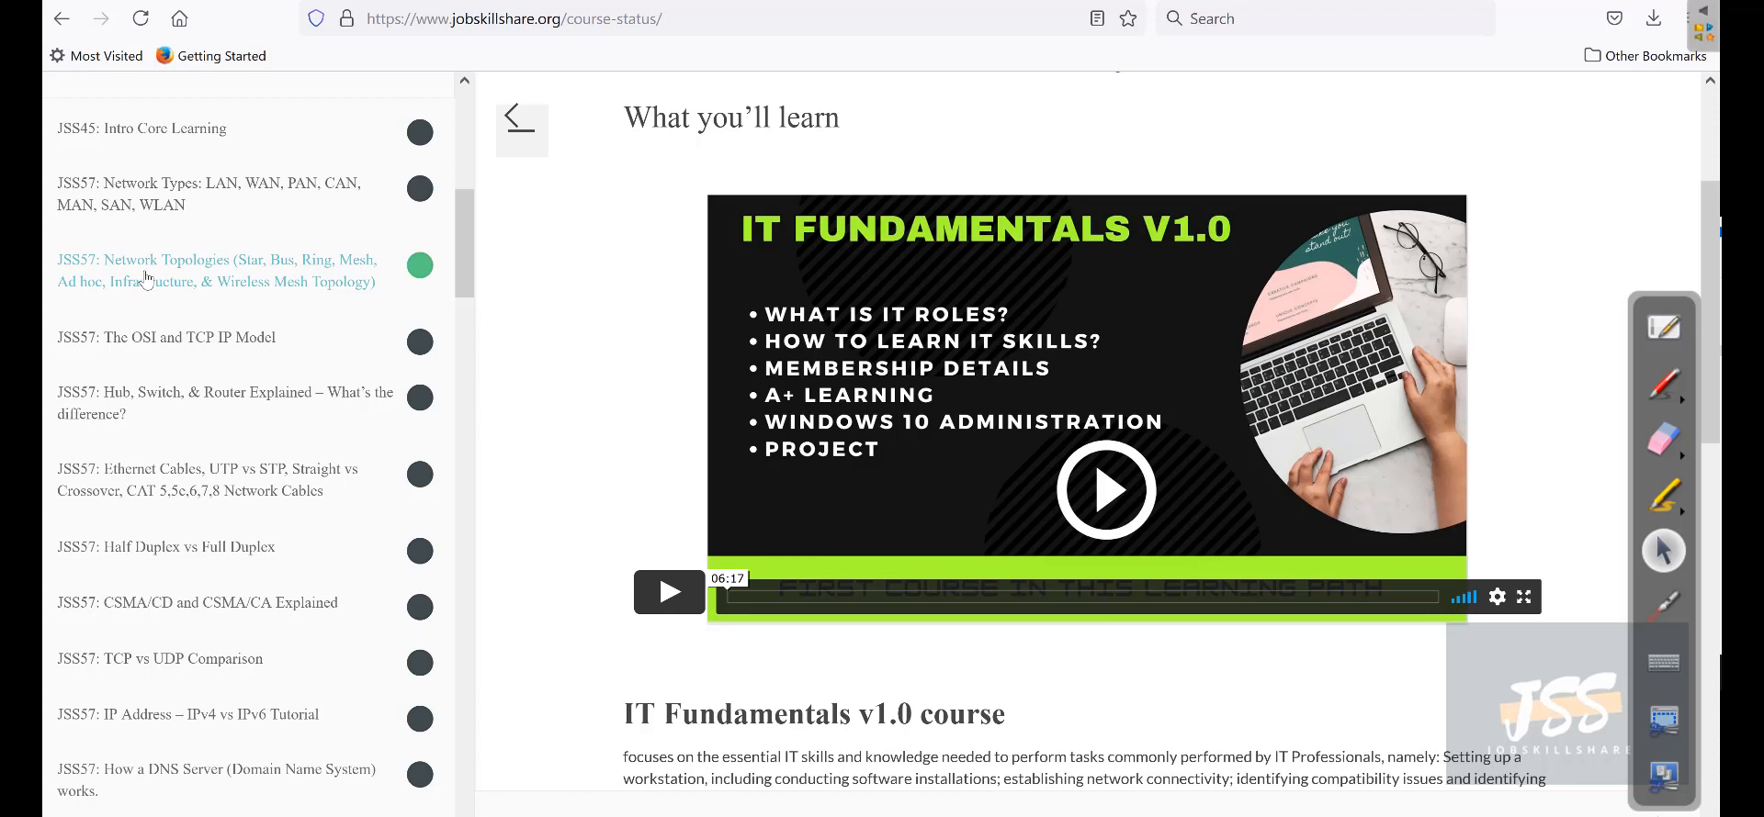
Scroll the course outline past 'What is a Firewall?' to the CompTIA A+ and Module sections.
left_click(166, 338)
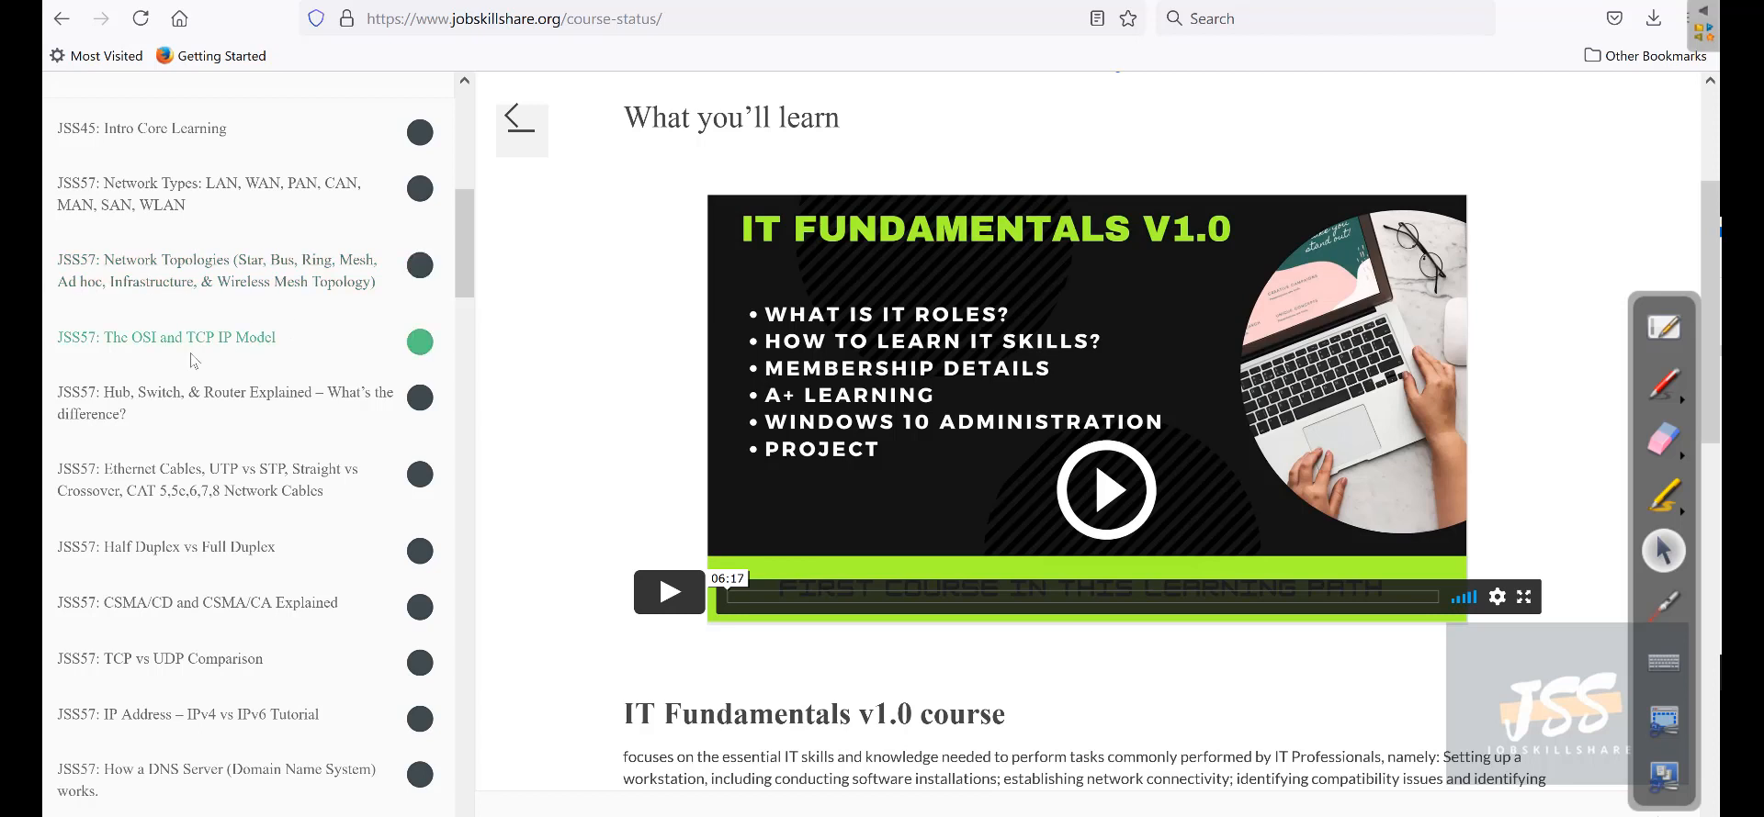
scroll("down", 3)
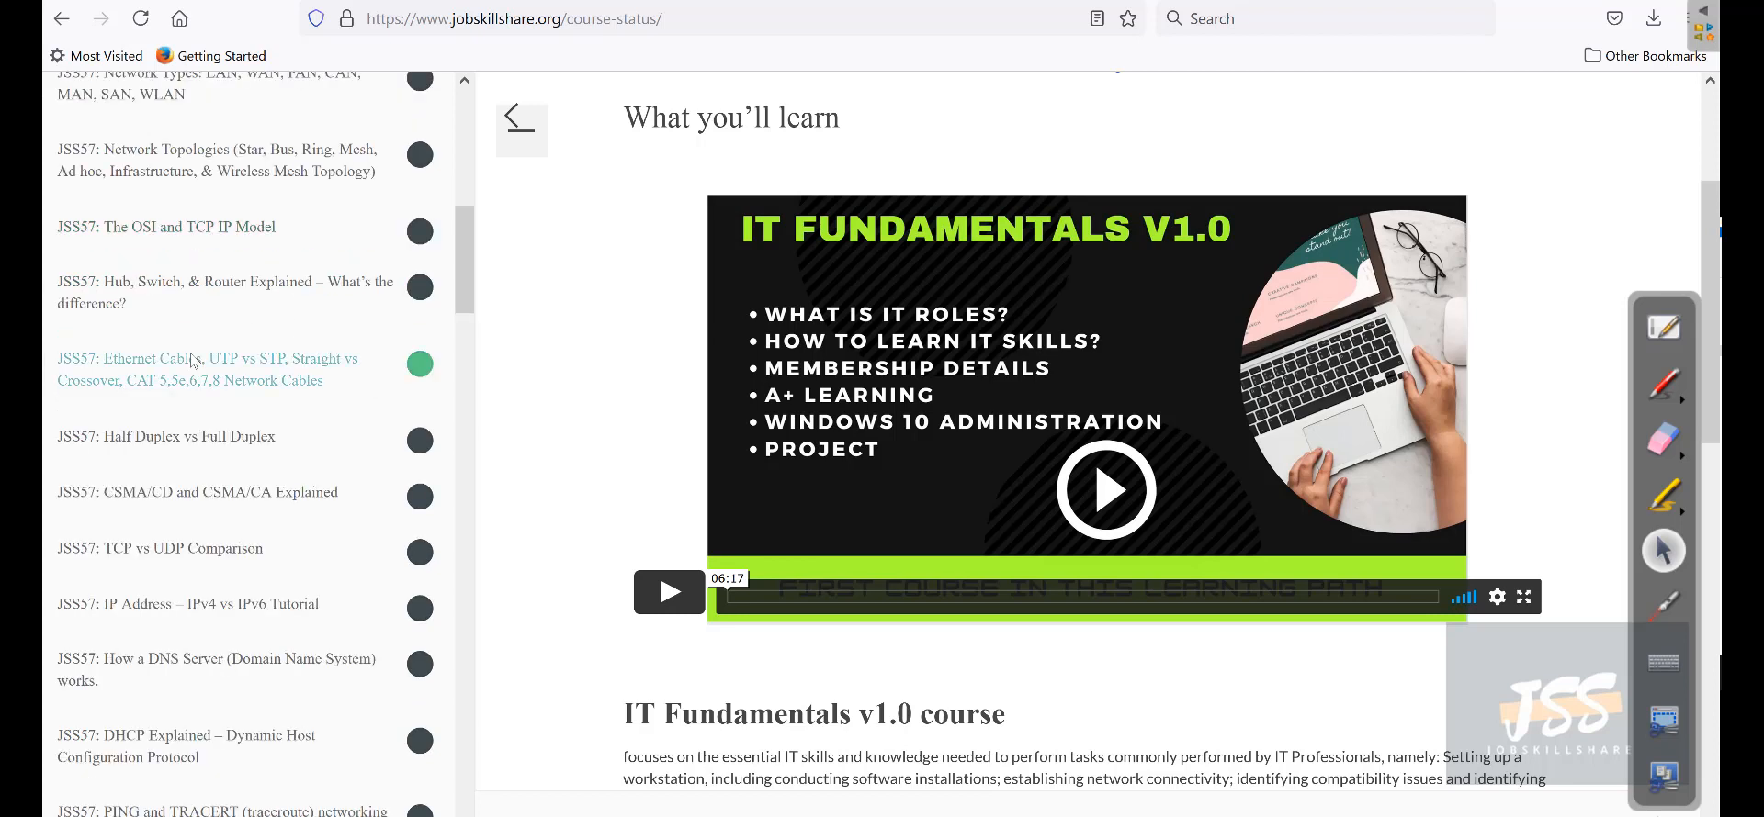
scroll("down", 3)
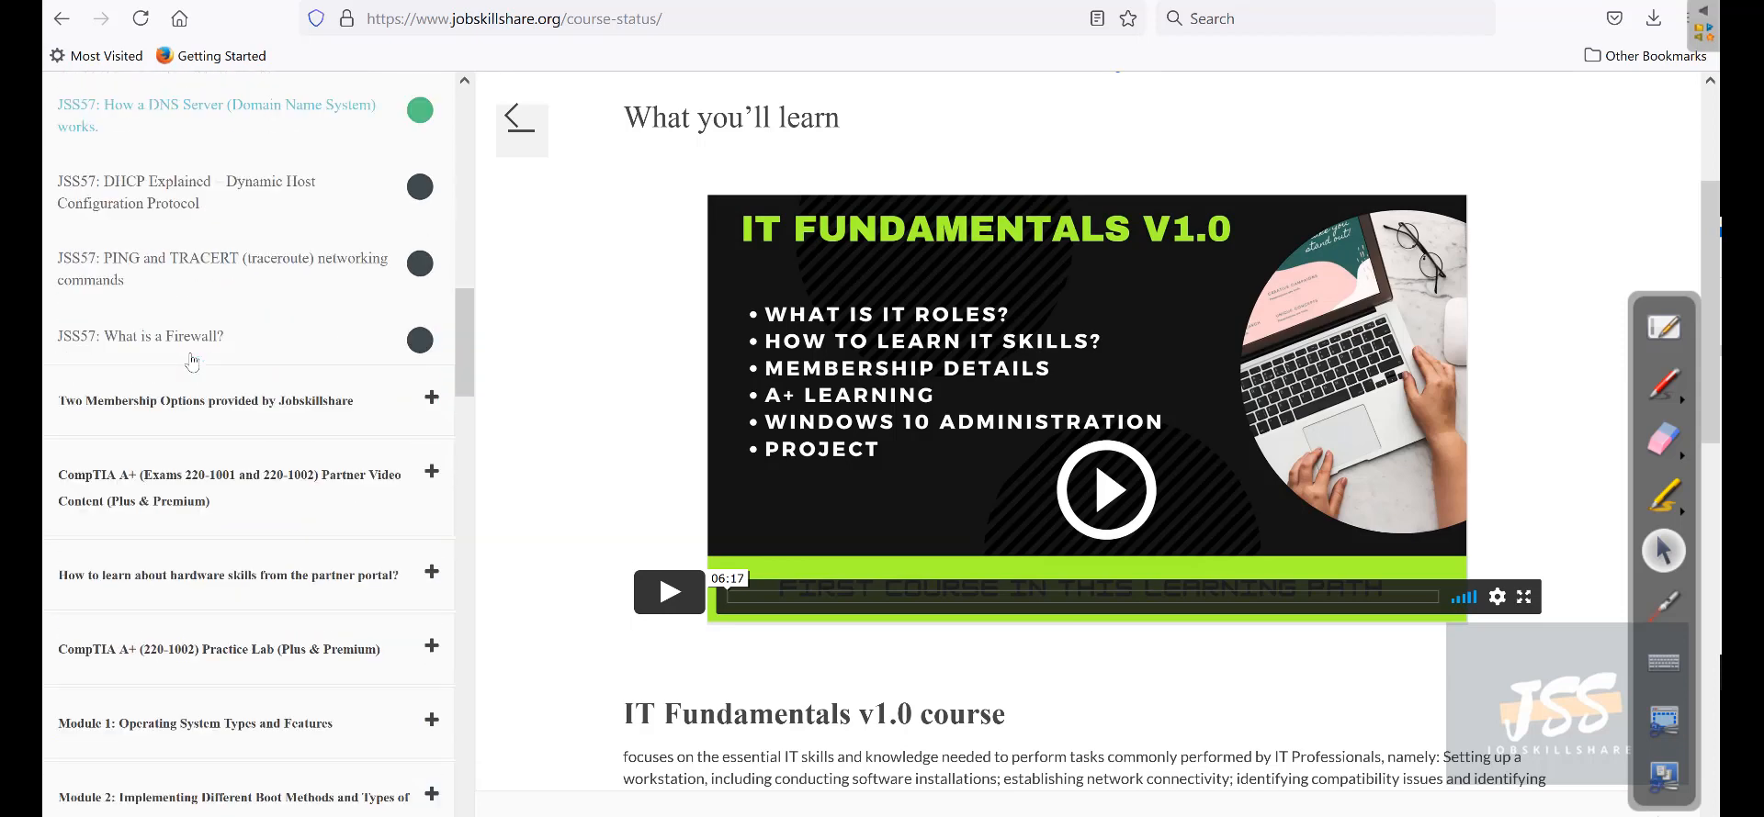
scroll("down", 3)
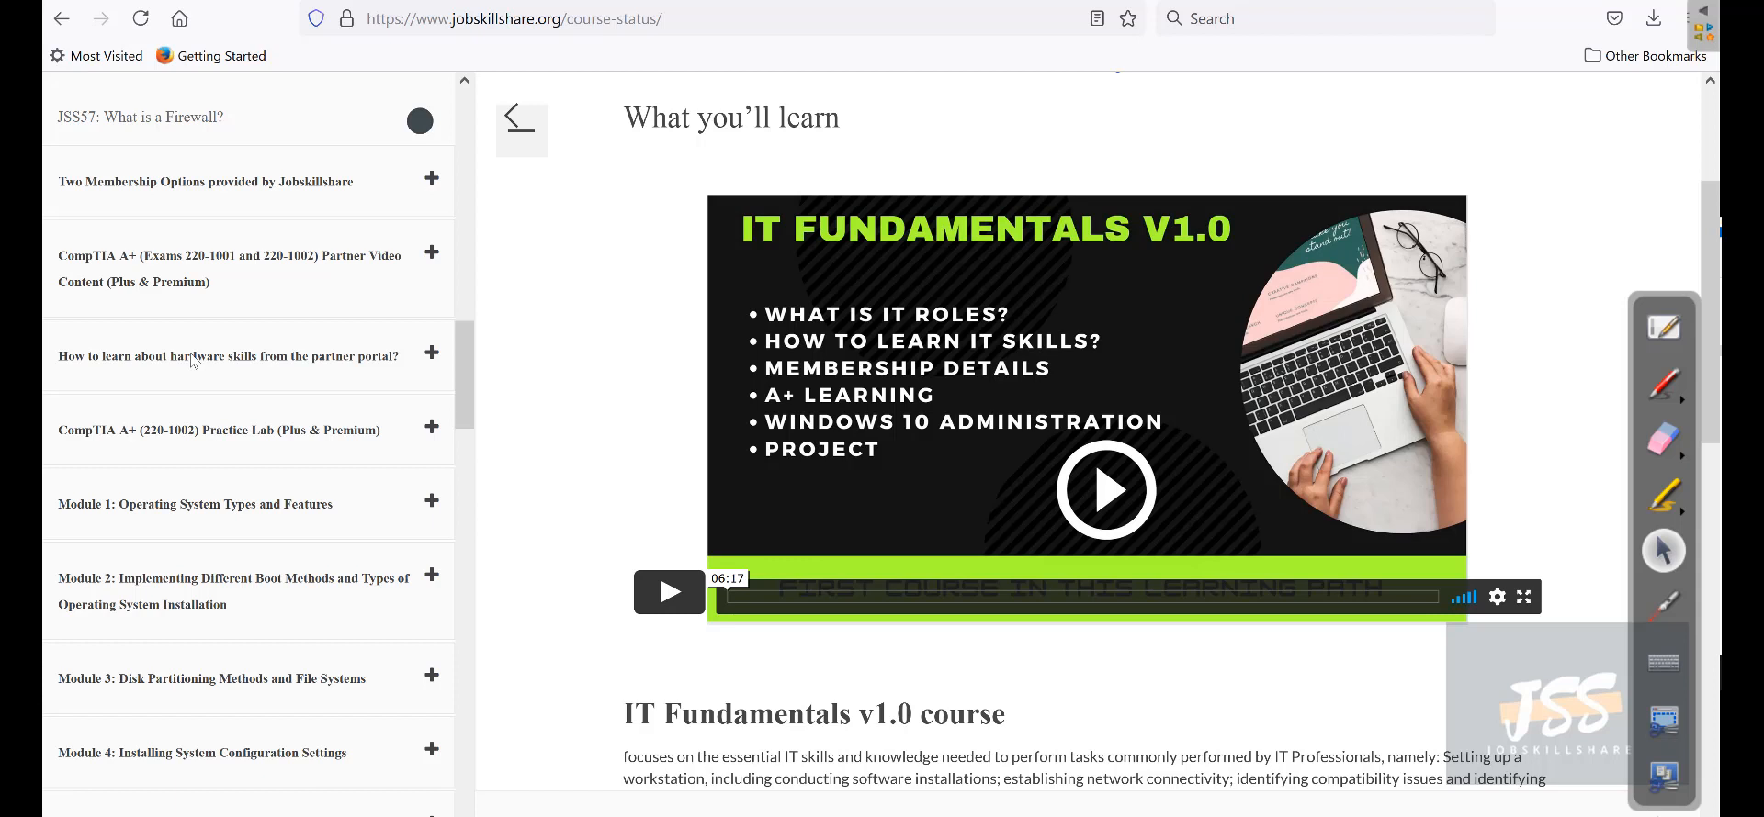
mouse_move(157, 300)
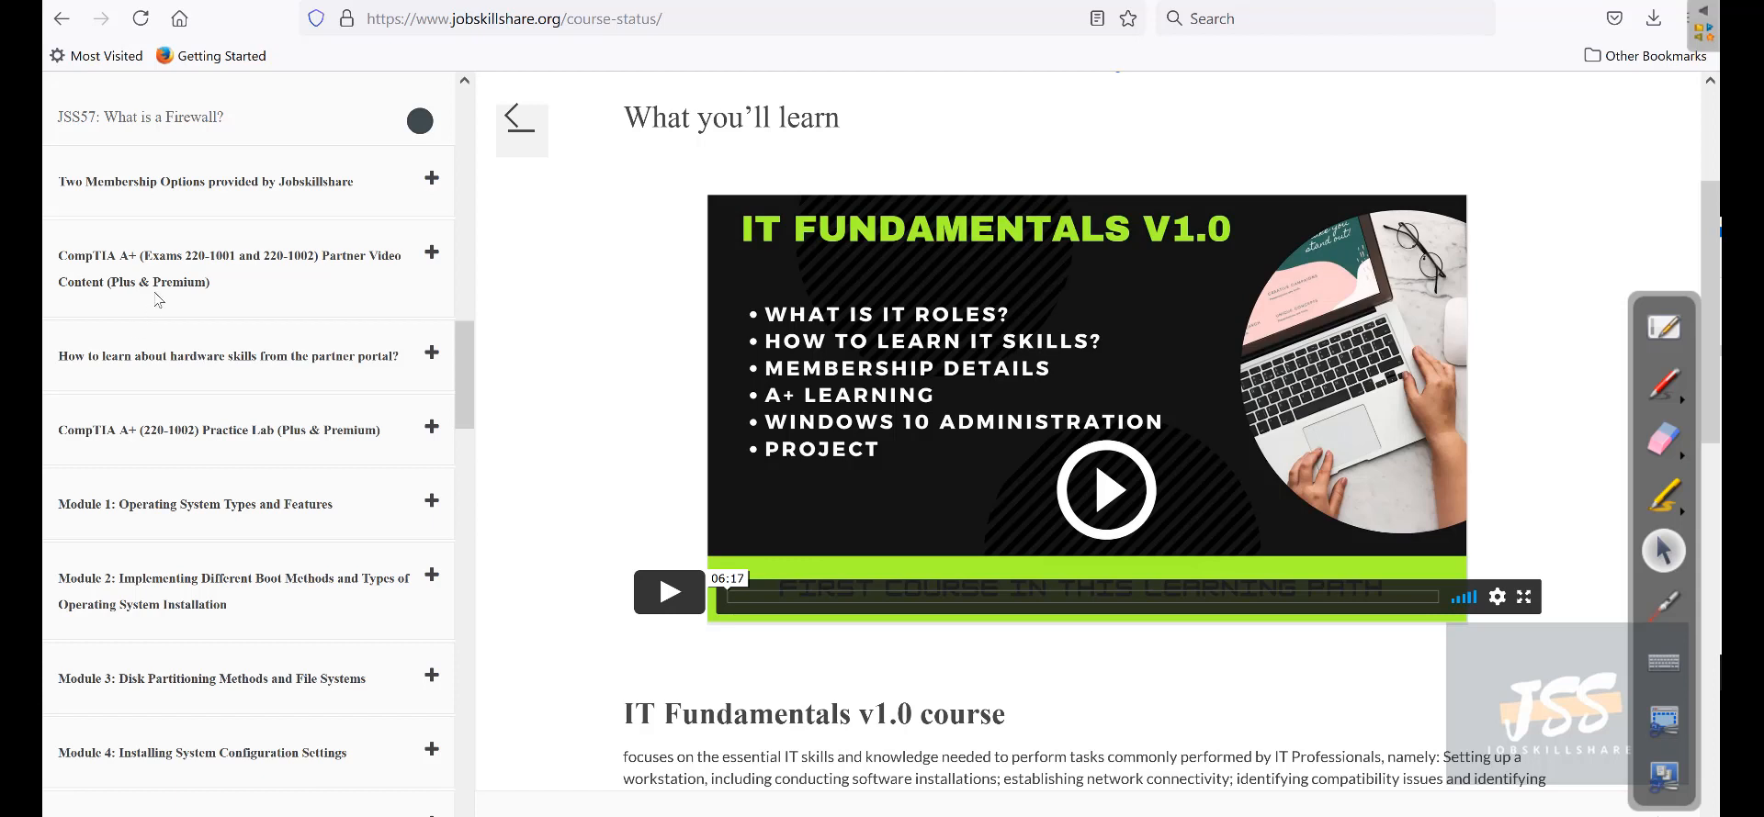
mouse_move(157, 298)
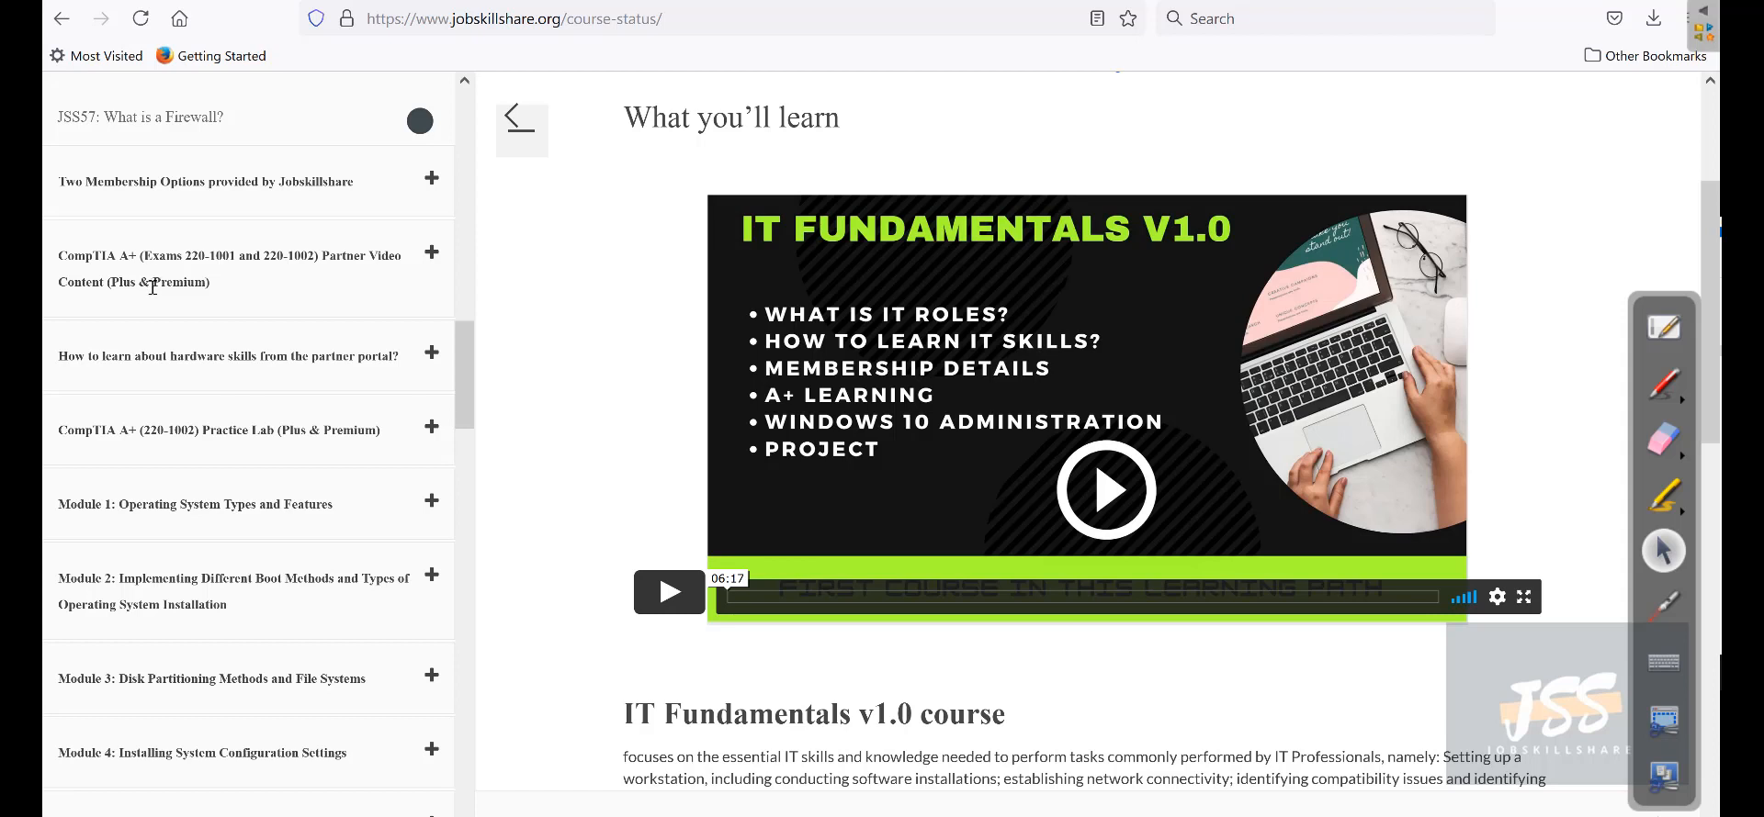
Expand 'CompTIA A+ (Exams 220-1001 and 220-1002) Partner Video Content' to list its JSS45 lesson.
left_click(431, 251)
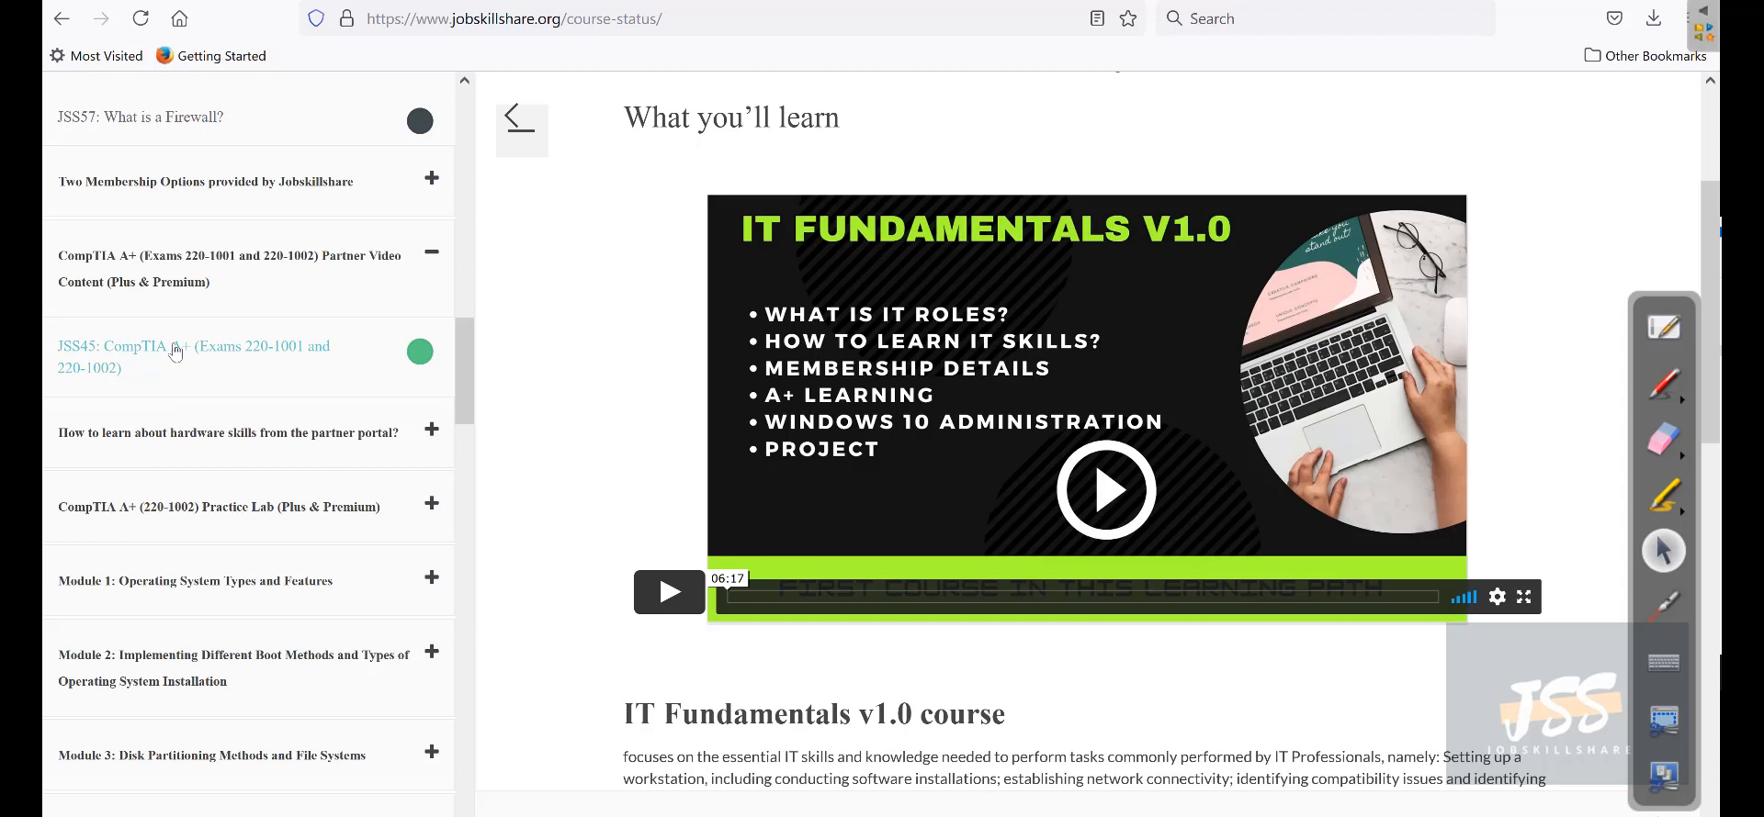
mouse_move(230, 366)
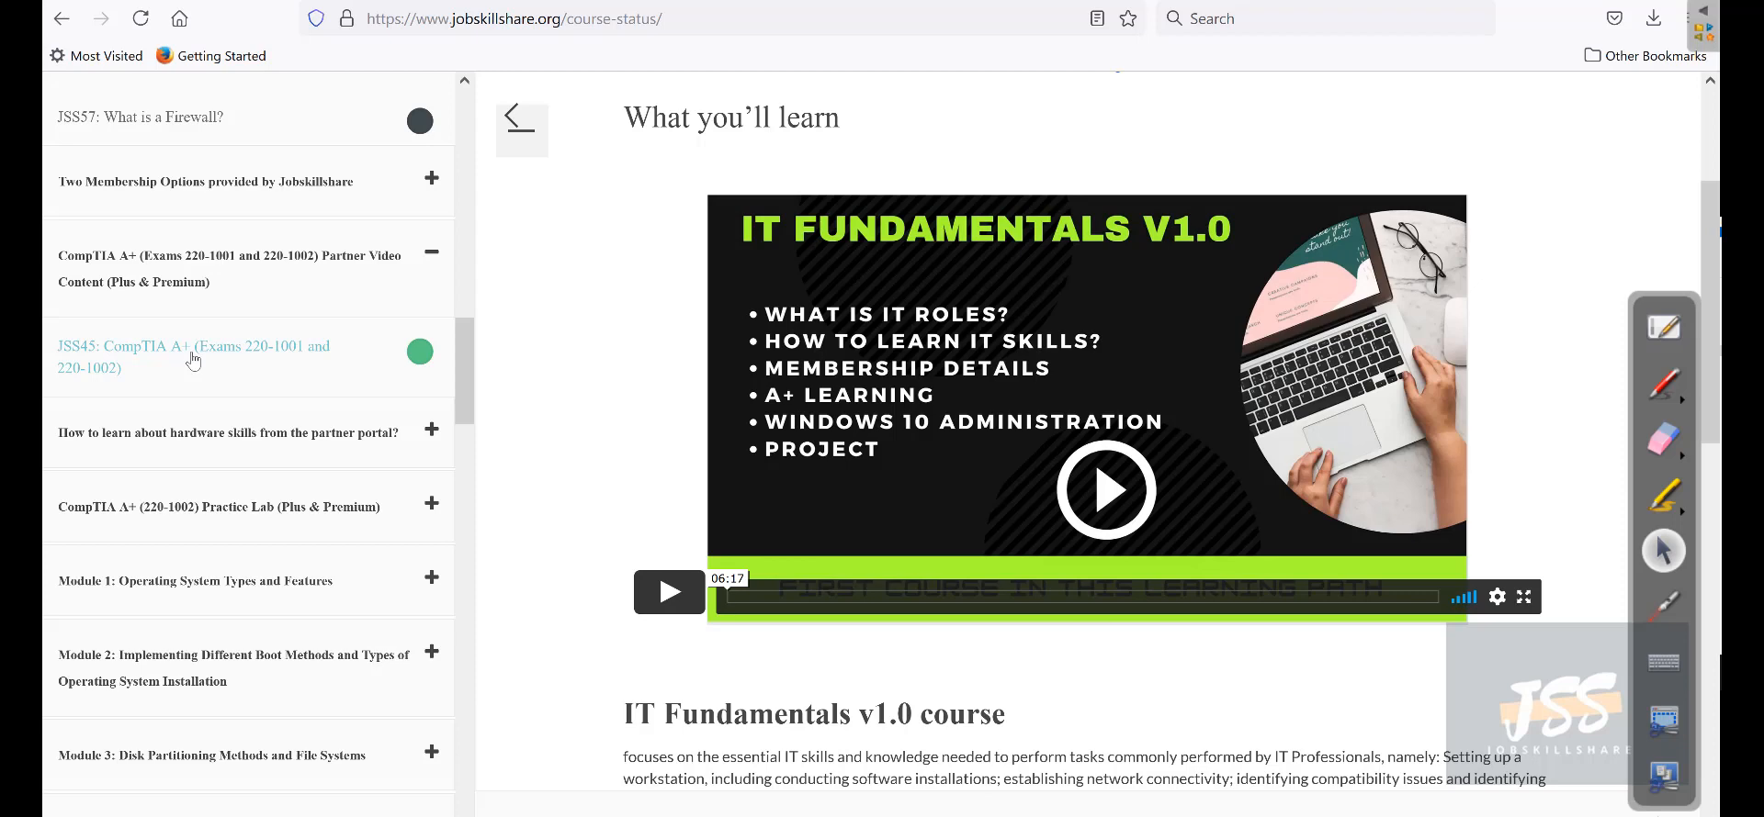
Open the JSS45 CompTIA A+ lesson and follow its link to the partner portal's CompTIA course.
left_click(192, 356)
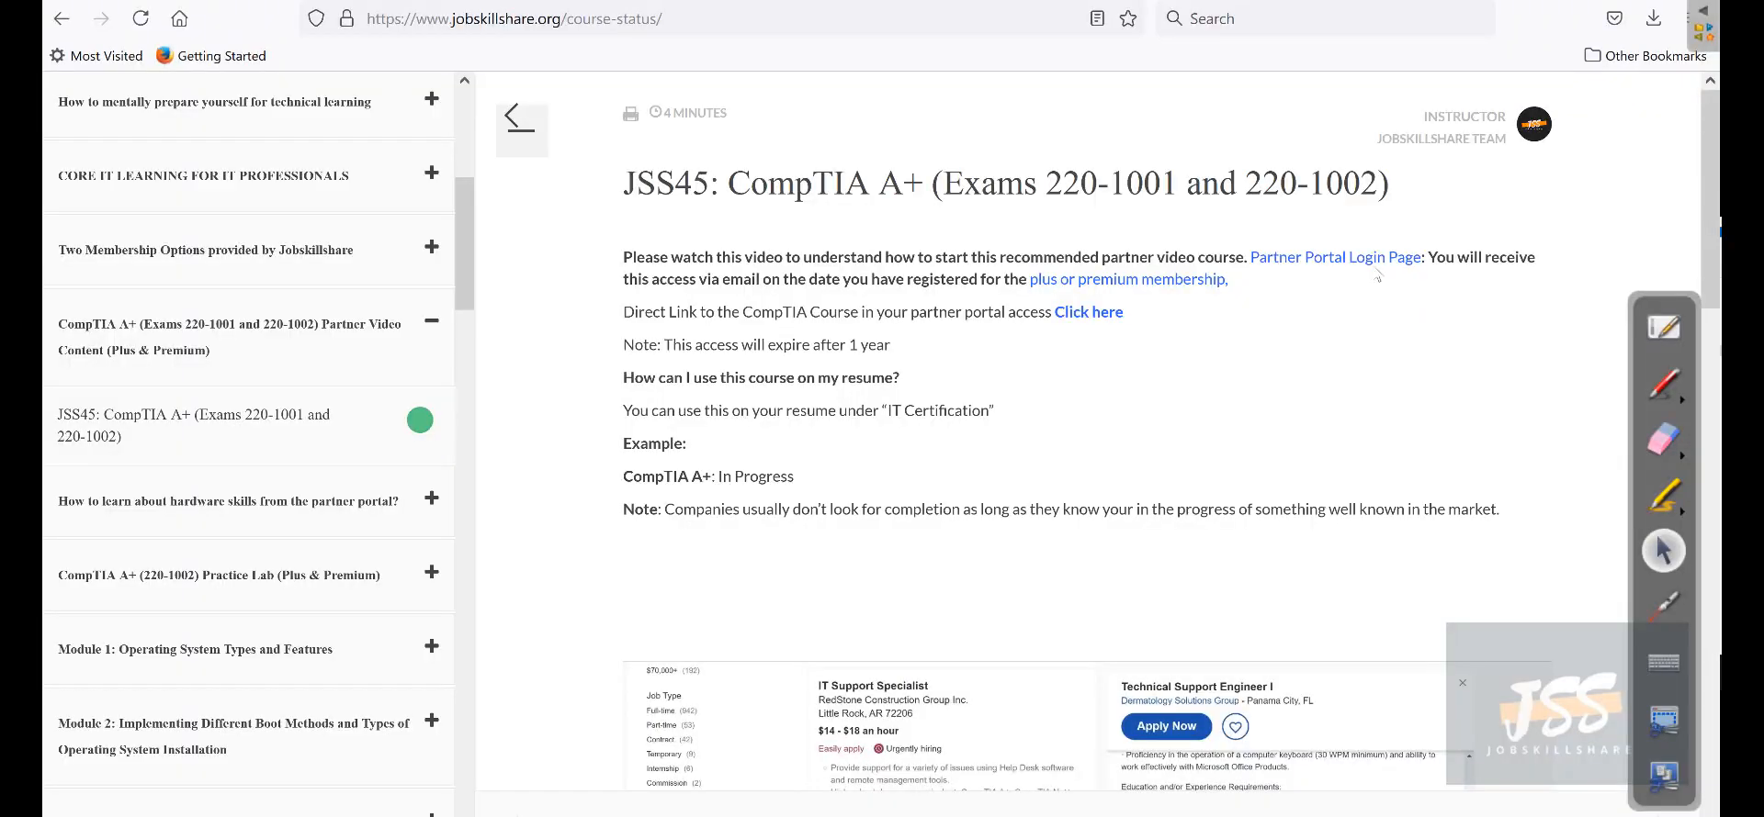
mouse_move(1437, 262)
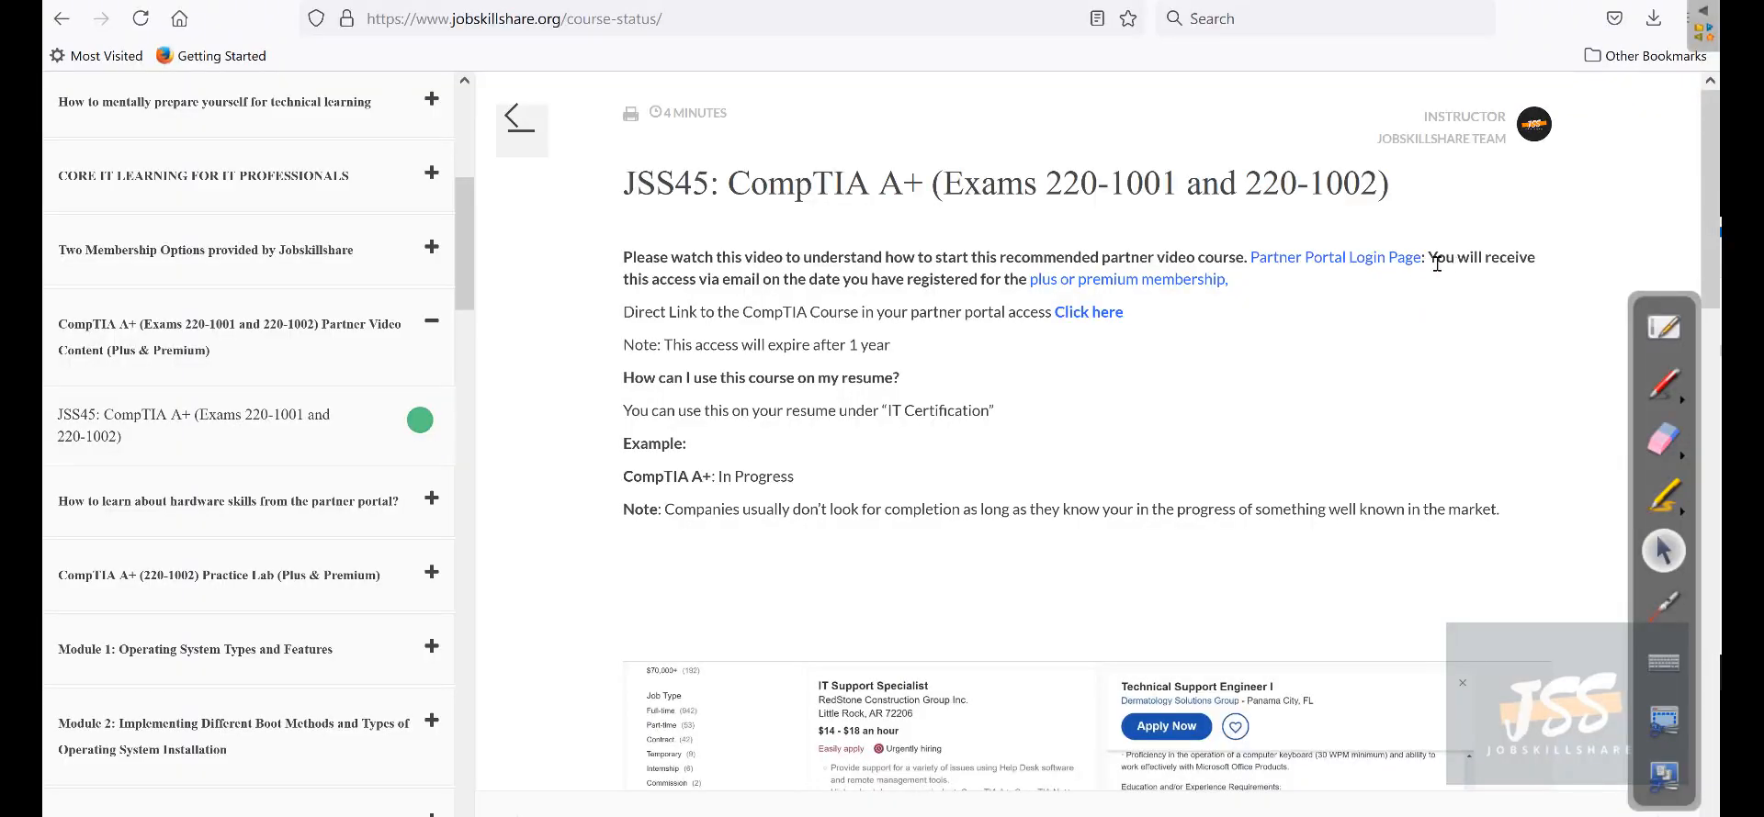
mouse_move(1398, 282)
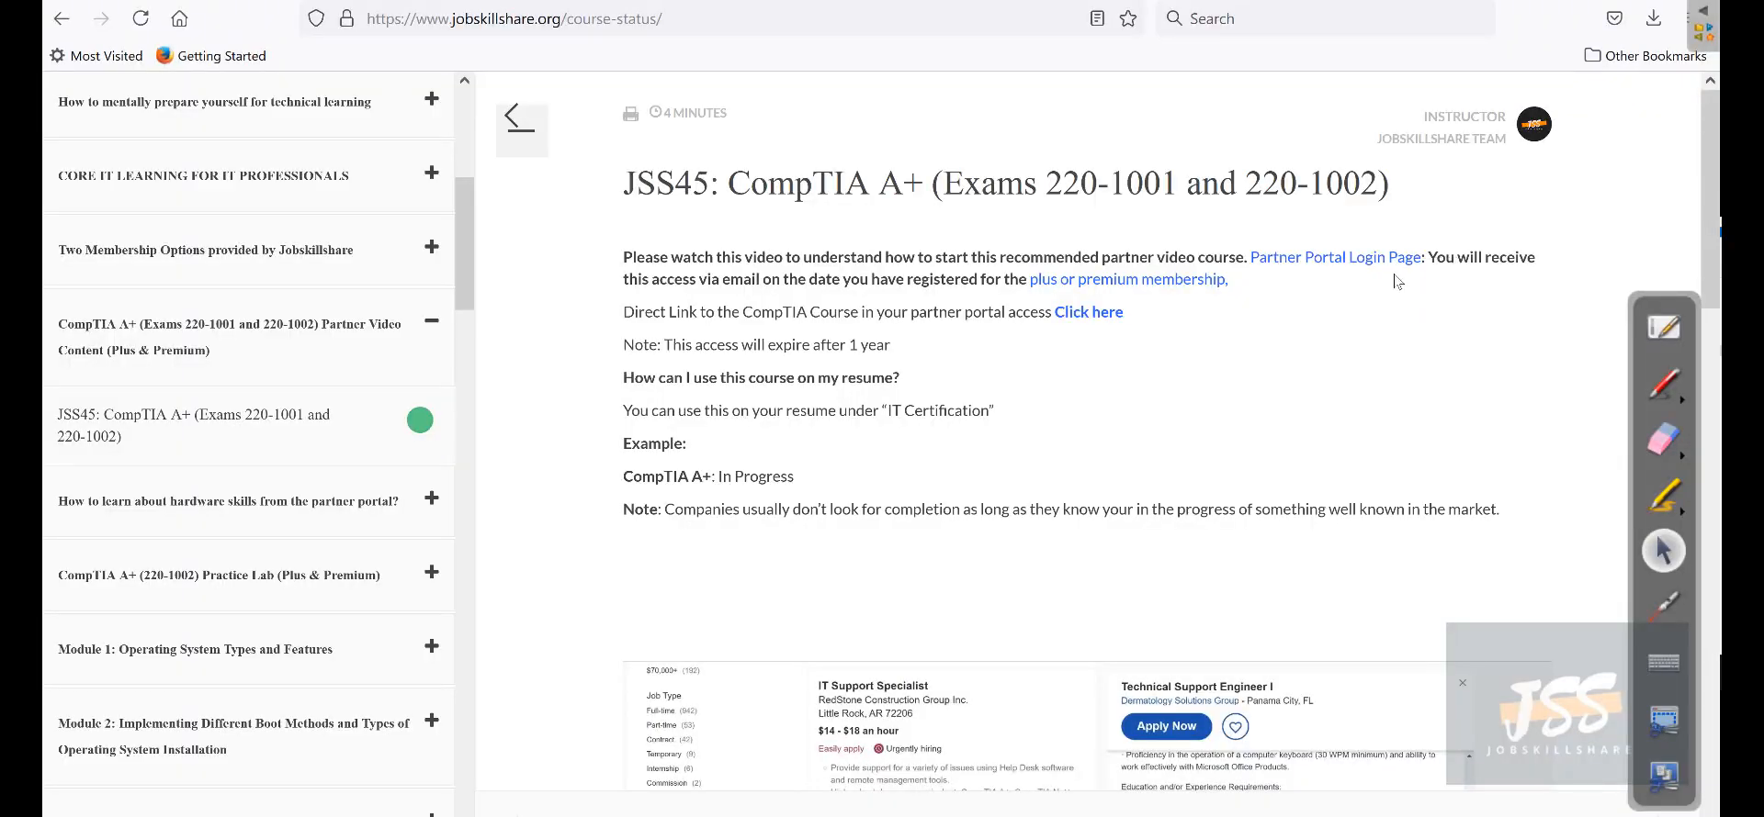
mouse_move(1259, 268)
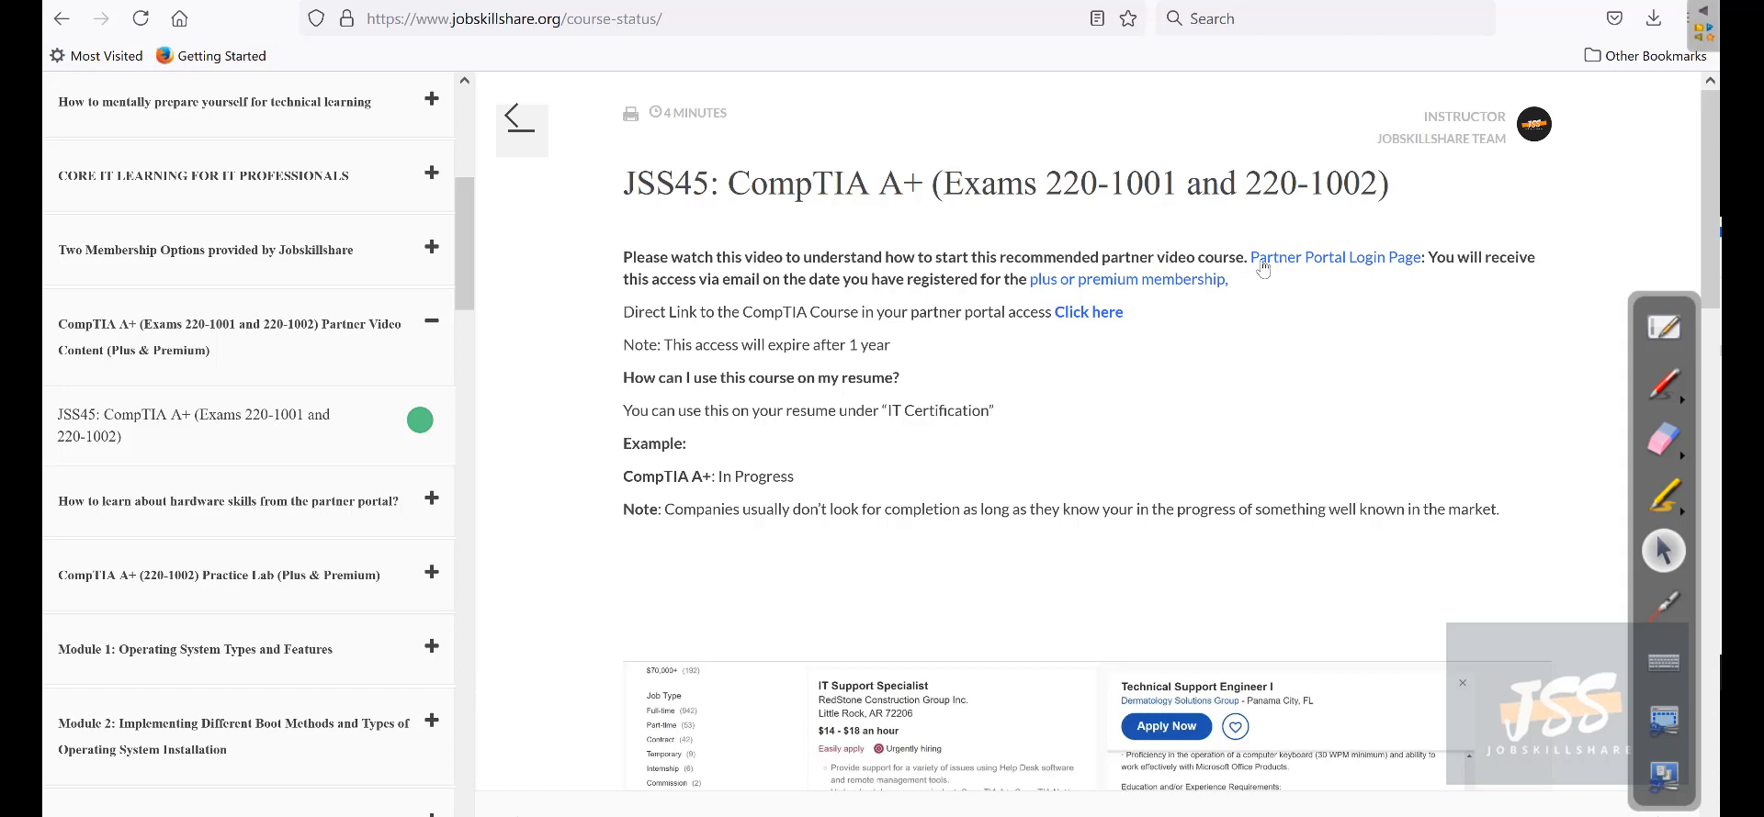
mouse_move(1176, 312)
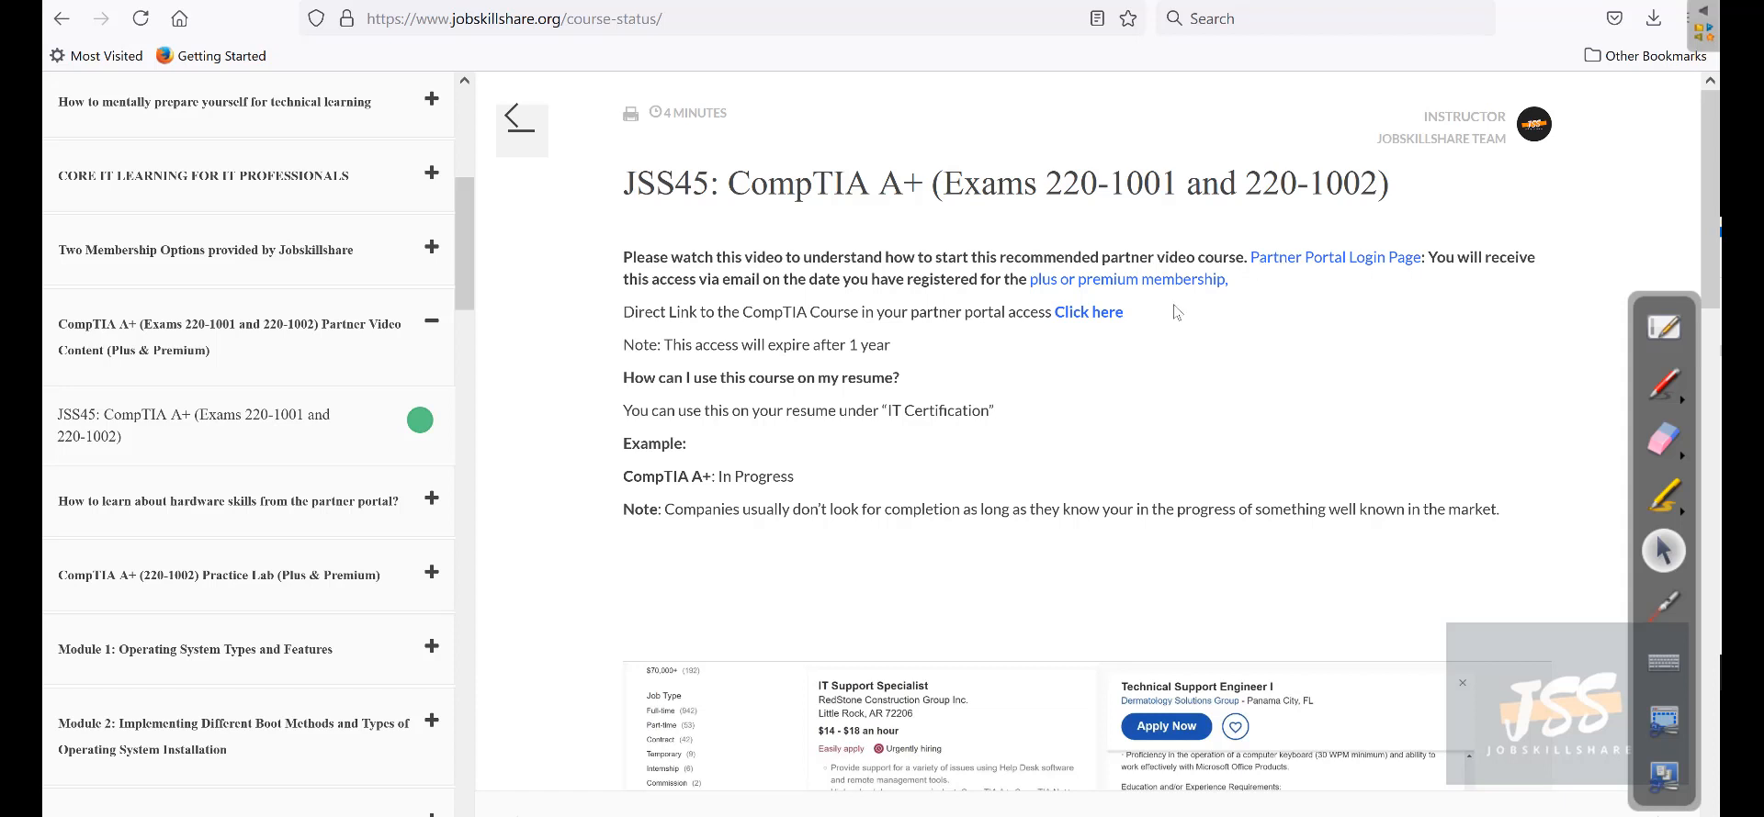
mouse_move(1057, 290)
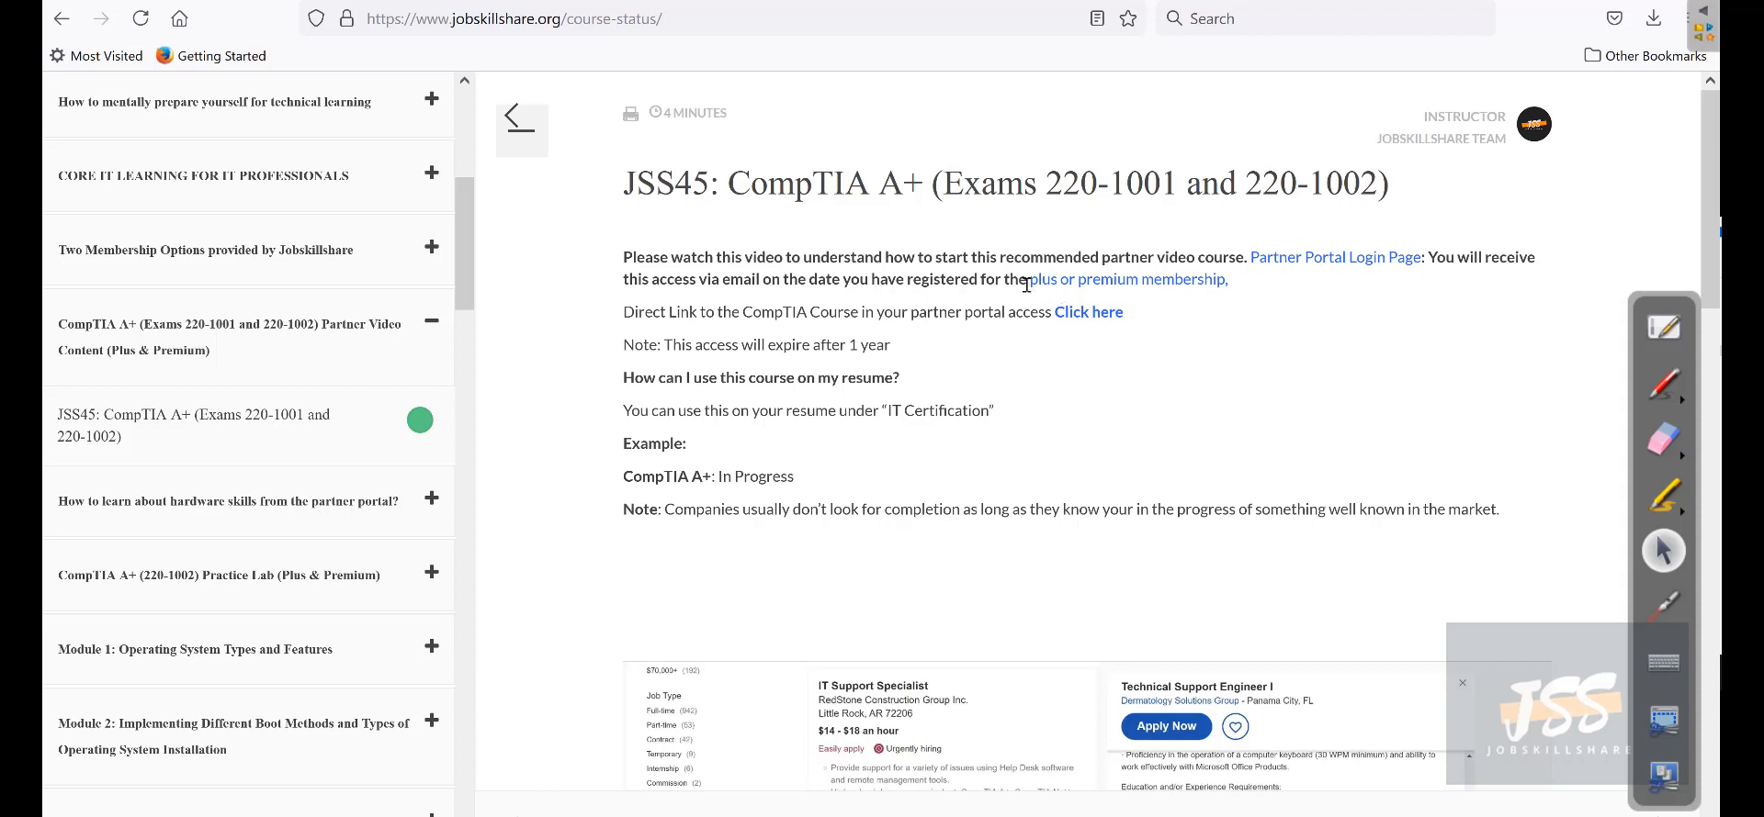
mouse_move(1346, 270)
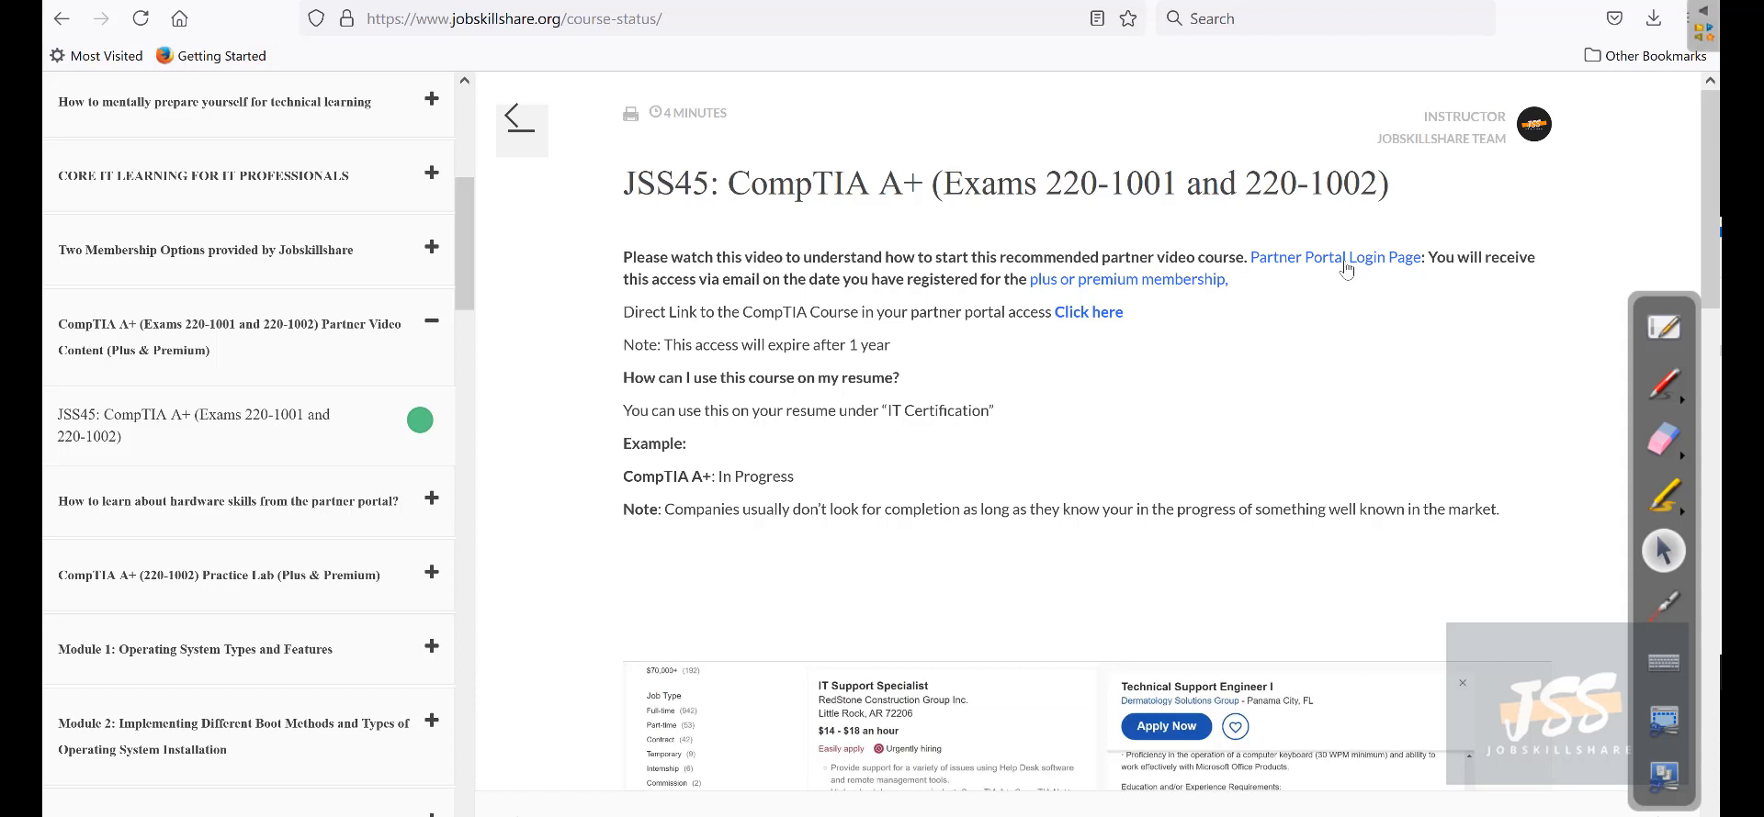
mouse_move(1334, 282)
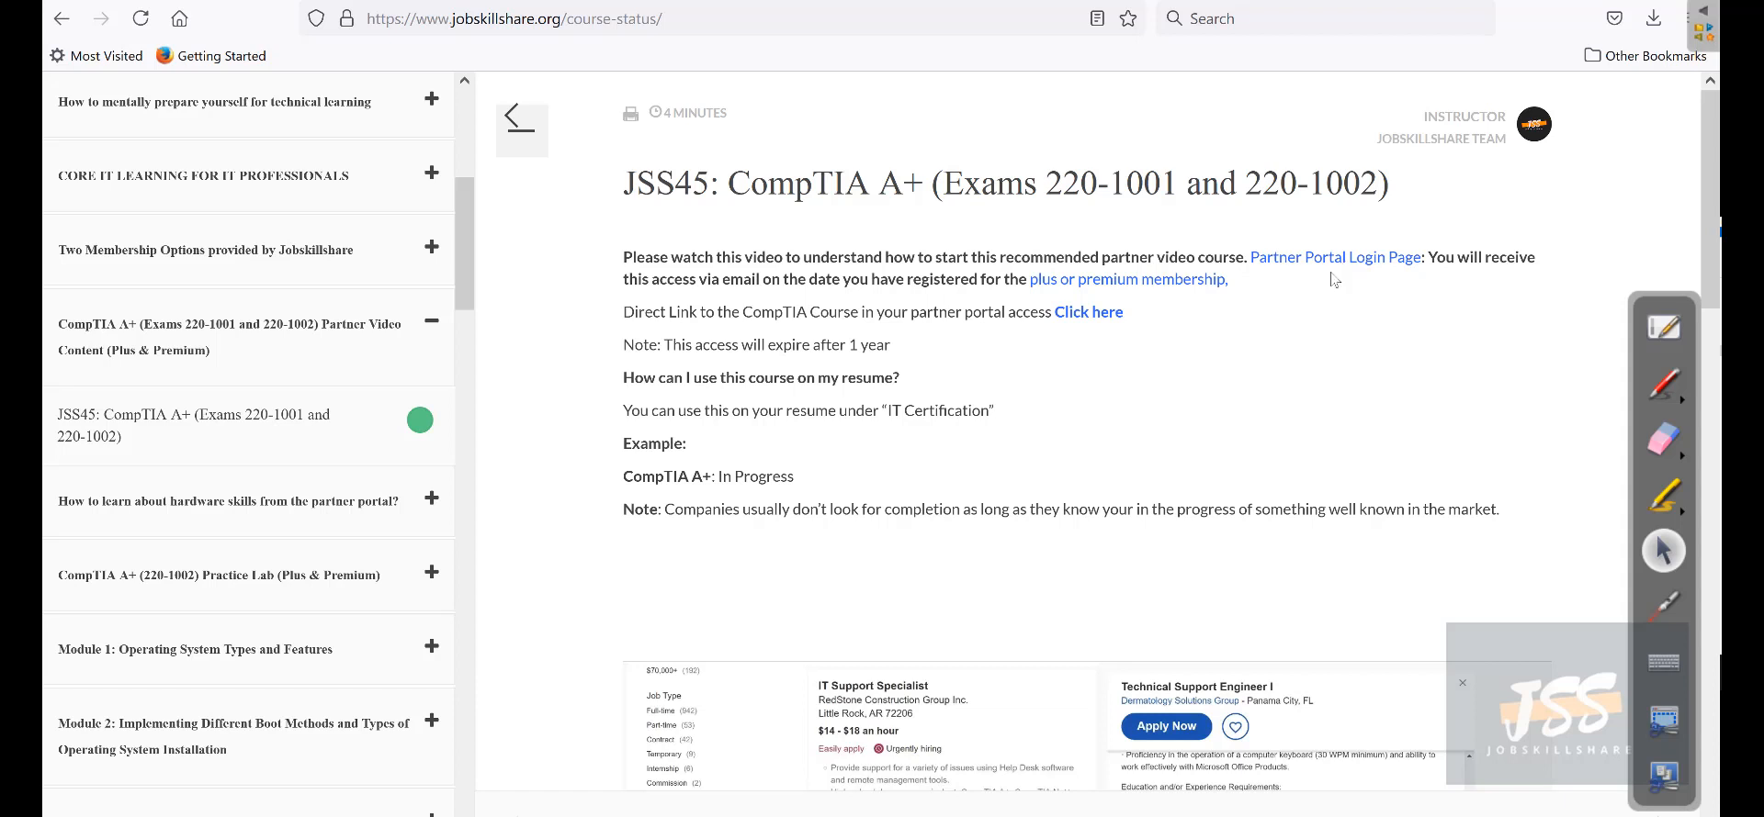
mouse_move(892, 335)
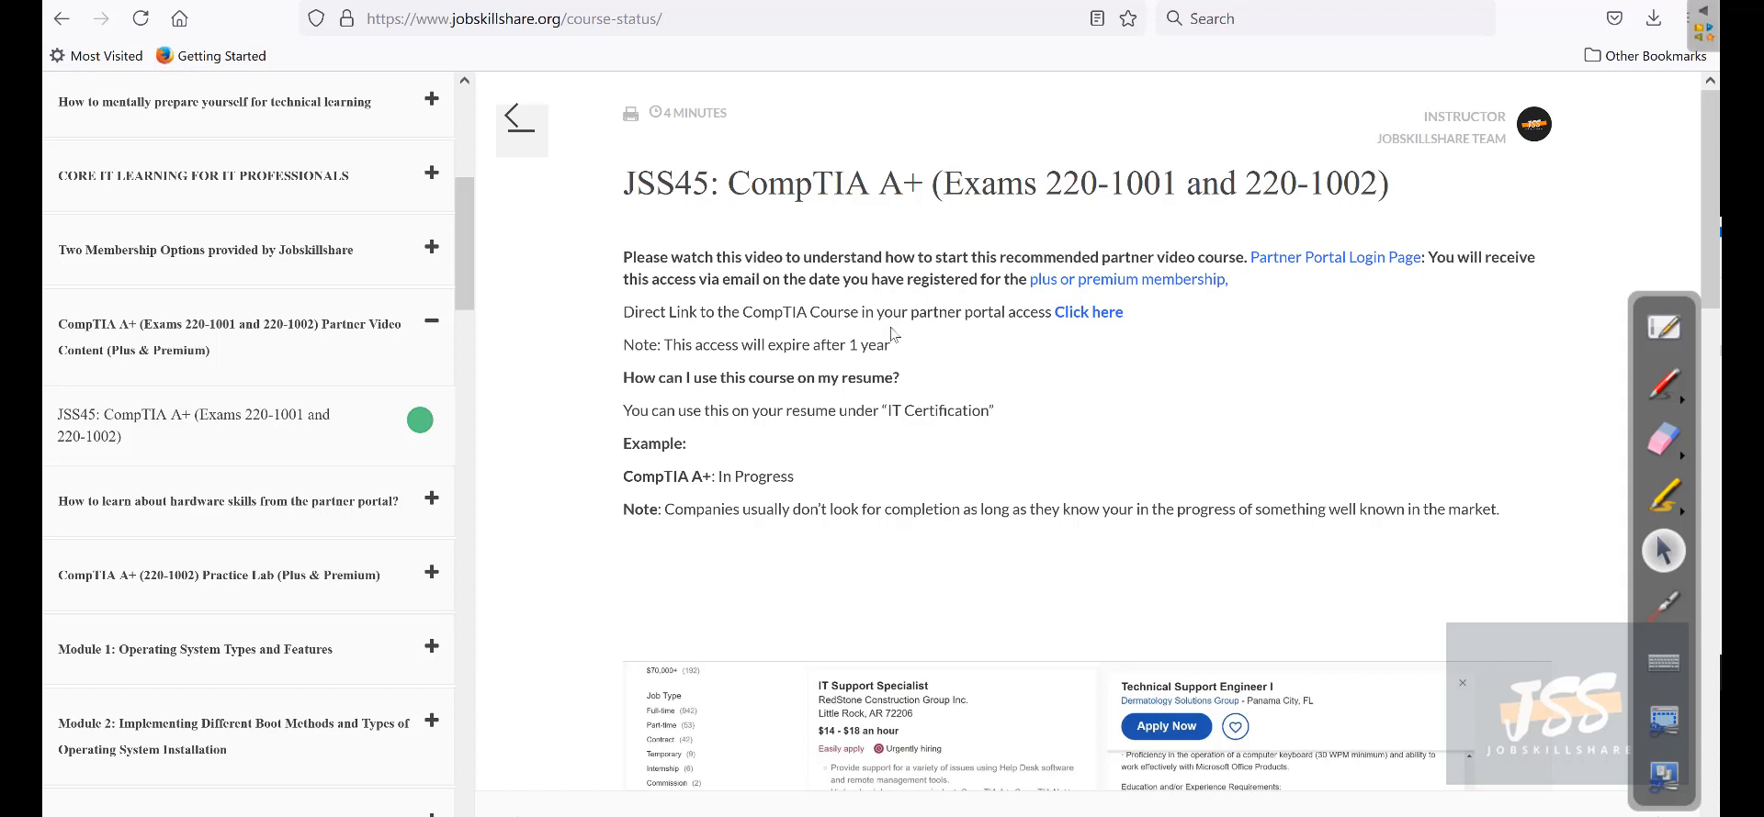
mouse_move(1087, 326)
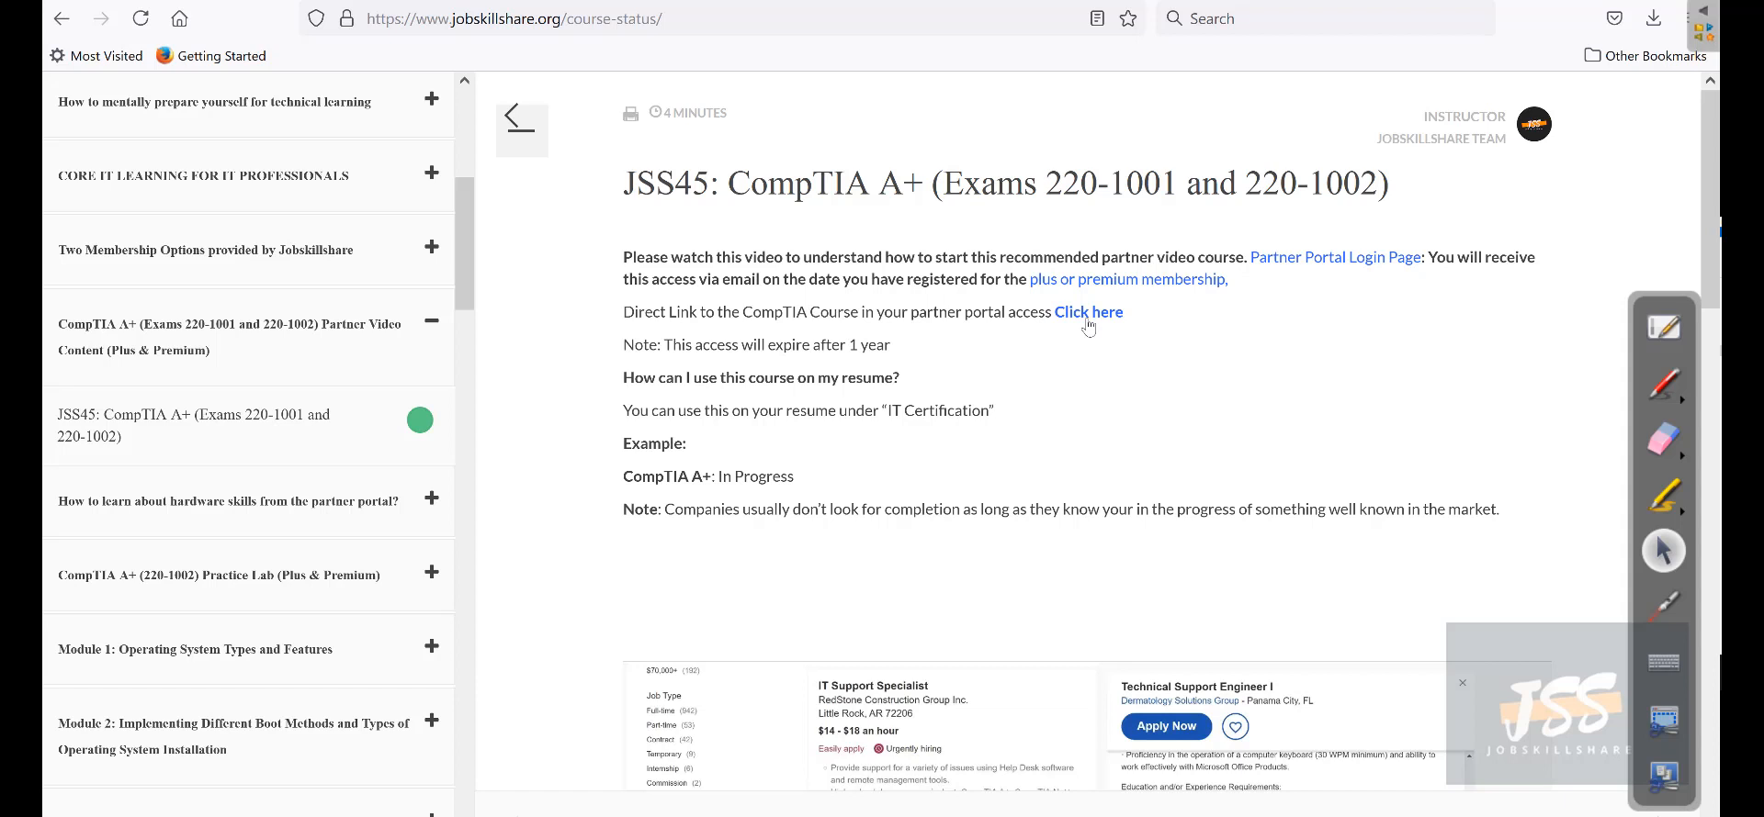
left_click(1087, 311)
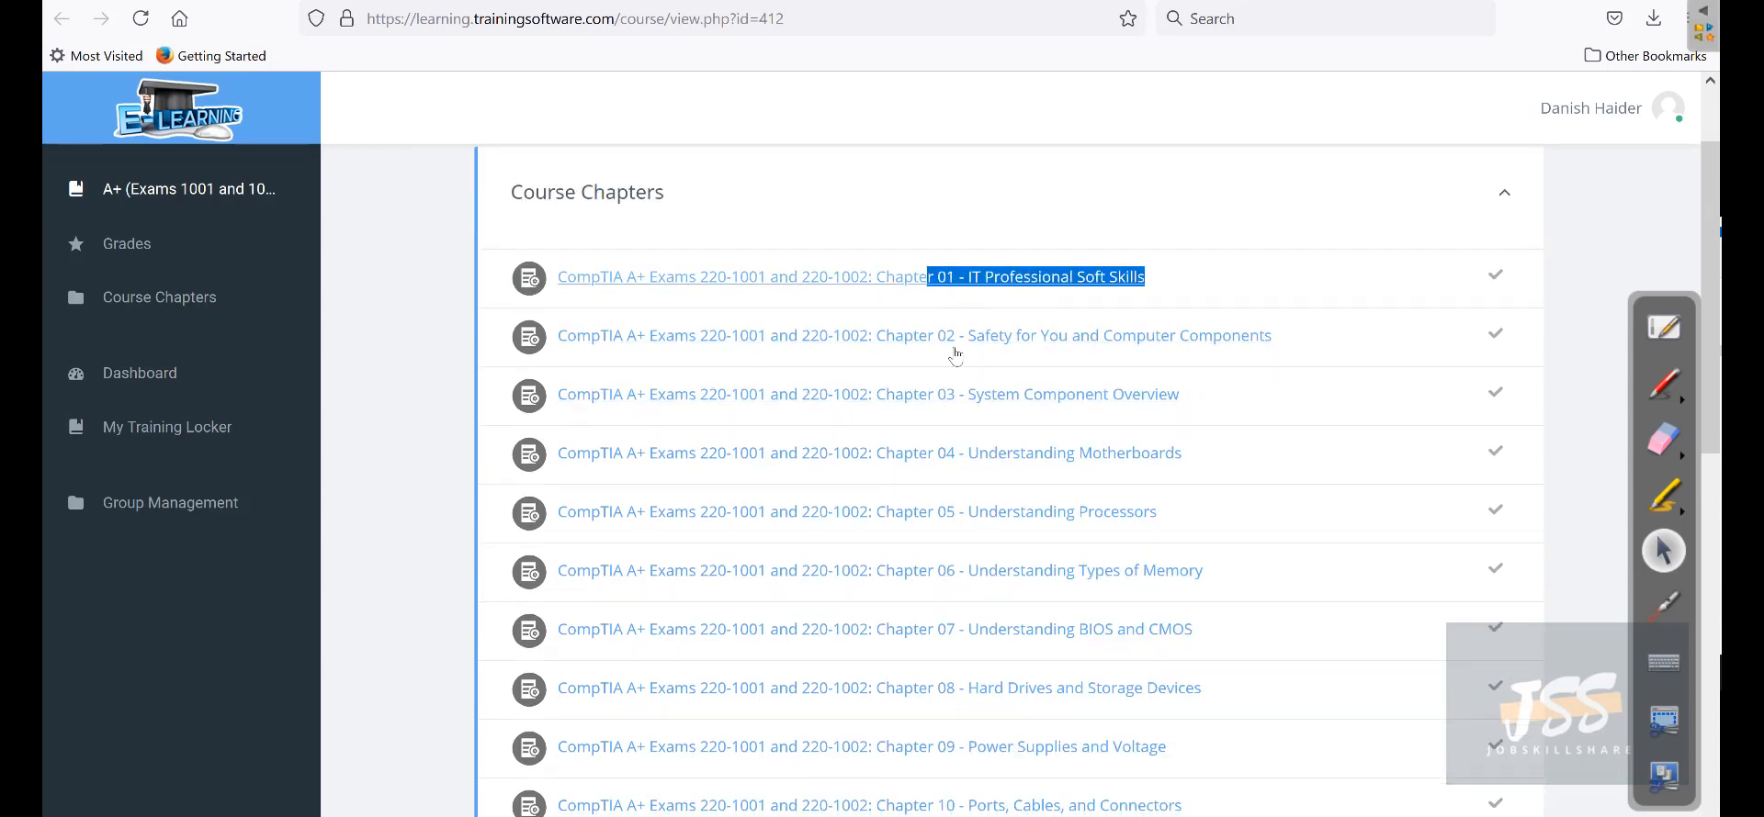
Review the CompTIA A+ chapters through Chapter 23 and Certificate of Completion, then return to JSS45.
scroll("down", 3)
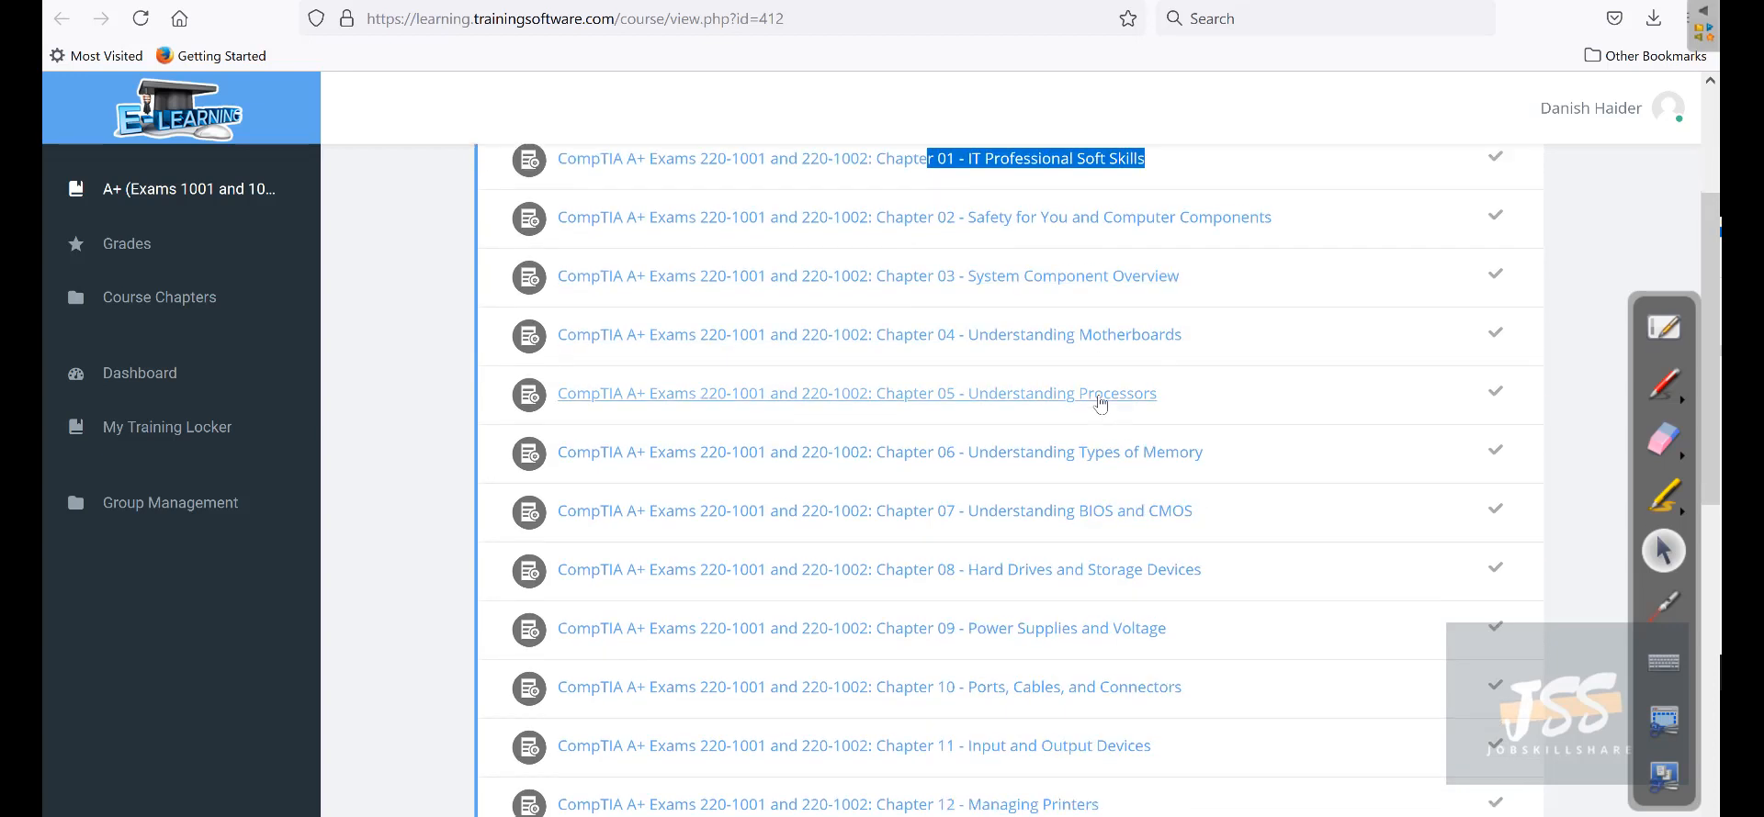
scroll("down", 3)
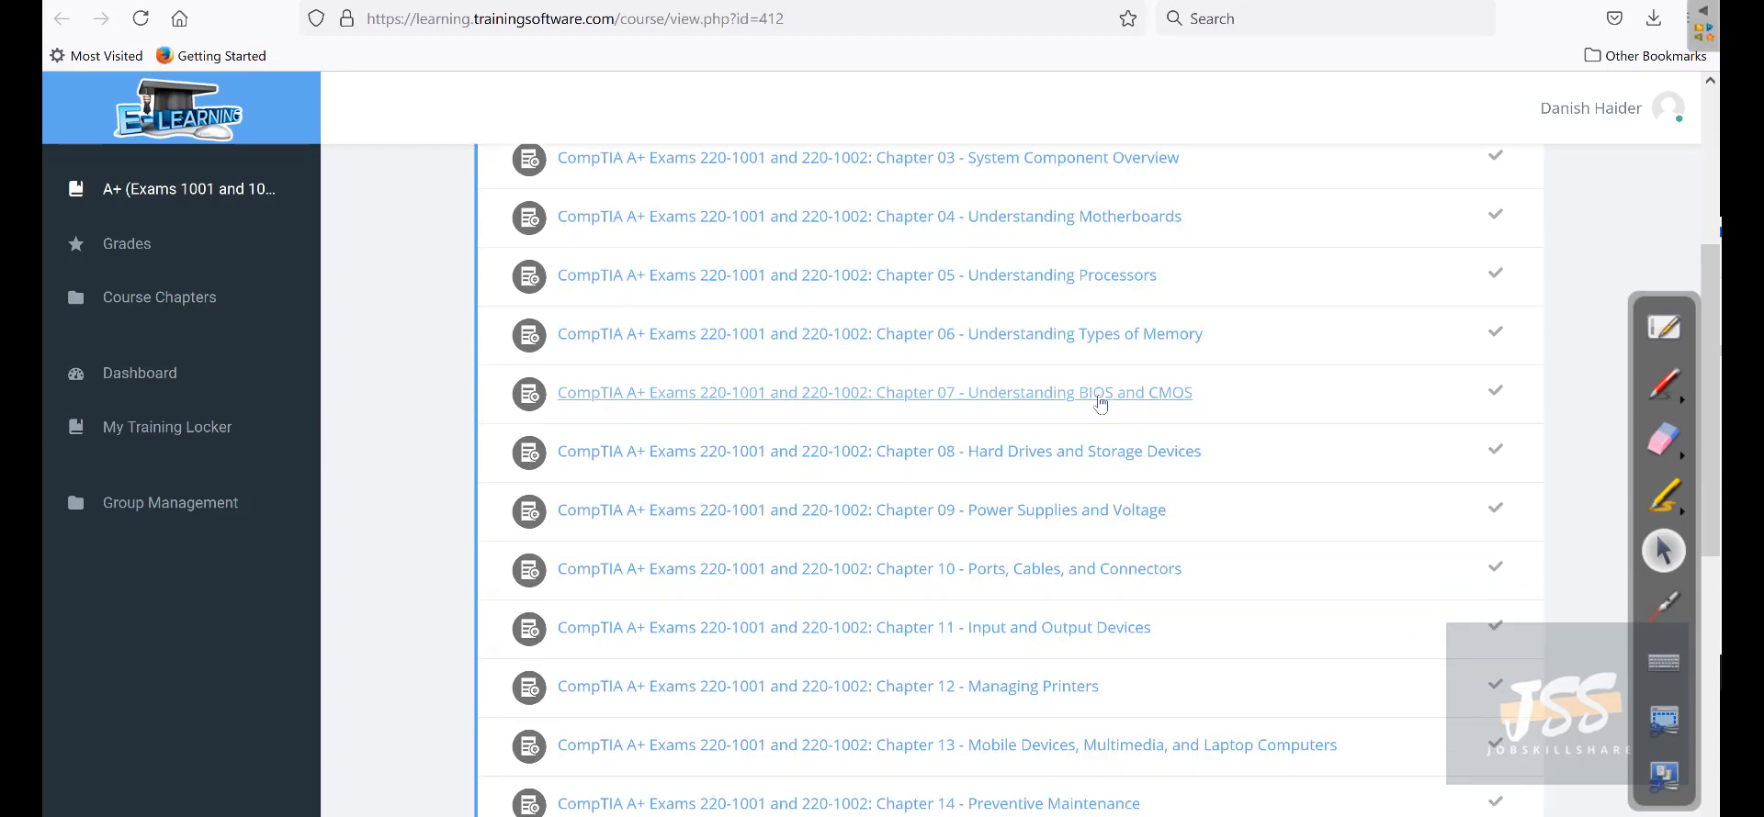
scroll("up", 3)
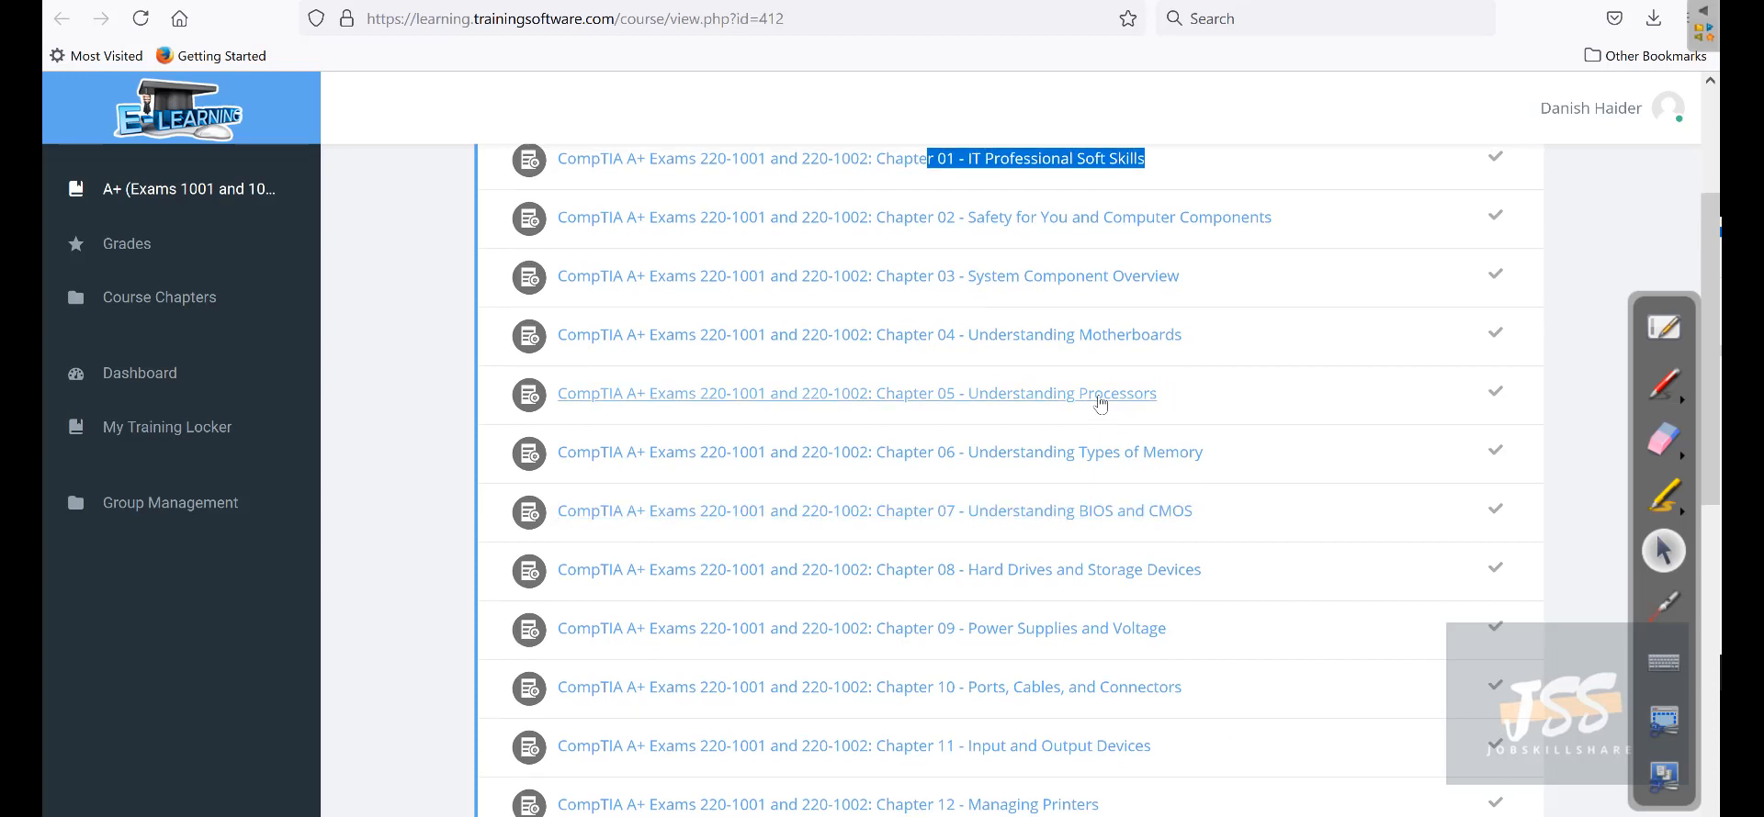
mouse_move(1021, 370)
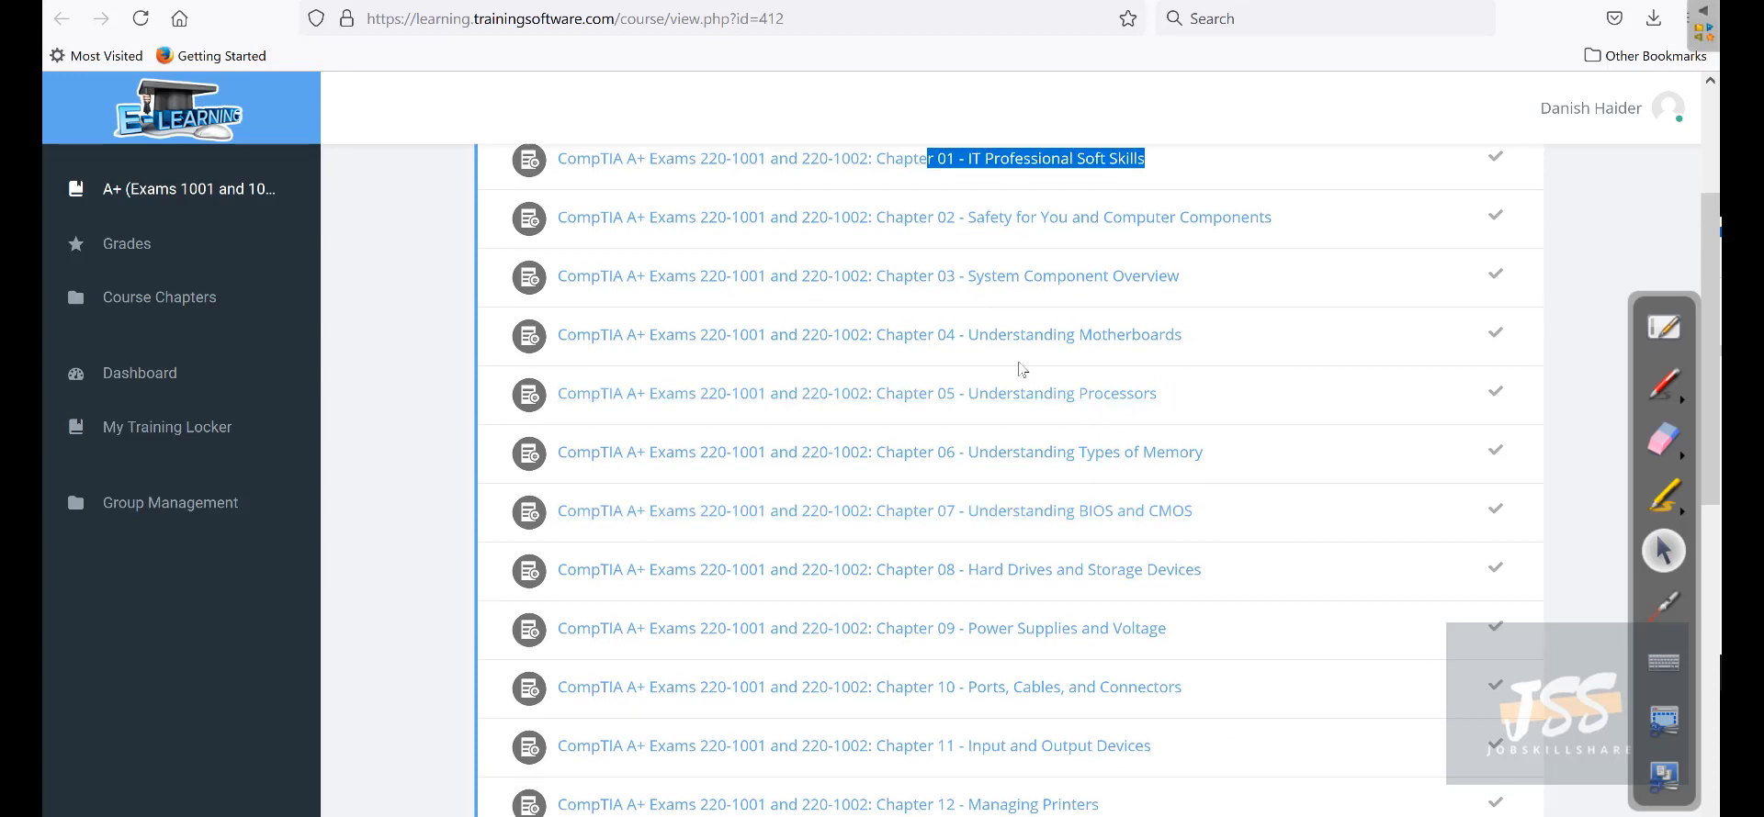
scroll("down", 3)
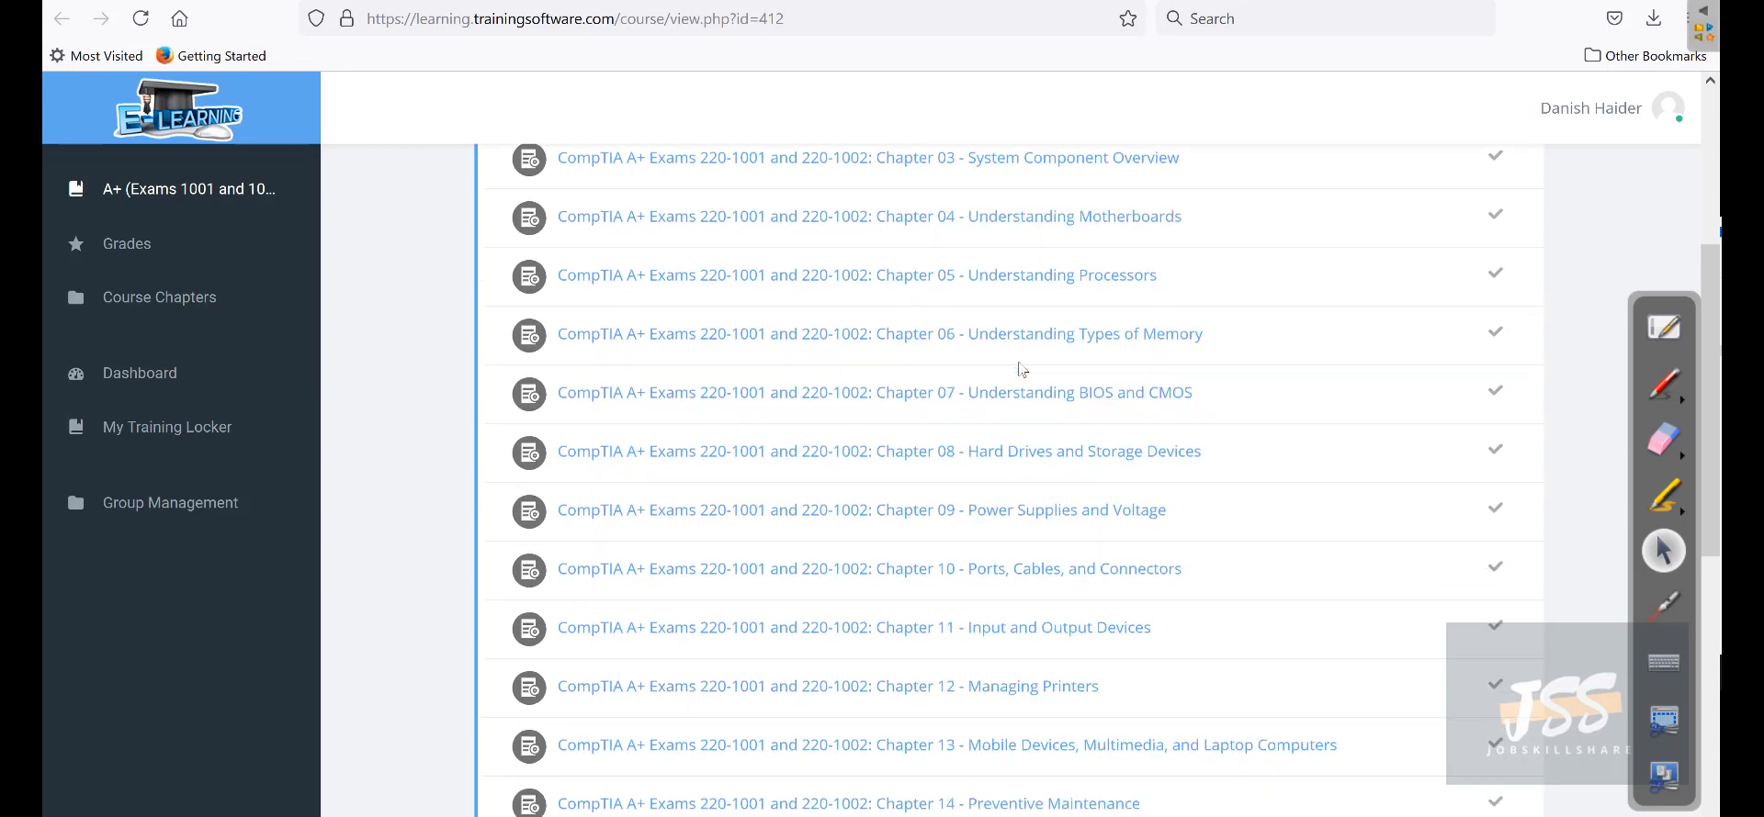
scroll("down", 3)
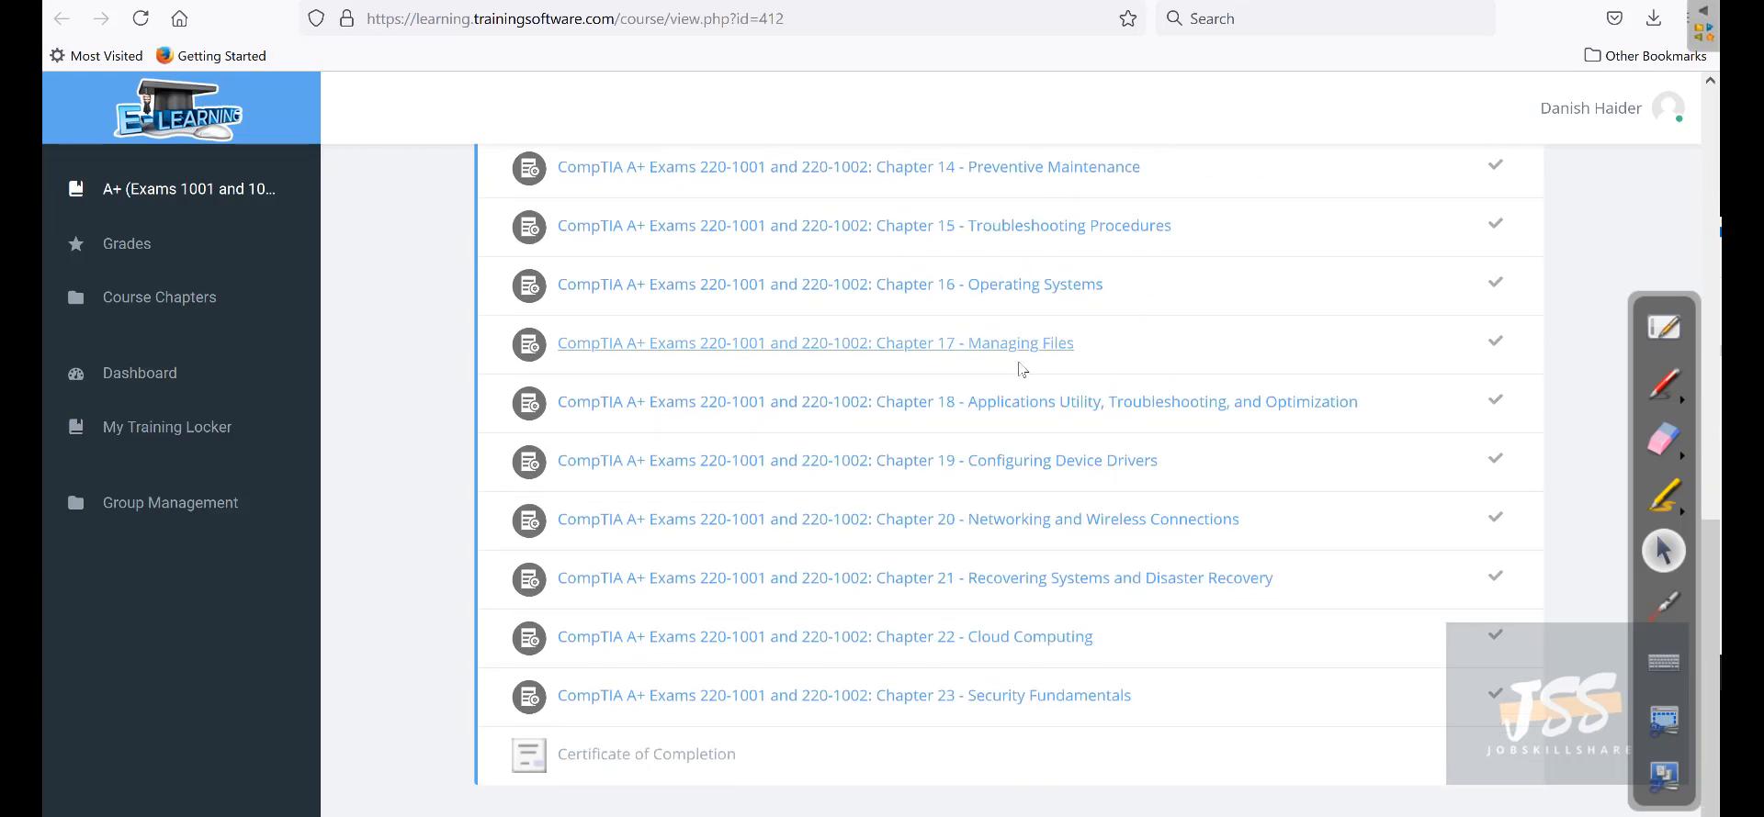
mouse_move(1038, 441)
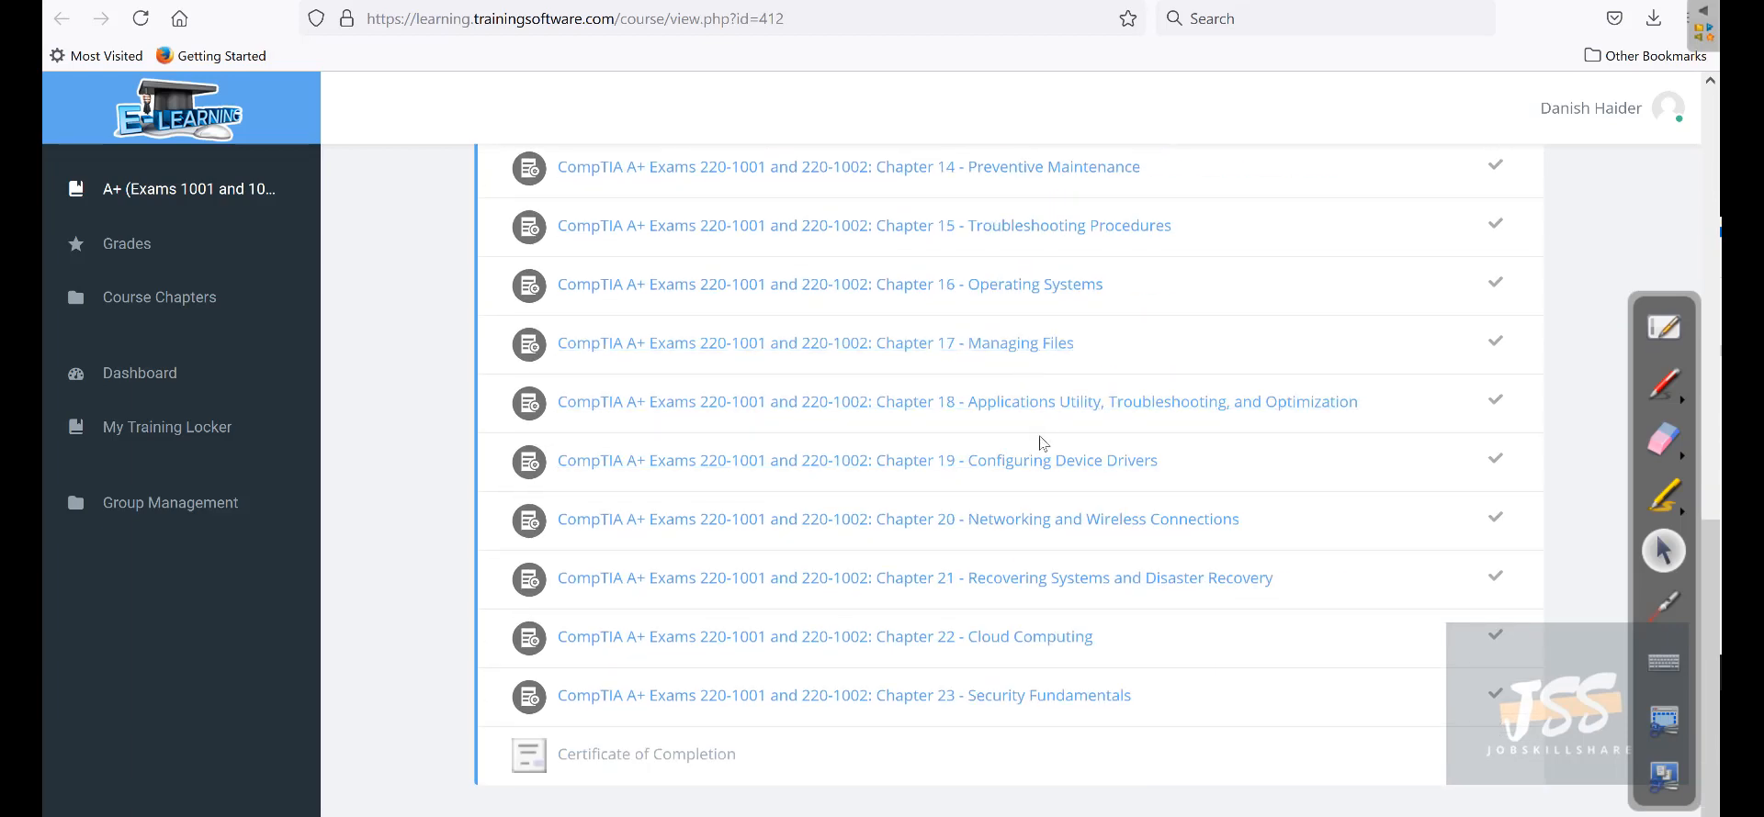
mouse_move(875, 283)
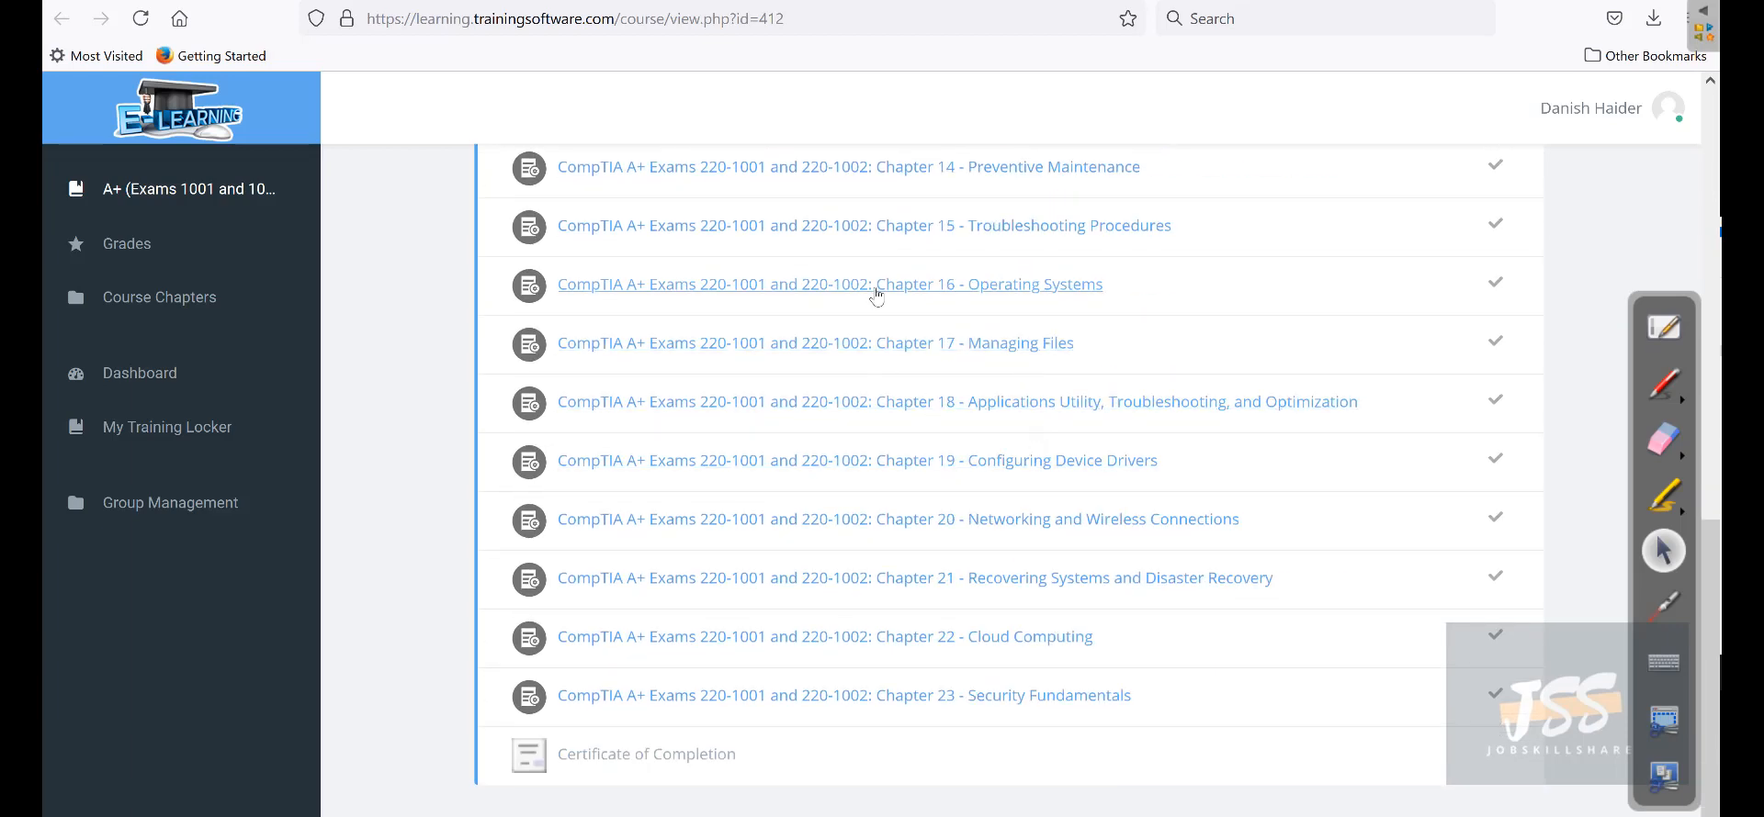
left_click(827, 284)
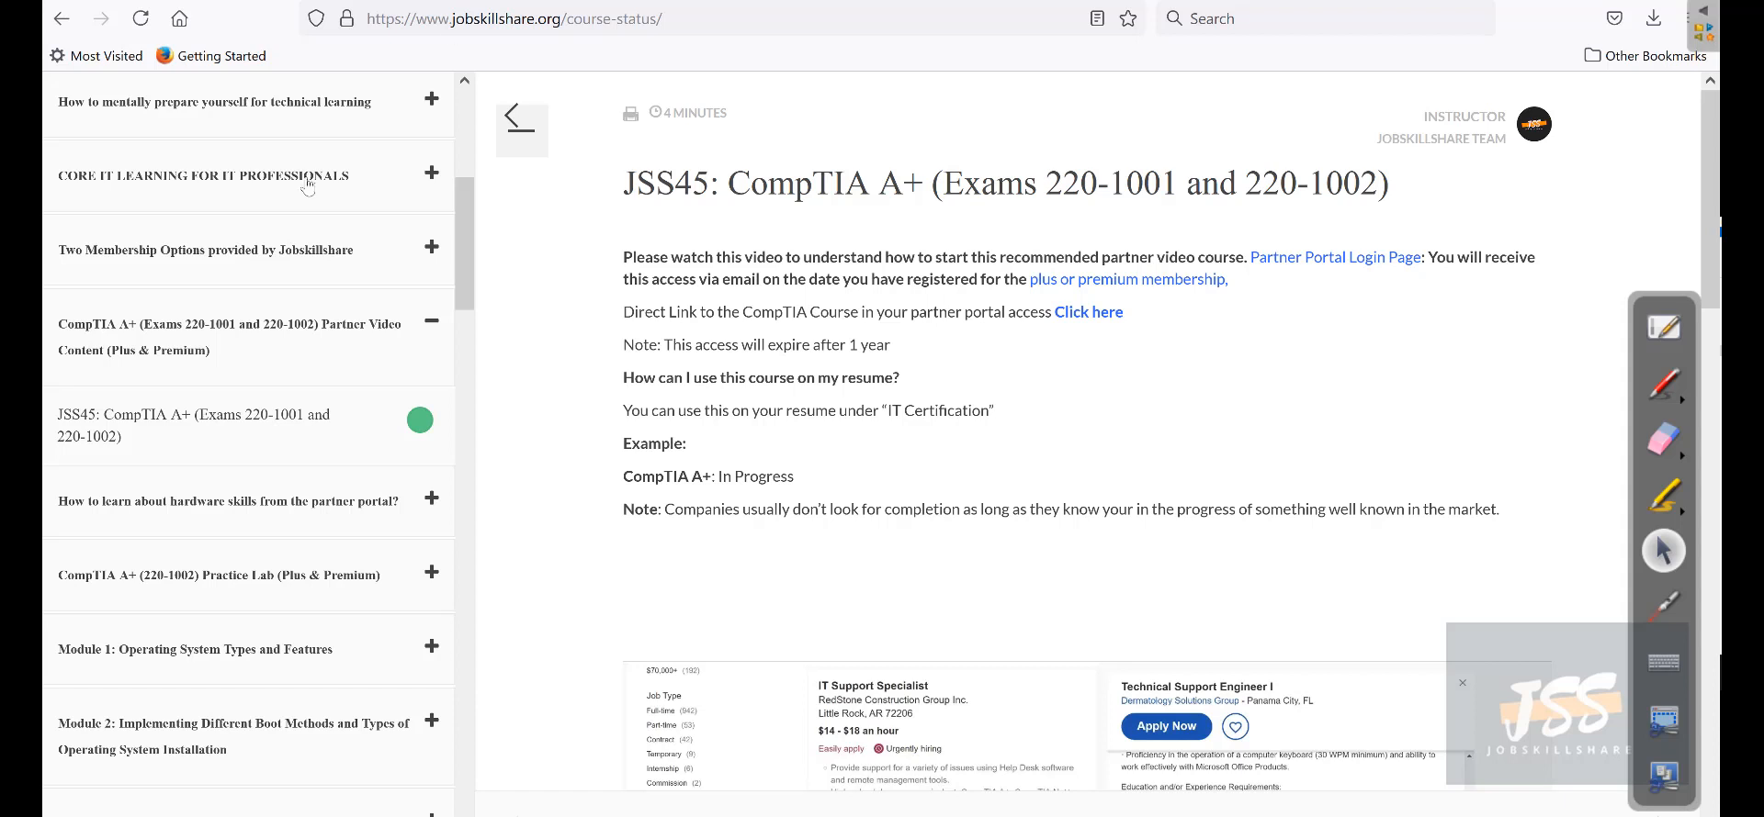
mouse_move(170, 503)
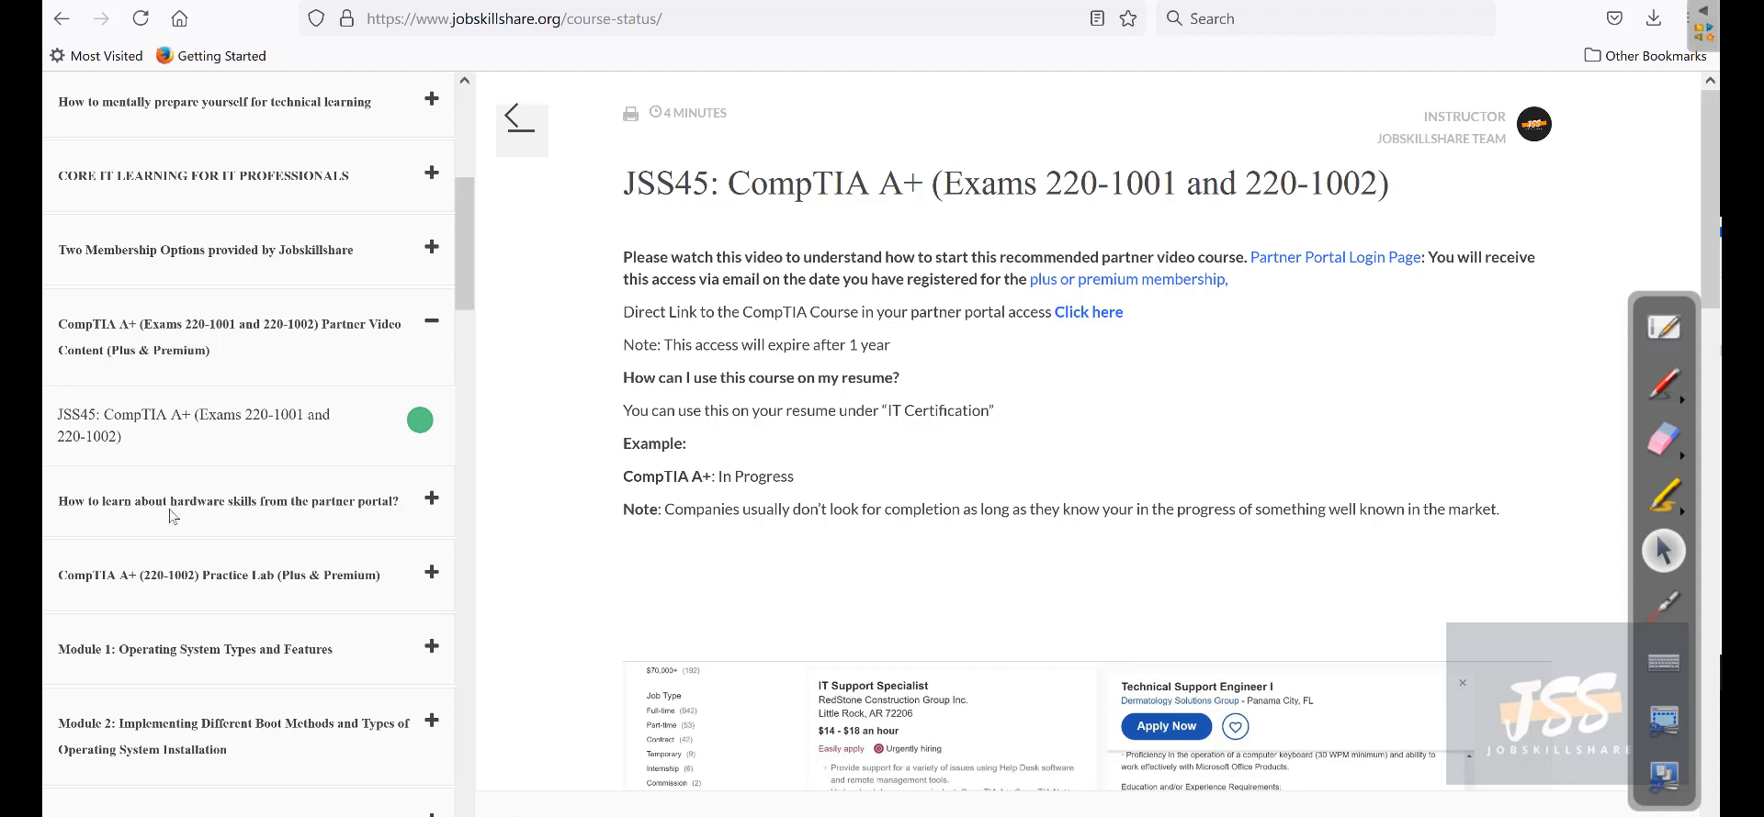
Scroll the sidebar to the CompTIA A+ (220-1002) Practice Lab (Plus & Premium) section.
scroll("down", 3)
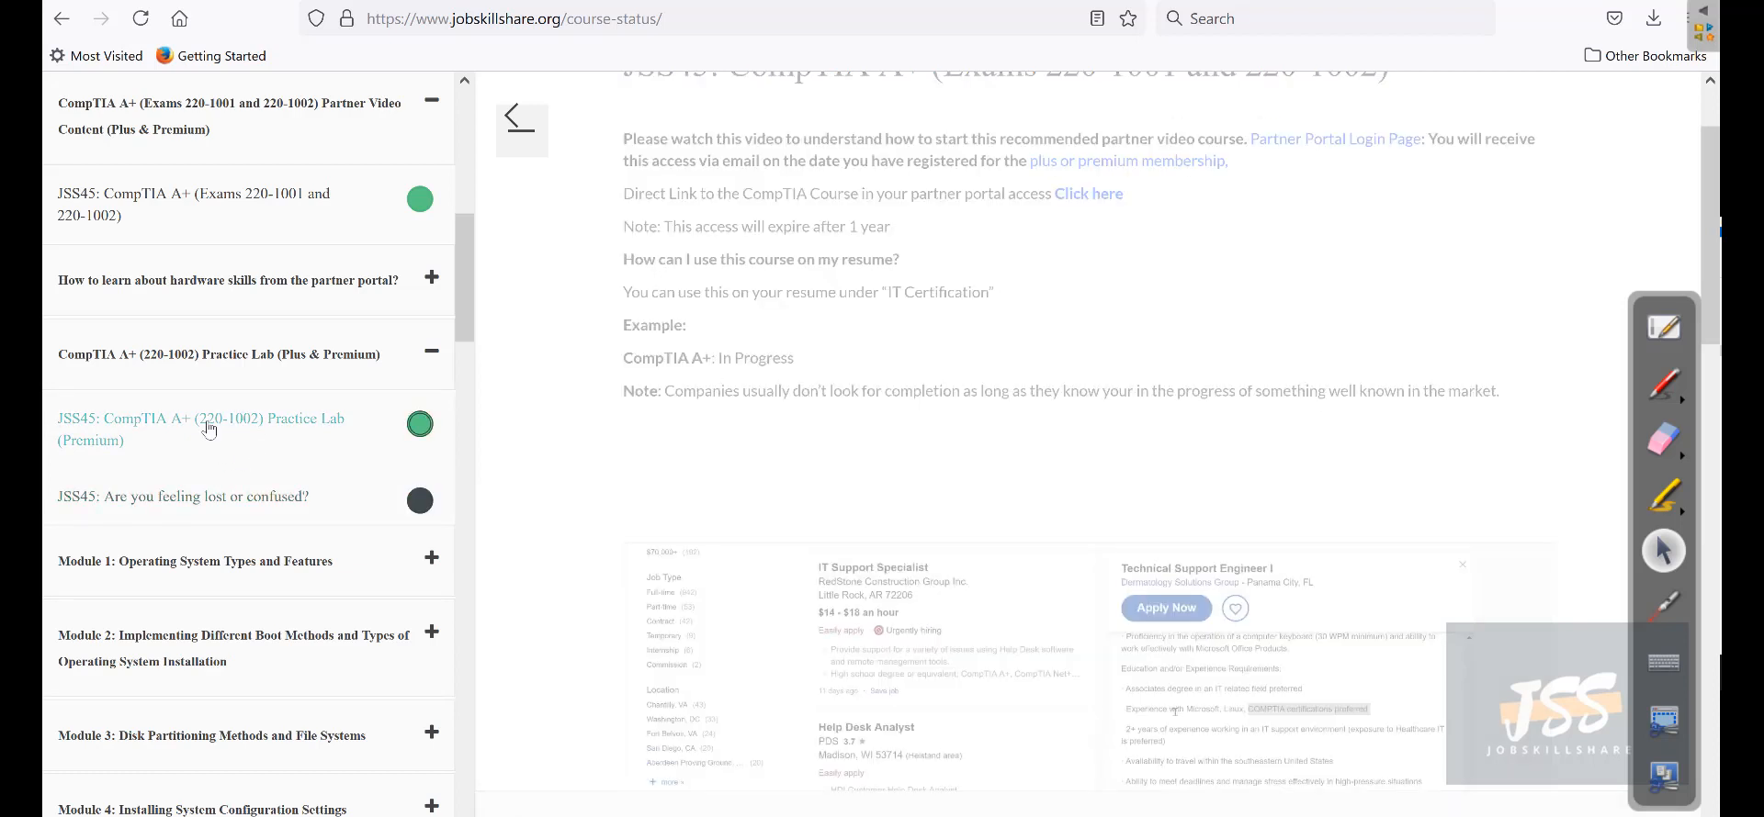
Open the JSS45 CompTIA A+ (220-1002) Practice Lab lesson and highlight the lab support contact.
left_click(420, 424)
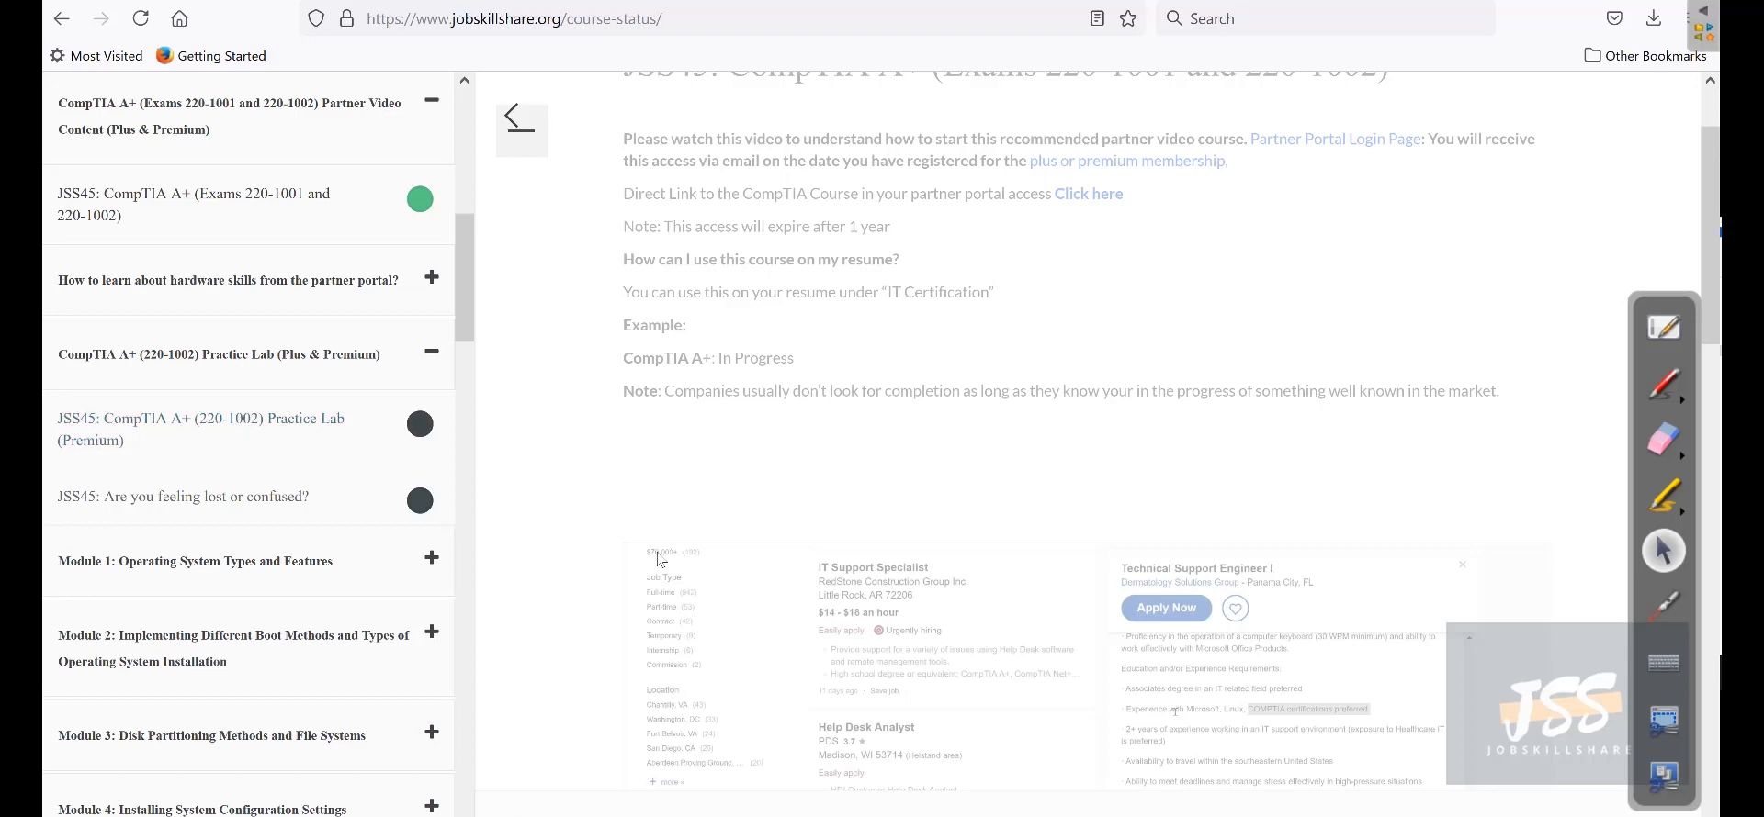
left_click(200, 428)
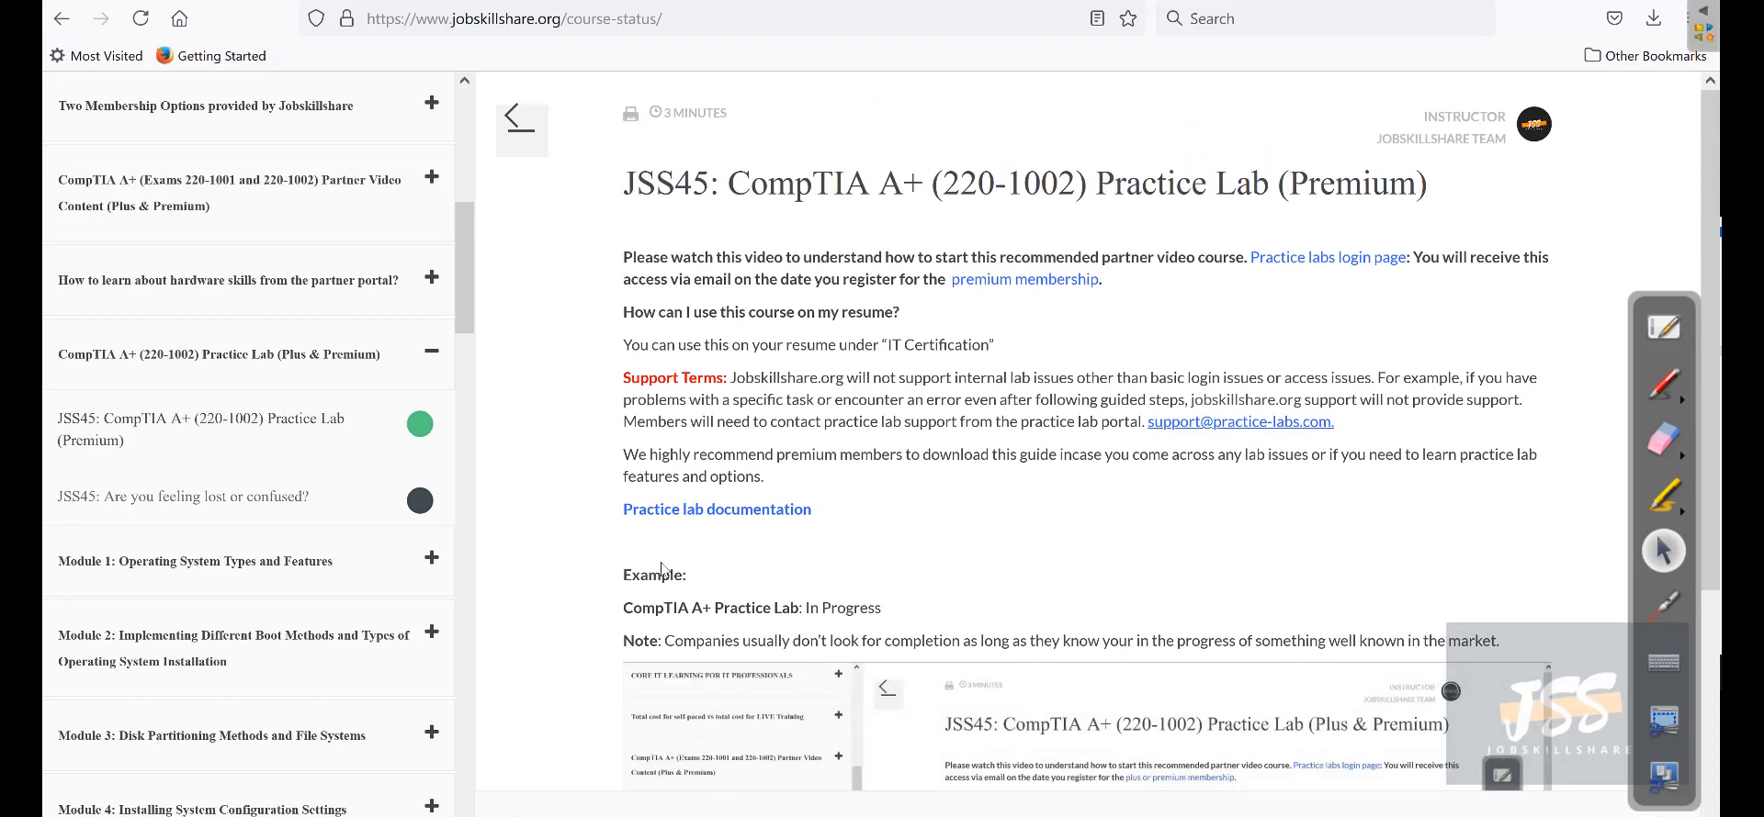
scroll("down", 3)
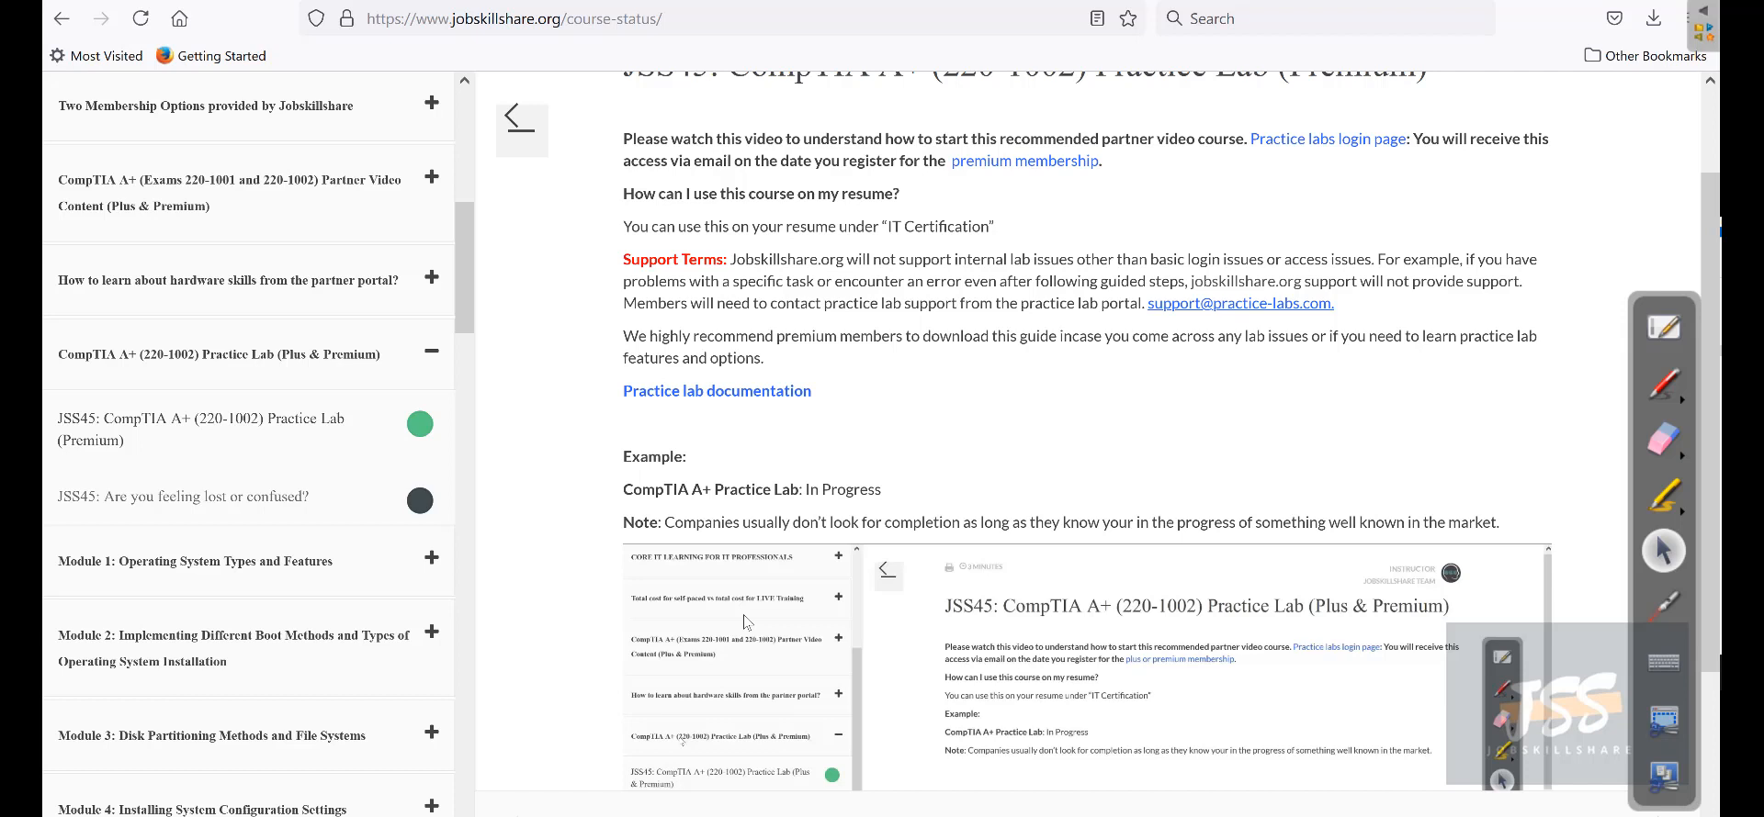
mouse_move(638, 498)
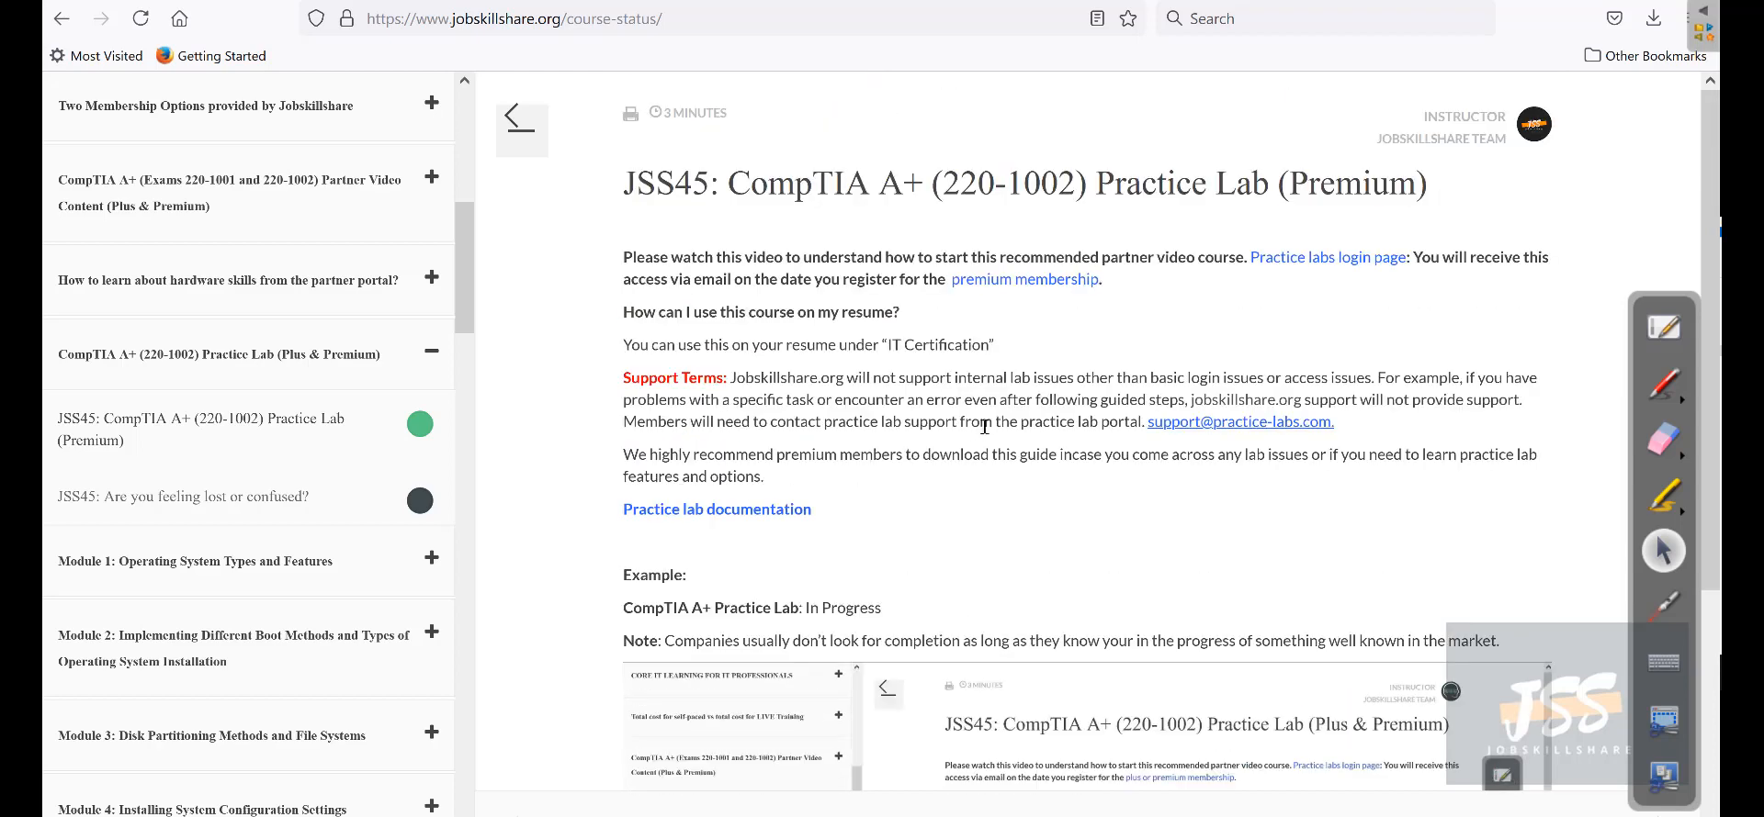
mouse_move(731, 397)
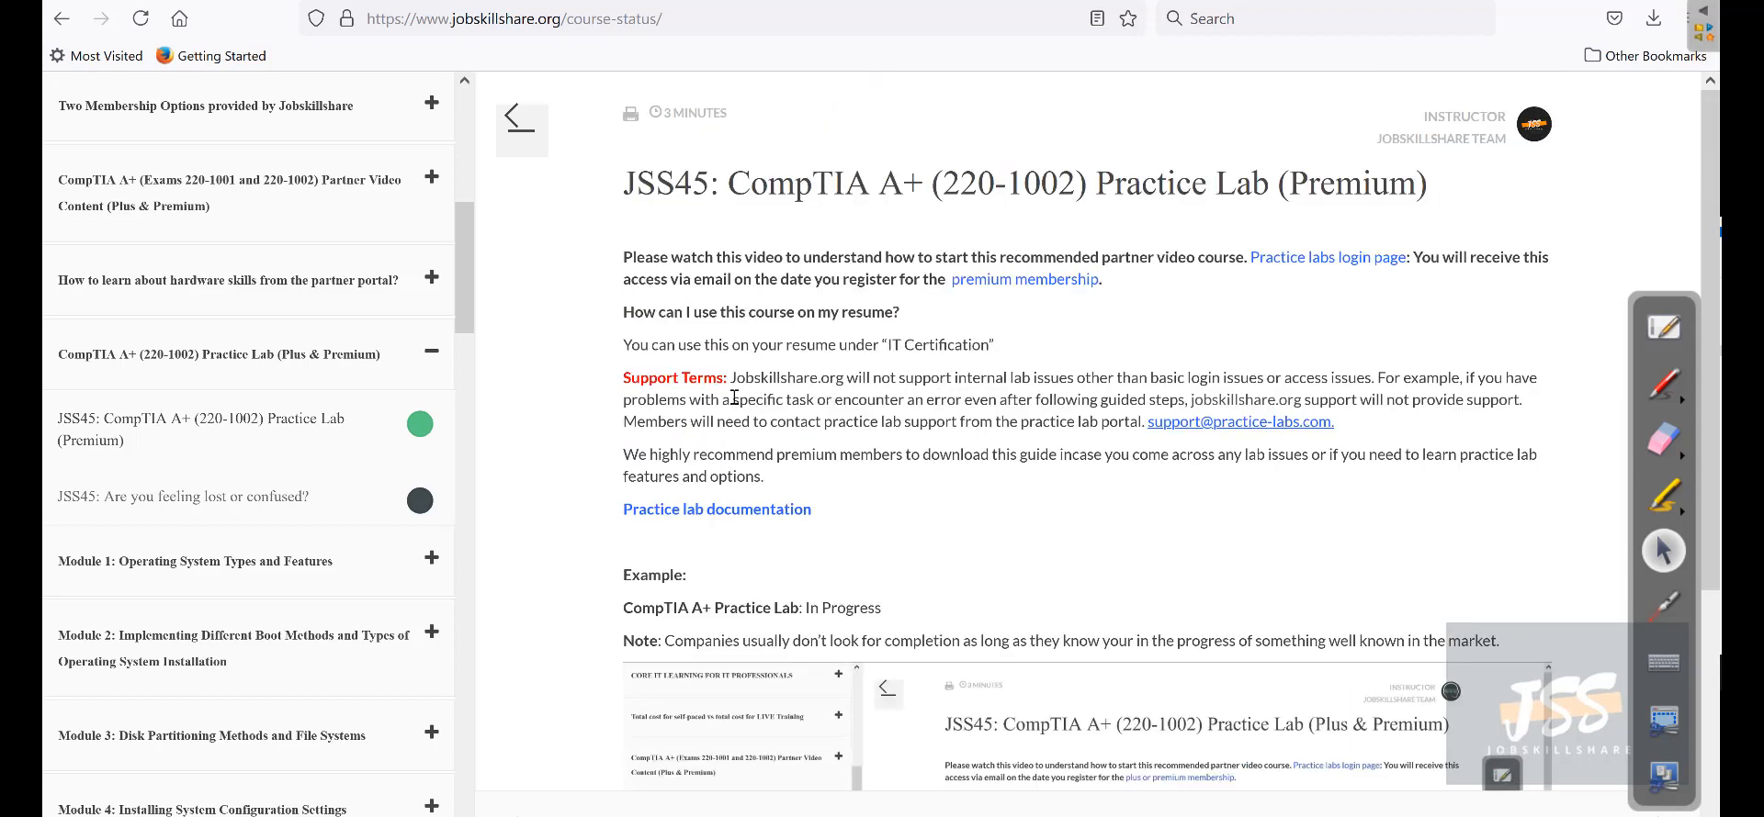
mouse_move(637, 372)
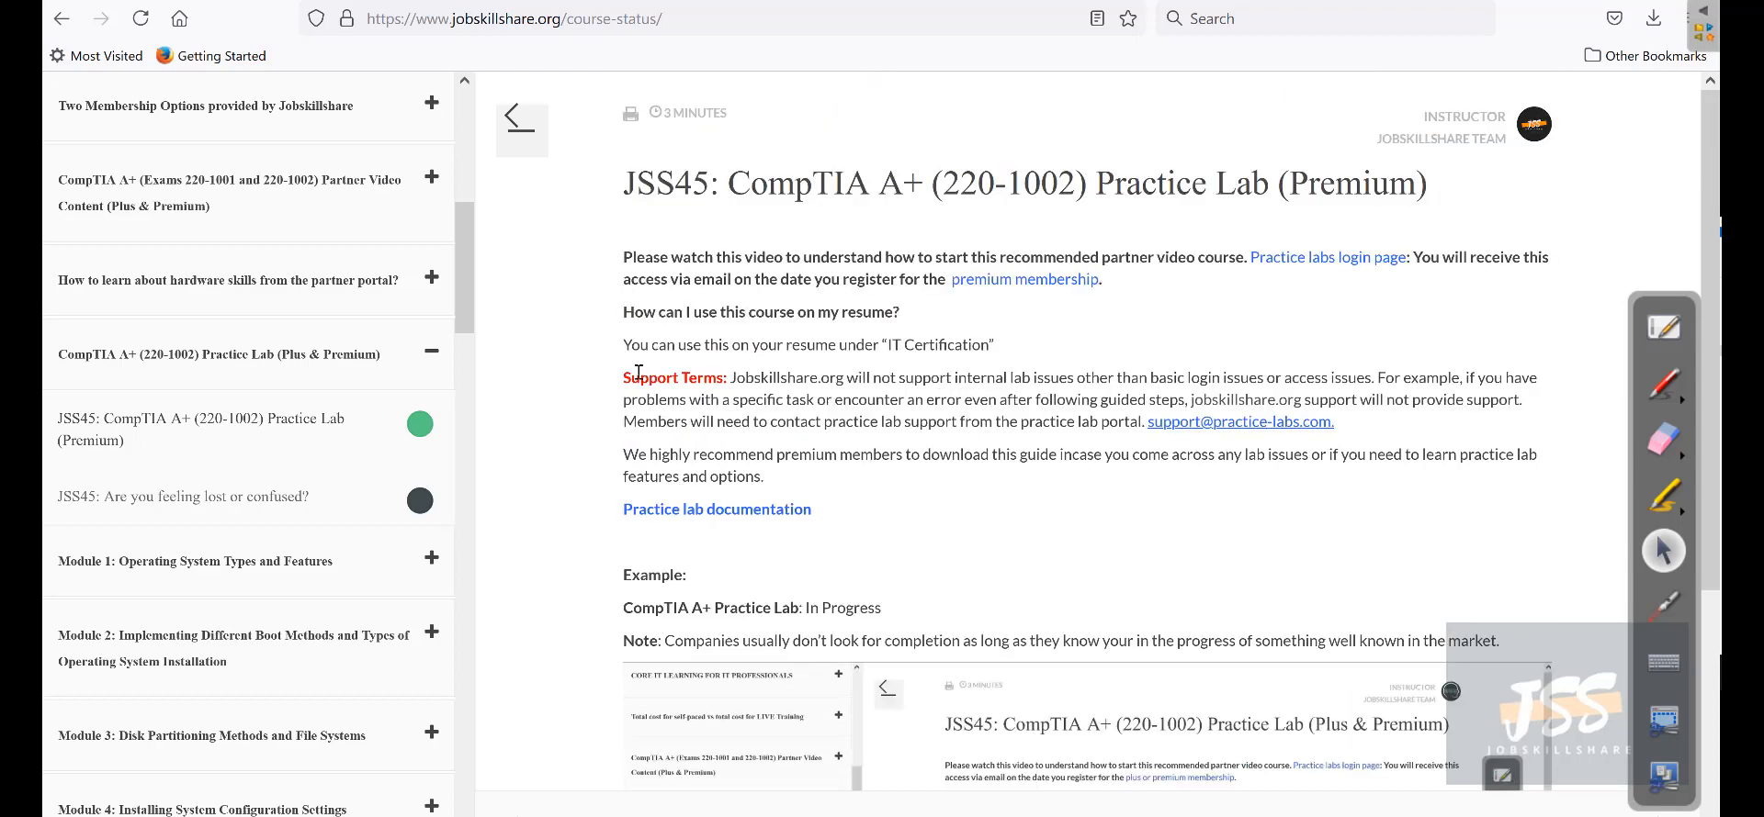
double_click(1241, 421)
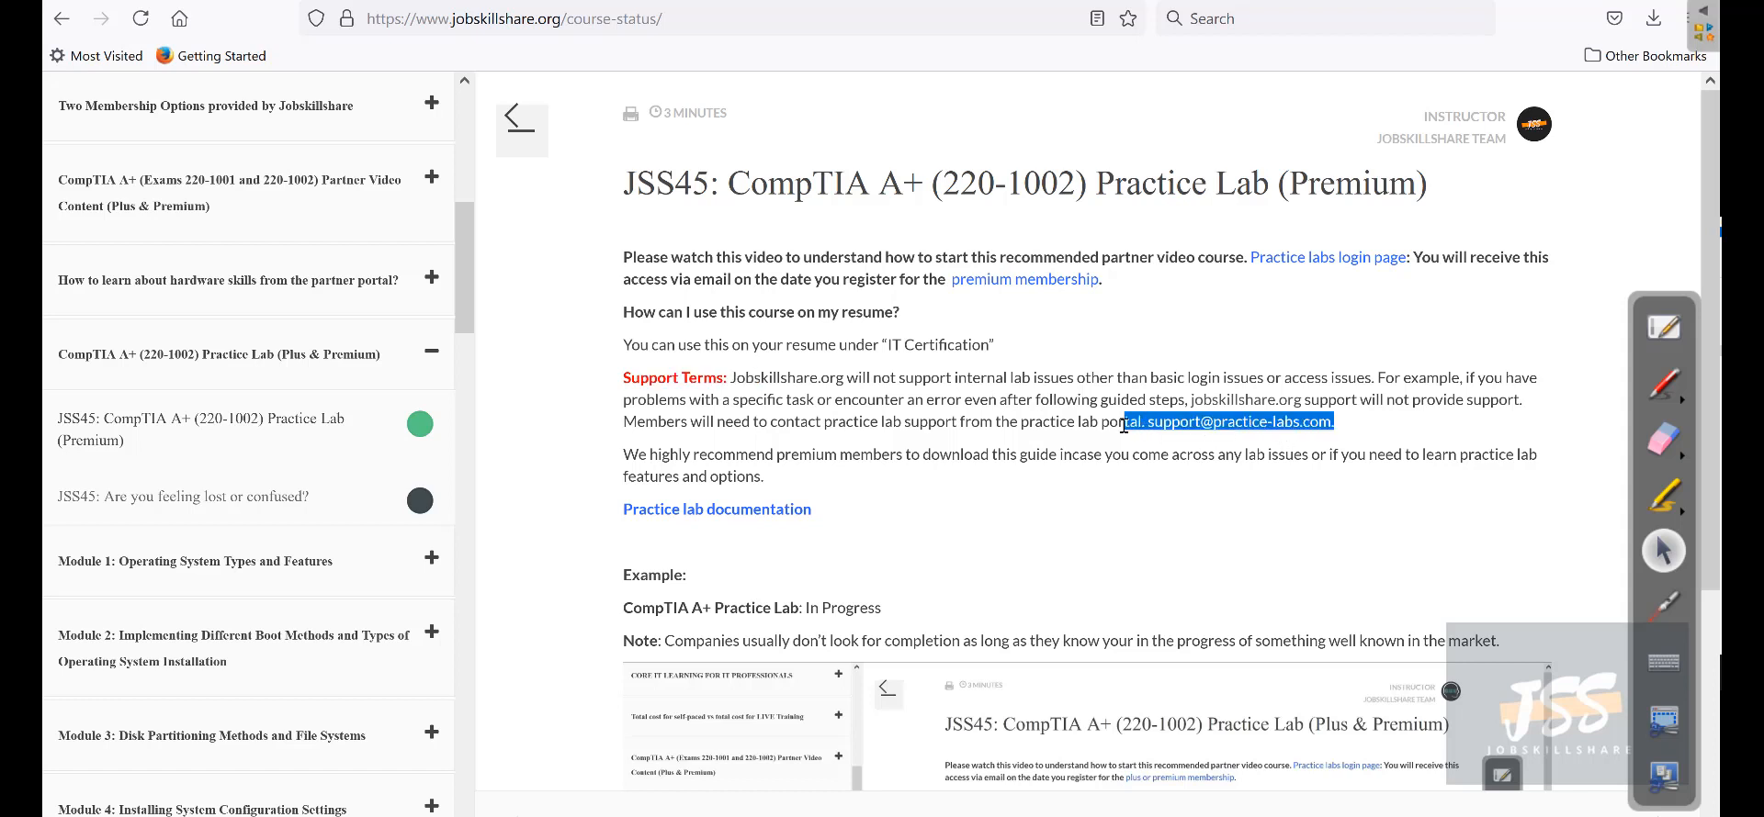
mouse_move(935, 450)
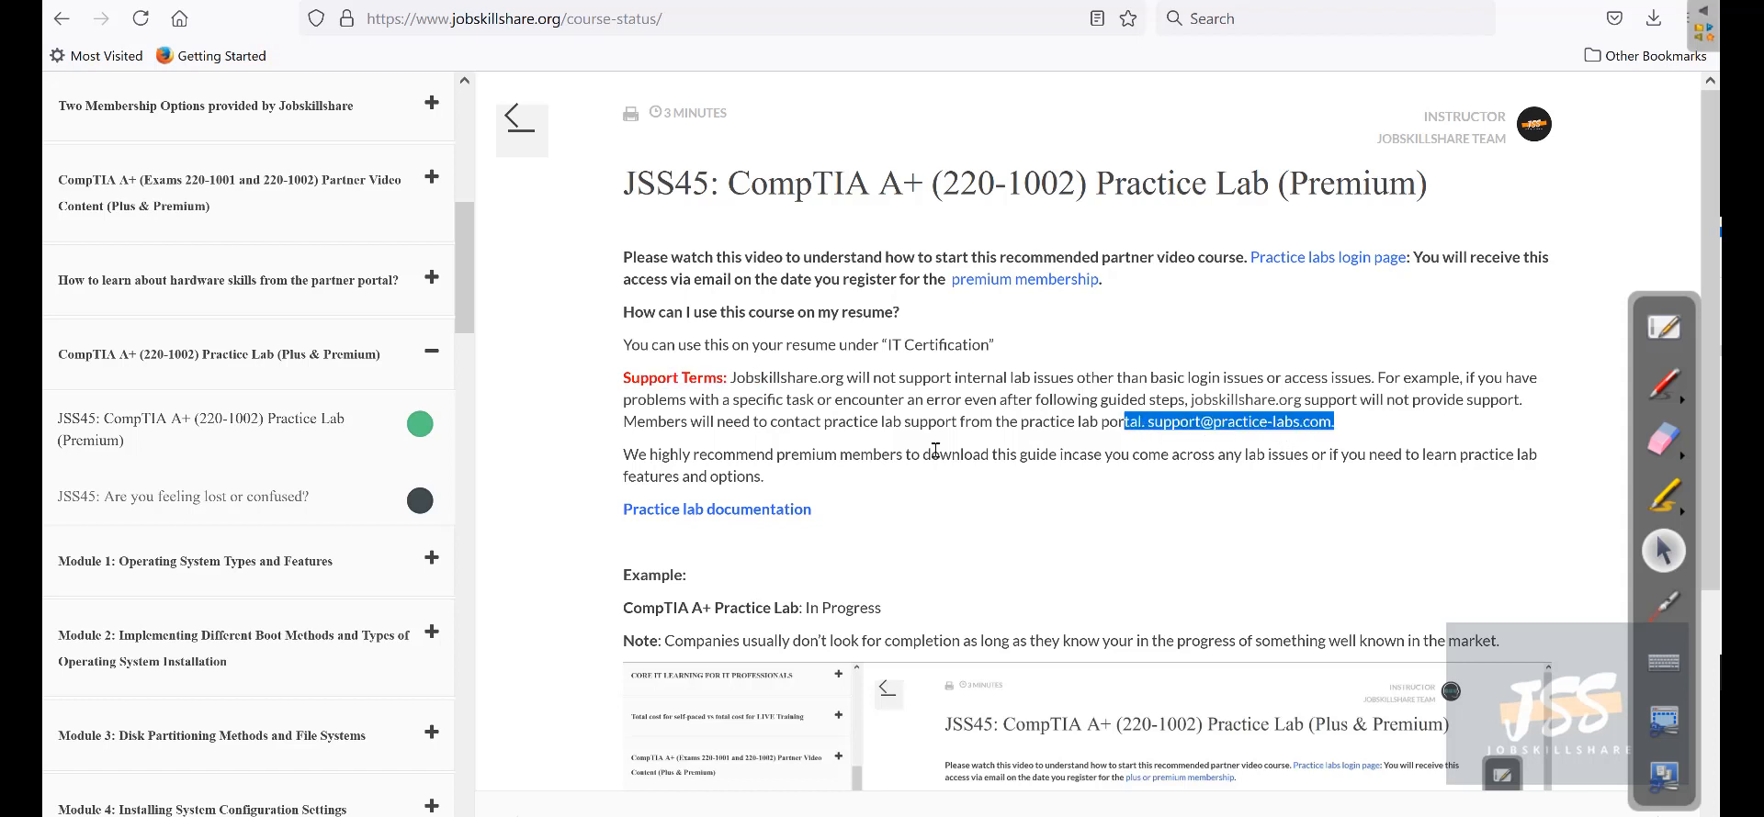
mouse_move(1332, 255)
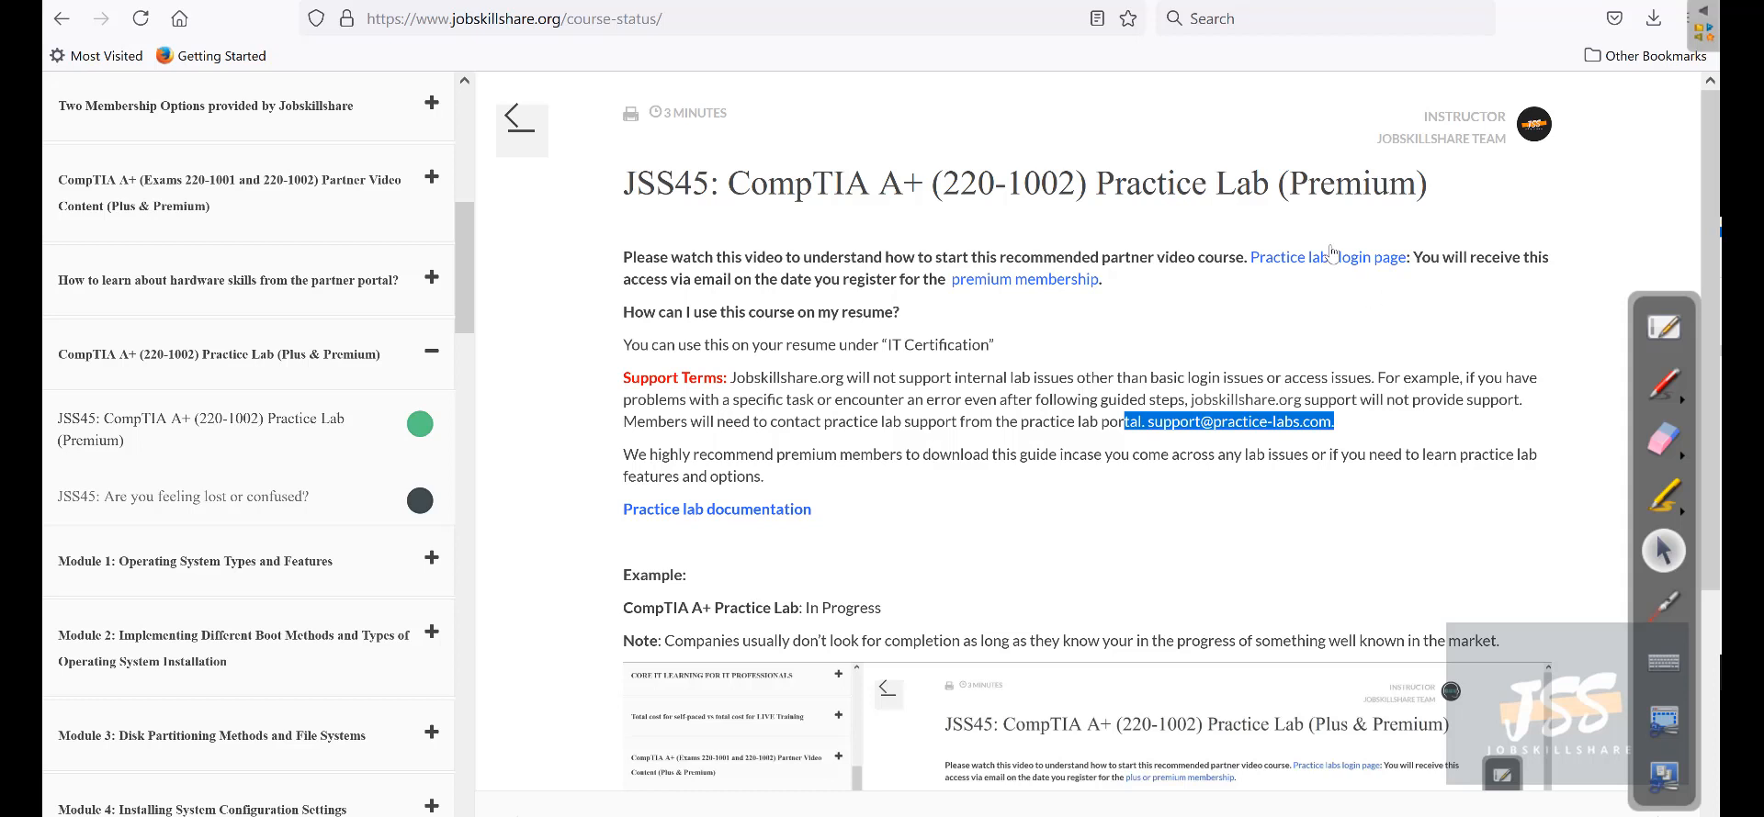
mouse_move(1327, 264)
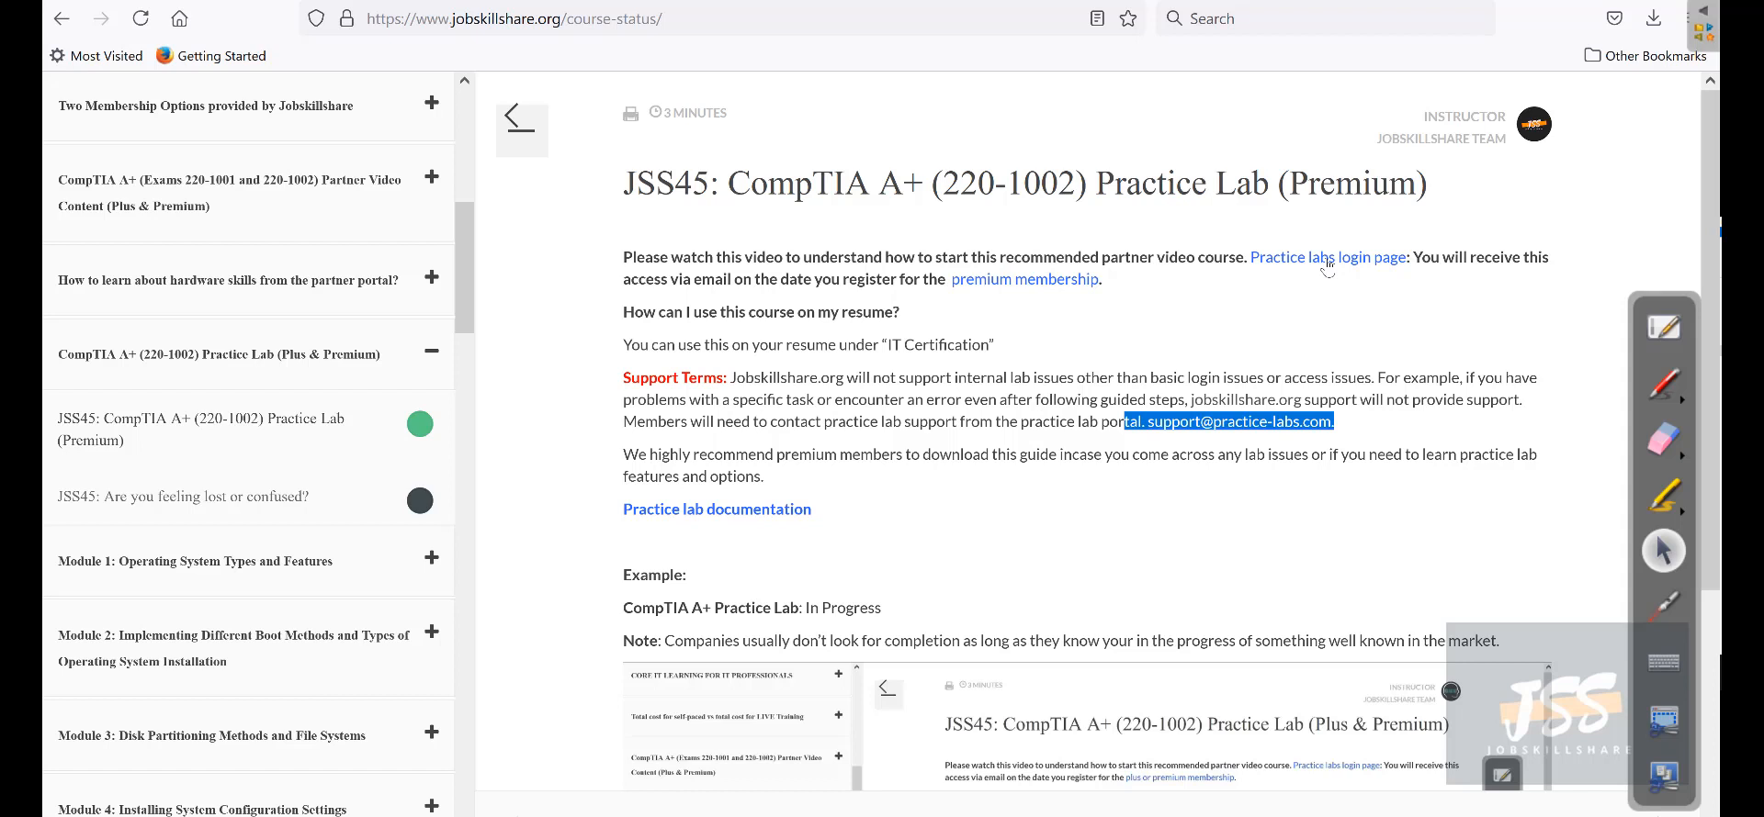
mouse_move(1288, 297)
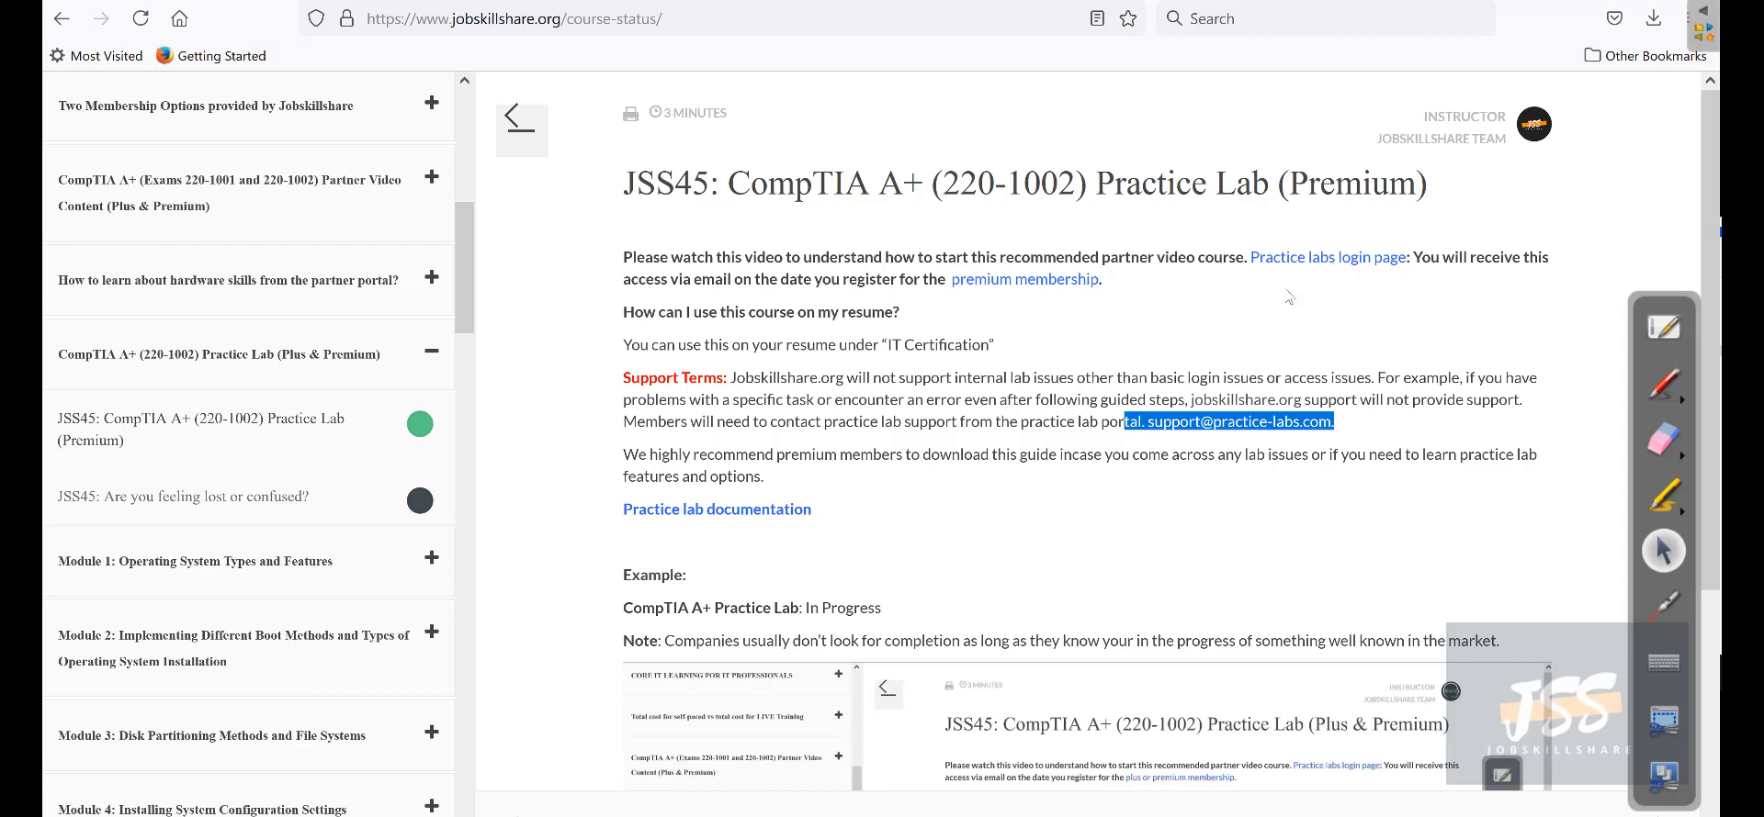
mouse_move(1292, 270)
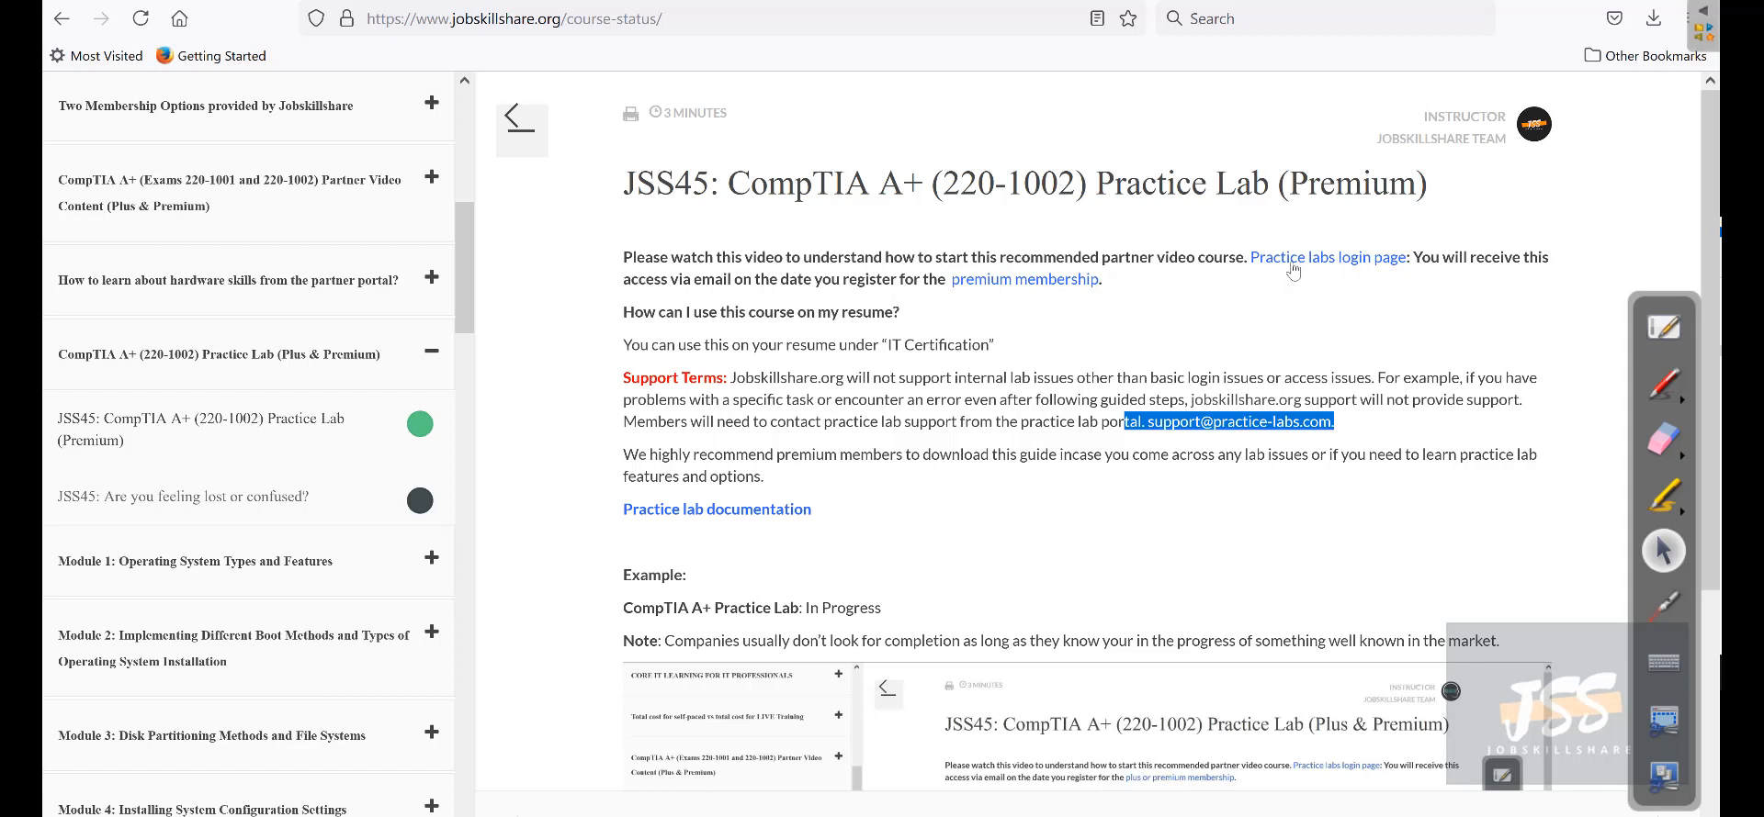
scroll("down", 3)
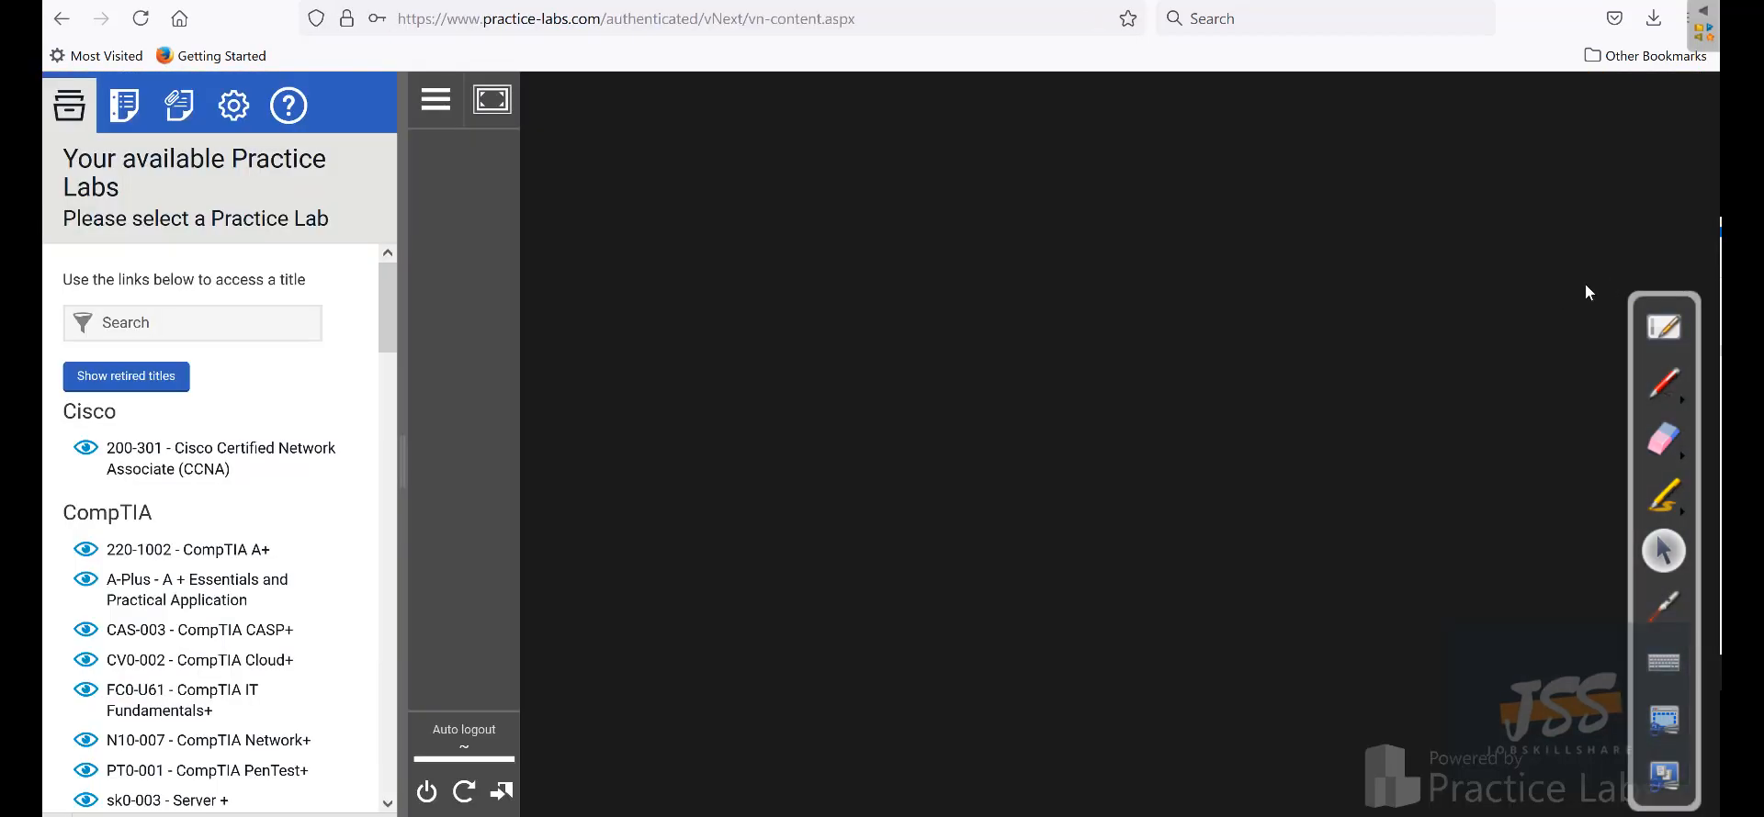
mouse_move(485, 408)
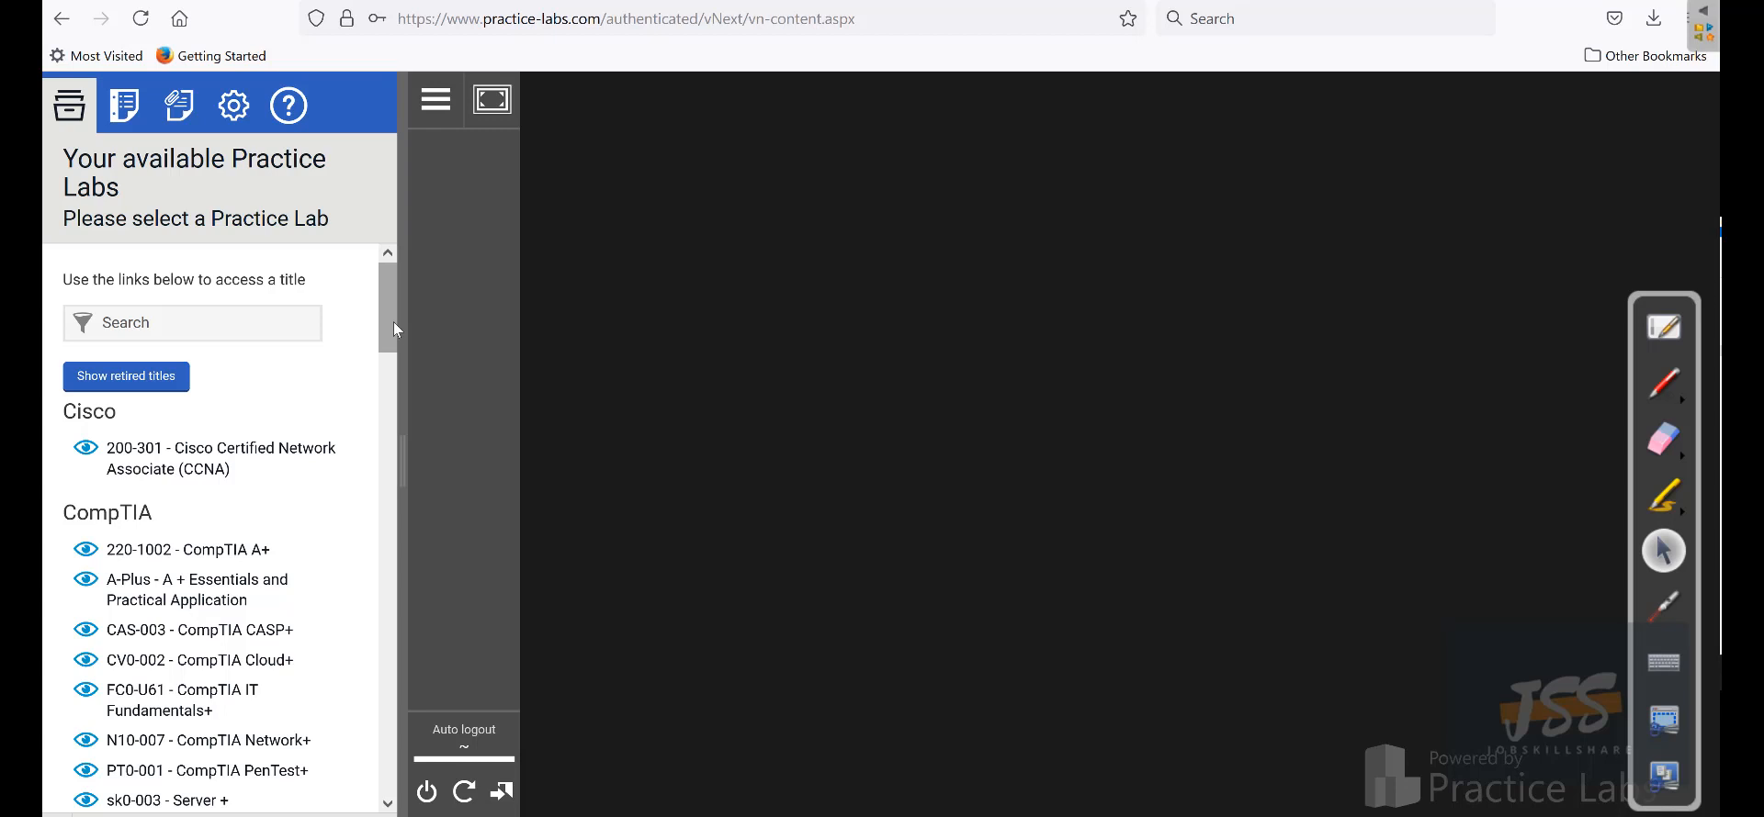
mouse_move(254, 513)
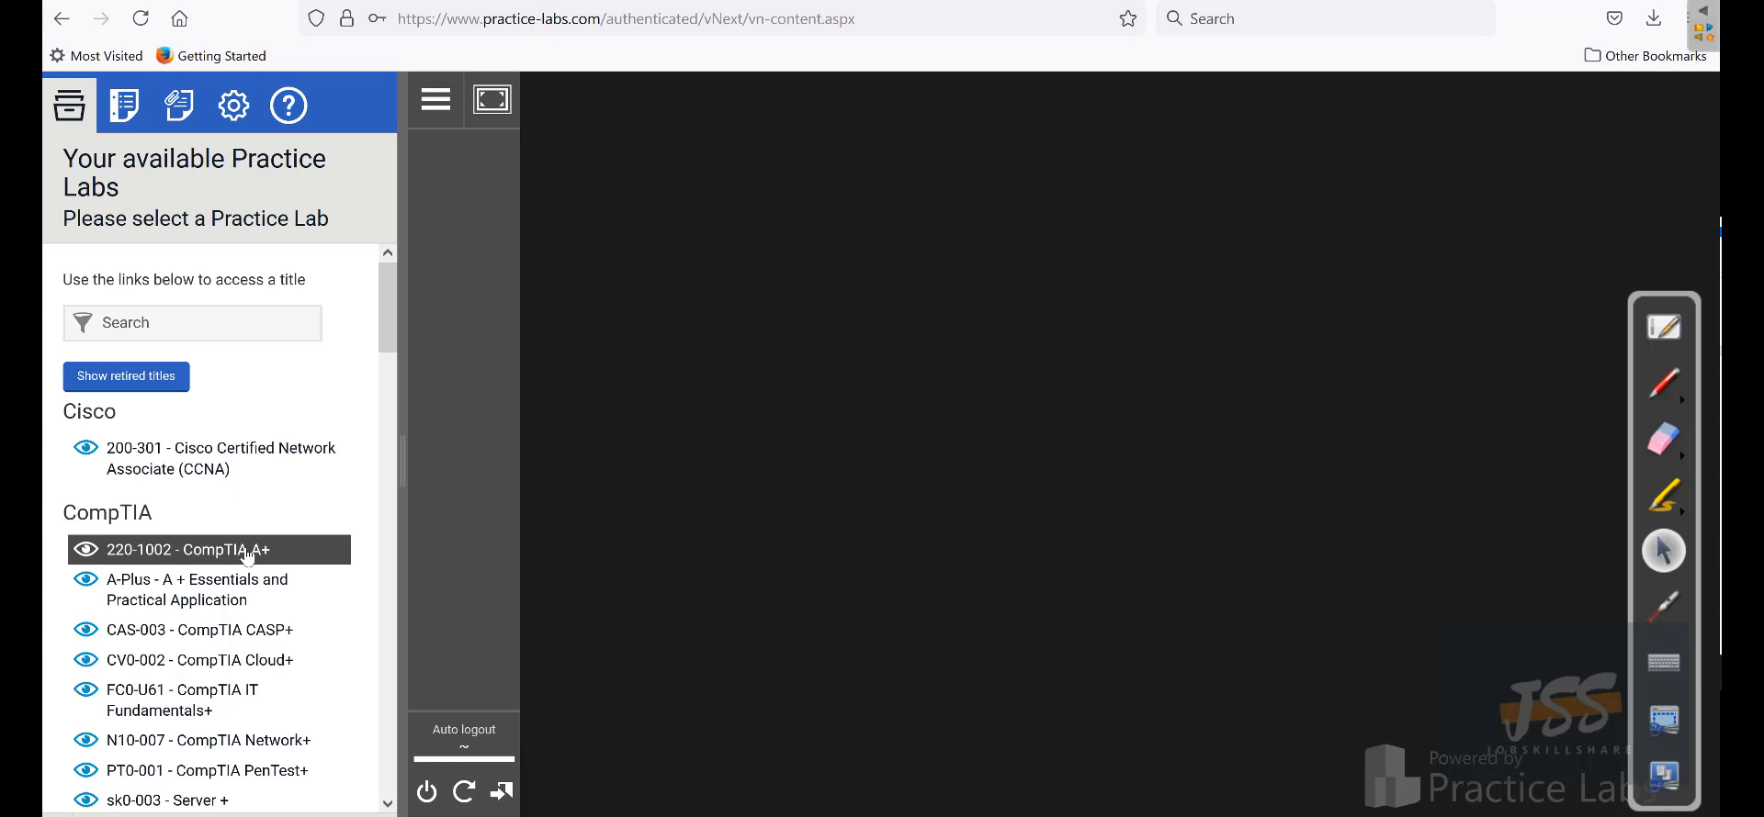
mouse_move(413, 398)
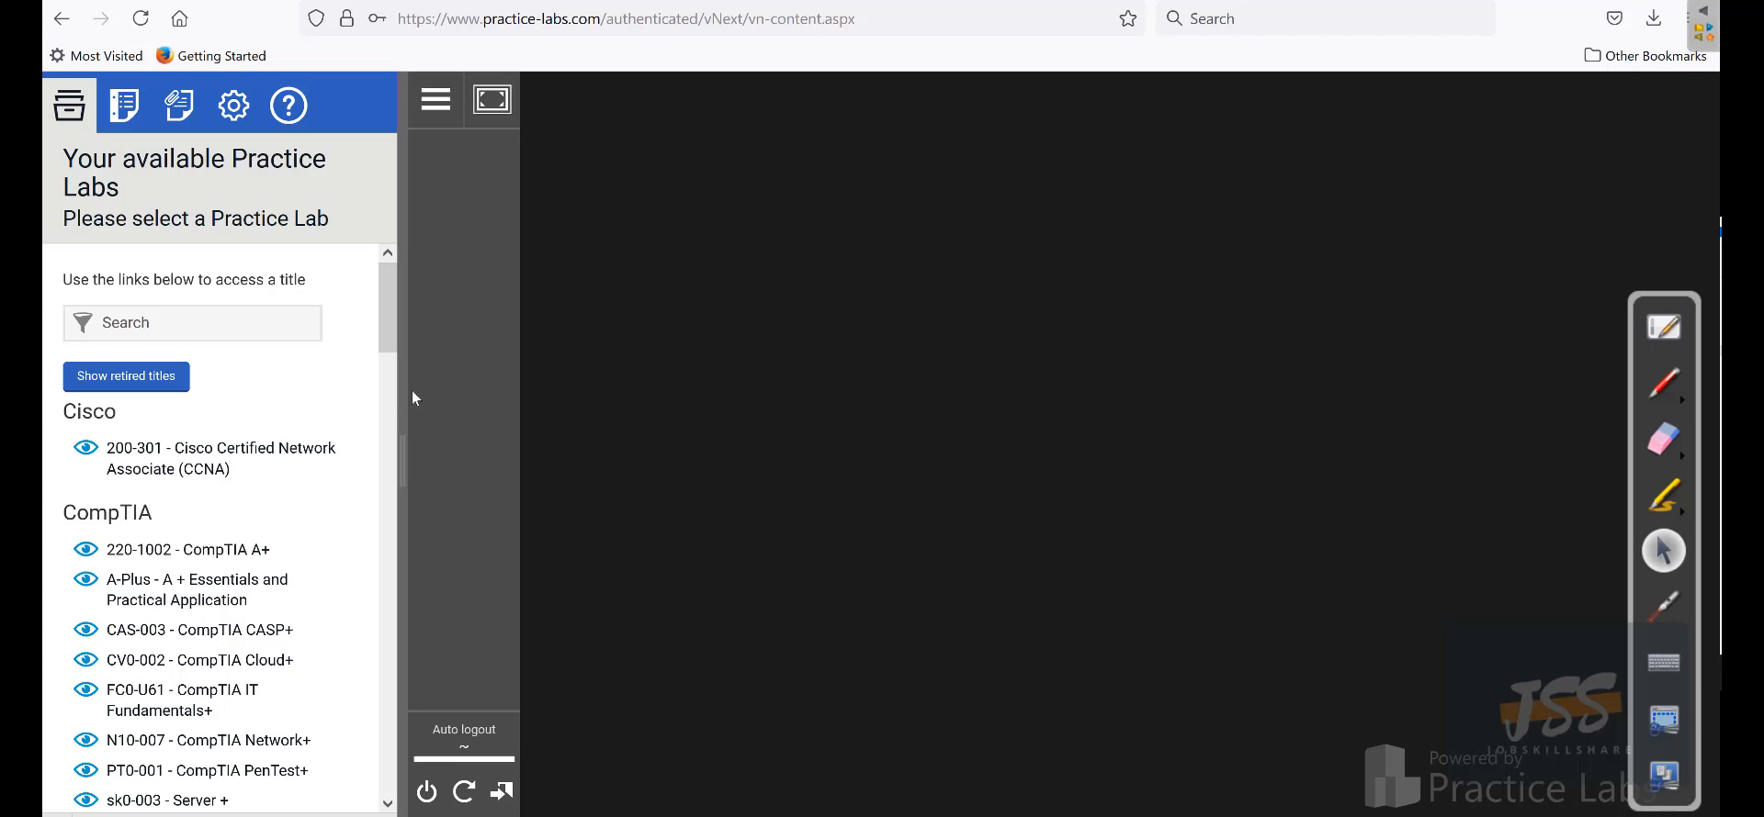
mouse_move(396, 351)
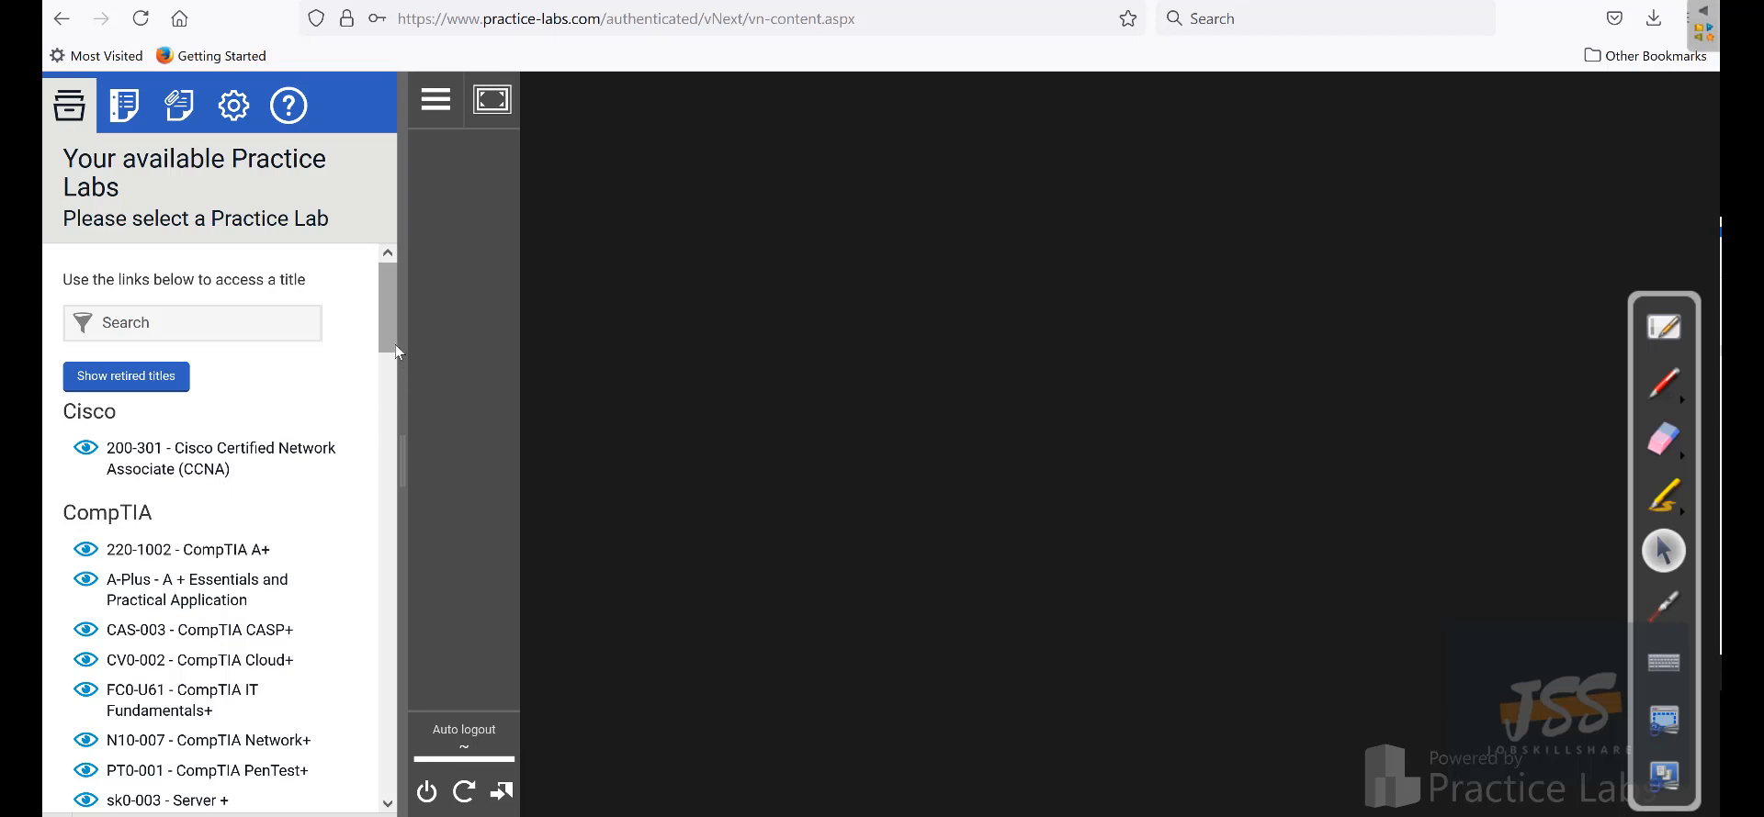
mouse_move(163, 589)
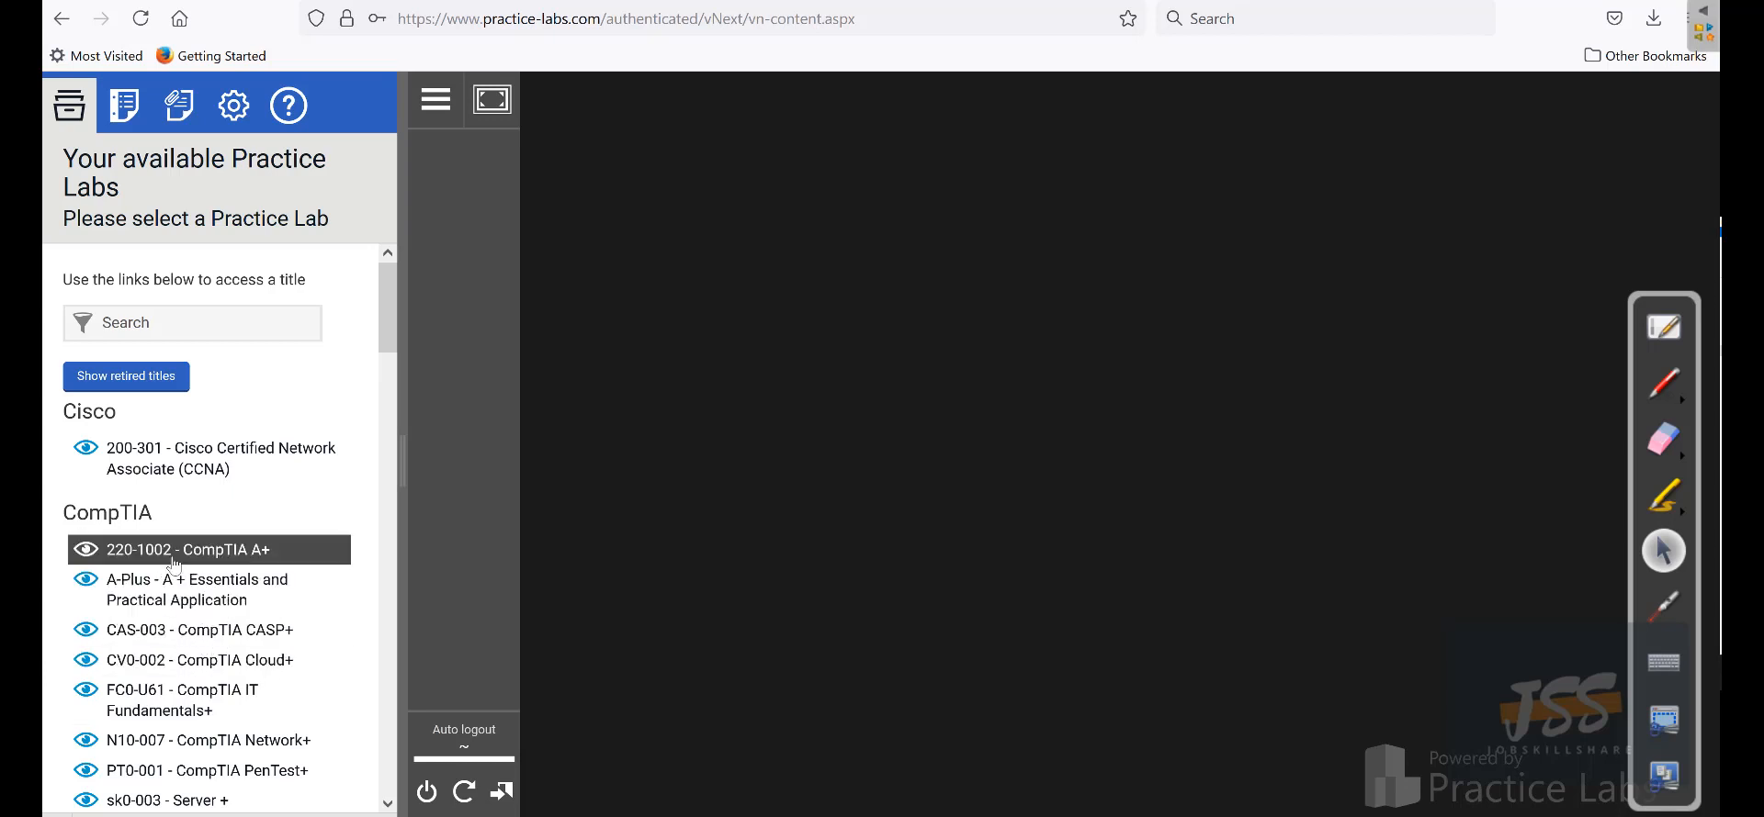
left_click(183, 550)
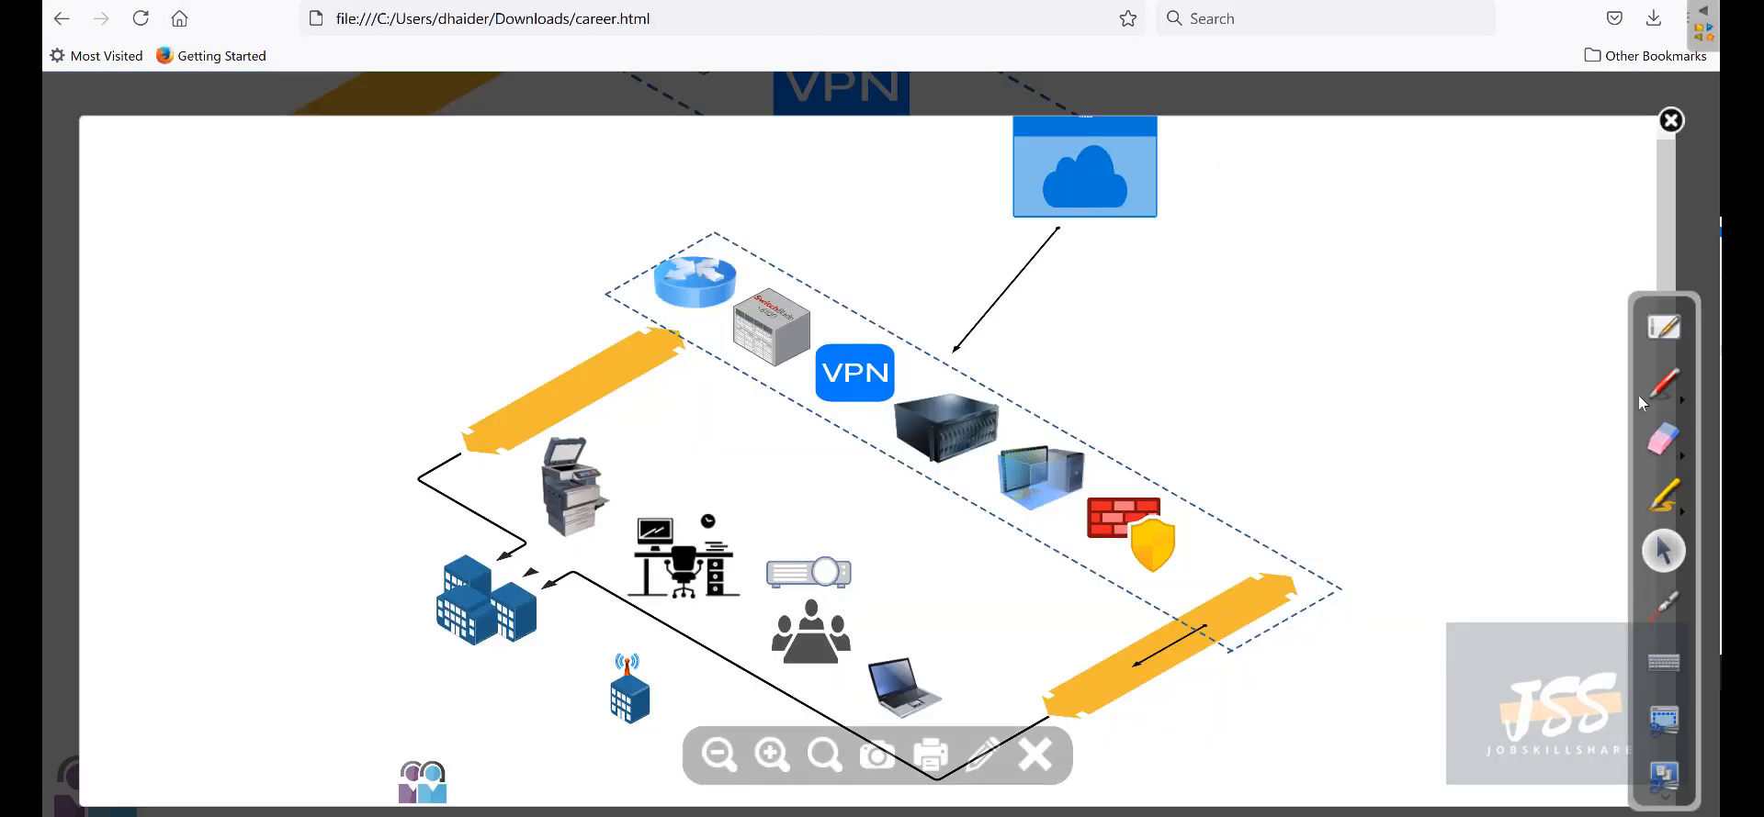
Draw a green curve on the network diagram from the workstation toward the projector.
left_click_drag(742, 495, 946, 562)
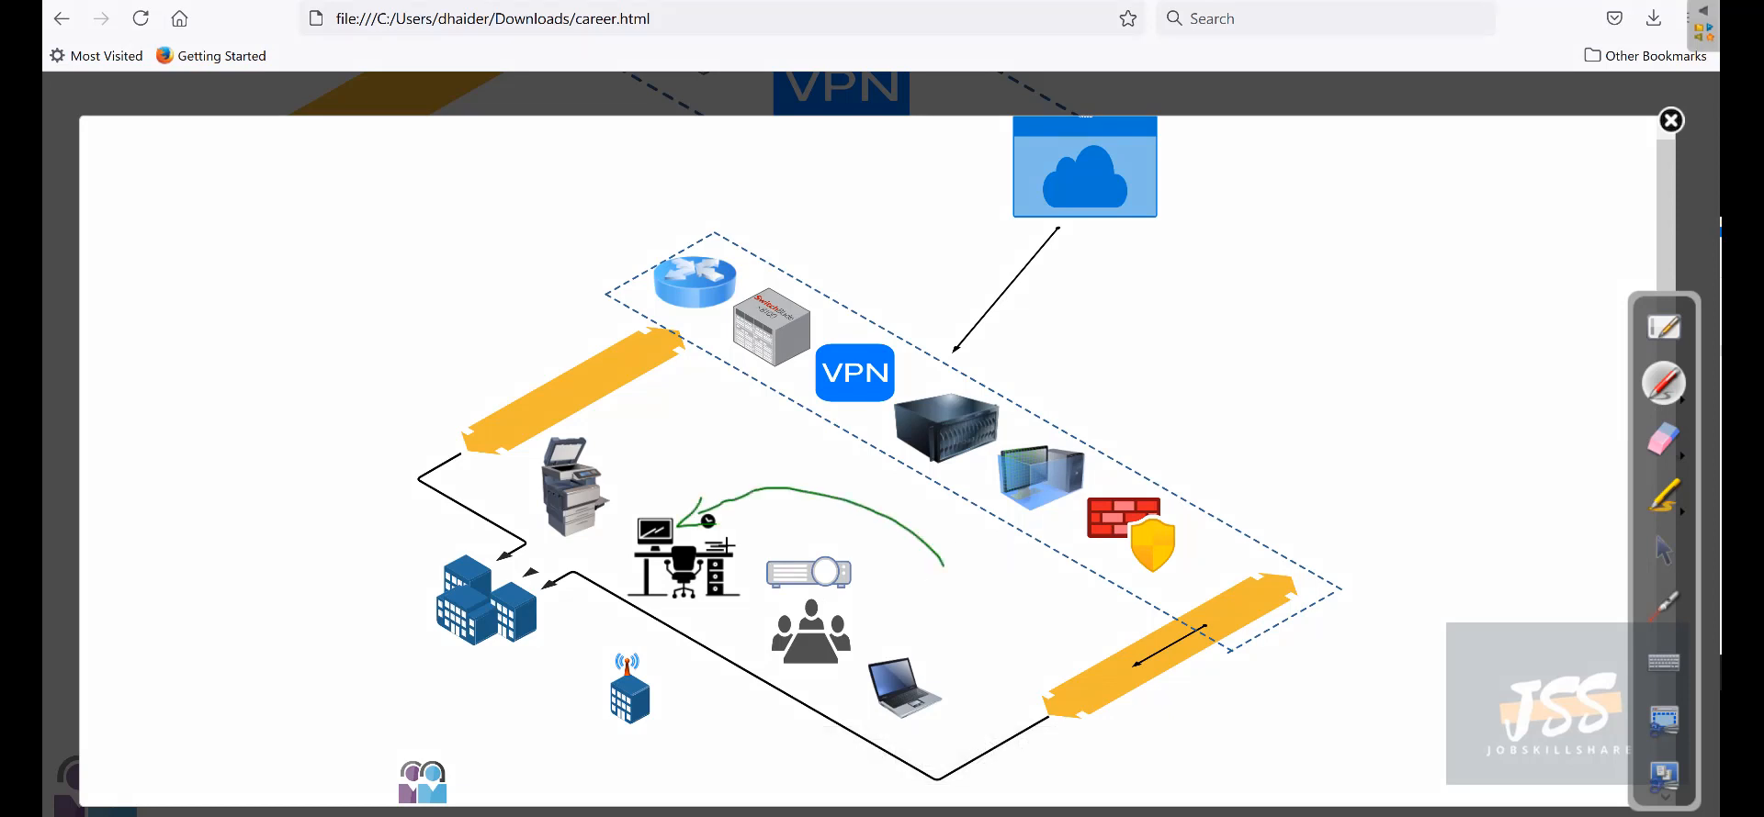
mouse_move(617, 462)
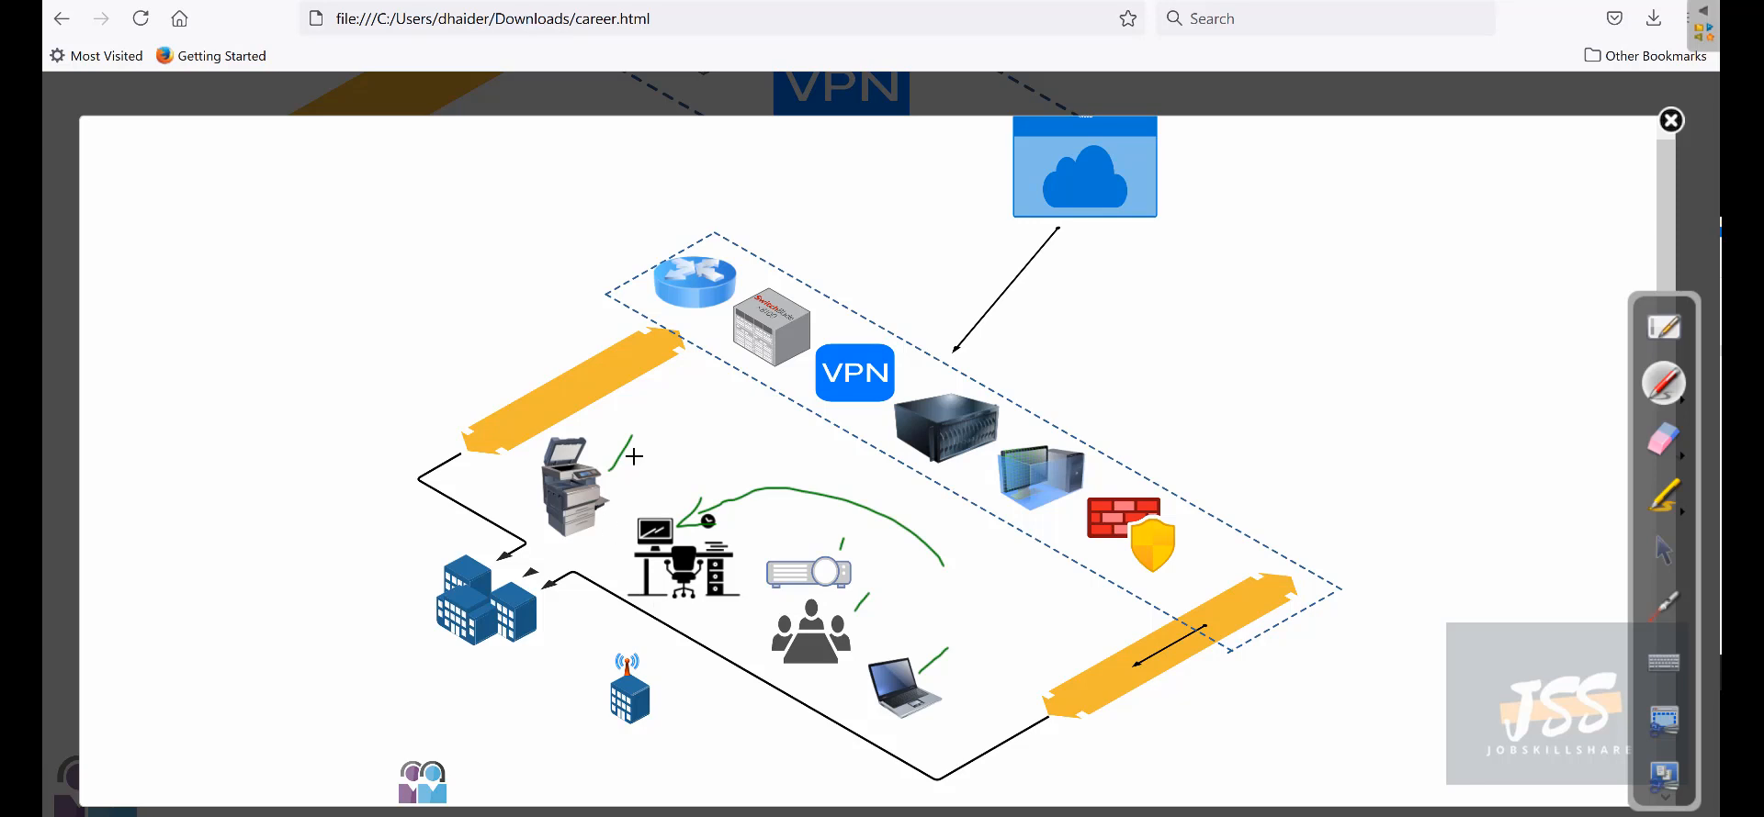
mouse_move(731, 497)
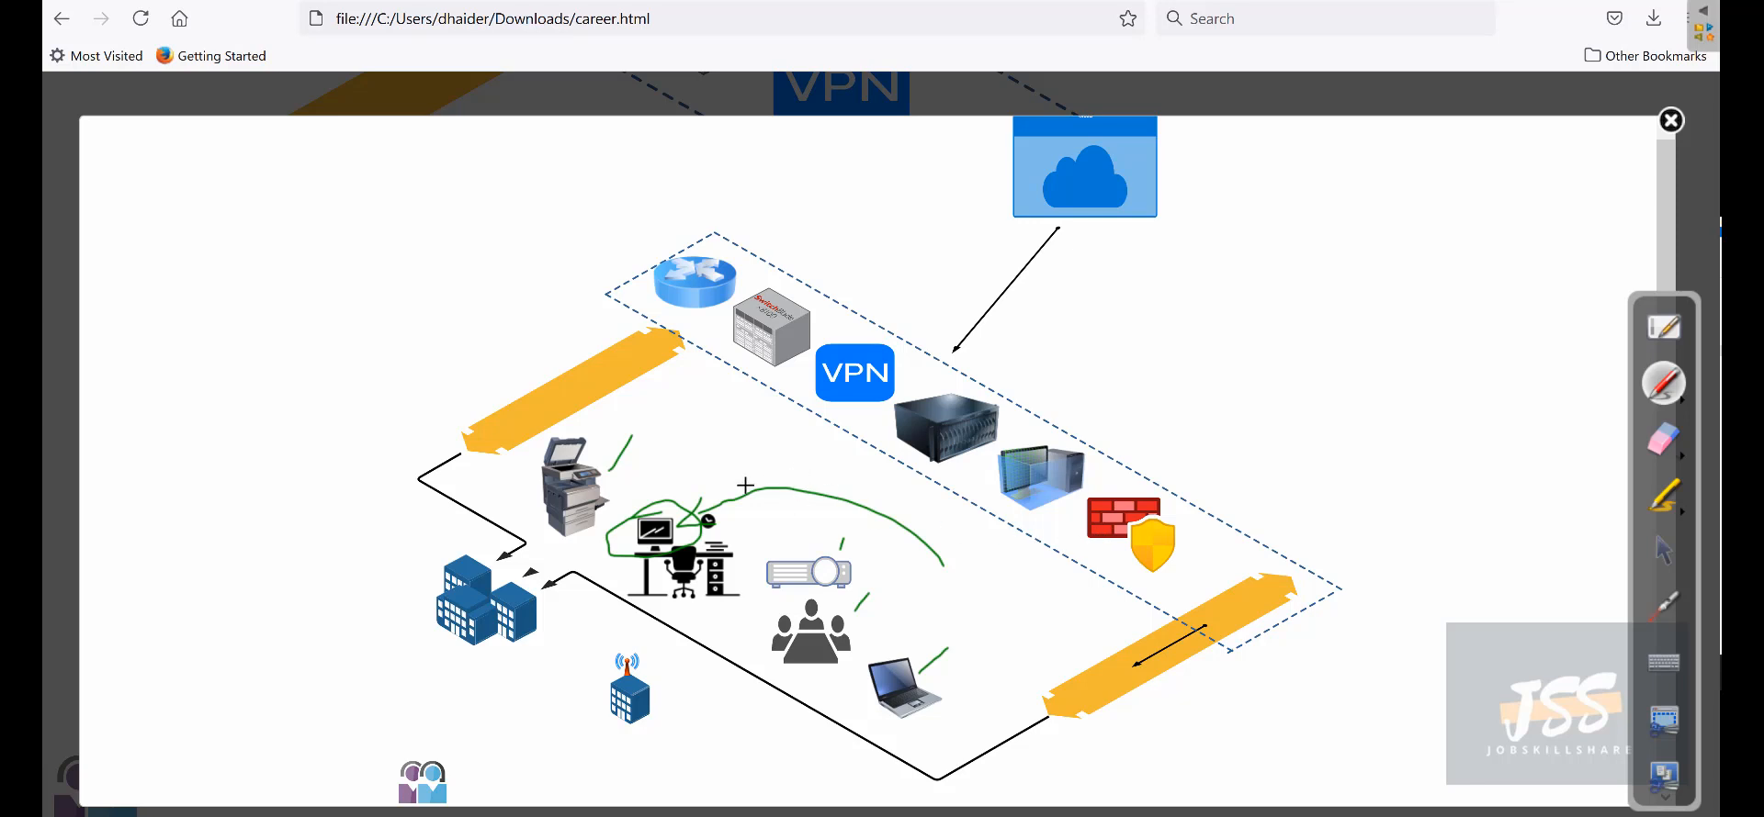
mouse_move(698, 488)
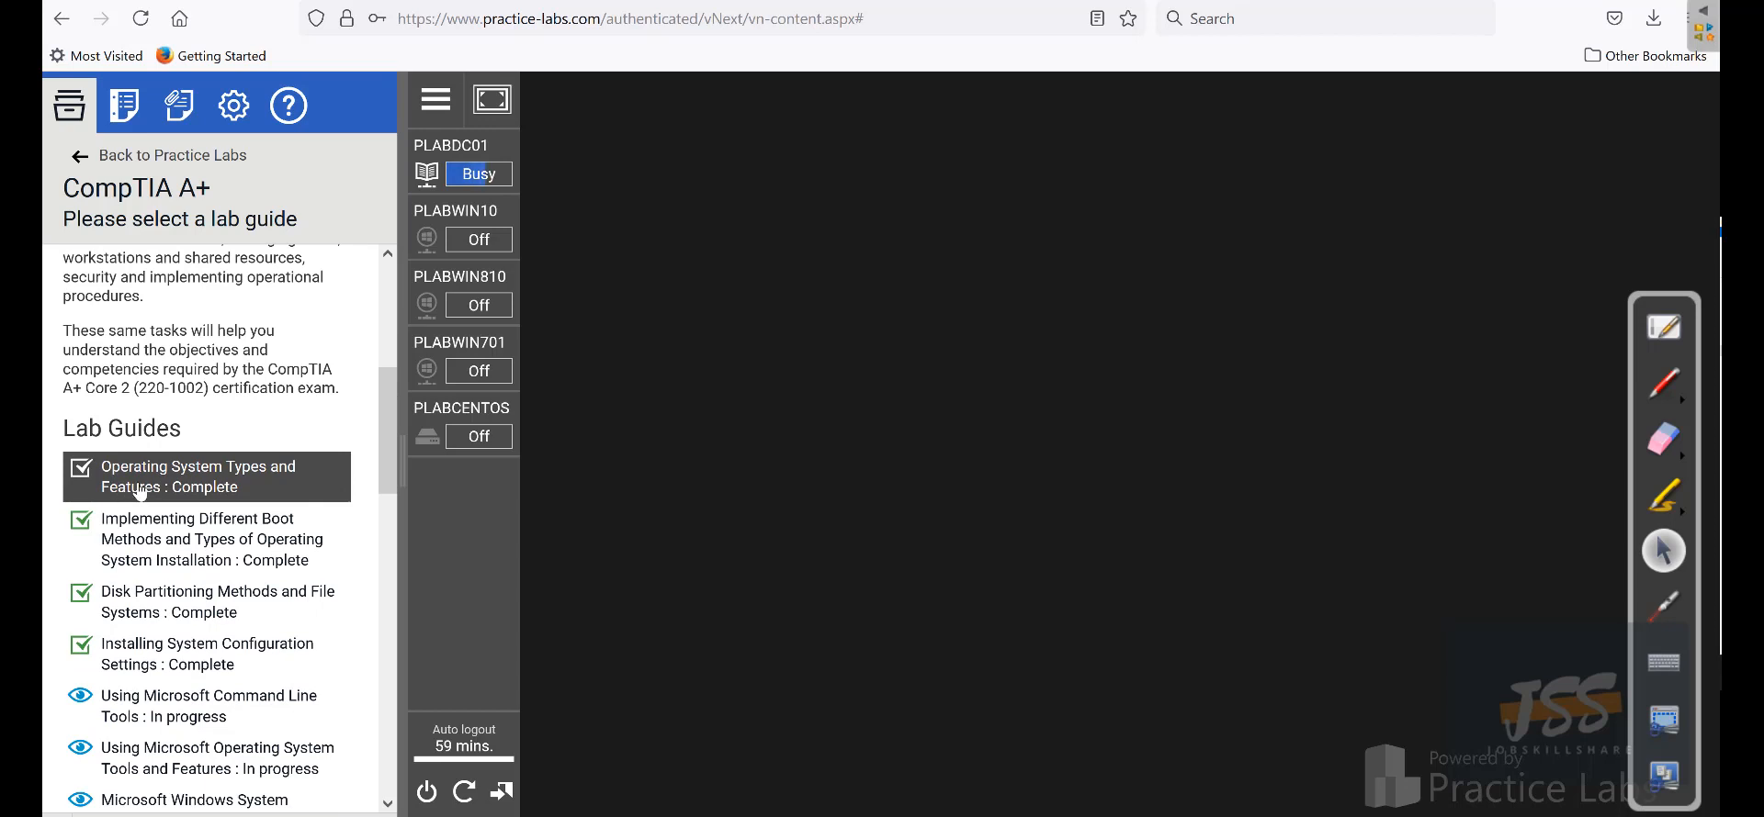
Open the Operating System Types and Features lab guide and advance to the first exercise.
left_click(477, 239)
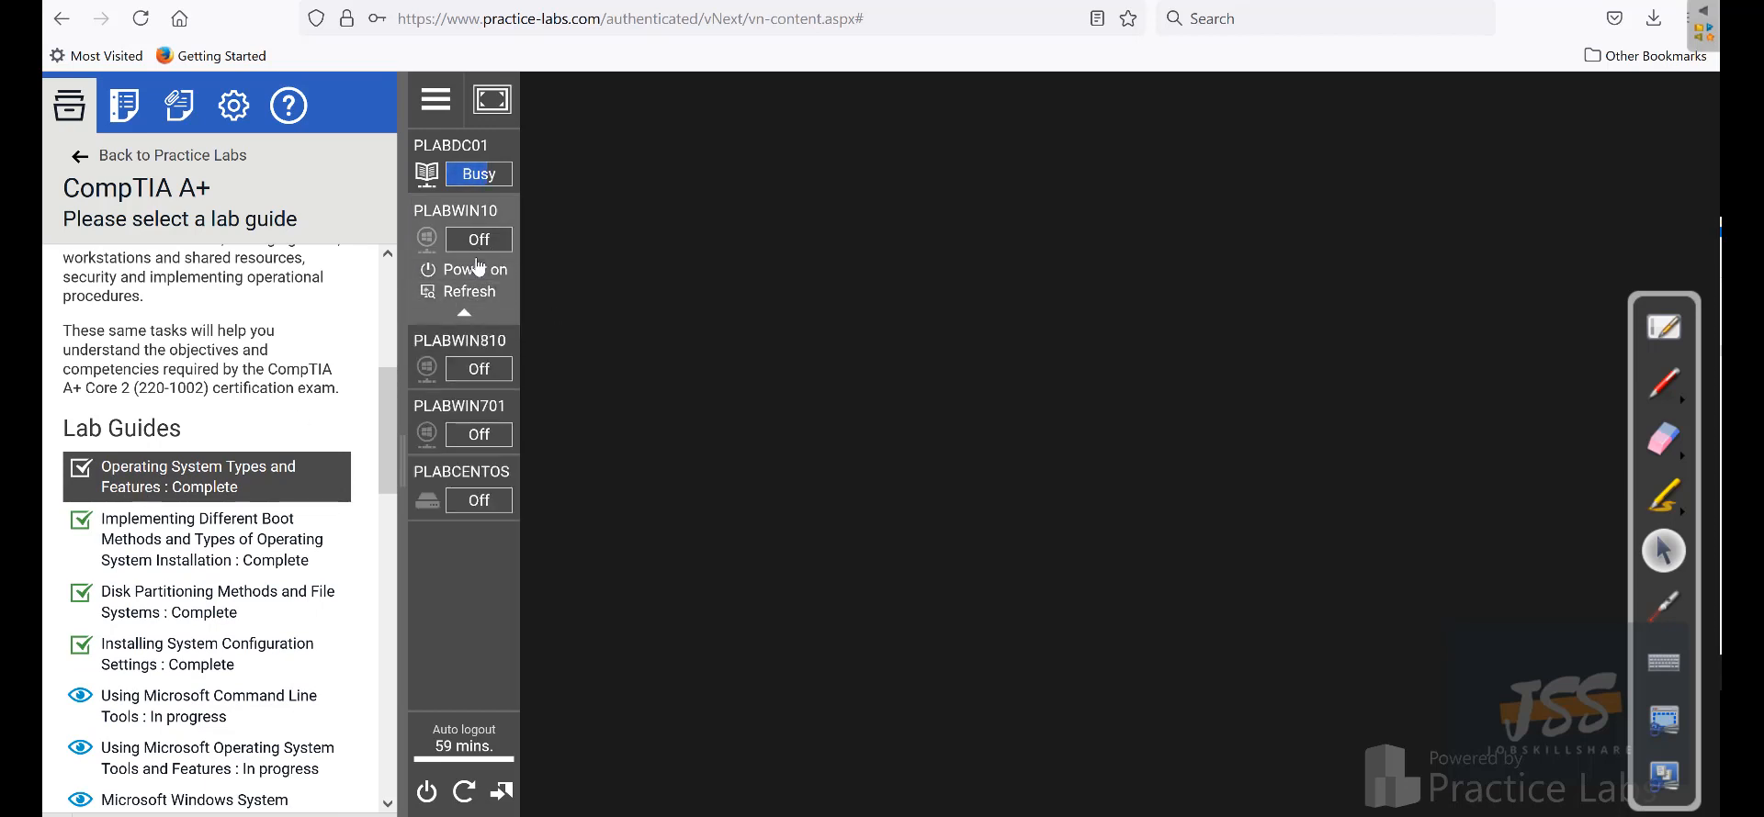
left_click(197, 477)
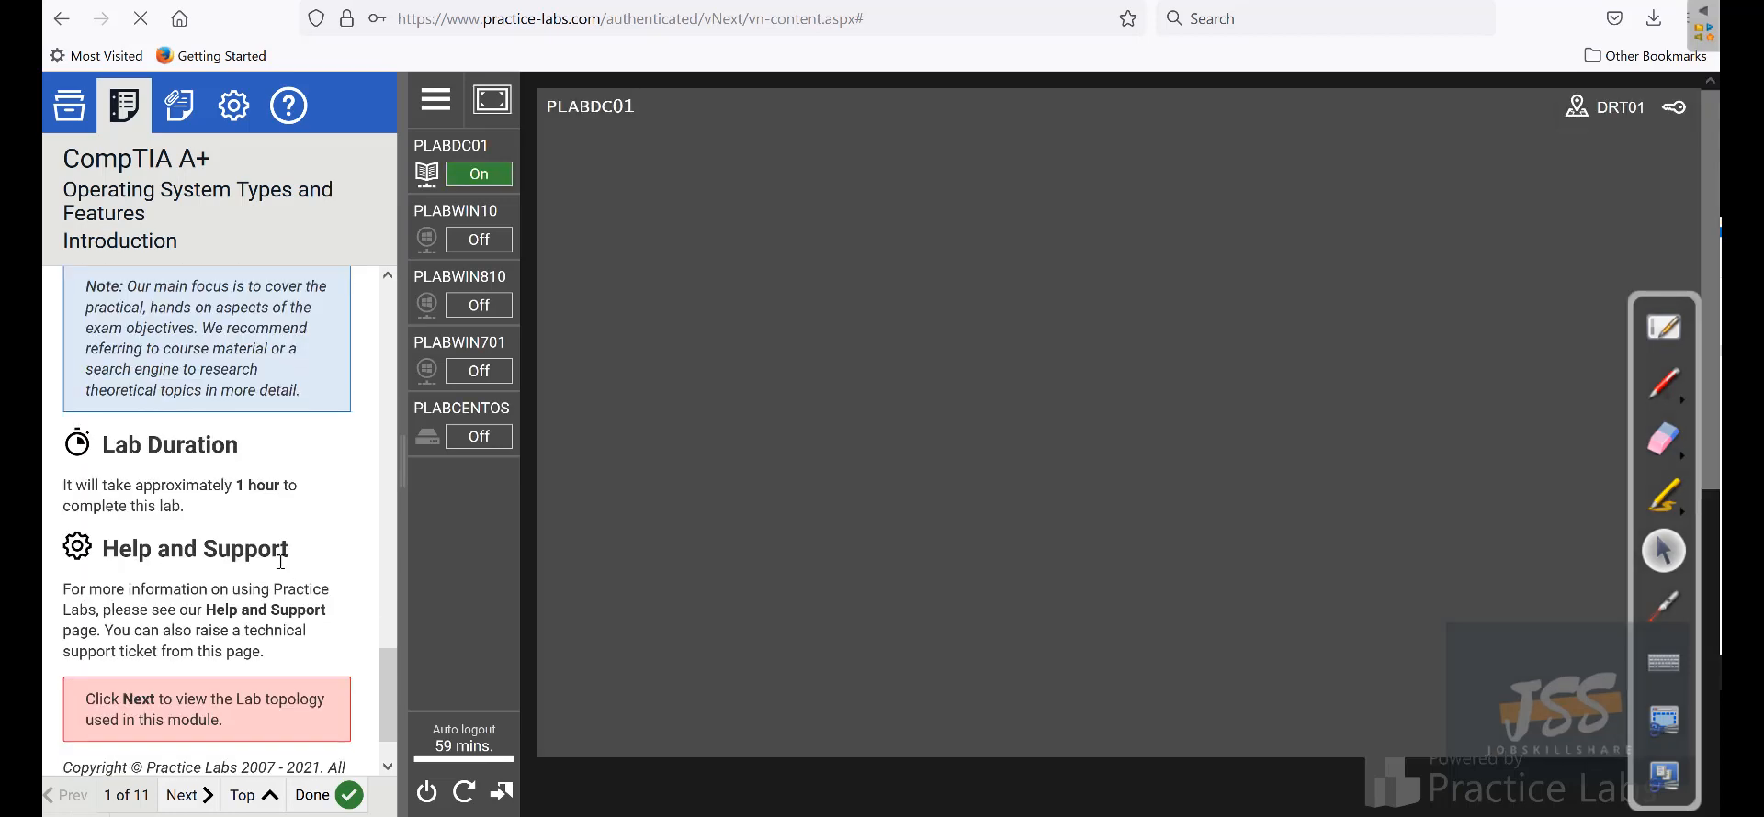
left_click(182, 796)
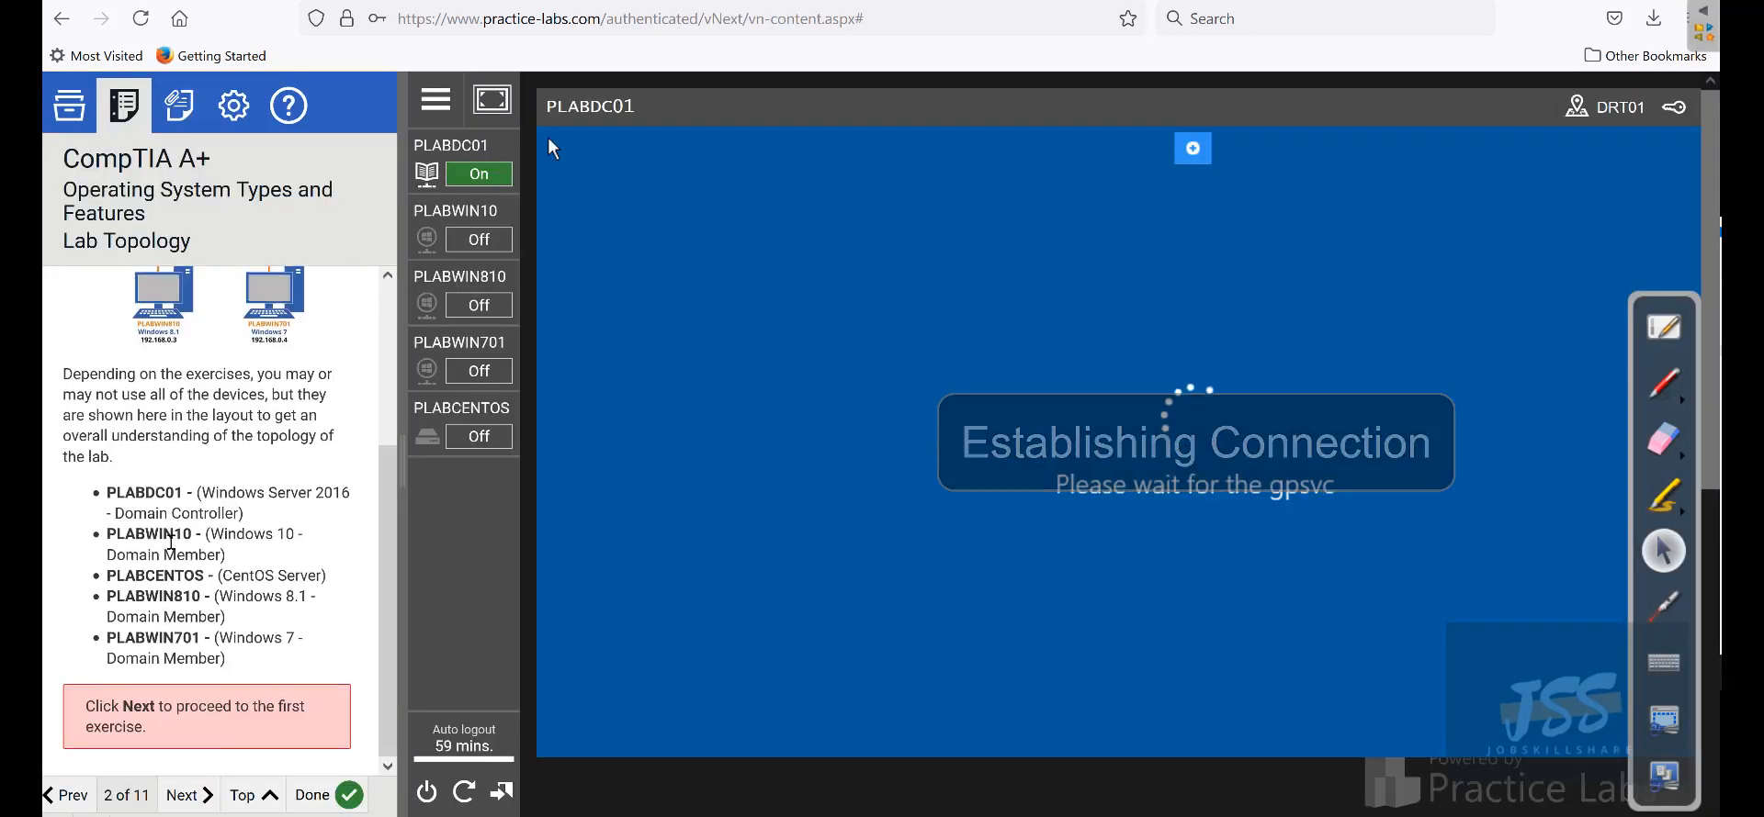
left_click(183, 795)
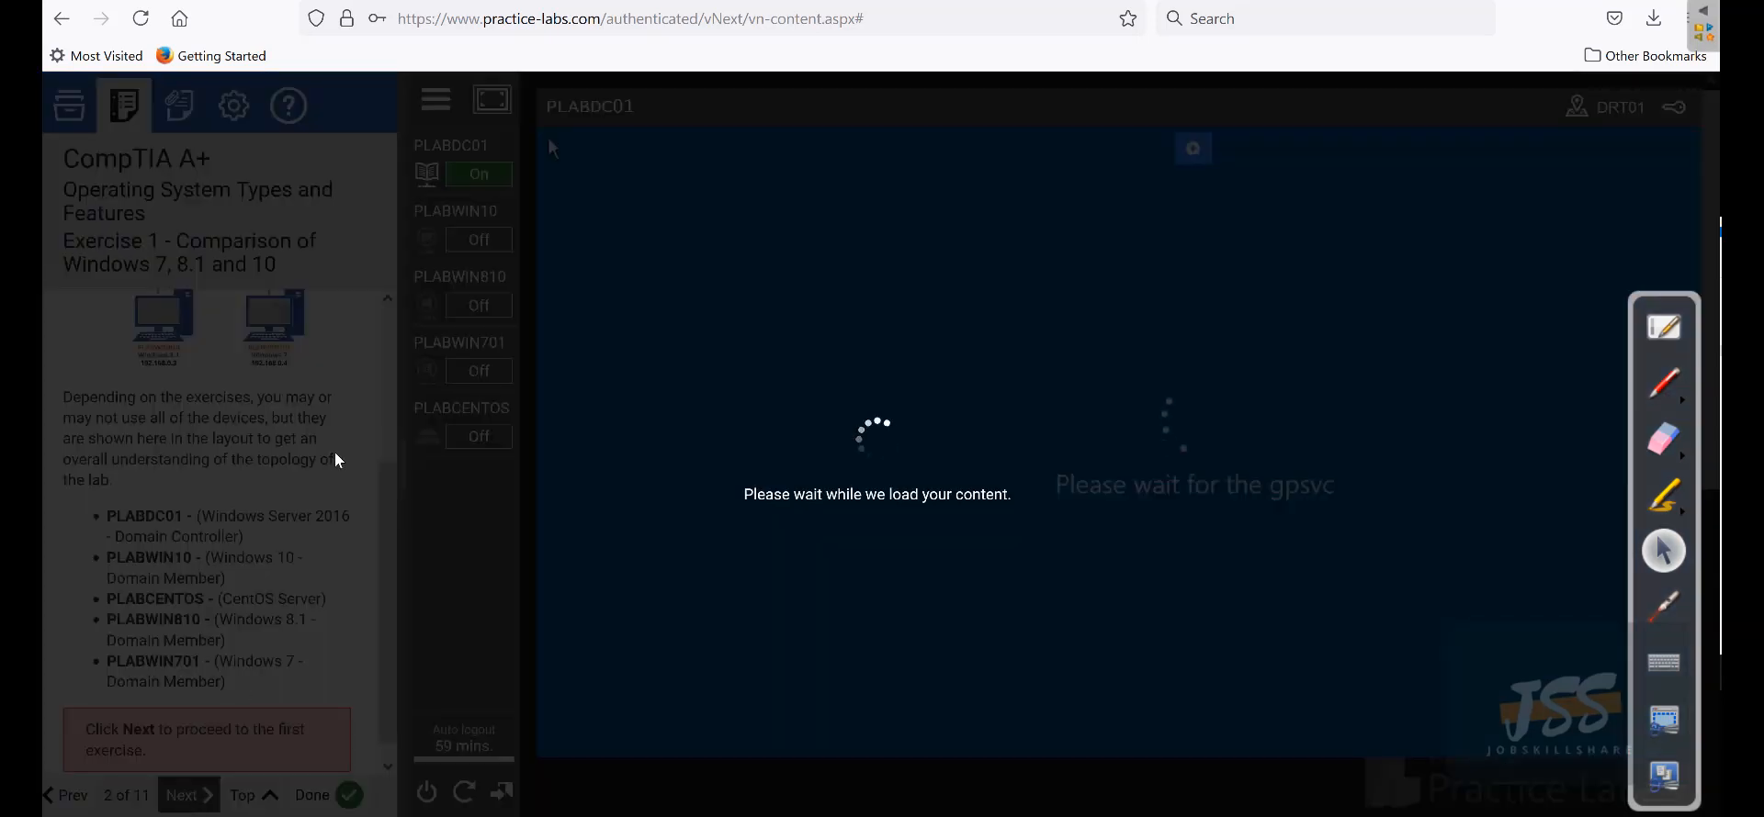
left_click(181, 795)
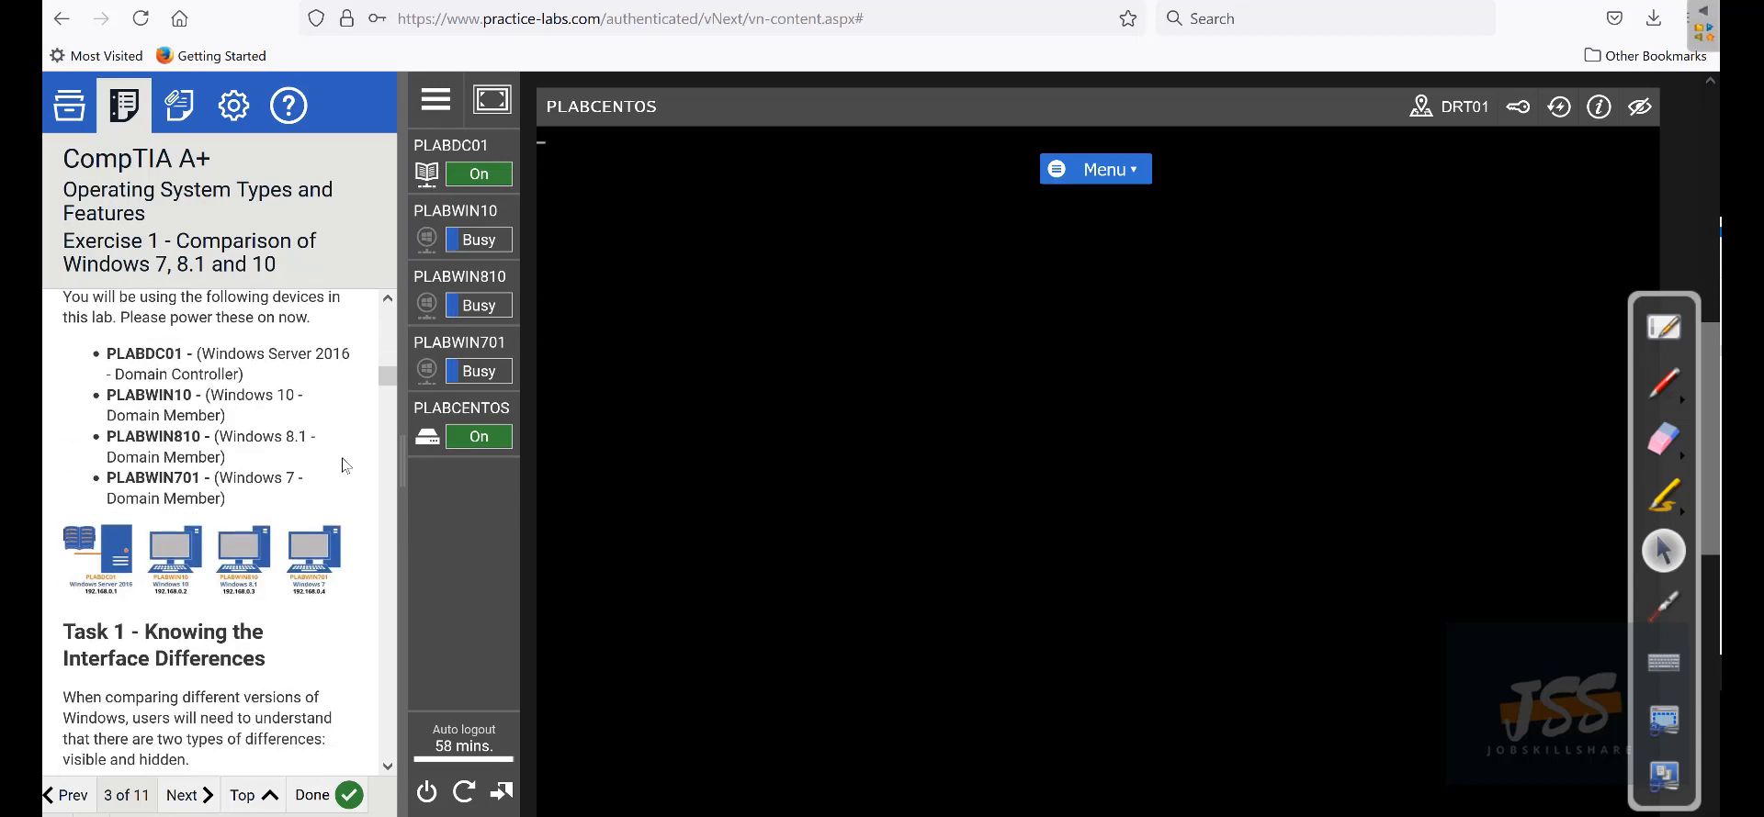
mouse_move(390, 382)
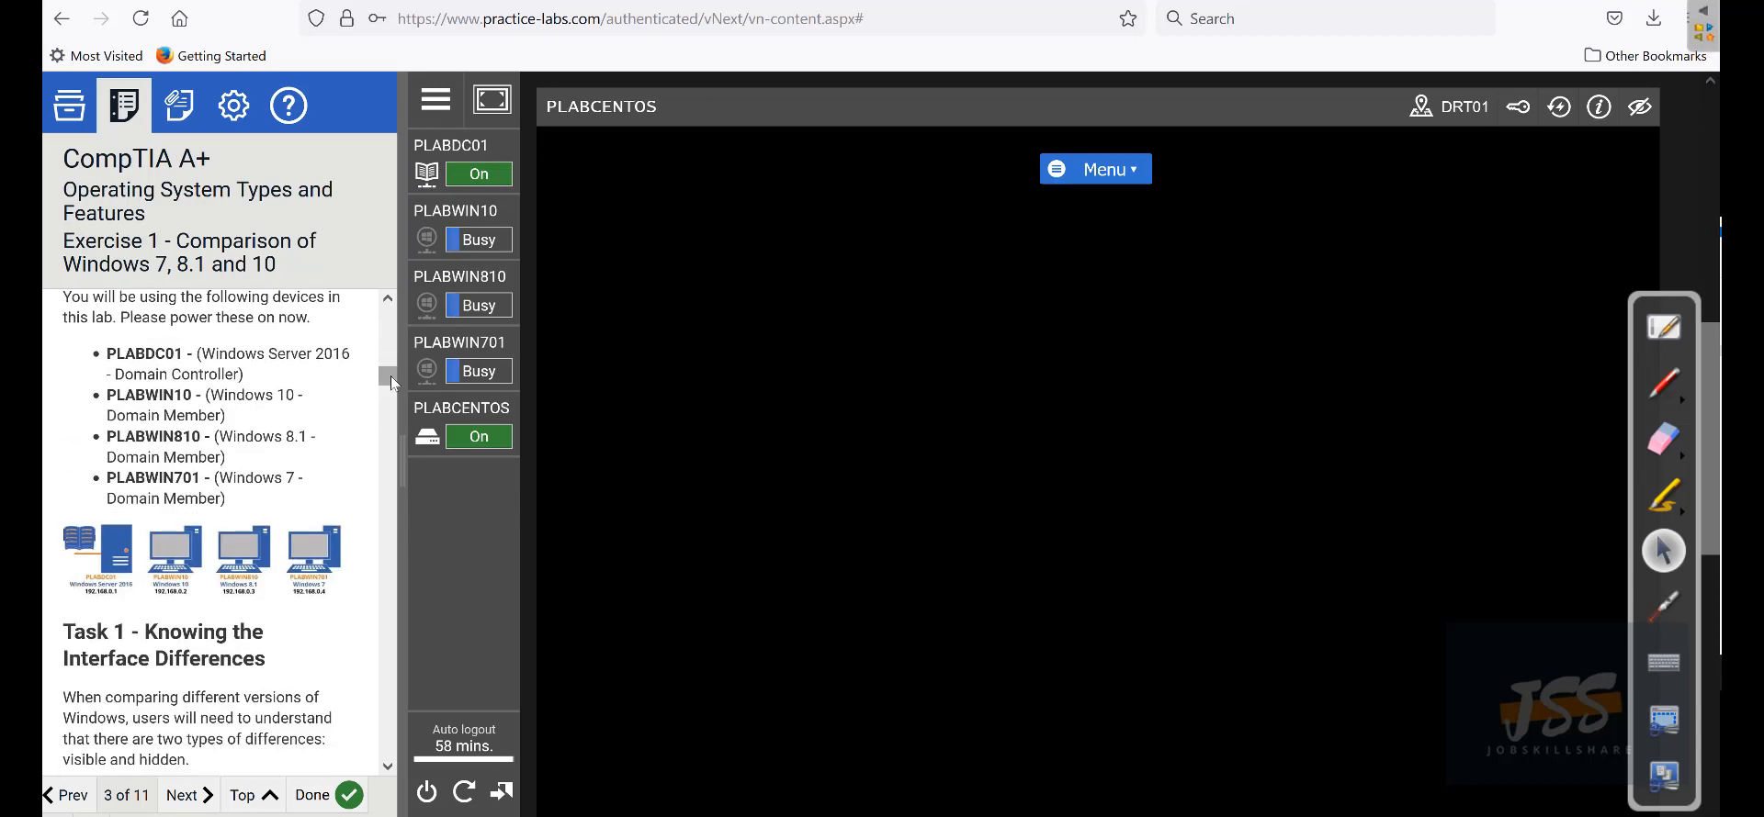
Scroll the exercise instructions and connect to the PLABWIN10 machine.
scroll("down", 3)
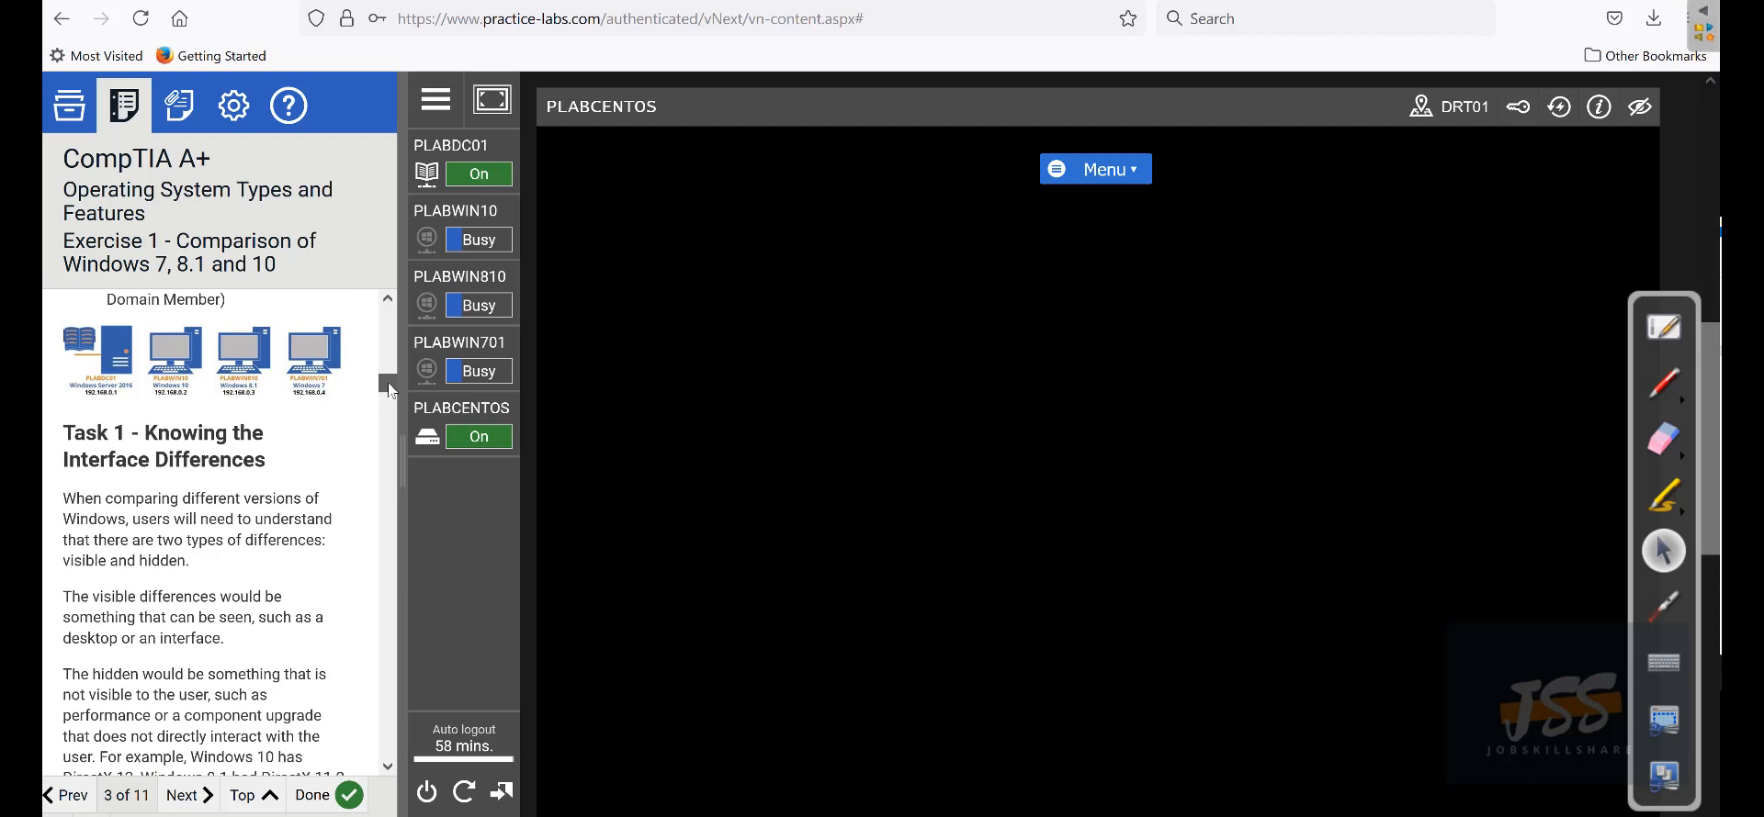
scroll("down", 3)
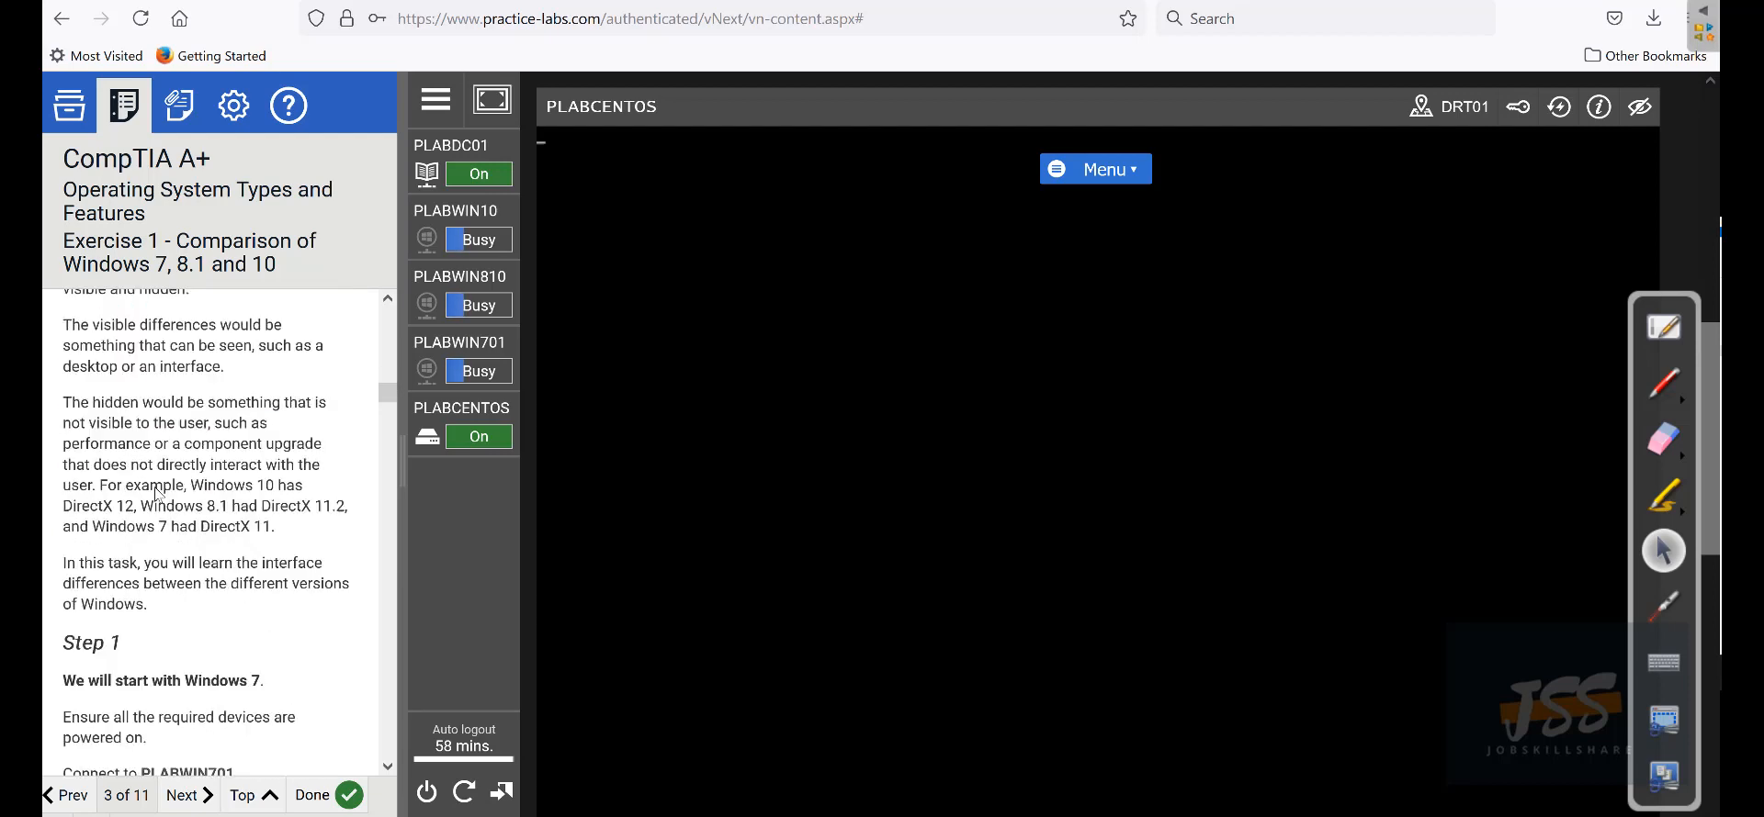
left_click(460, 342)
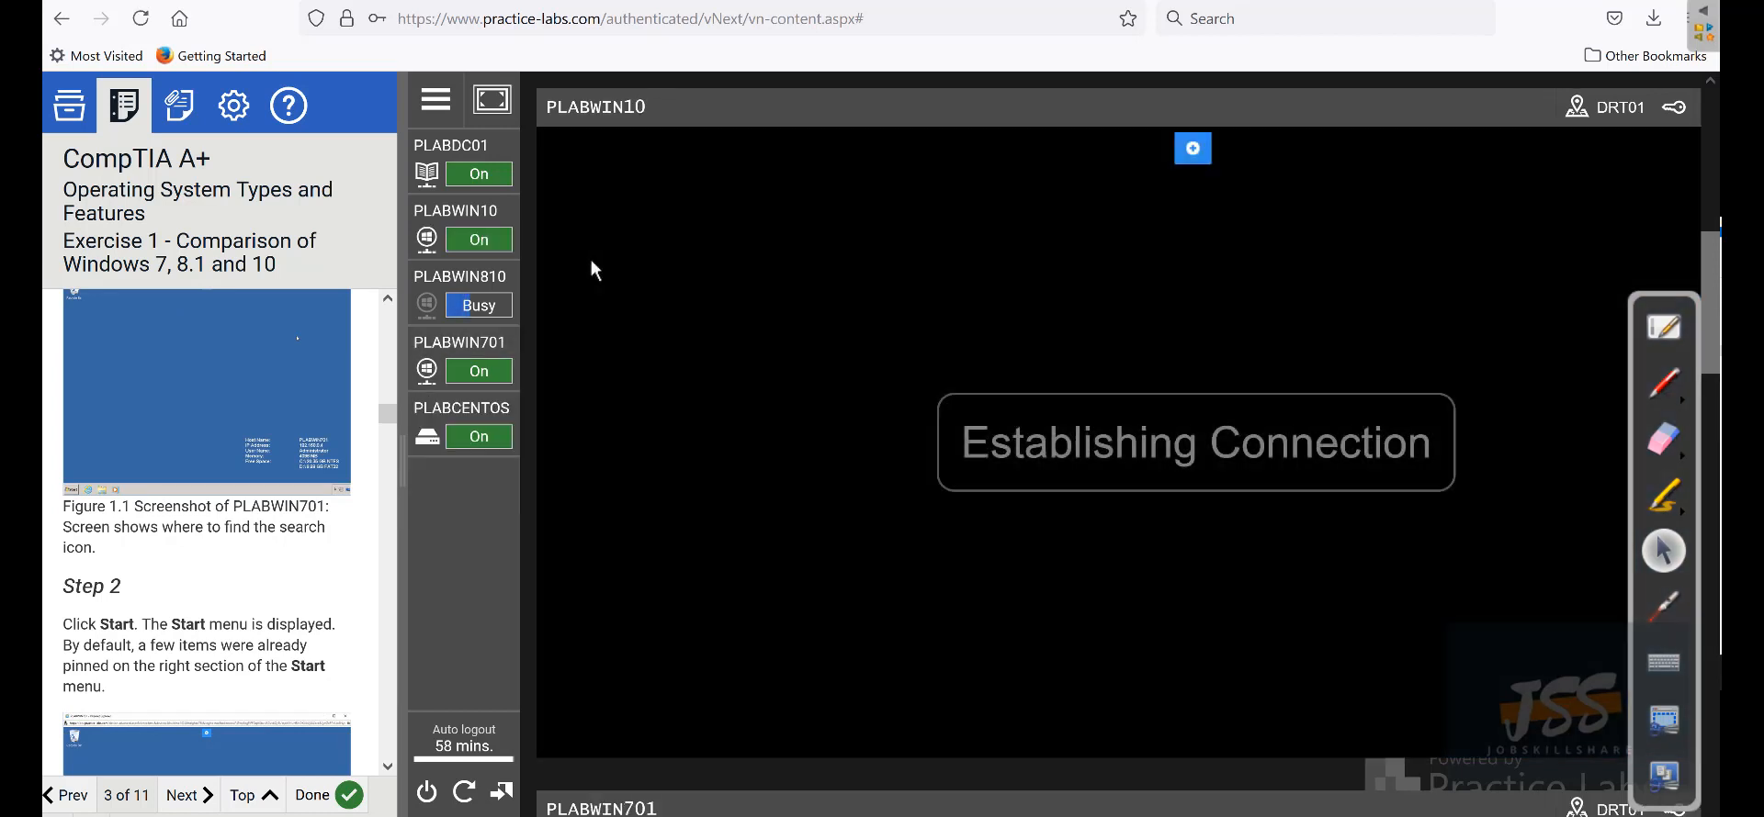
Open the IT LAB Talk Module 1 lesson's Exercise 1: Task 1 video, then return to Practice Labs.
left_click(461, 305)
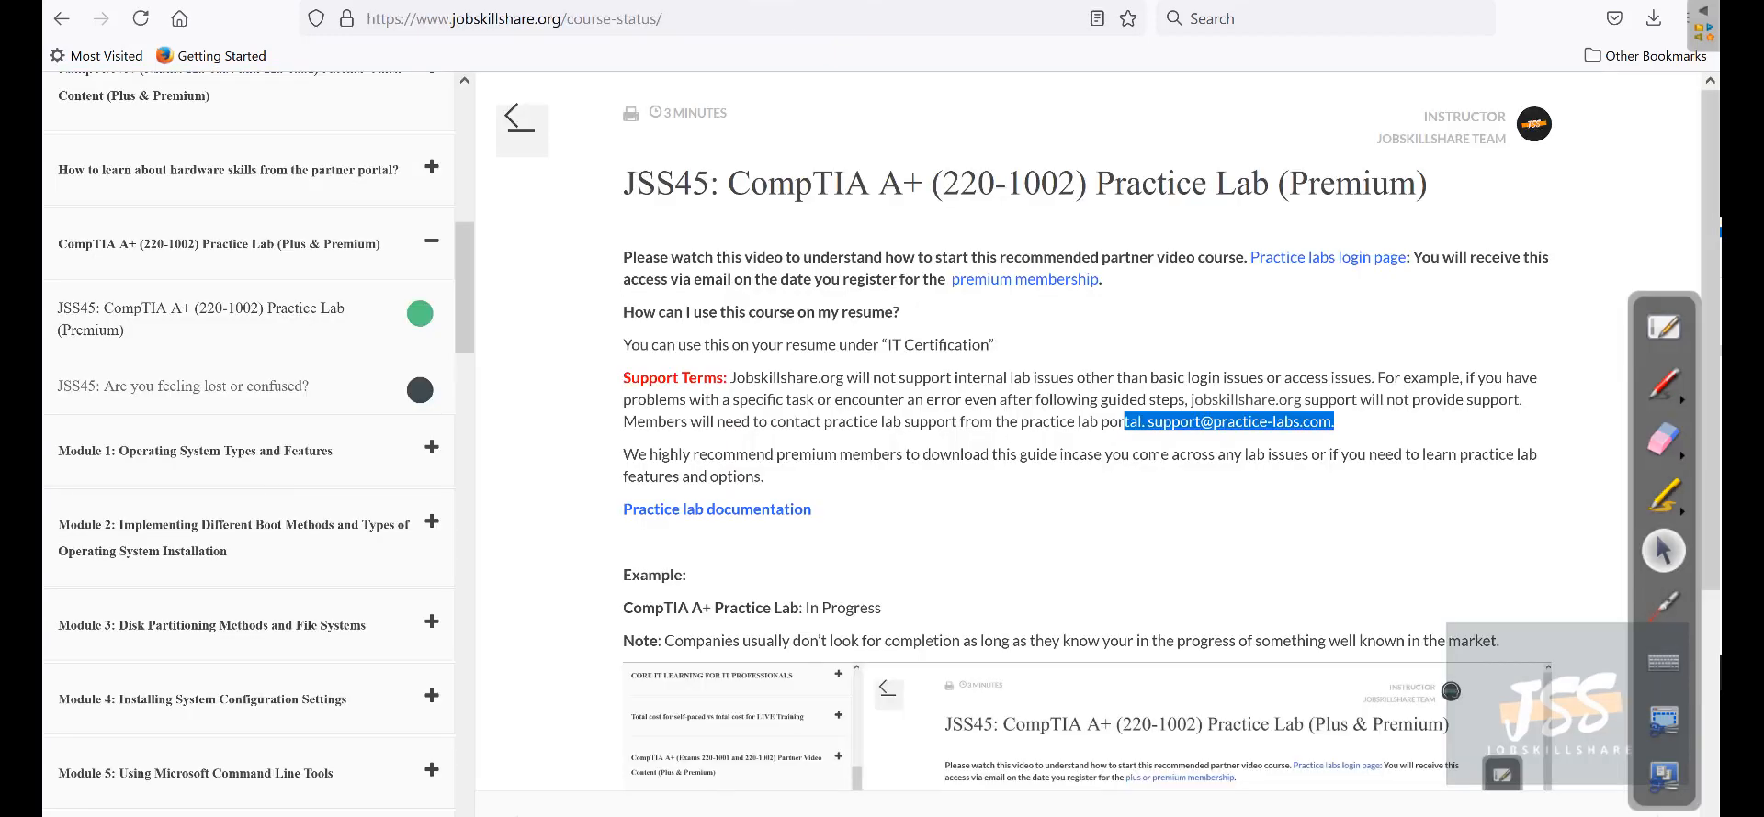
scroll("down", 3)
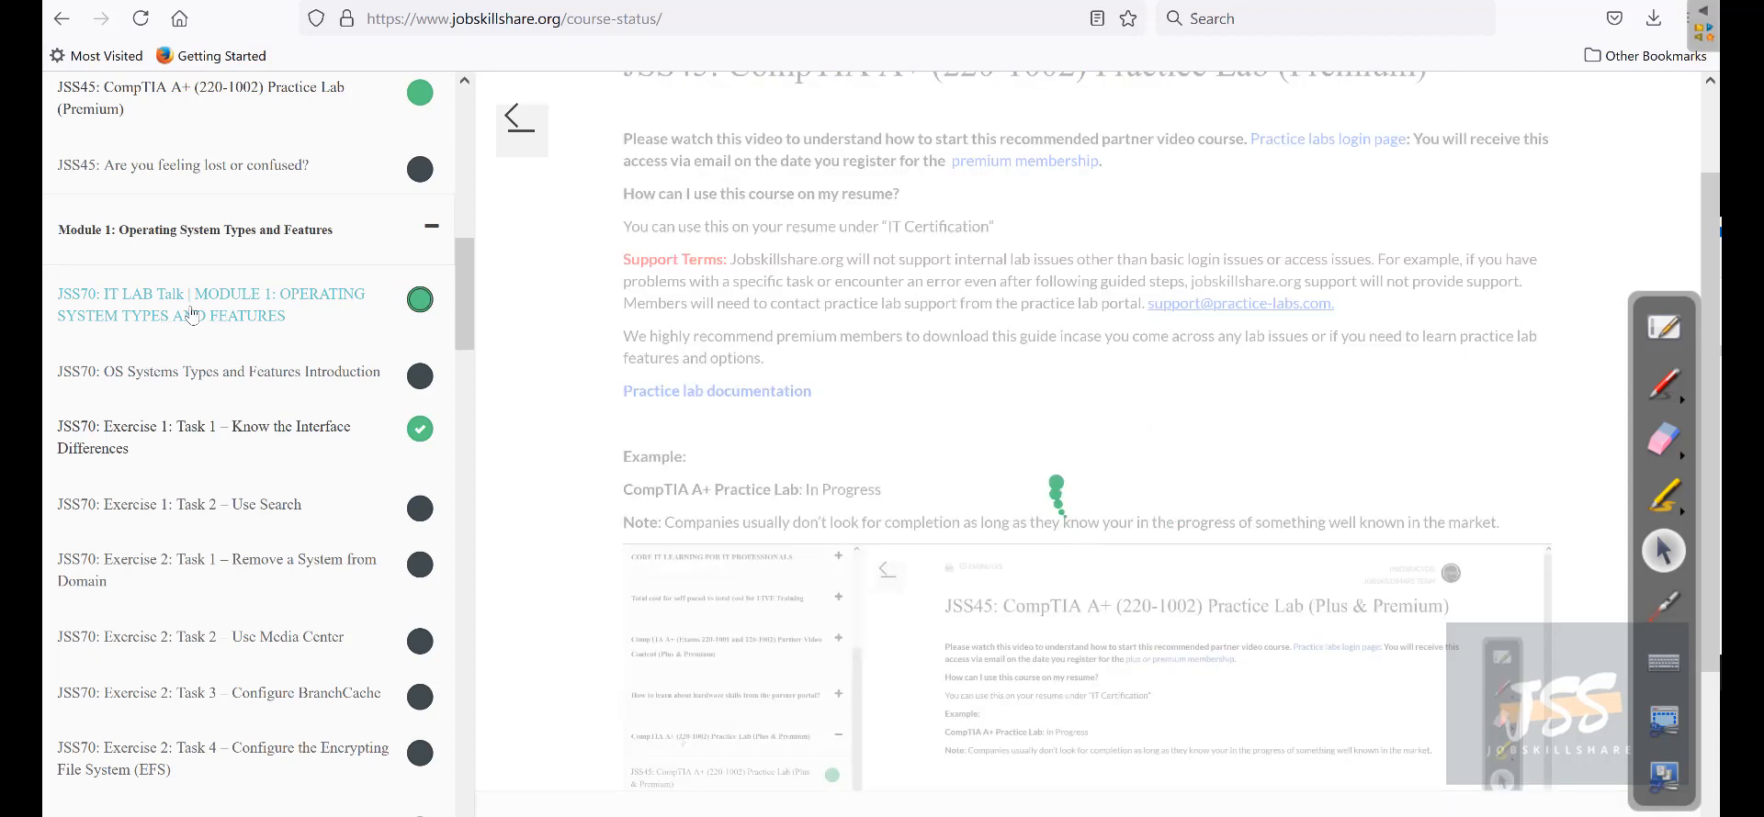
left_click(209, 305)
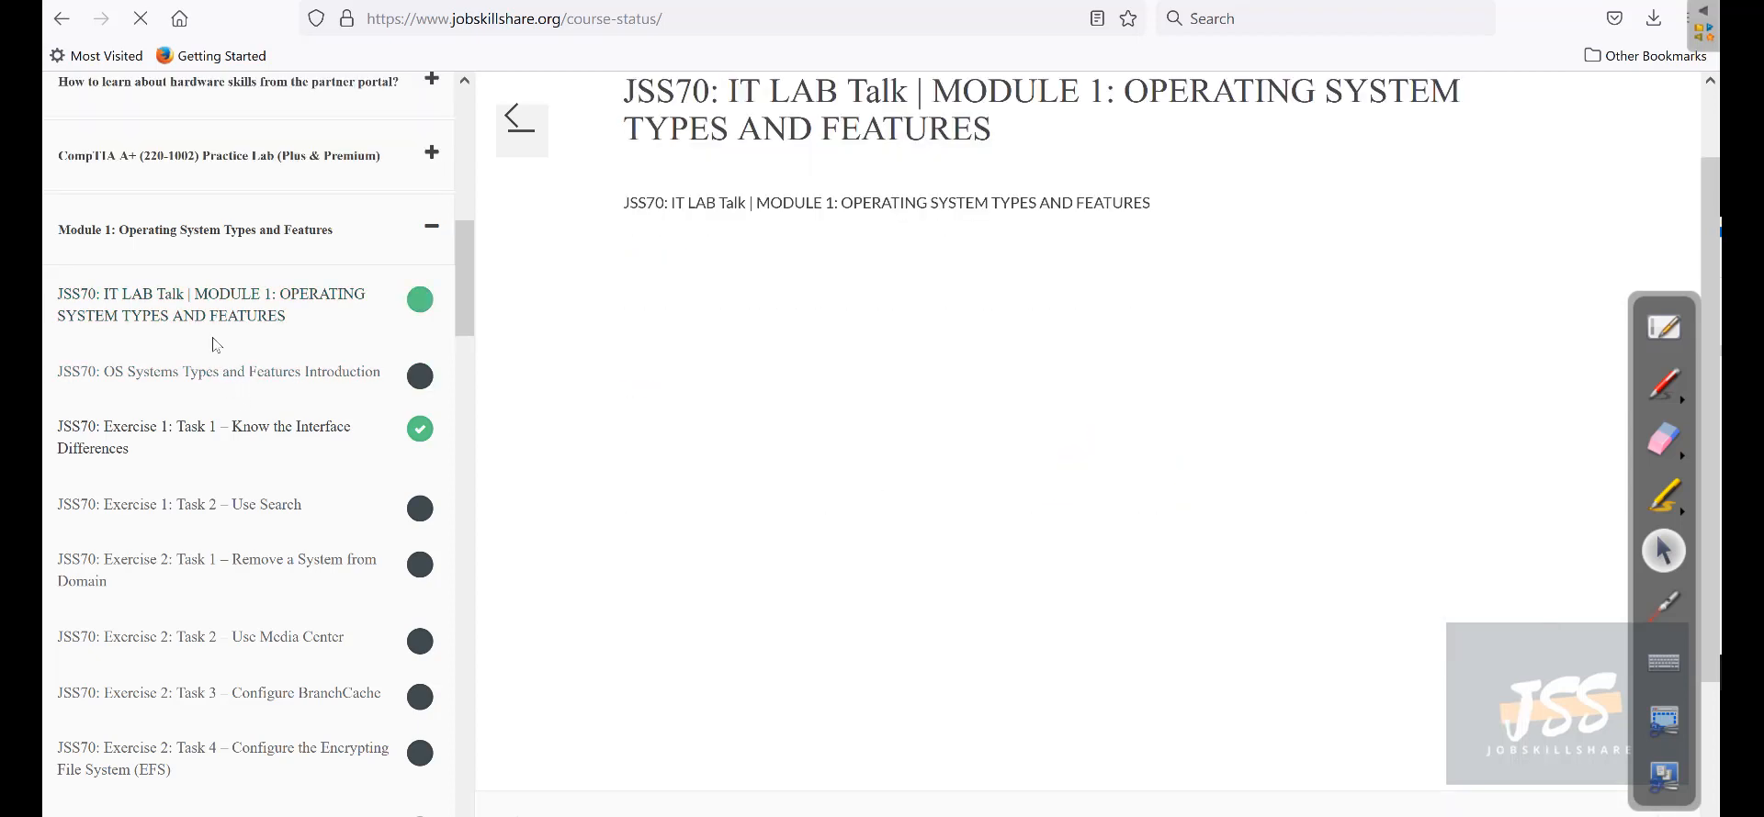
left_click(218, 371)
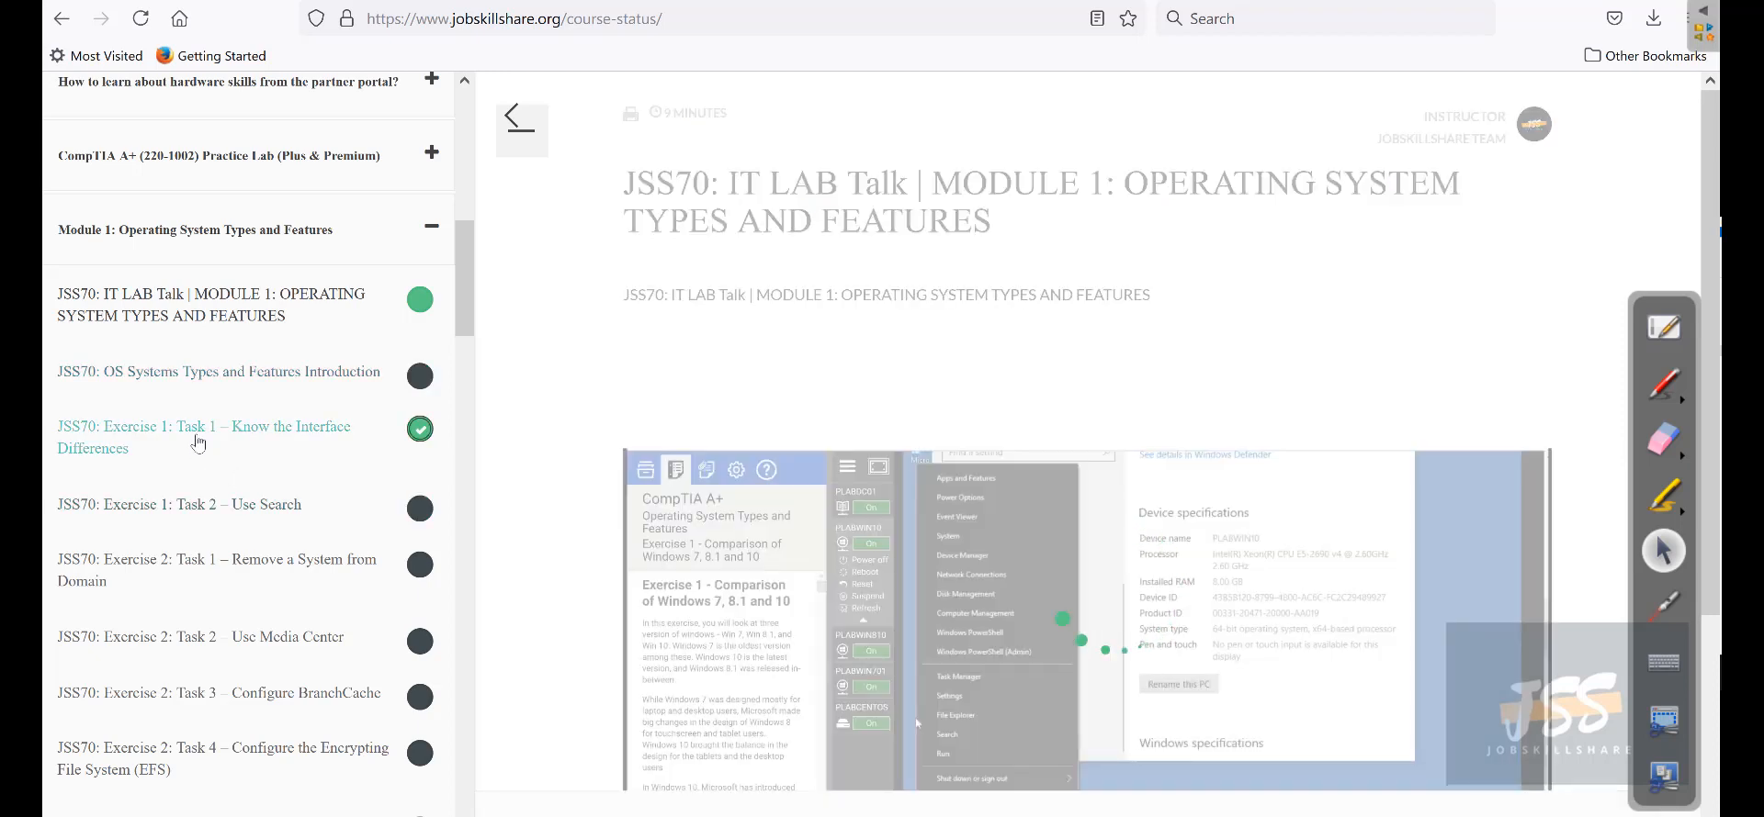
left_click(202, 437)
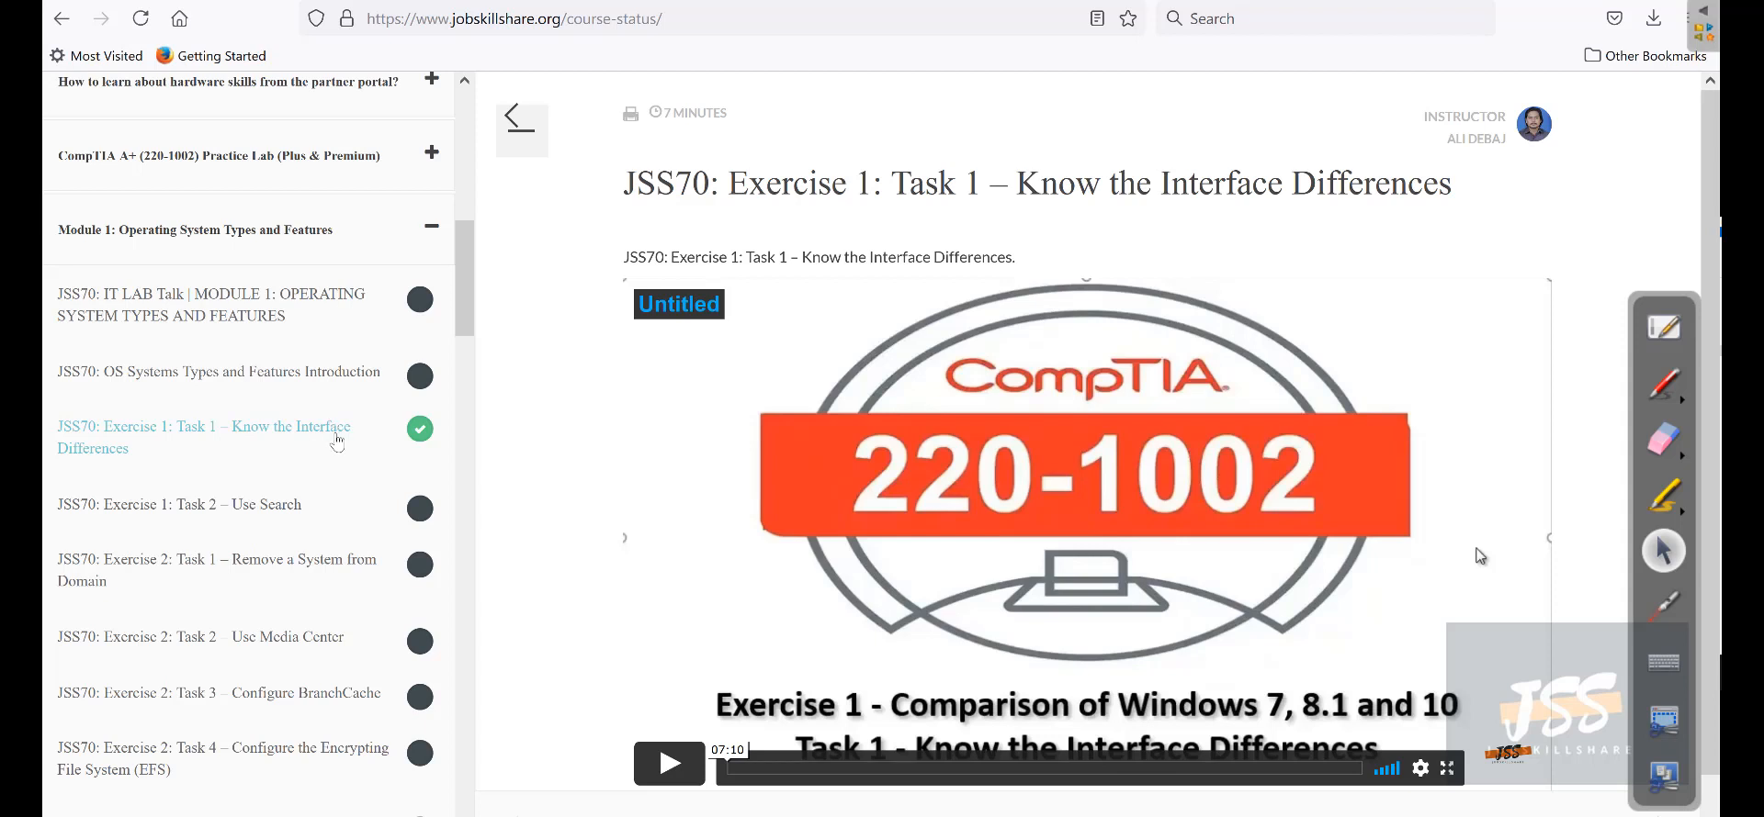
mouse_move(279, 439)
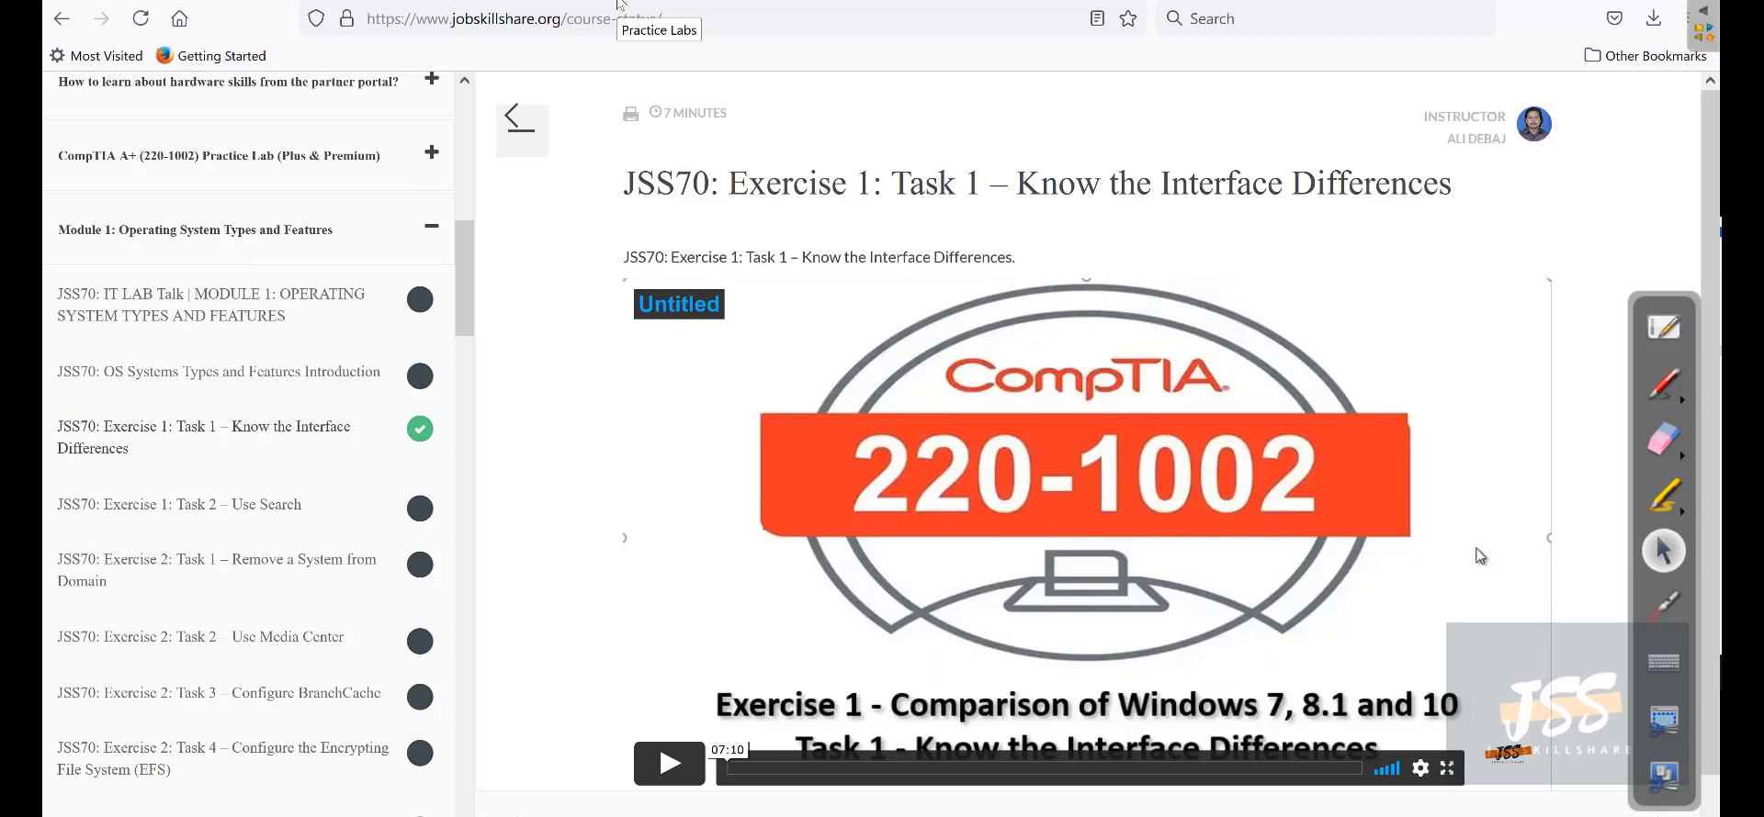
left_click(204, 437)
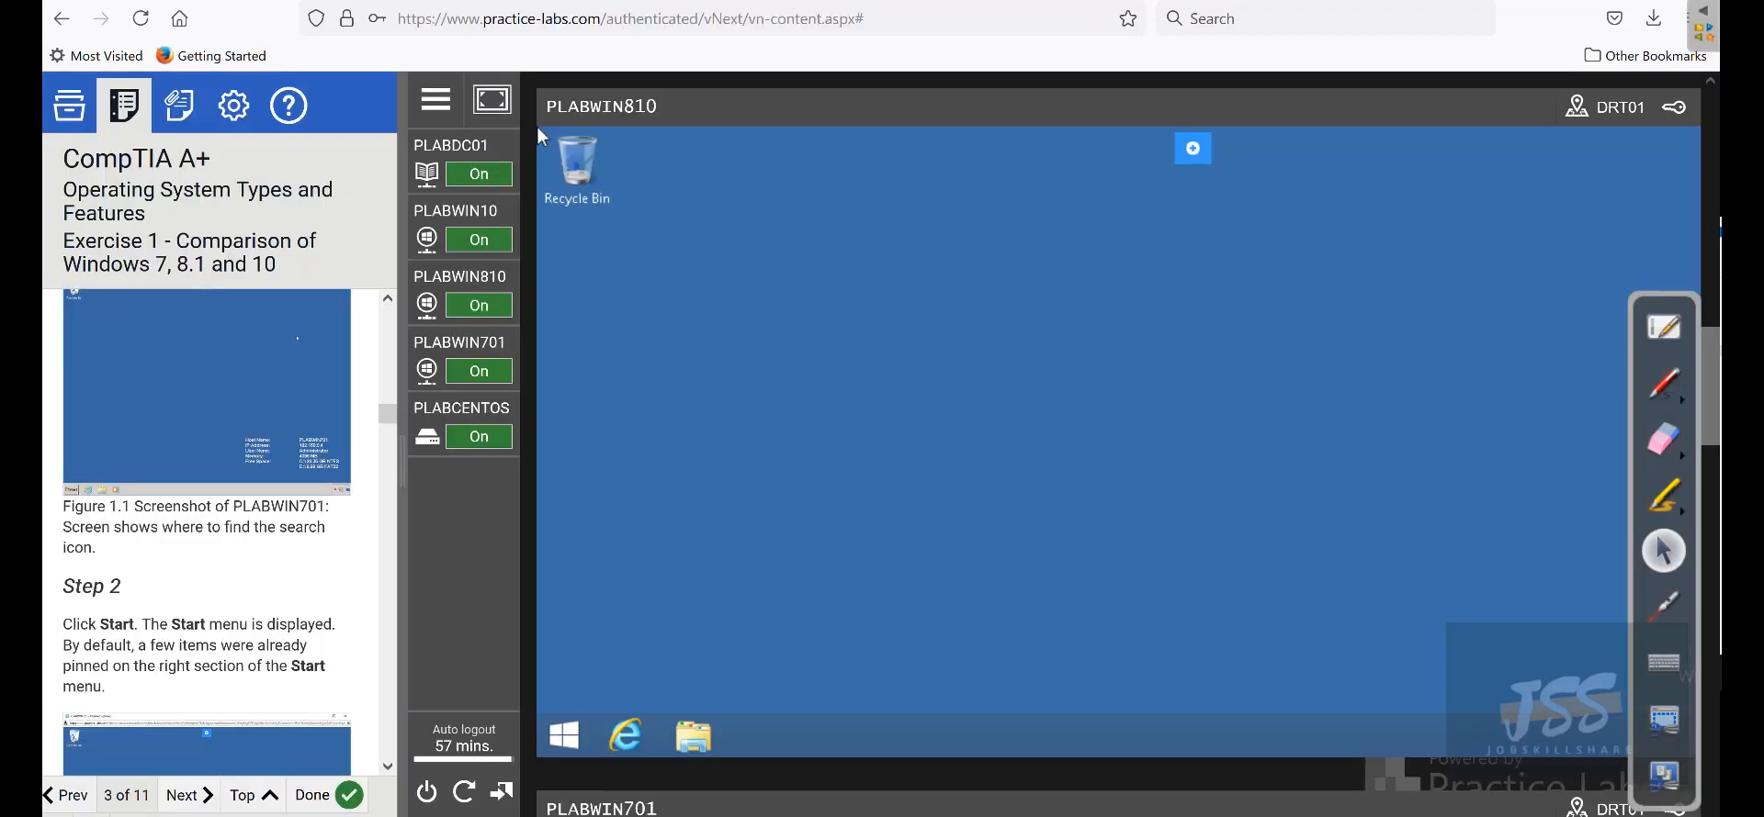
mouse_move(567, 136)
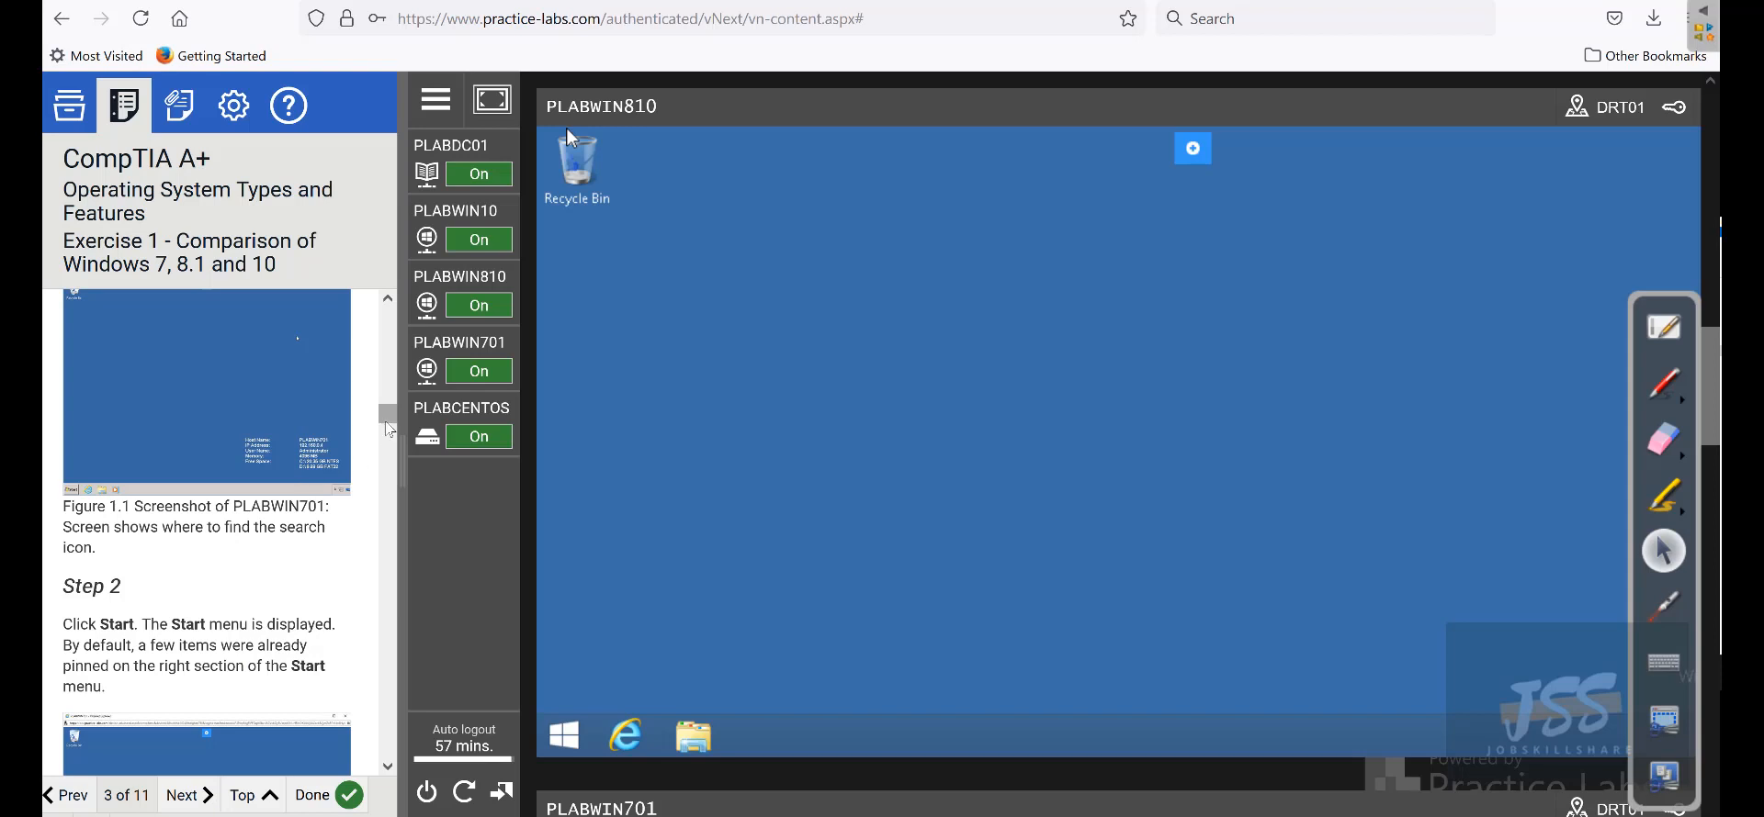
Scroll the PLABWIN810 lab instructions and highlight the passage about hidden differences.
scroll("up", 3)
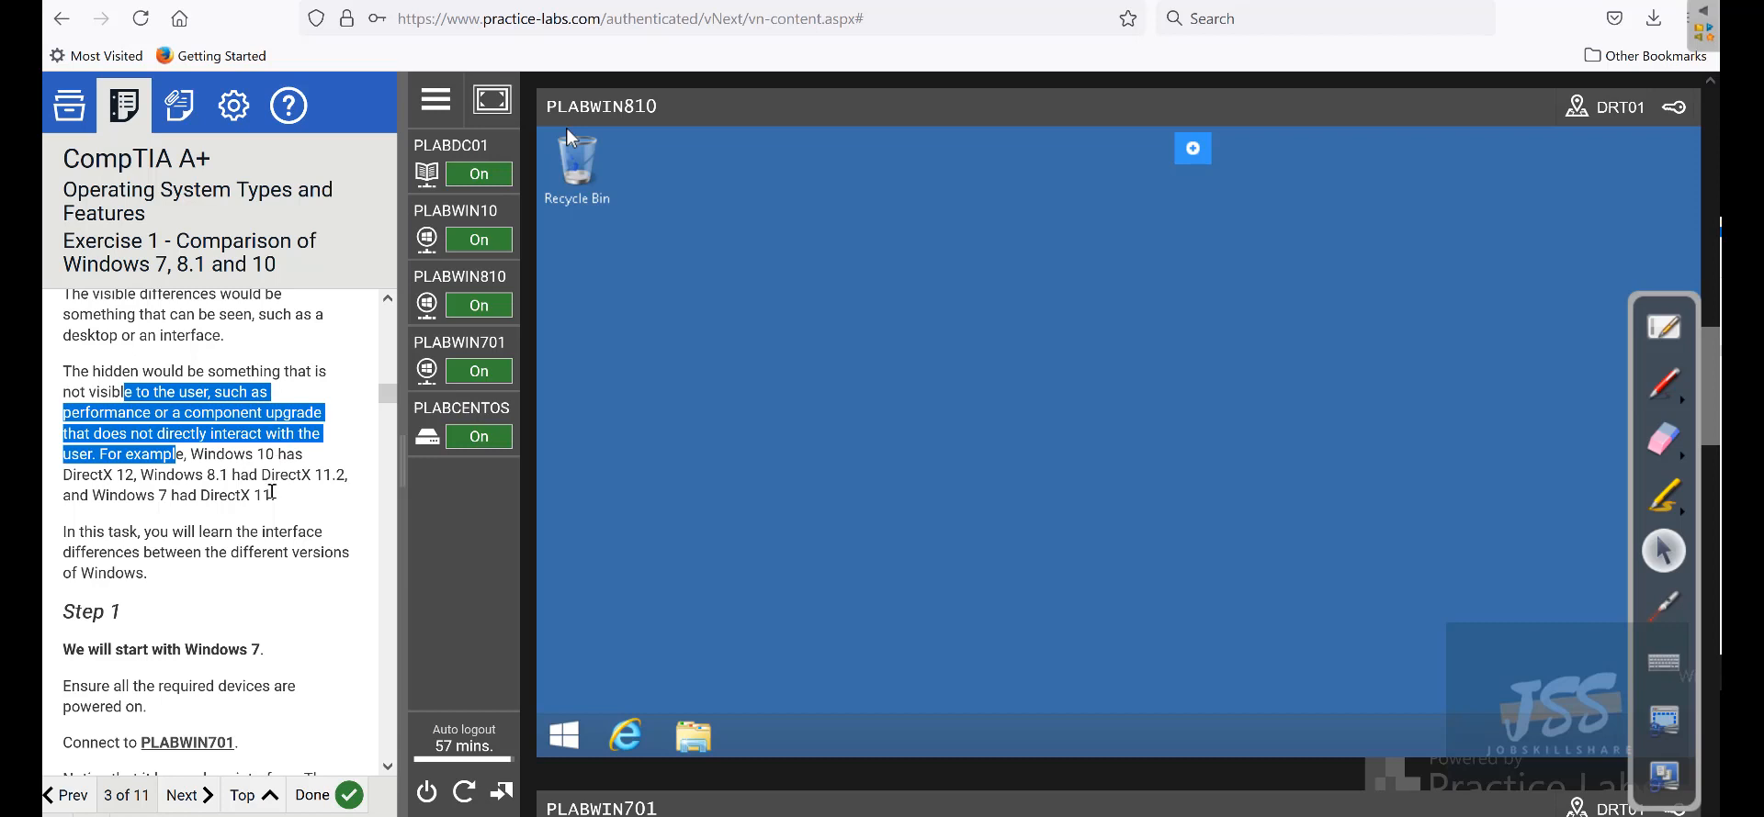
double_click(86, 611)
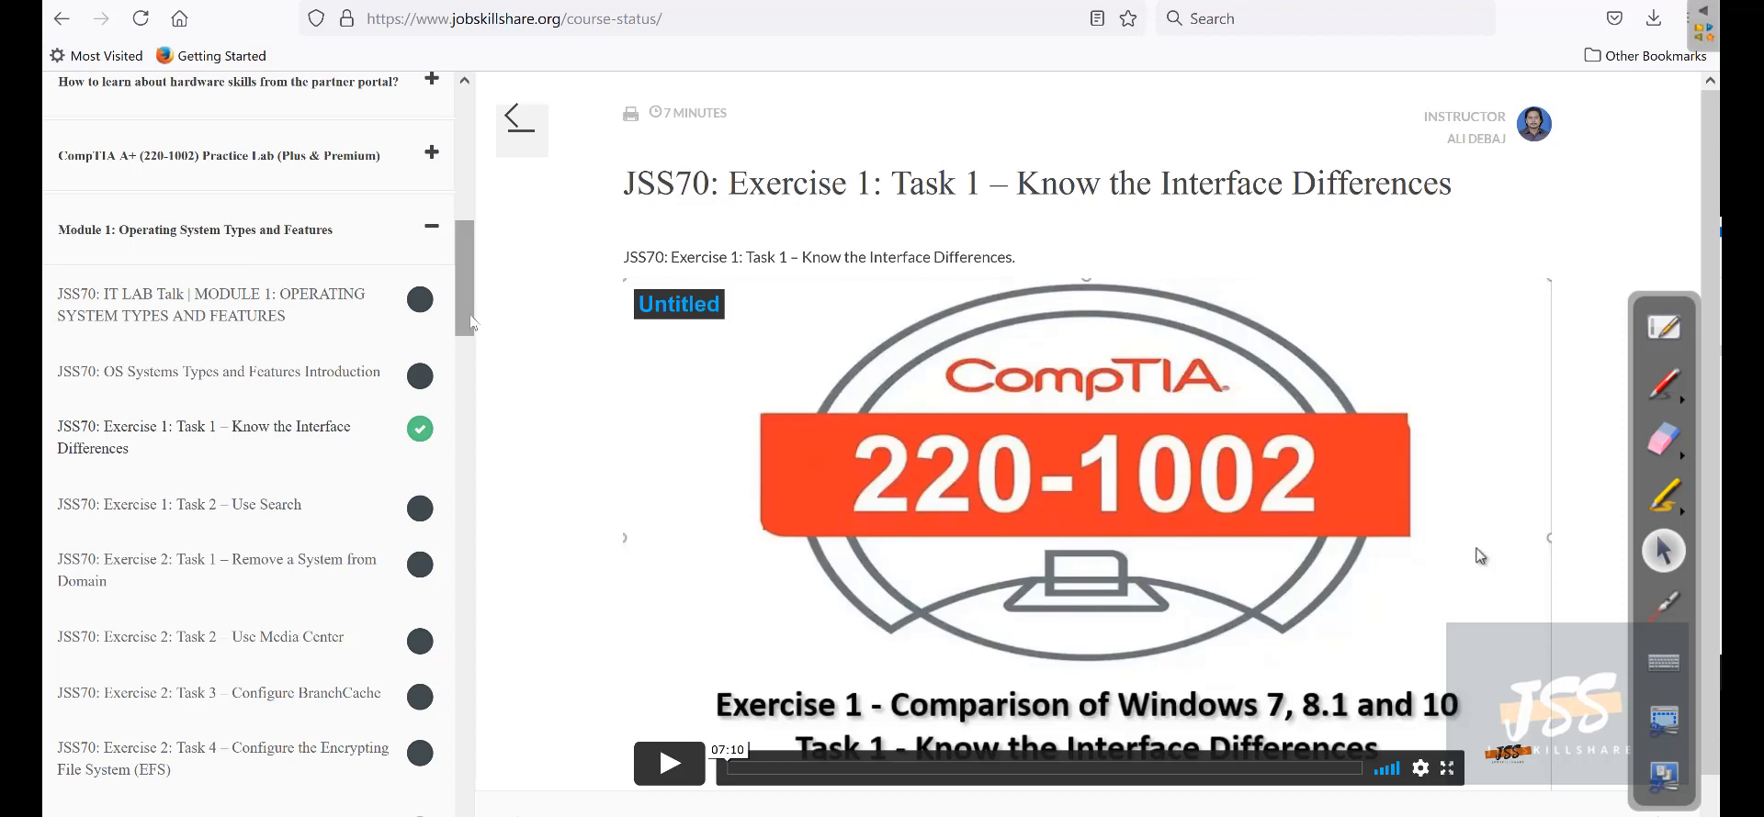
Scroll the course sidebar down to view the later course modules.
scroll("down", 3)
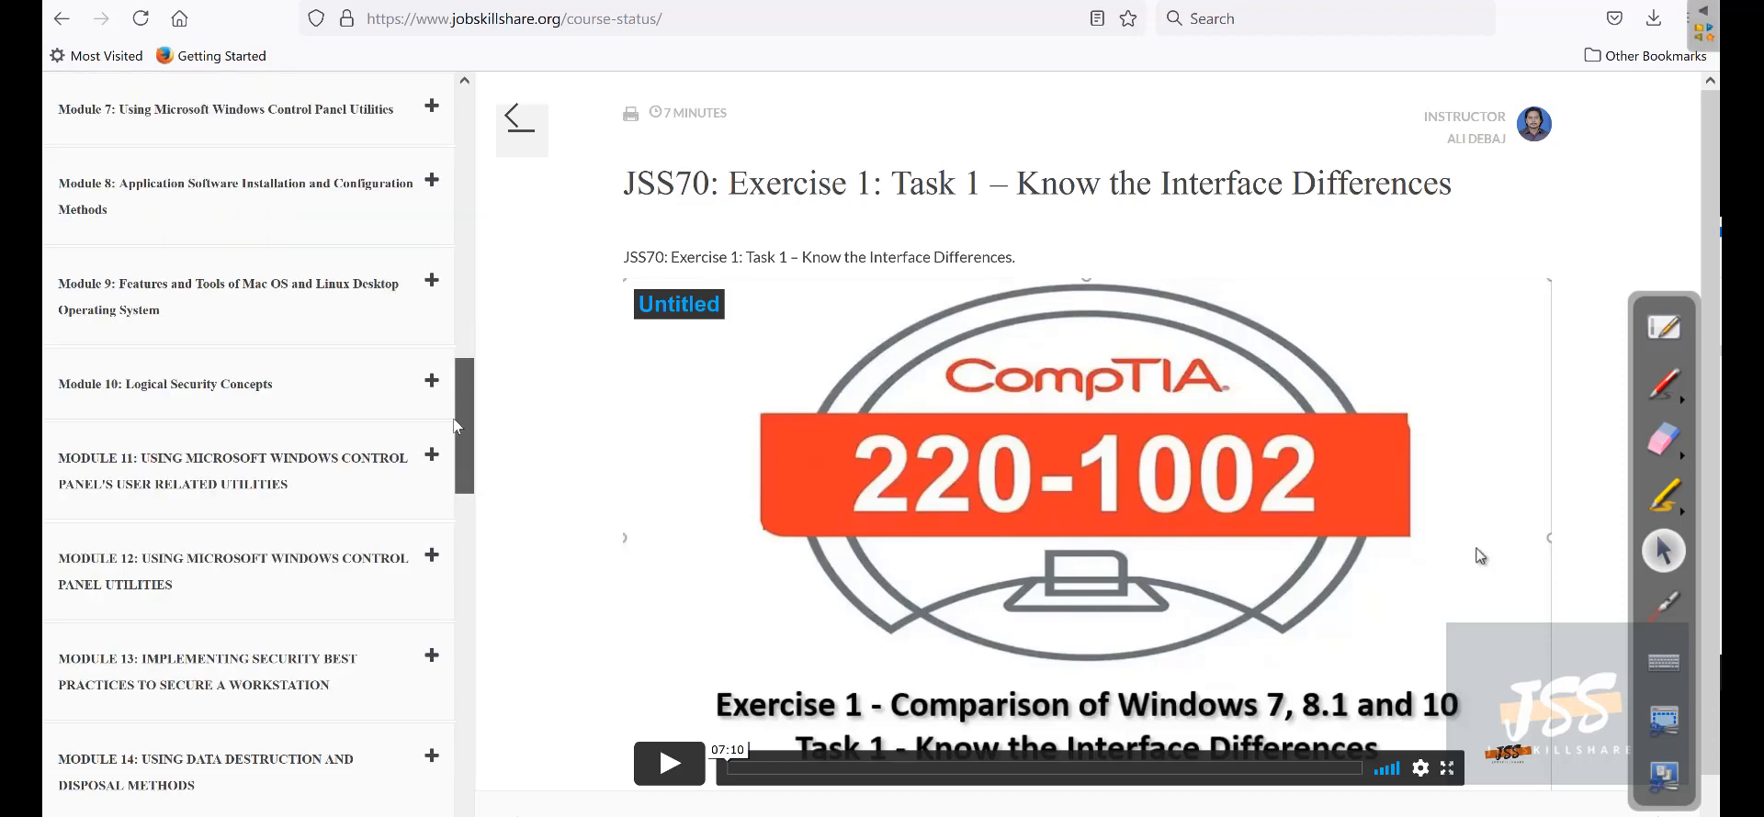
scroll("down", 3)
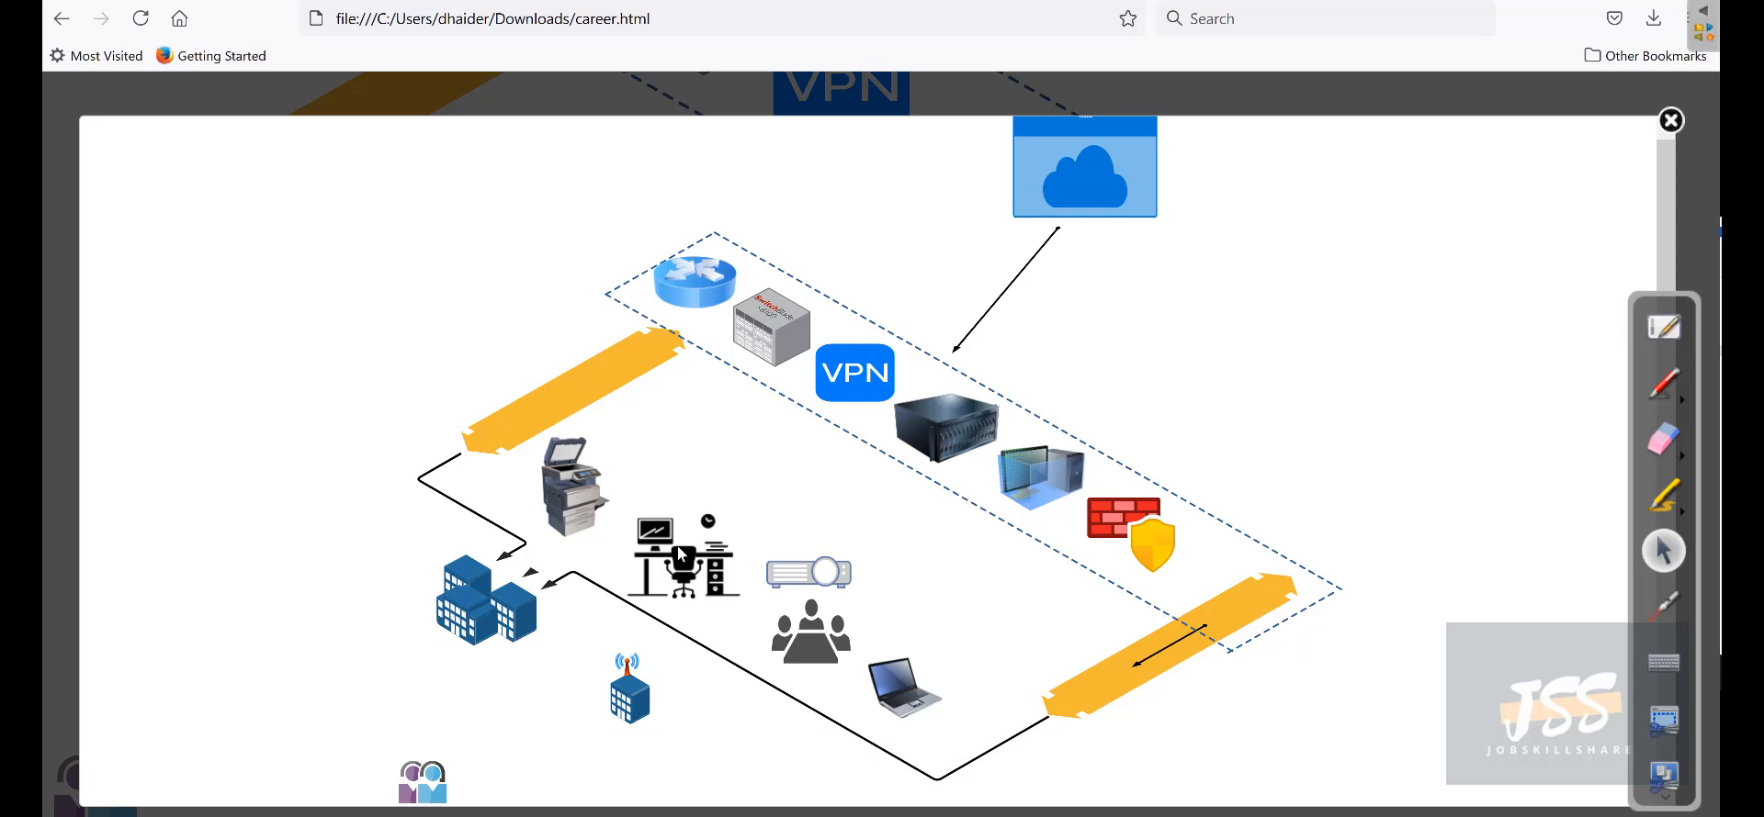
mouse_move(678, 555)
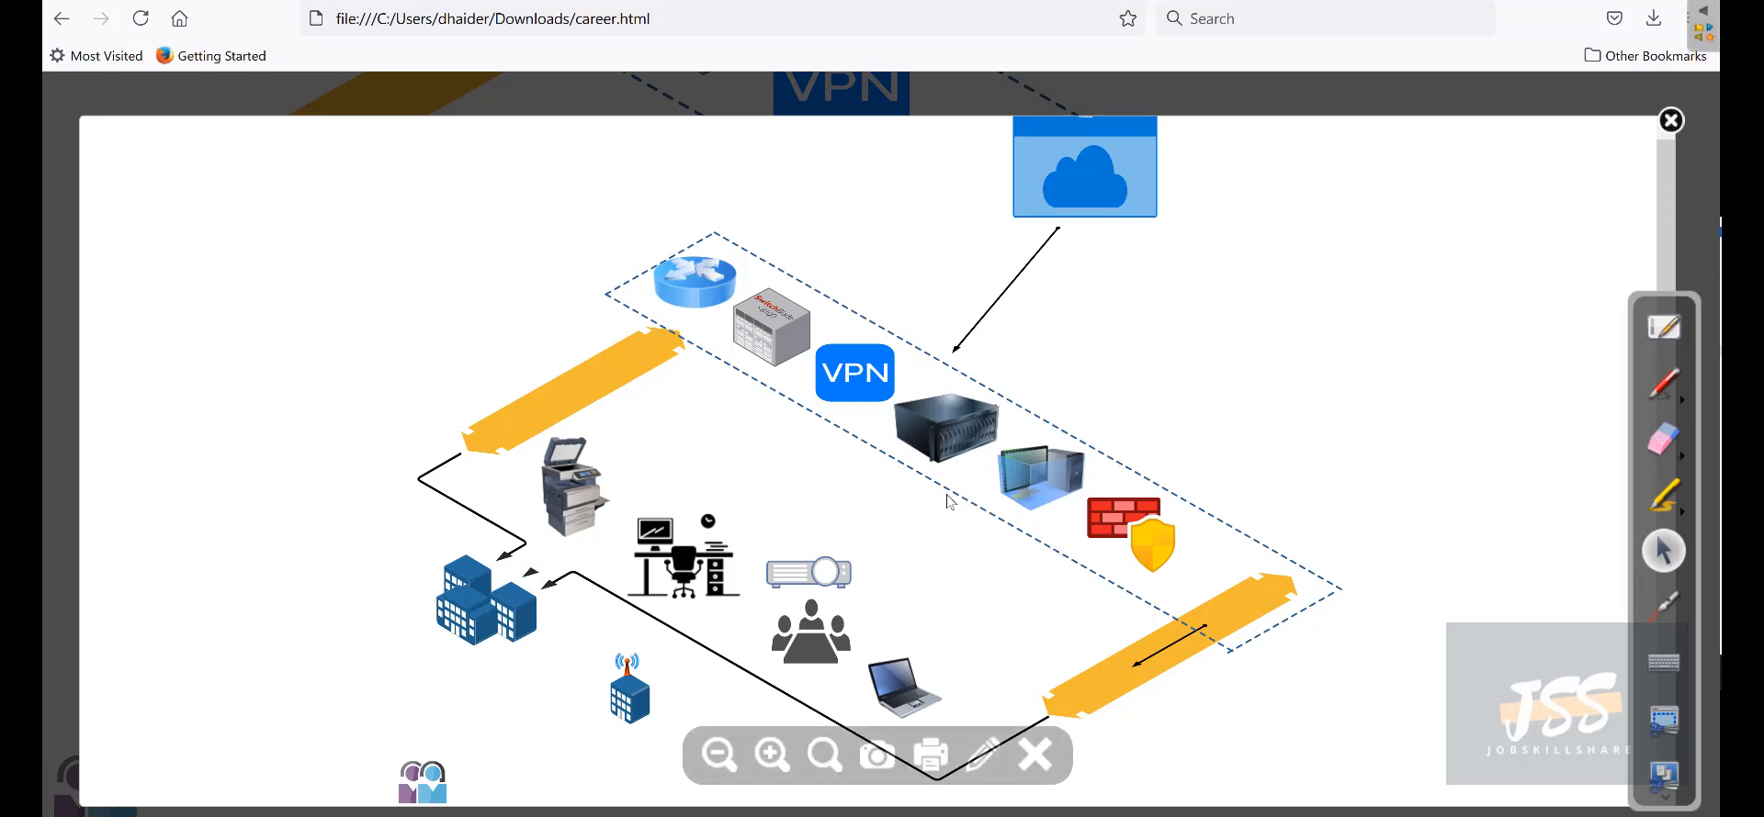
mouse_move(700, 513)
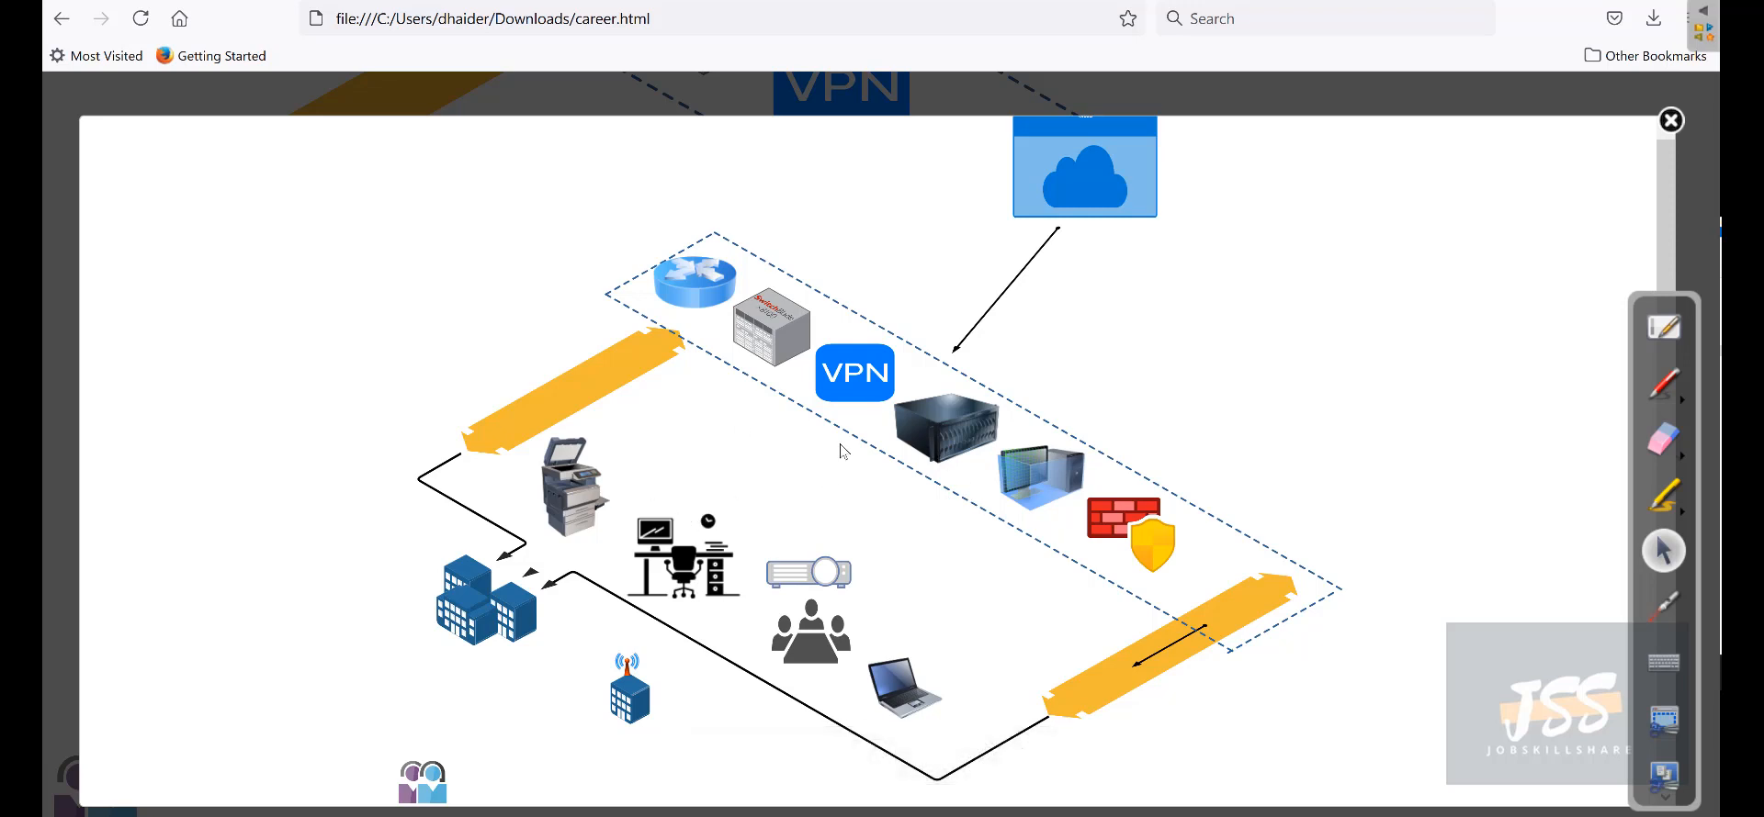
mouse_move(708, 442)
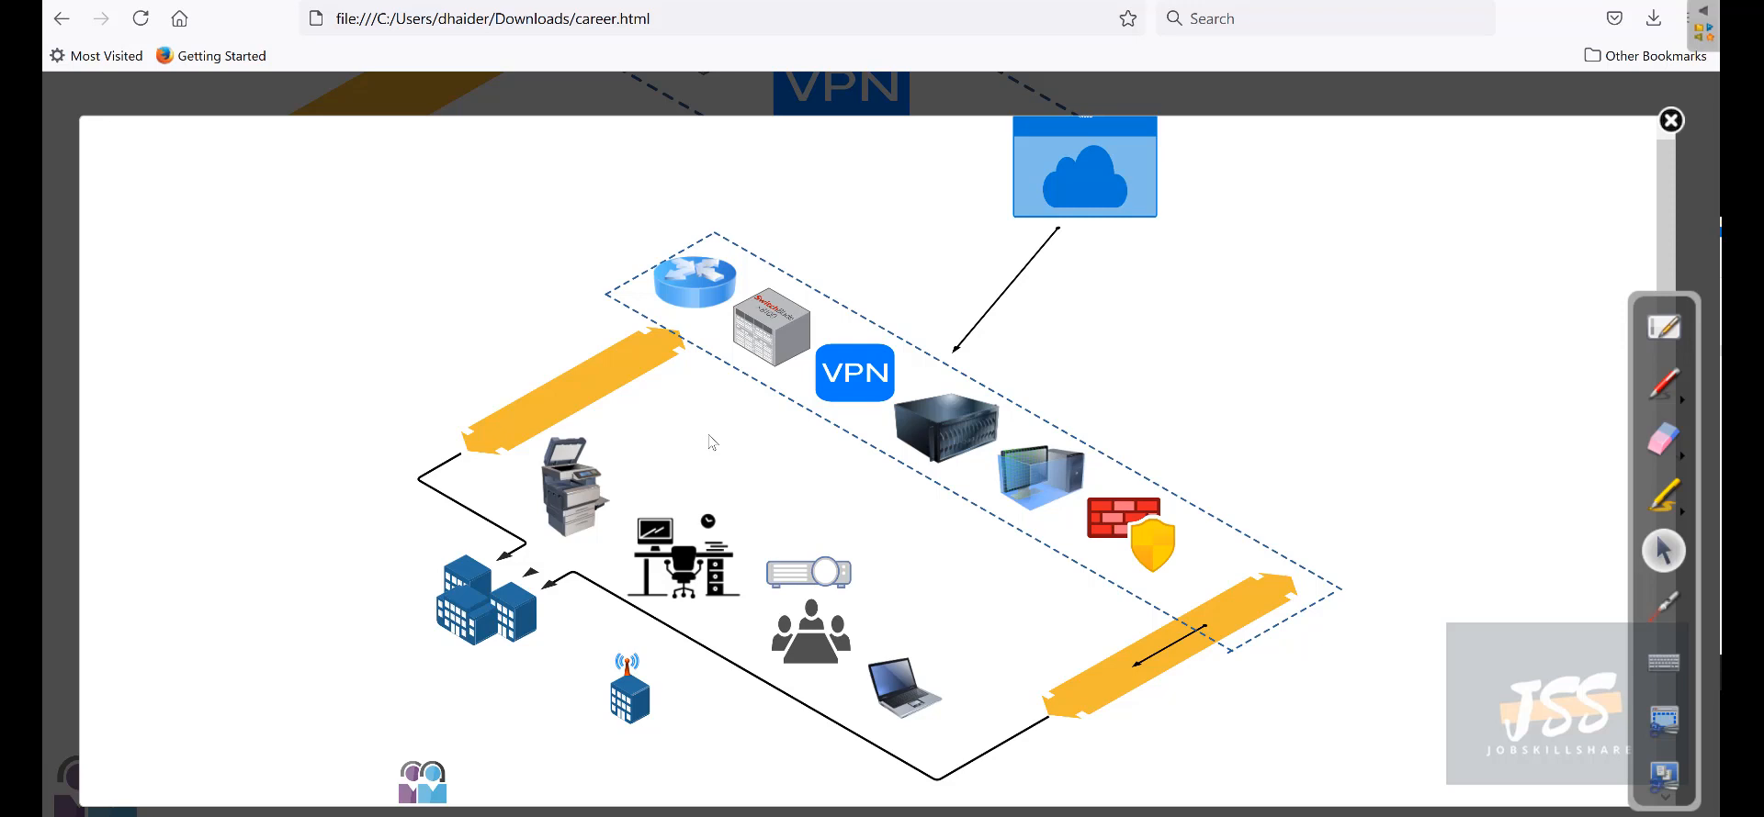
mouse_move(728, 560)
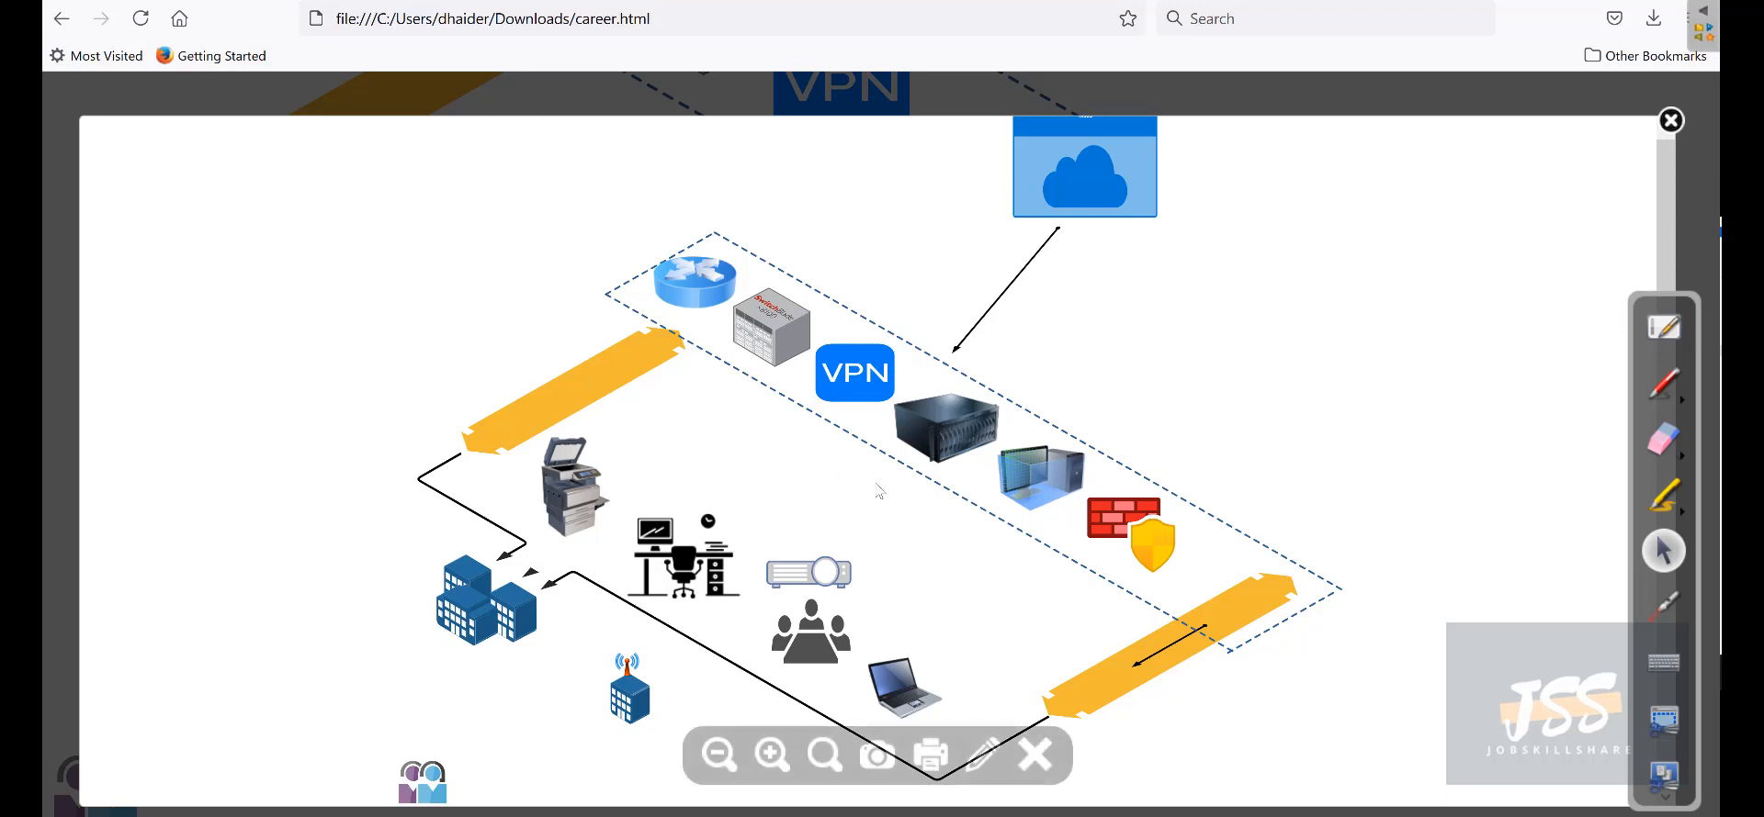
mouse_move(1580, 458)
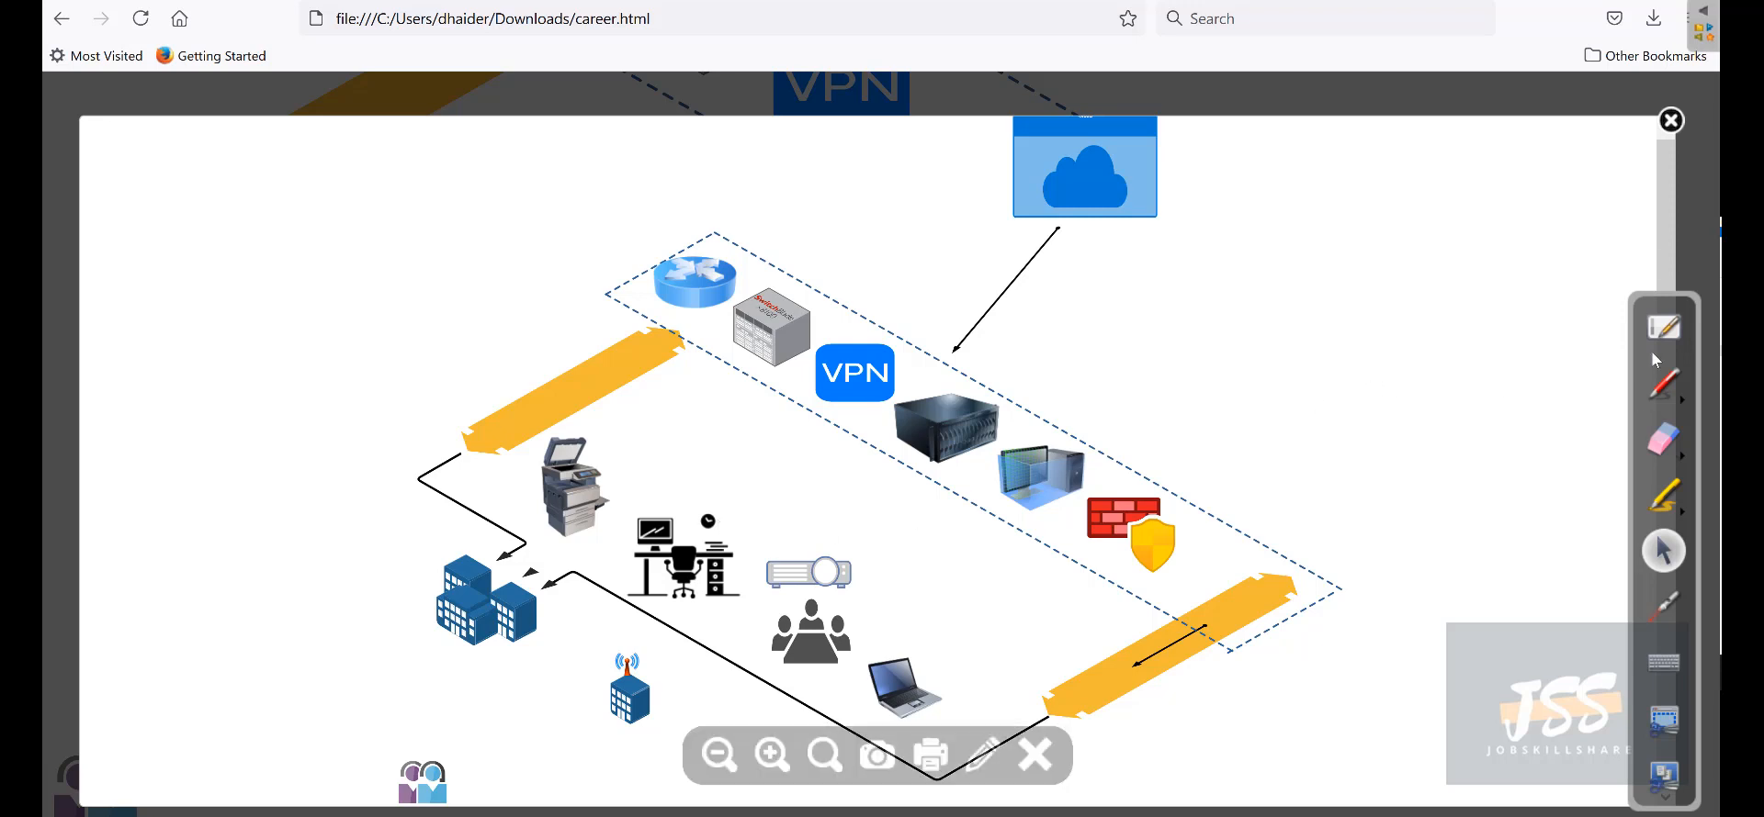
mouse_move(836, 464)
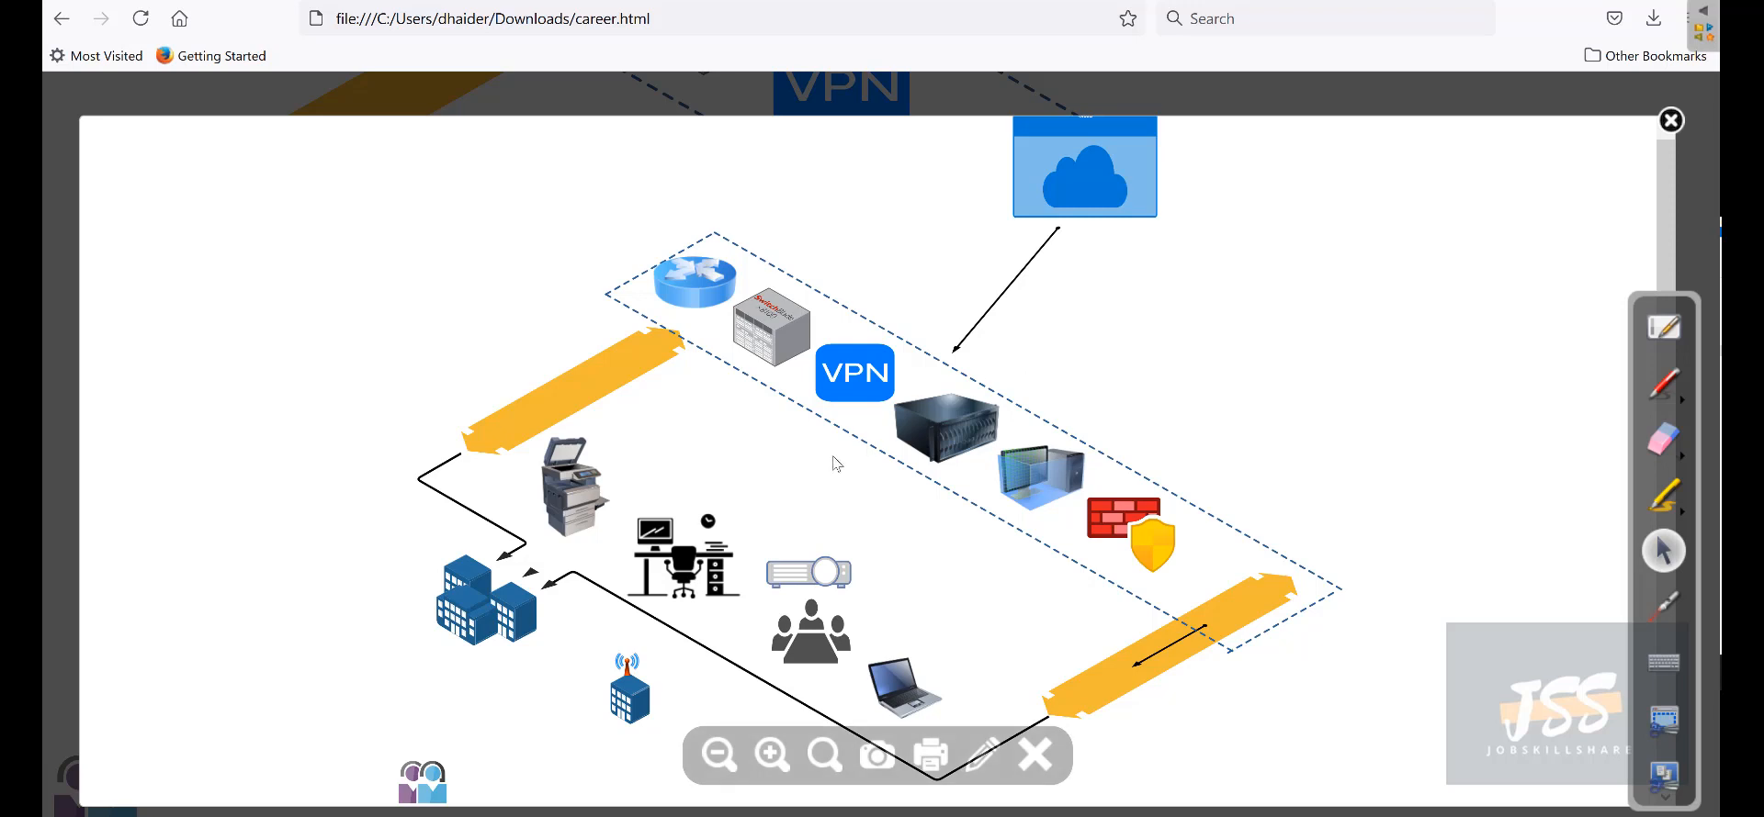
mouse_move(776, 382)
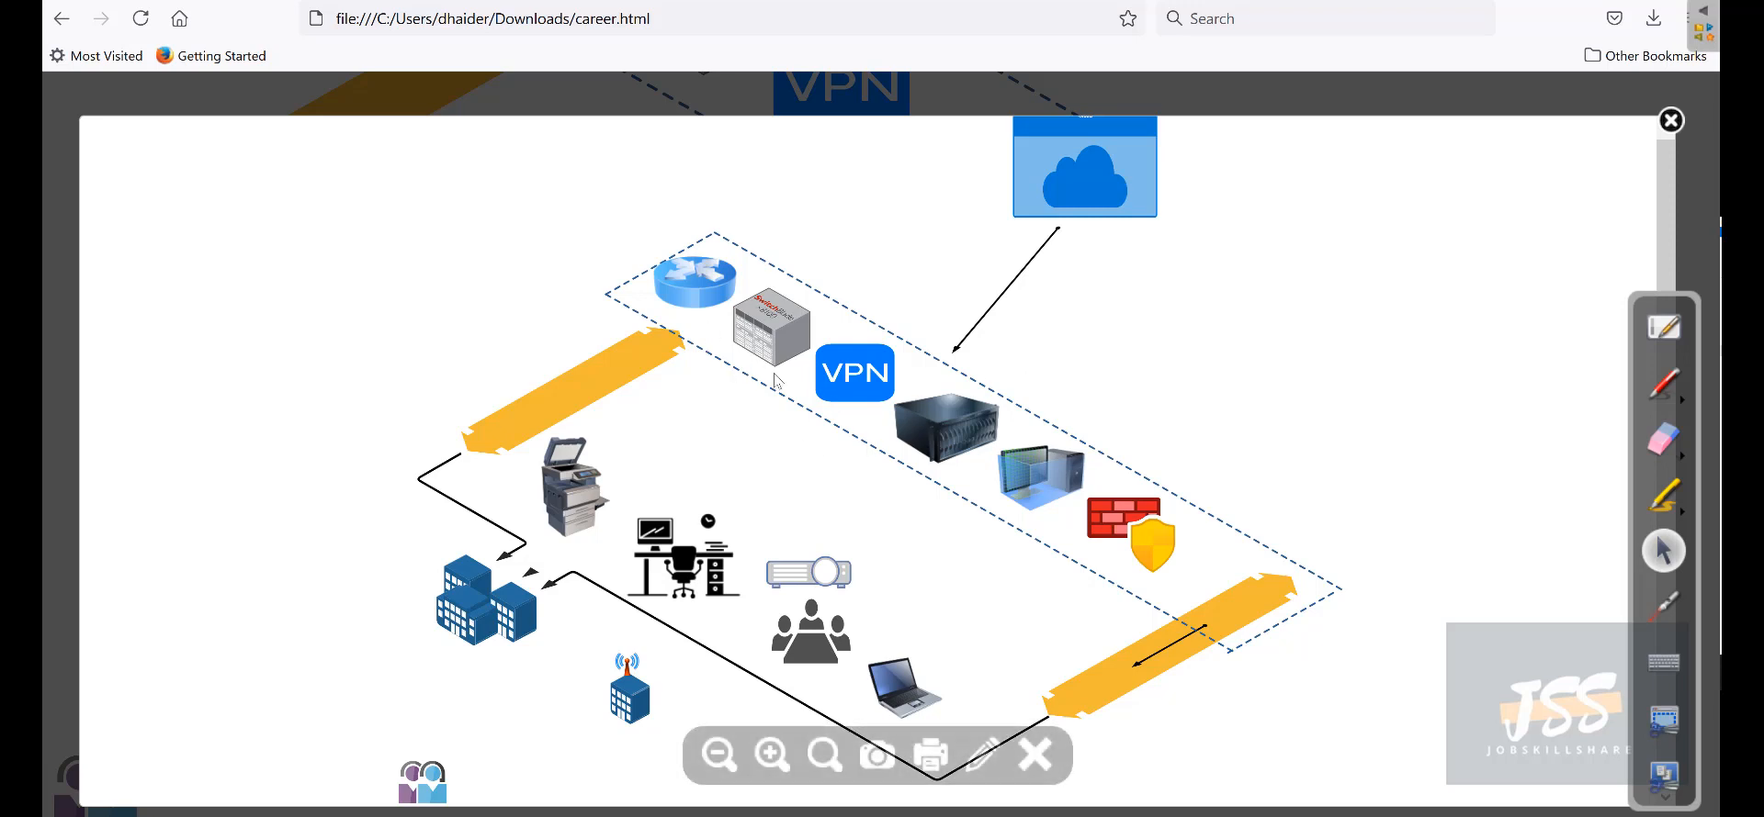
mouse_move(984, 681)
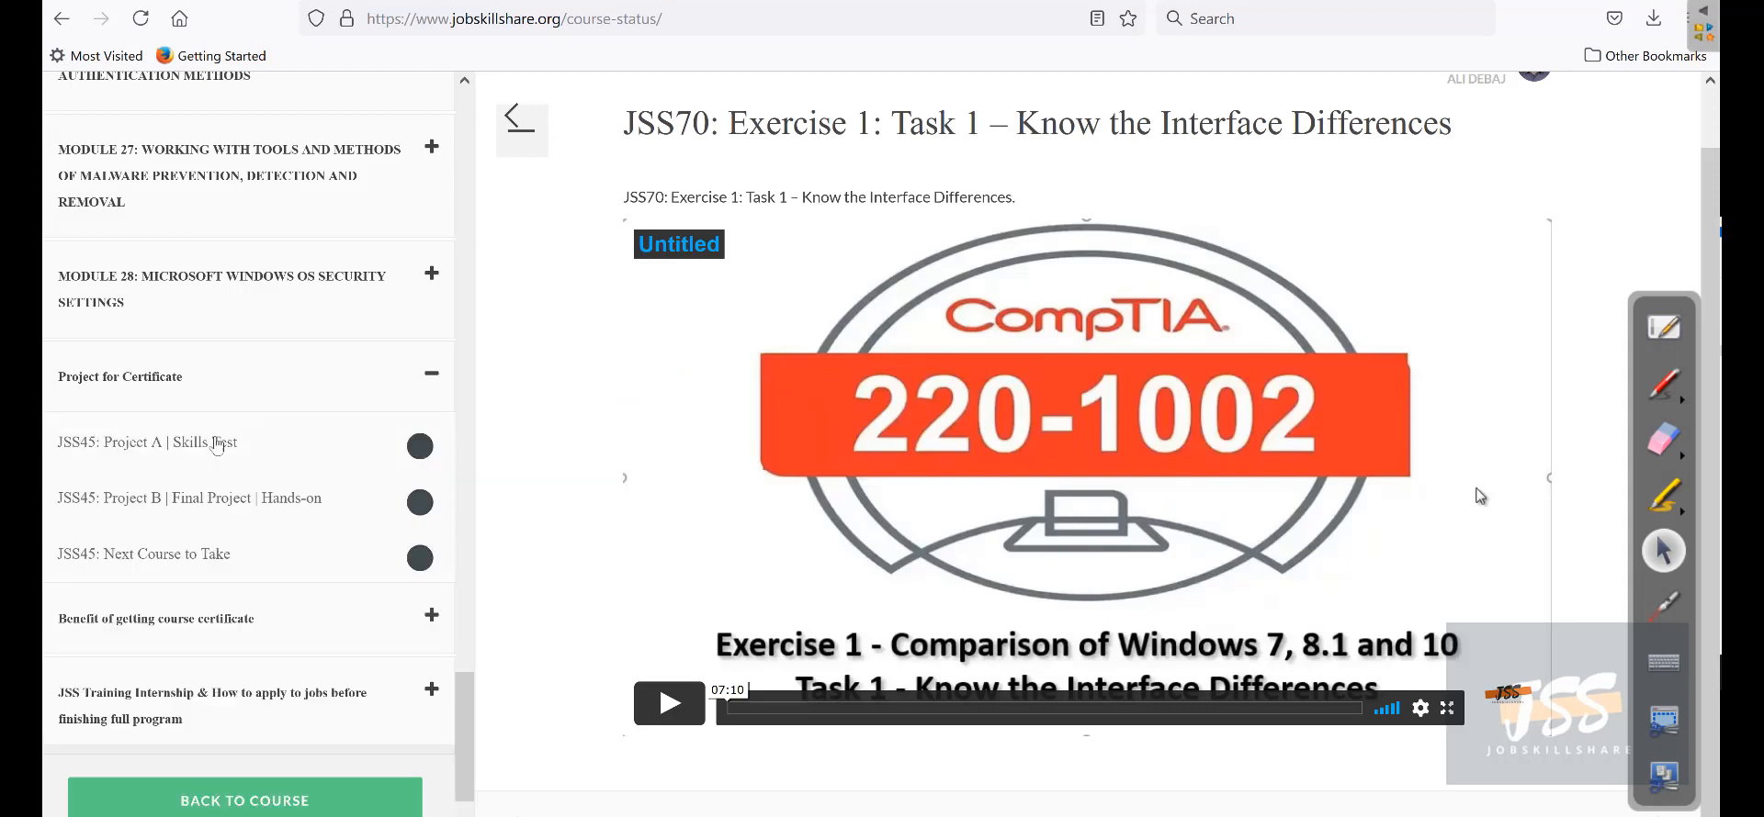
Bring up the Project for Certificate lessons in the course sidebar.
left_click(420, 502)
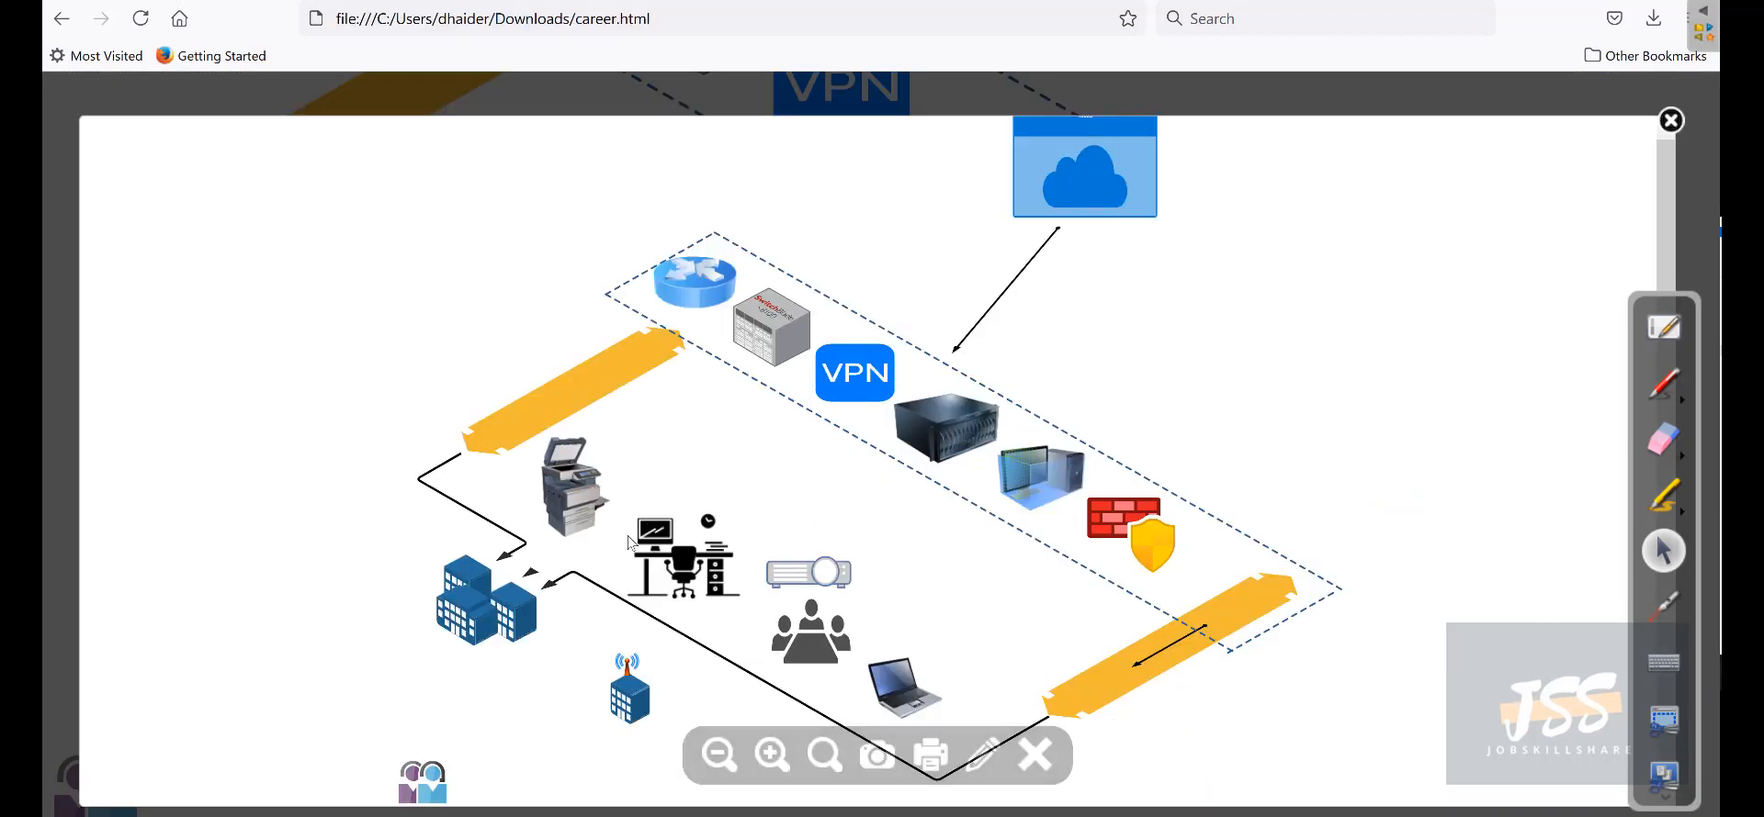
mouse_move(717, 528)
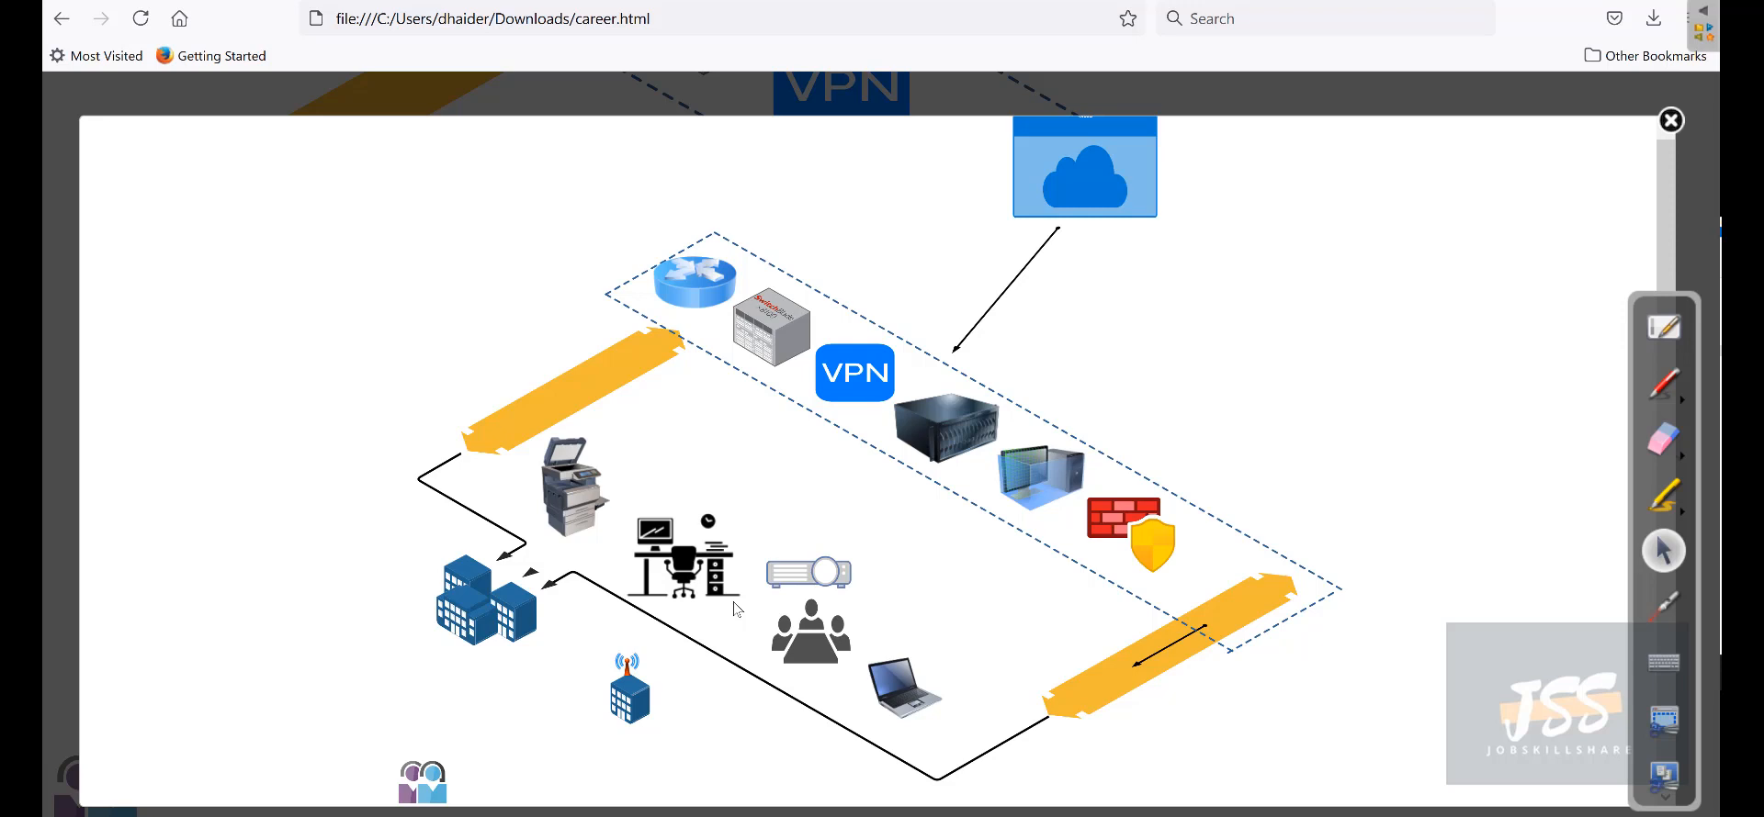
mouse_move(816, 400)
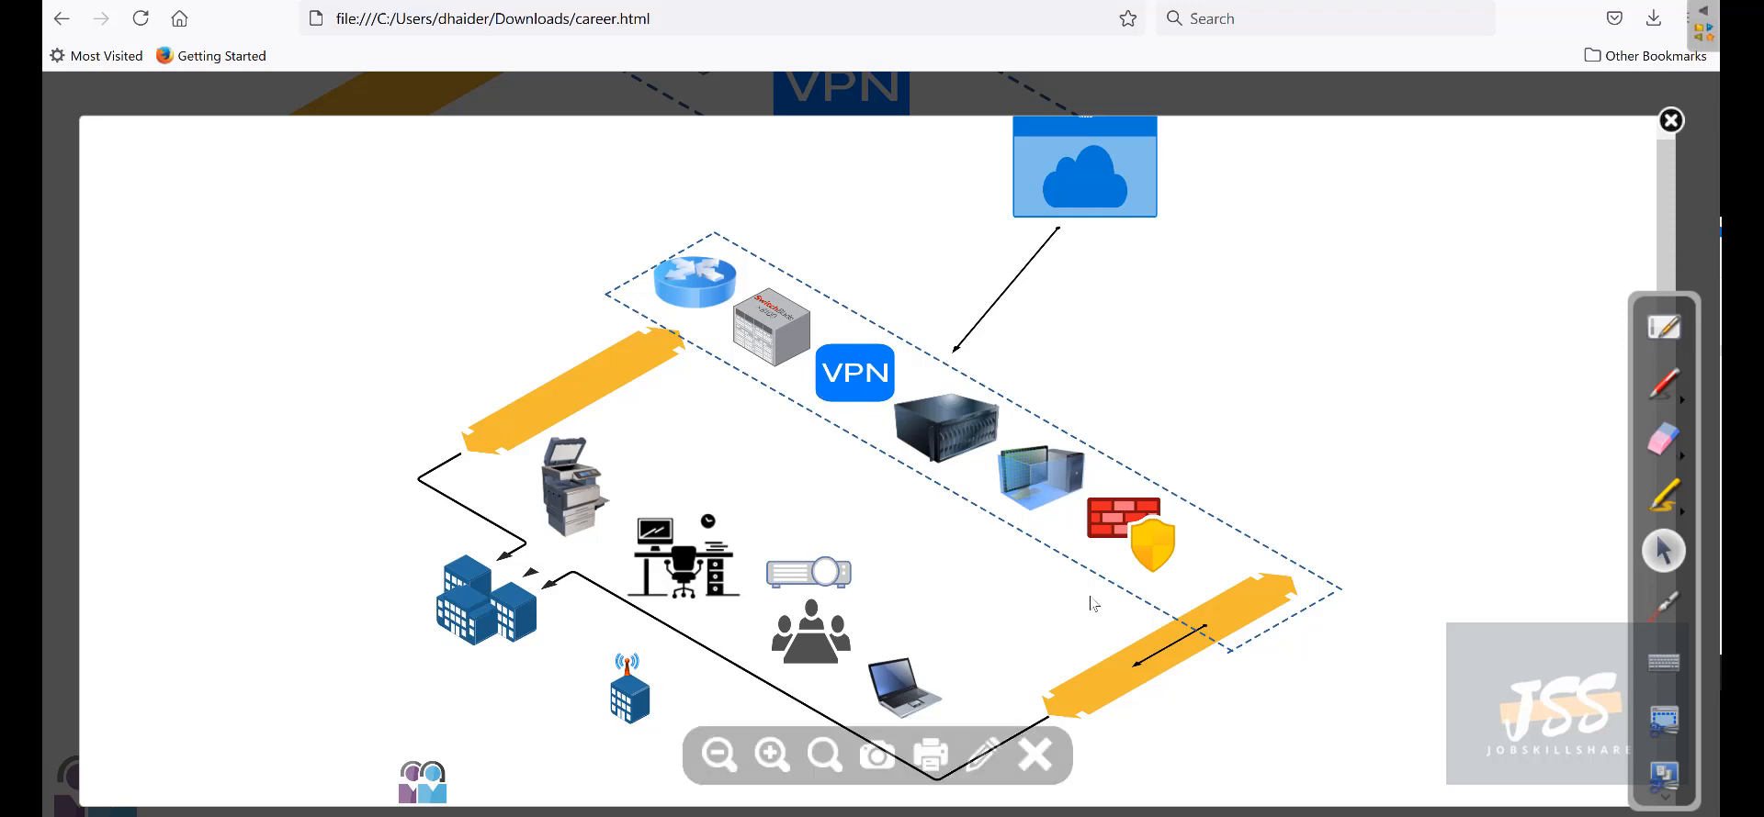
left_click(1033, 756)
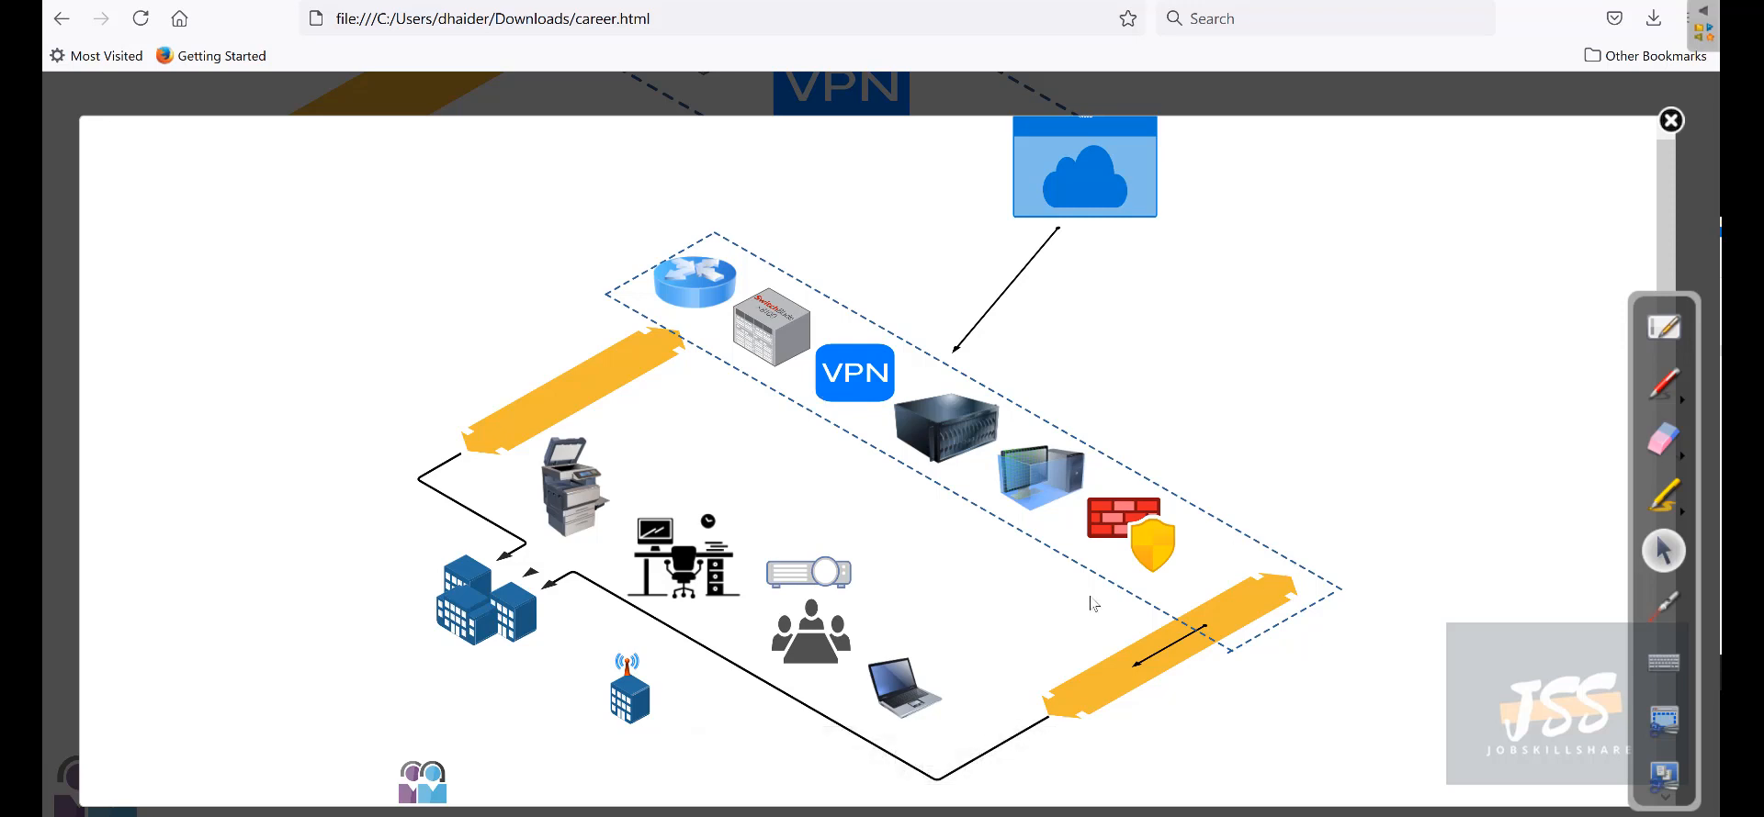